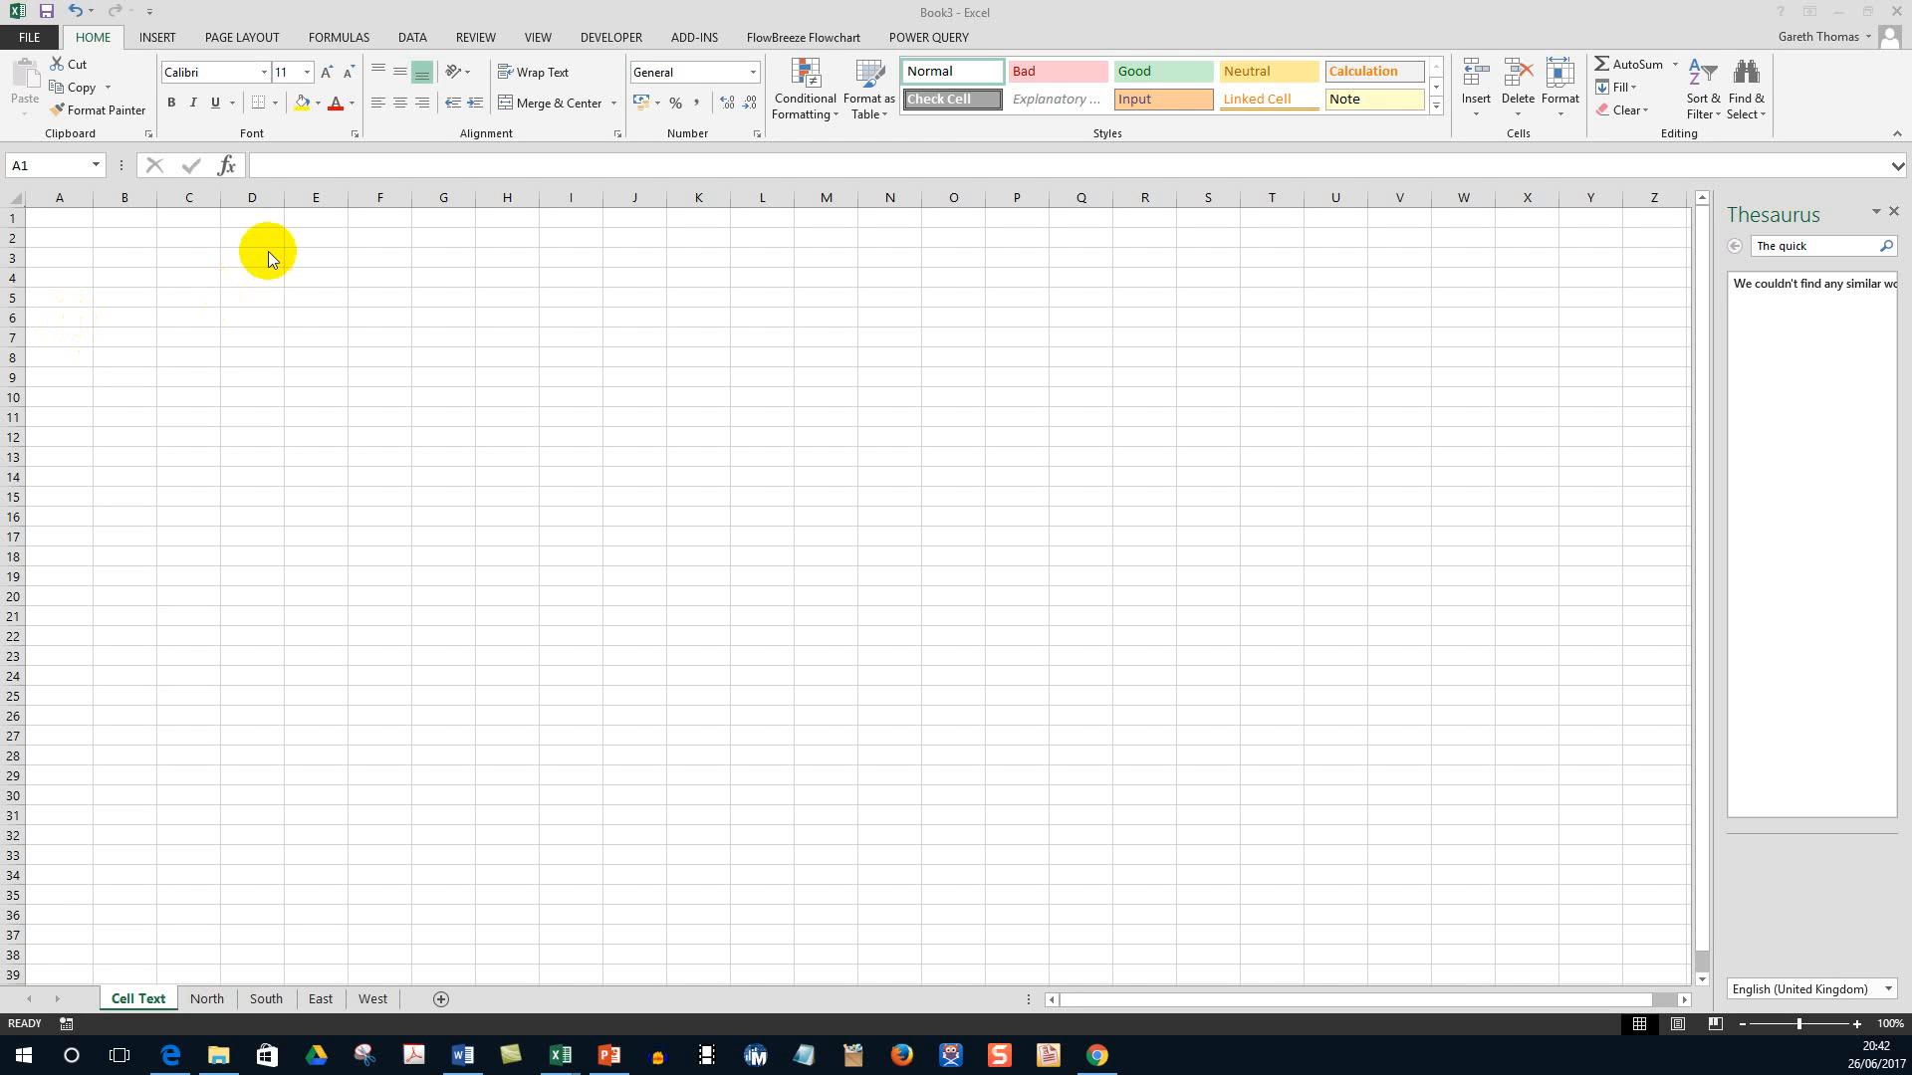
mouse_move(67, 265)
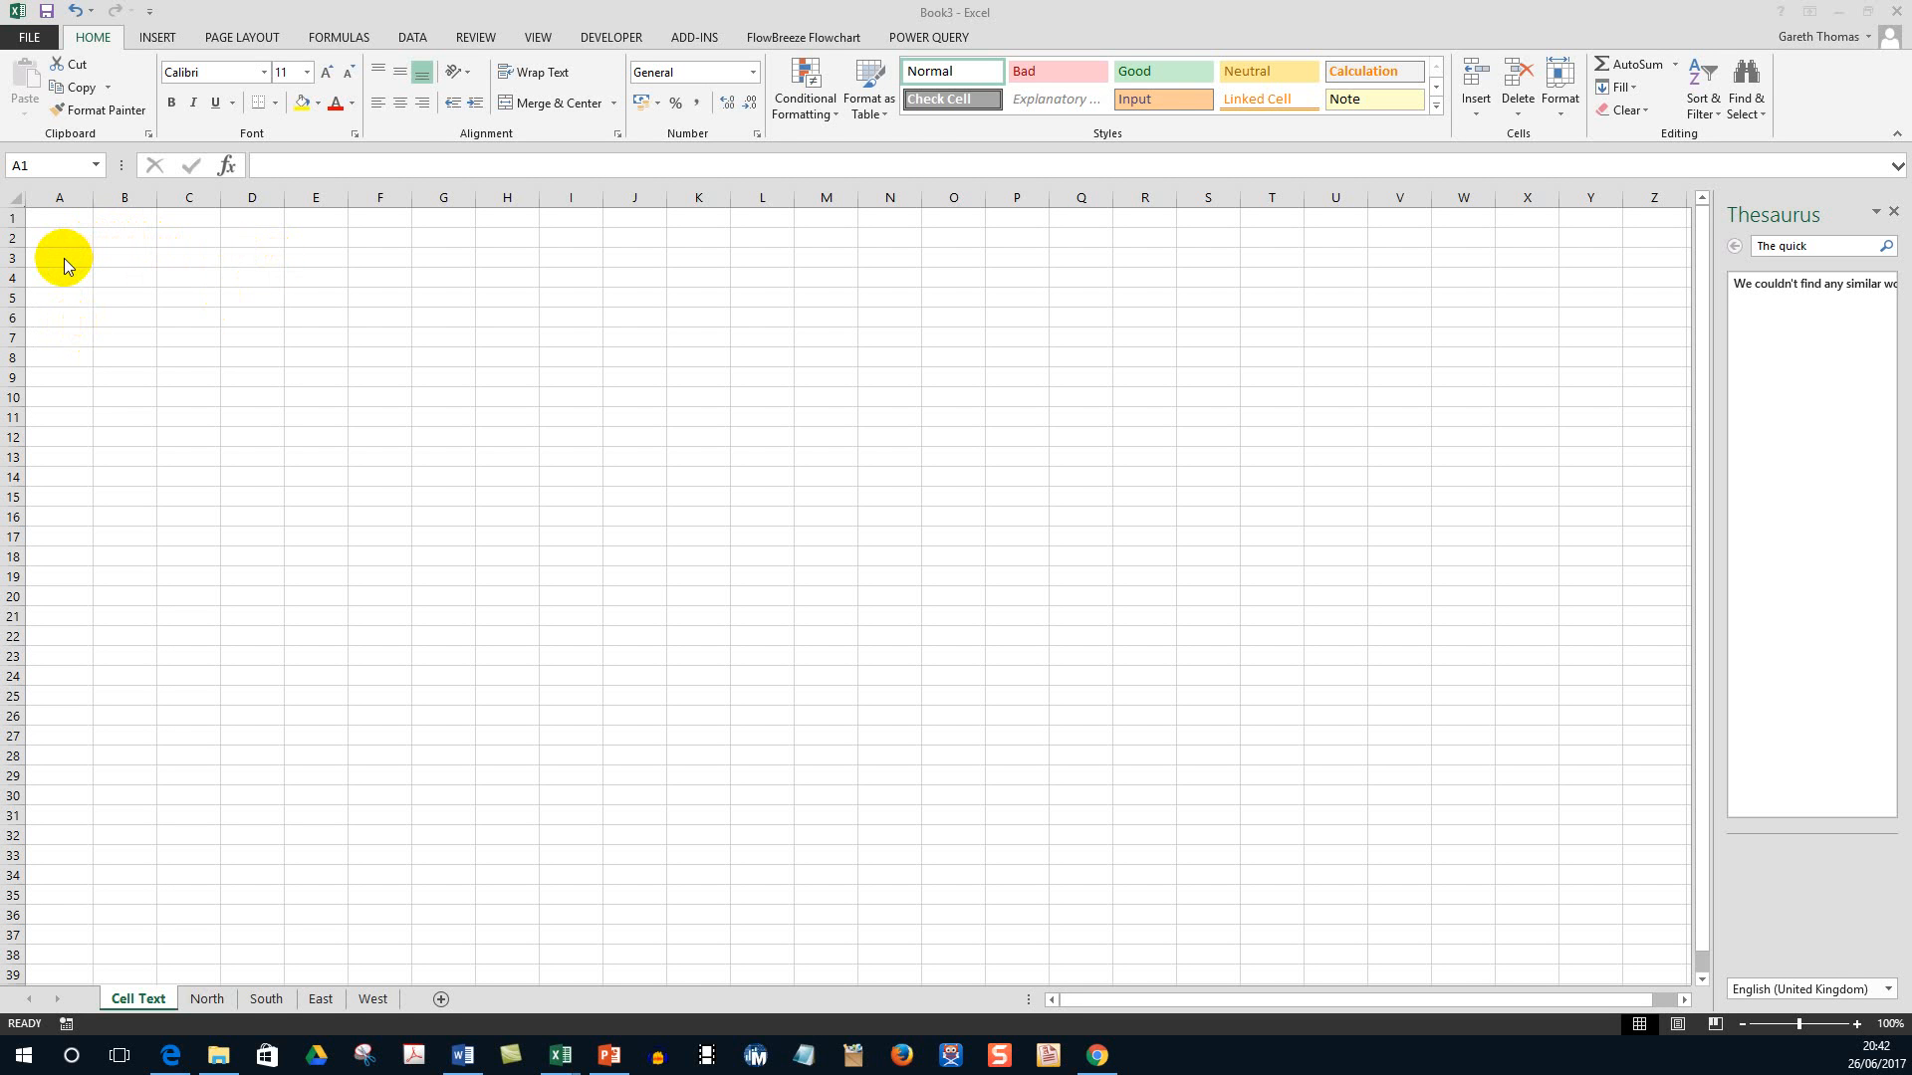
Enter 'The quick brown fox jumps over the lazy dogs back' into cell A1.
left_click(58, 217)
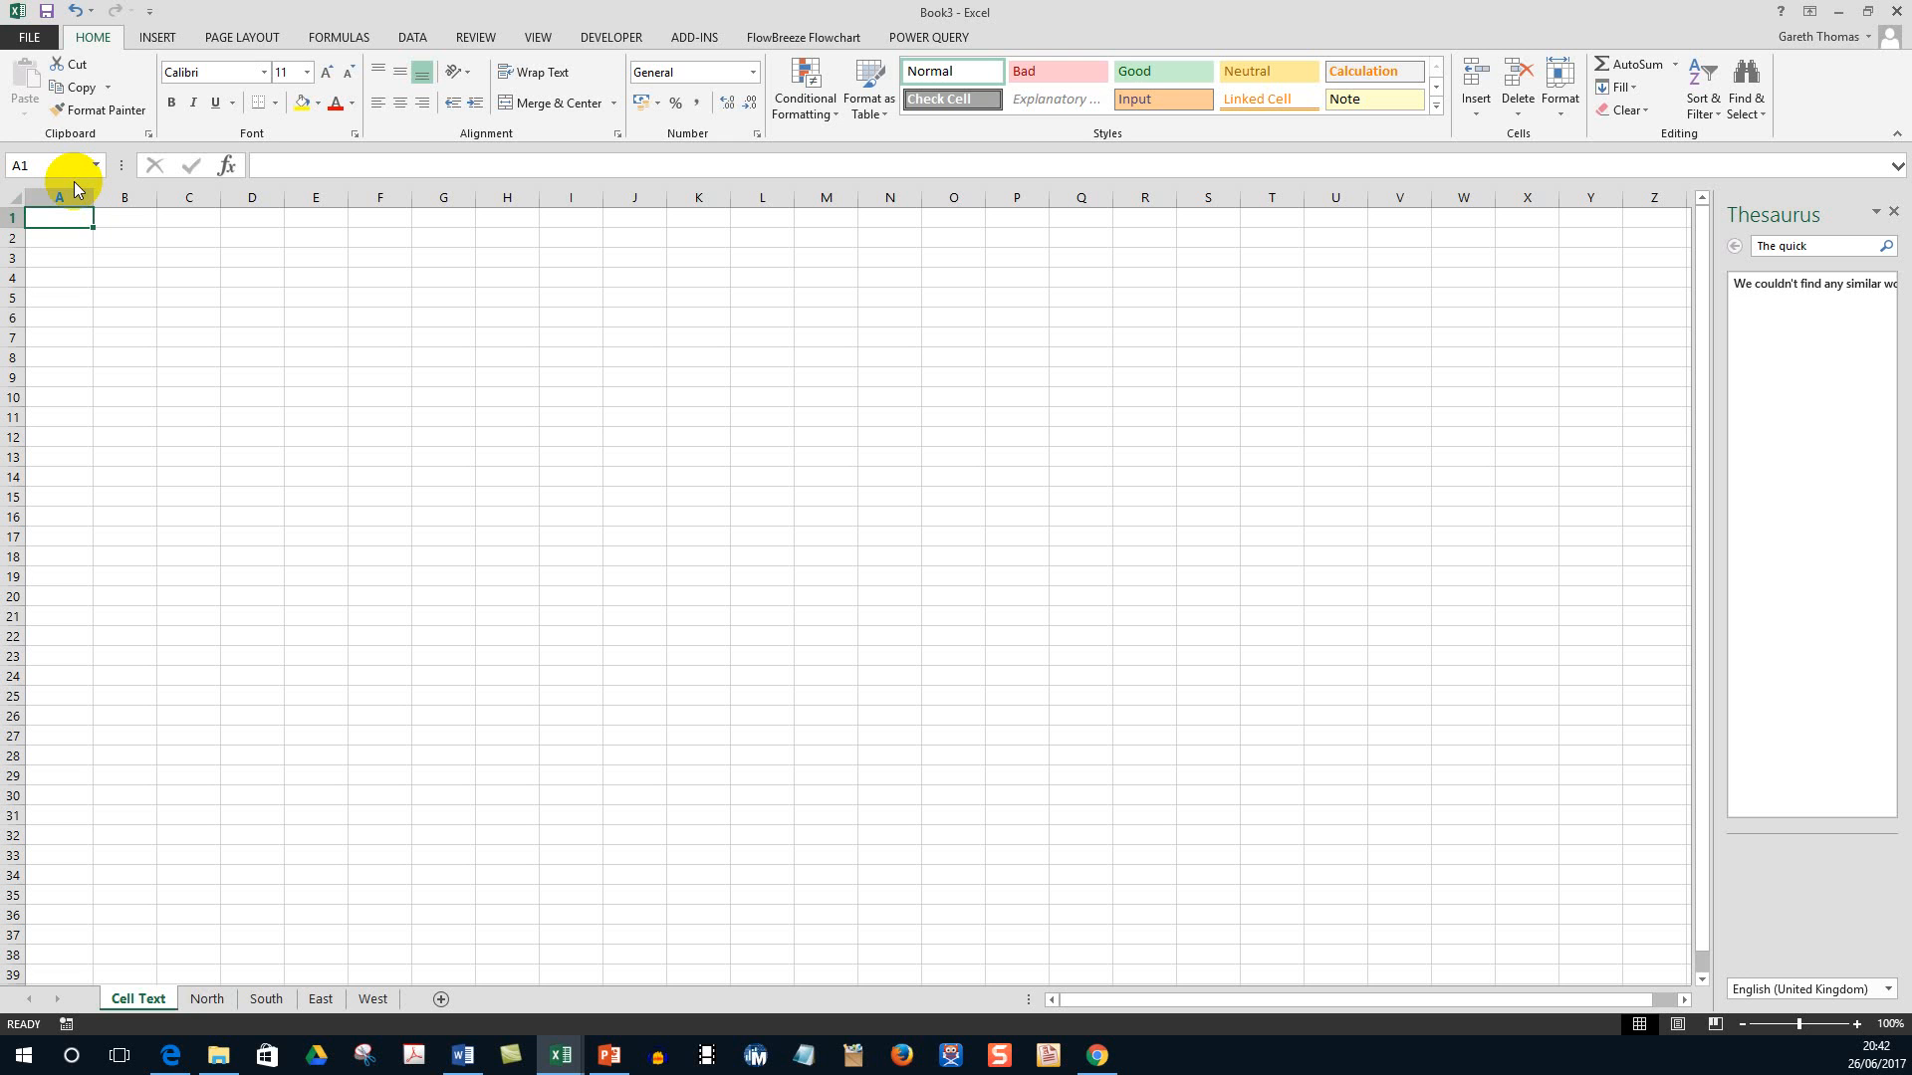
type("The qu")
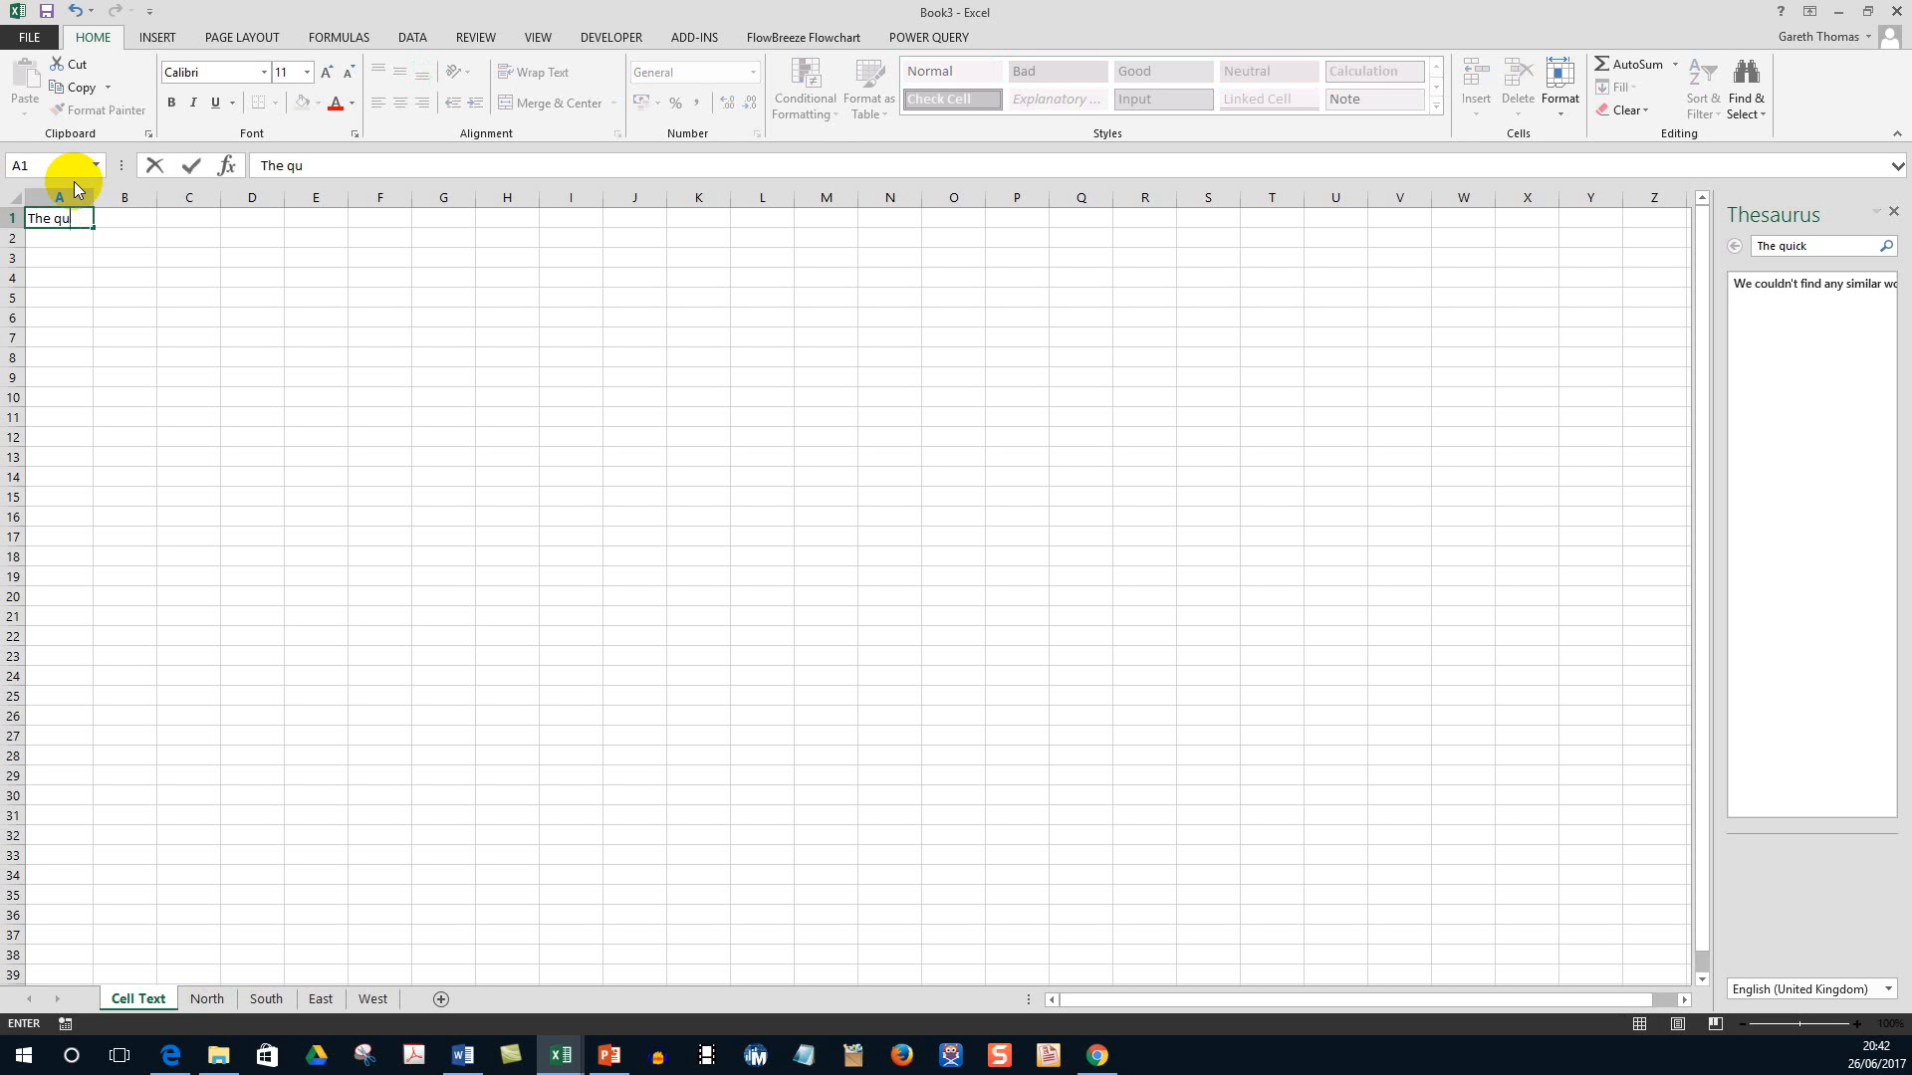
type("ick brown fox jumps o")
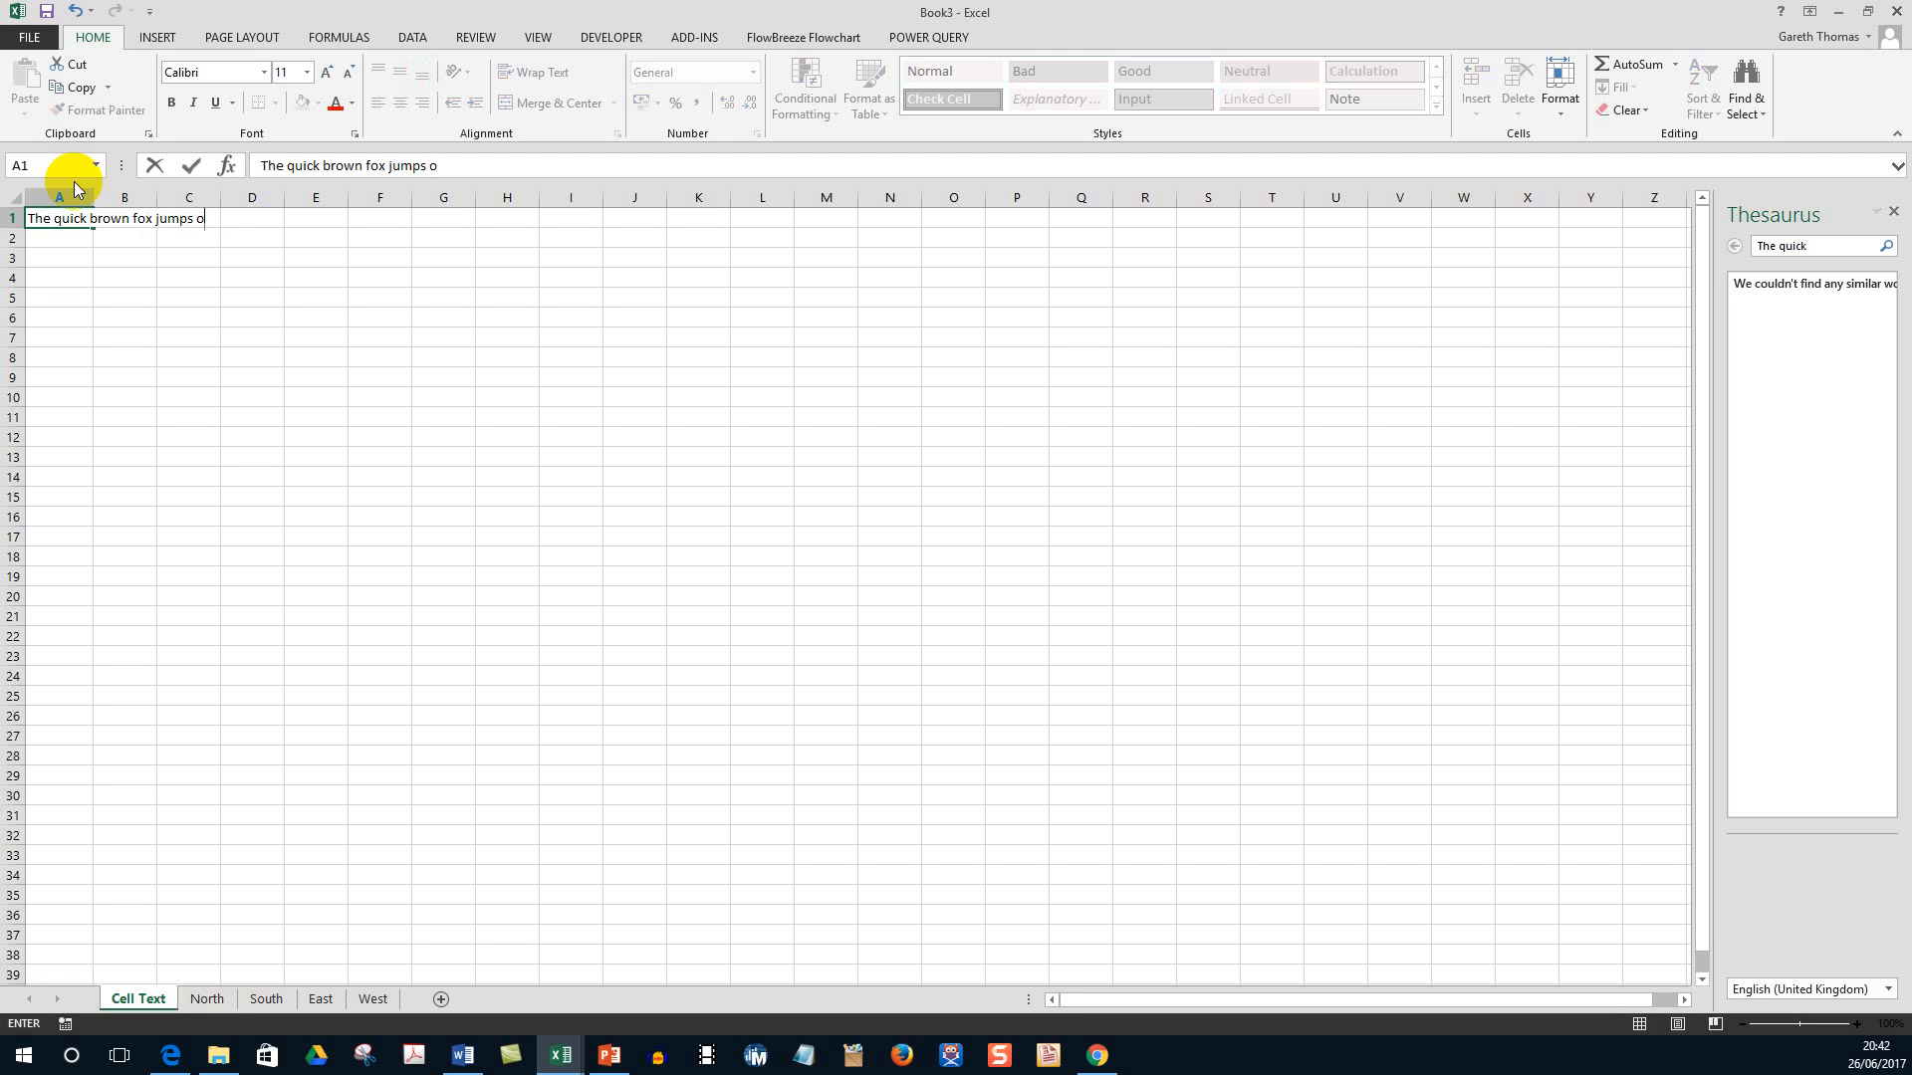
type("ver the lazy dogs back")
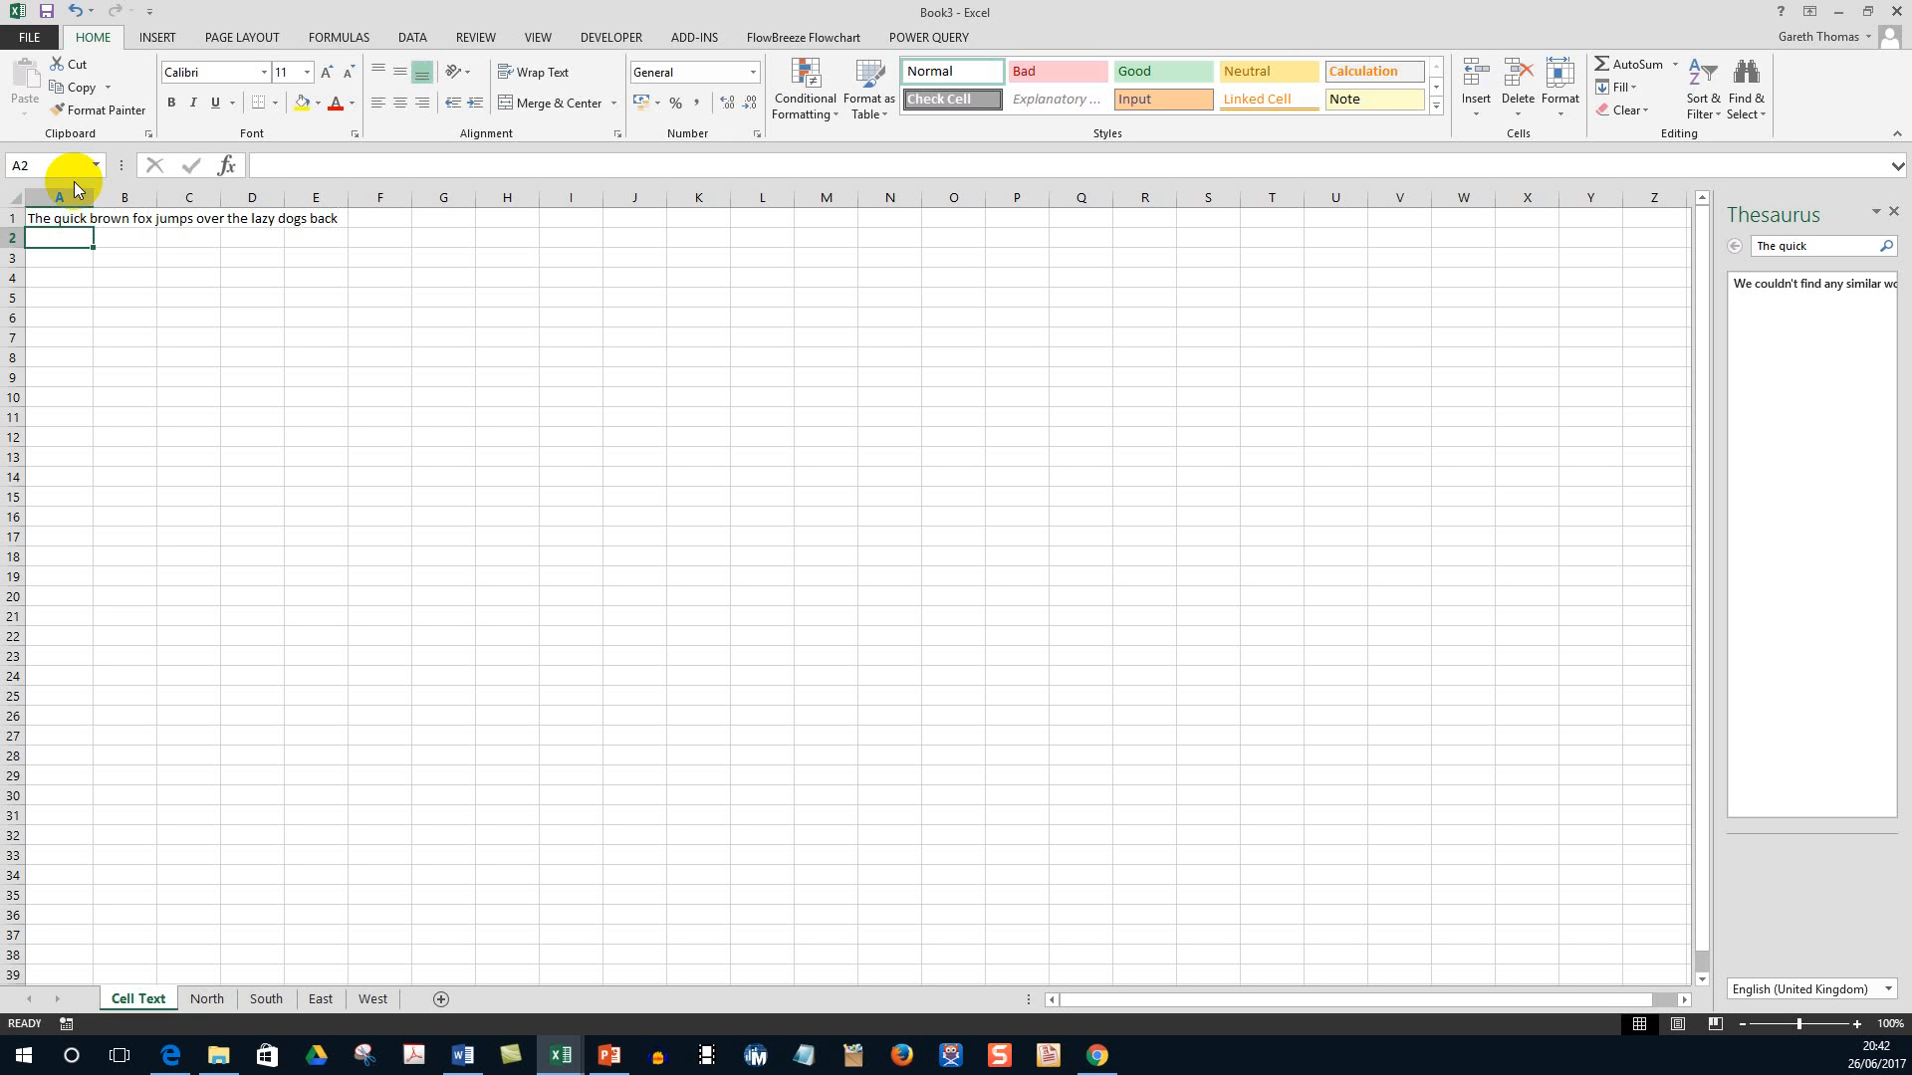
left_click(58, 219)
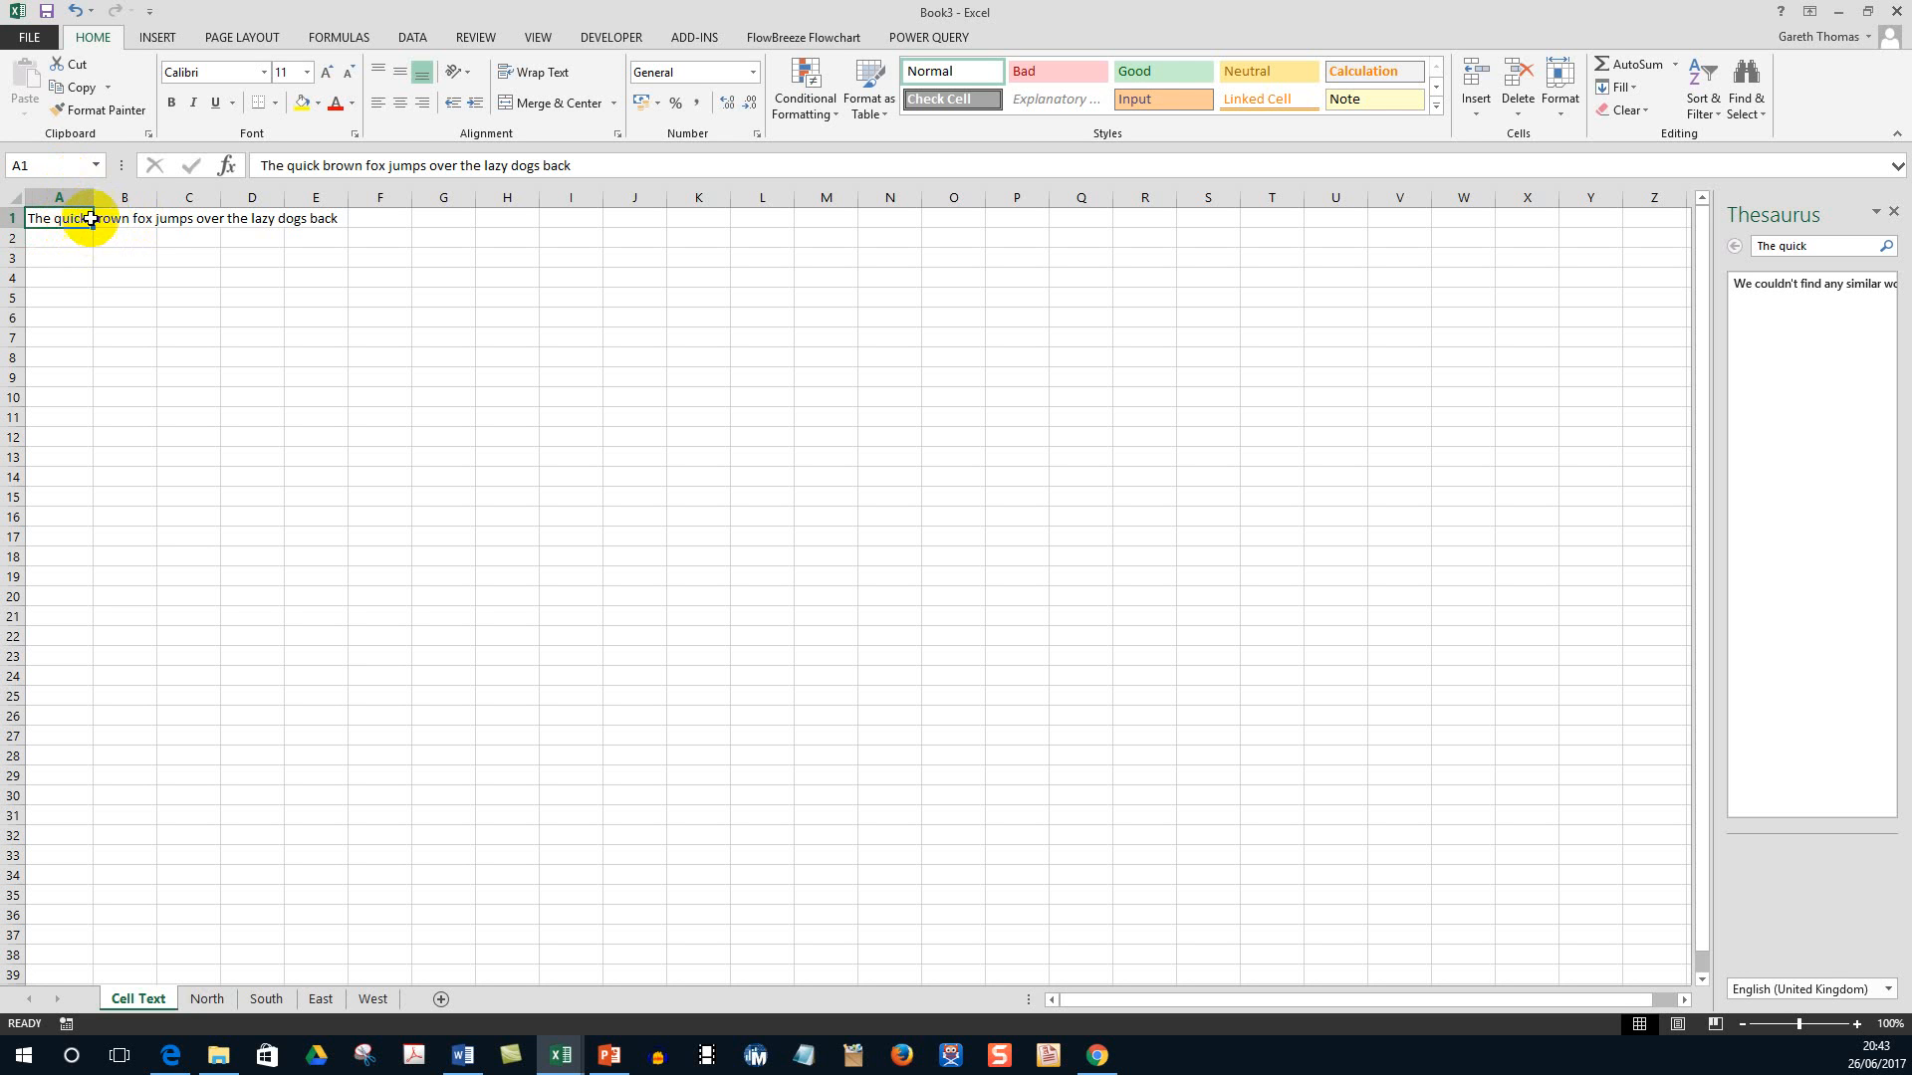
mouse_move(139, 225)
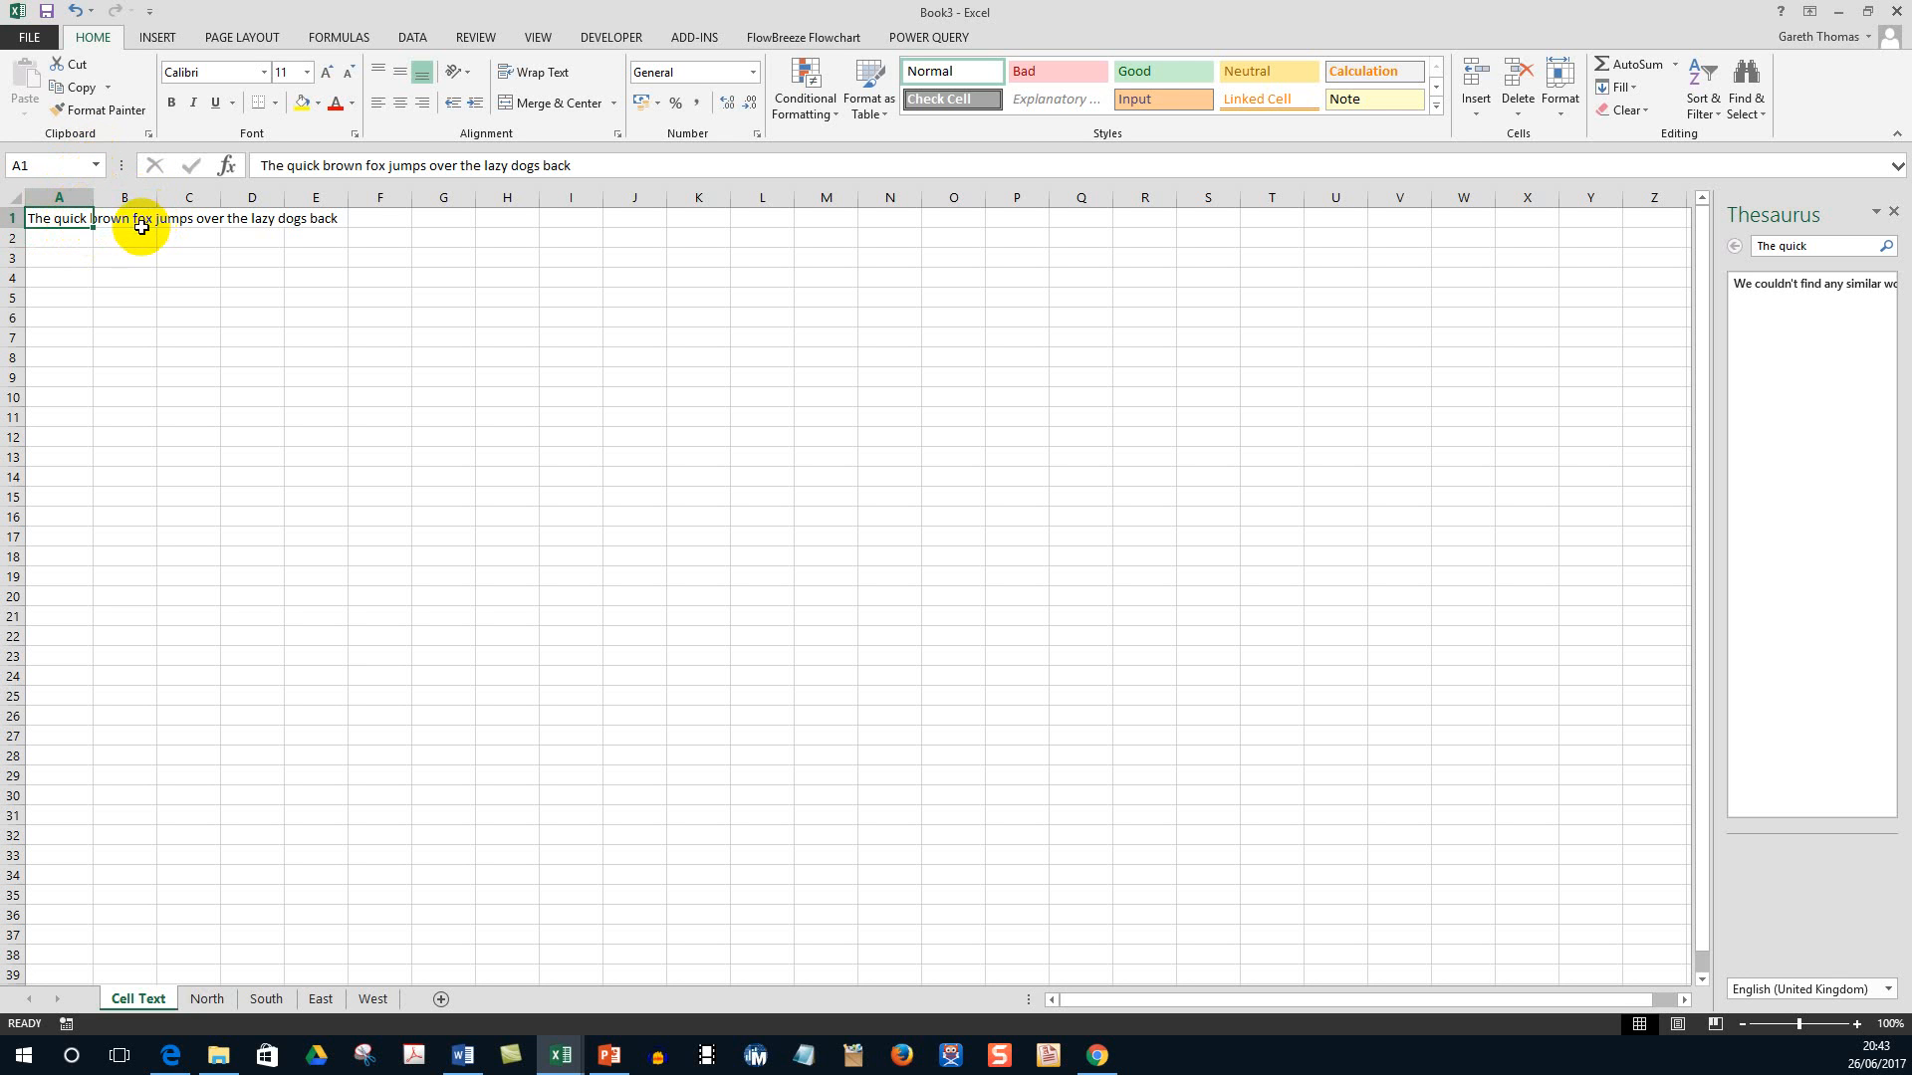
mouse_move(315, 219)
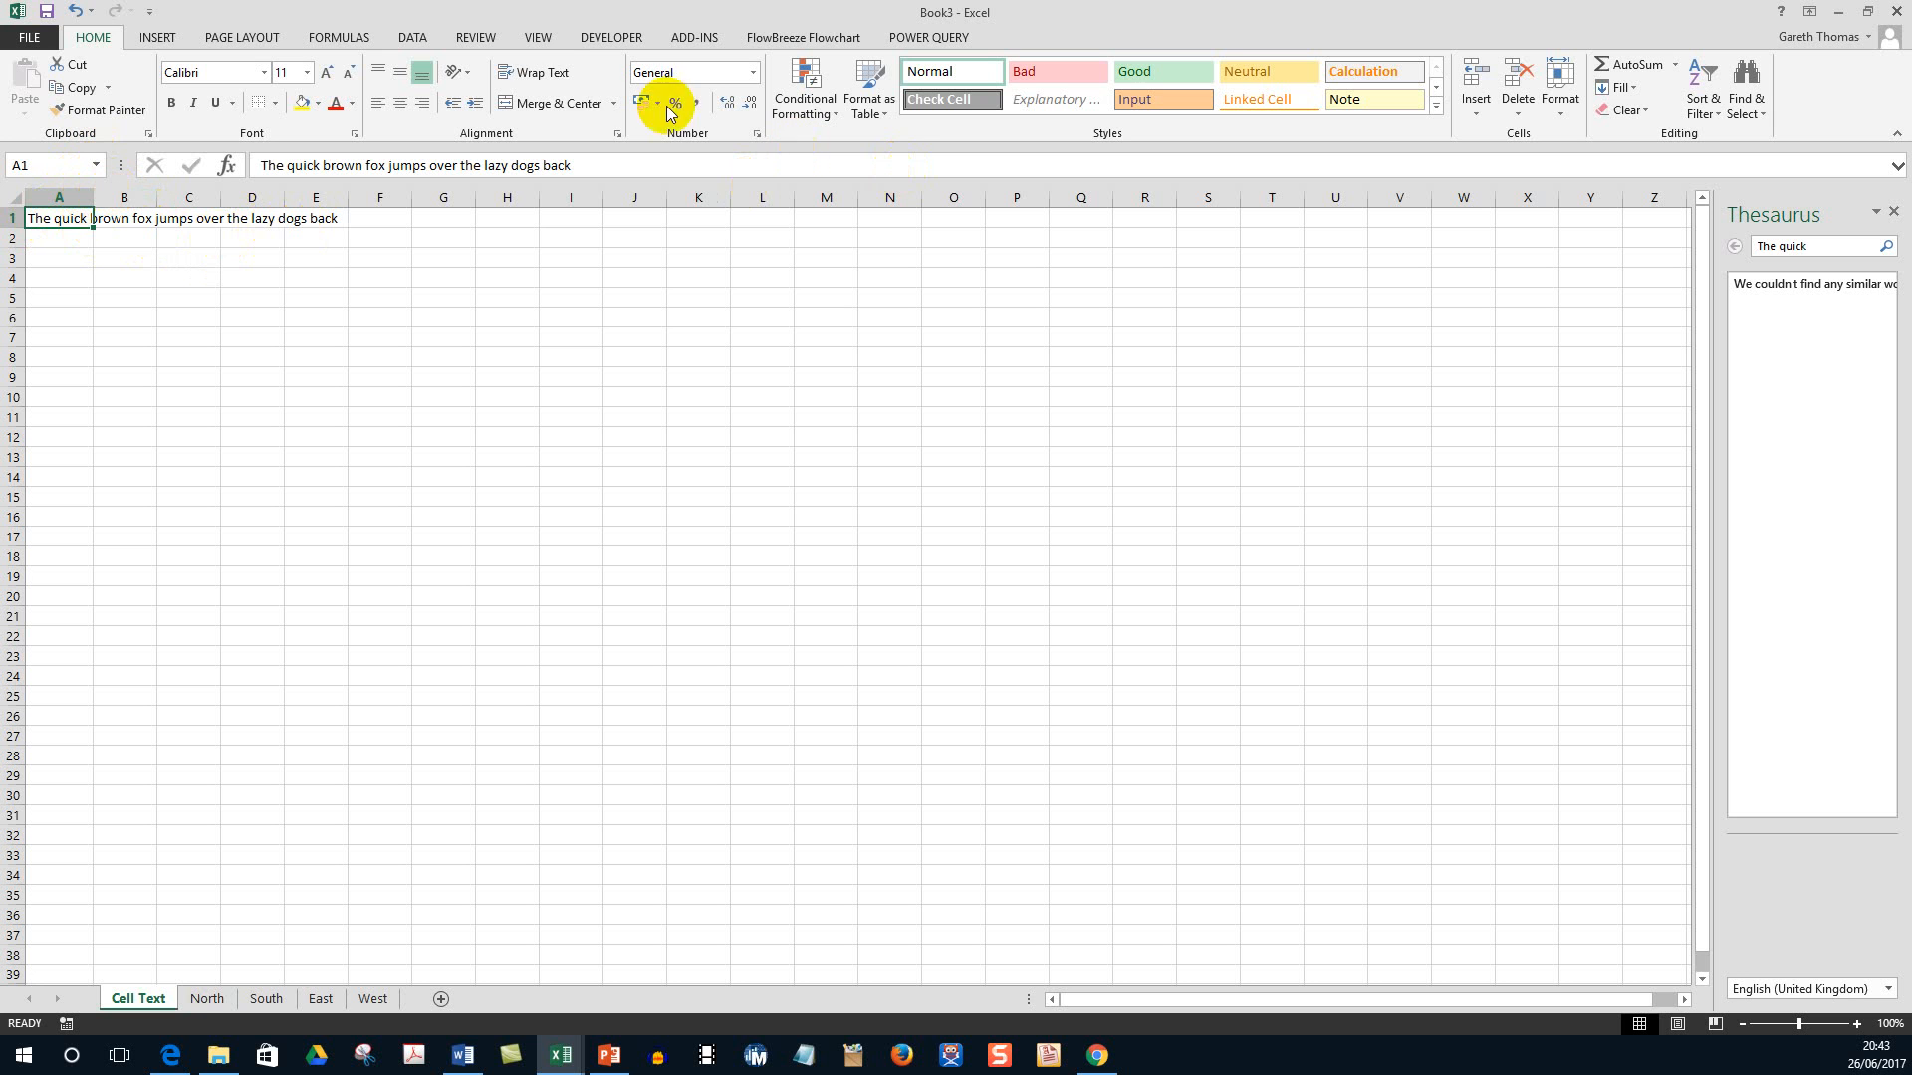
mouse_move(534, 72)
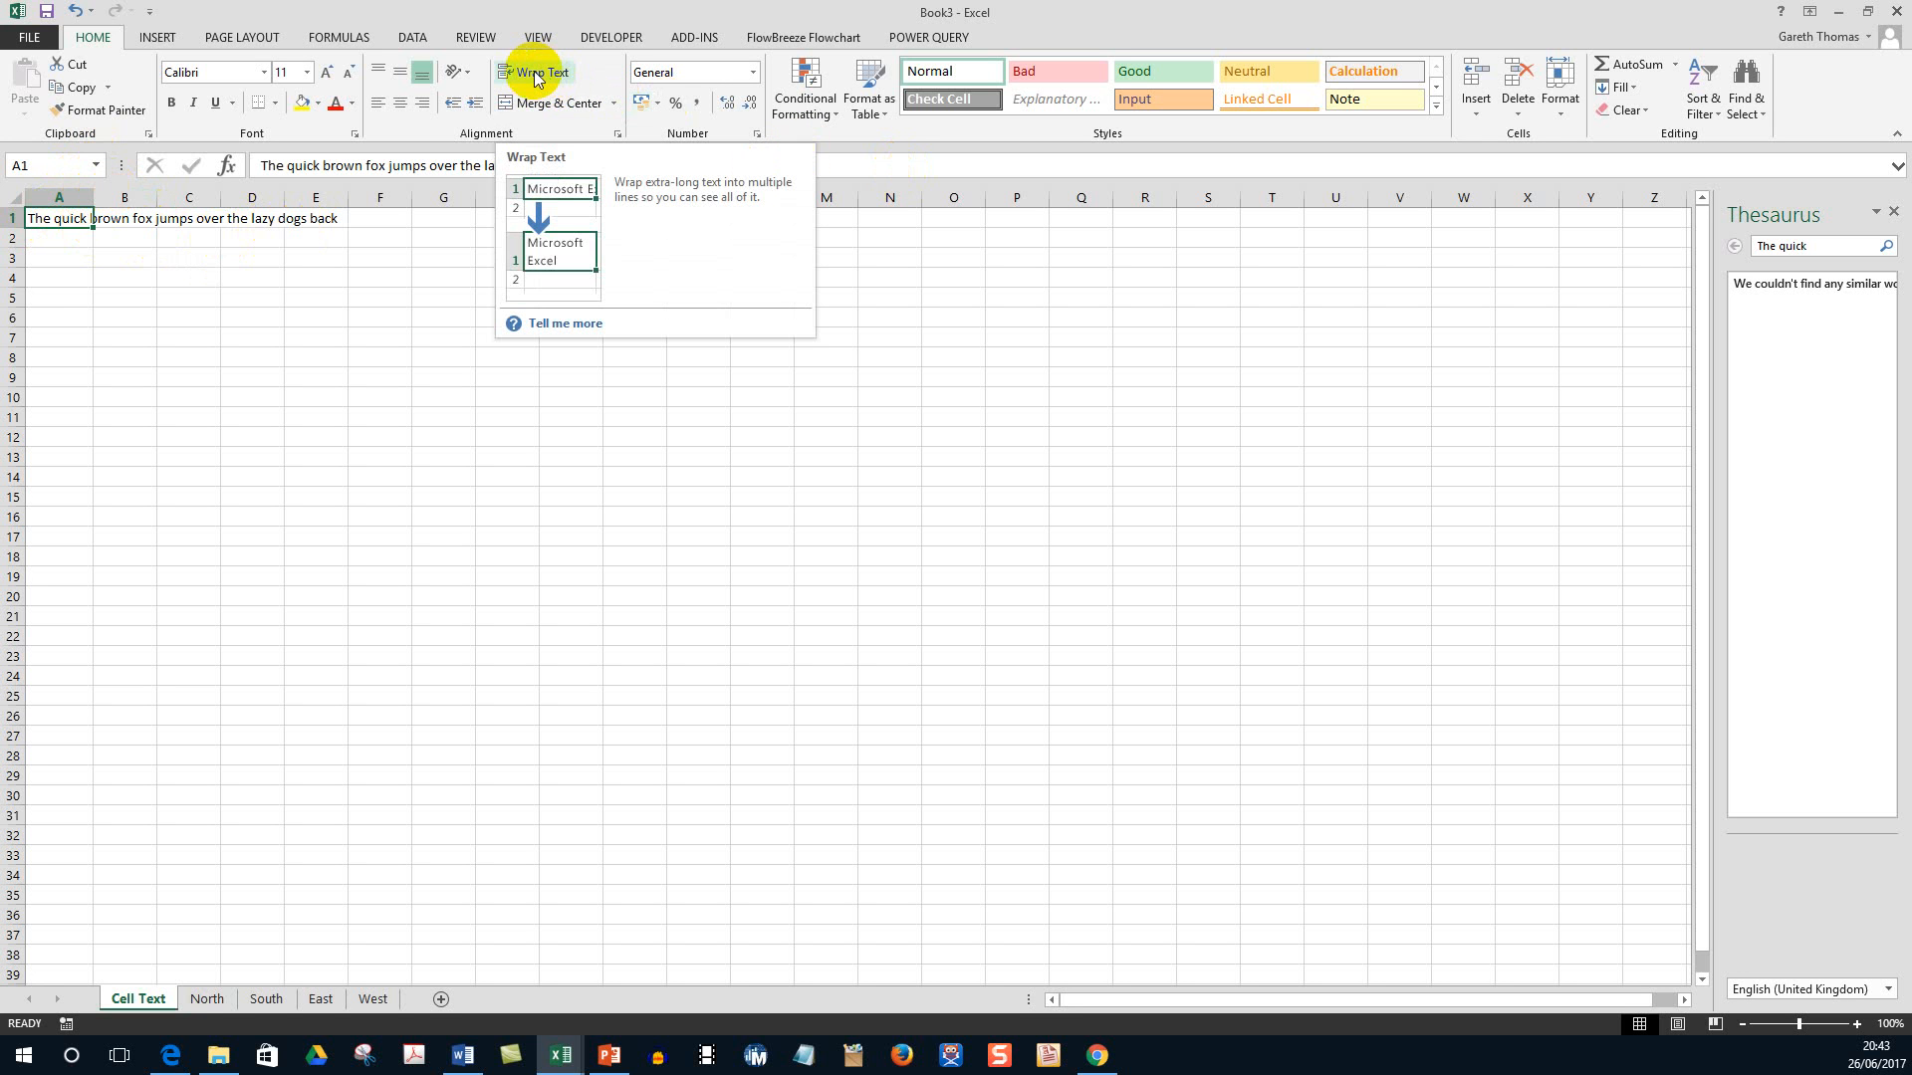
Wrap the sentence in A1 onto multiple lines, then move to cell B3.
left_click(535, 74)
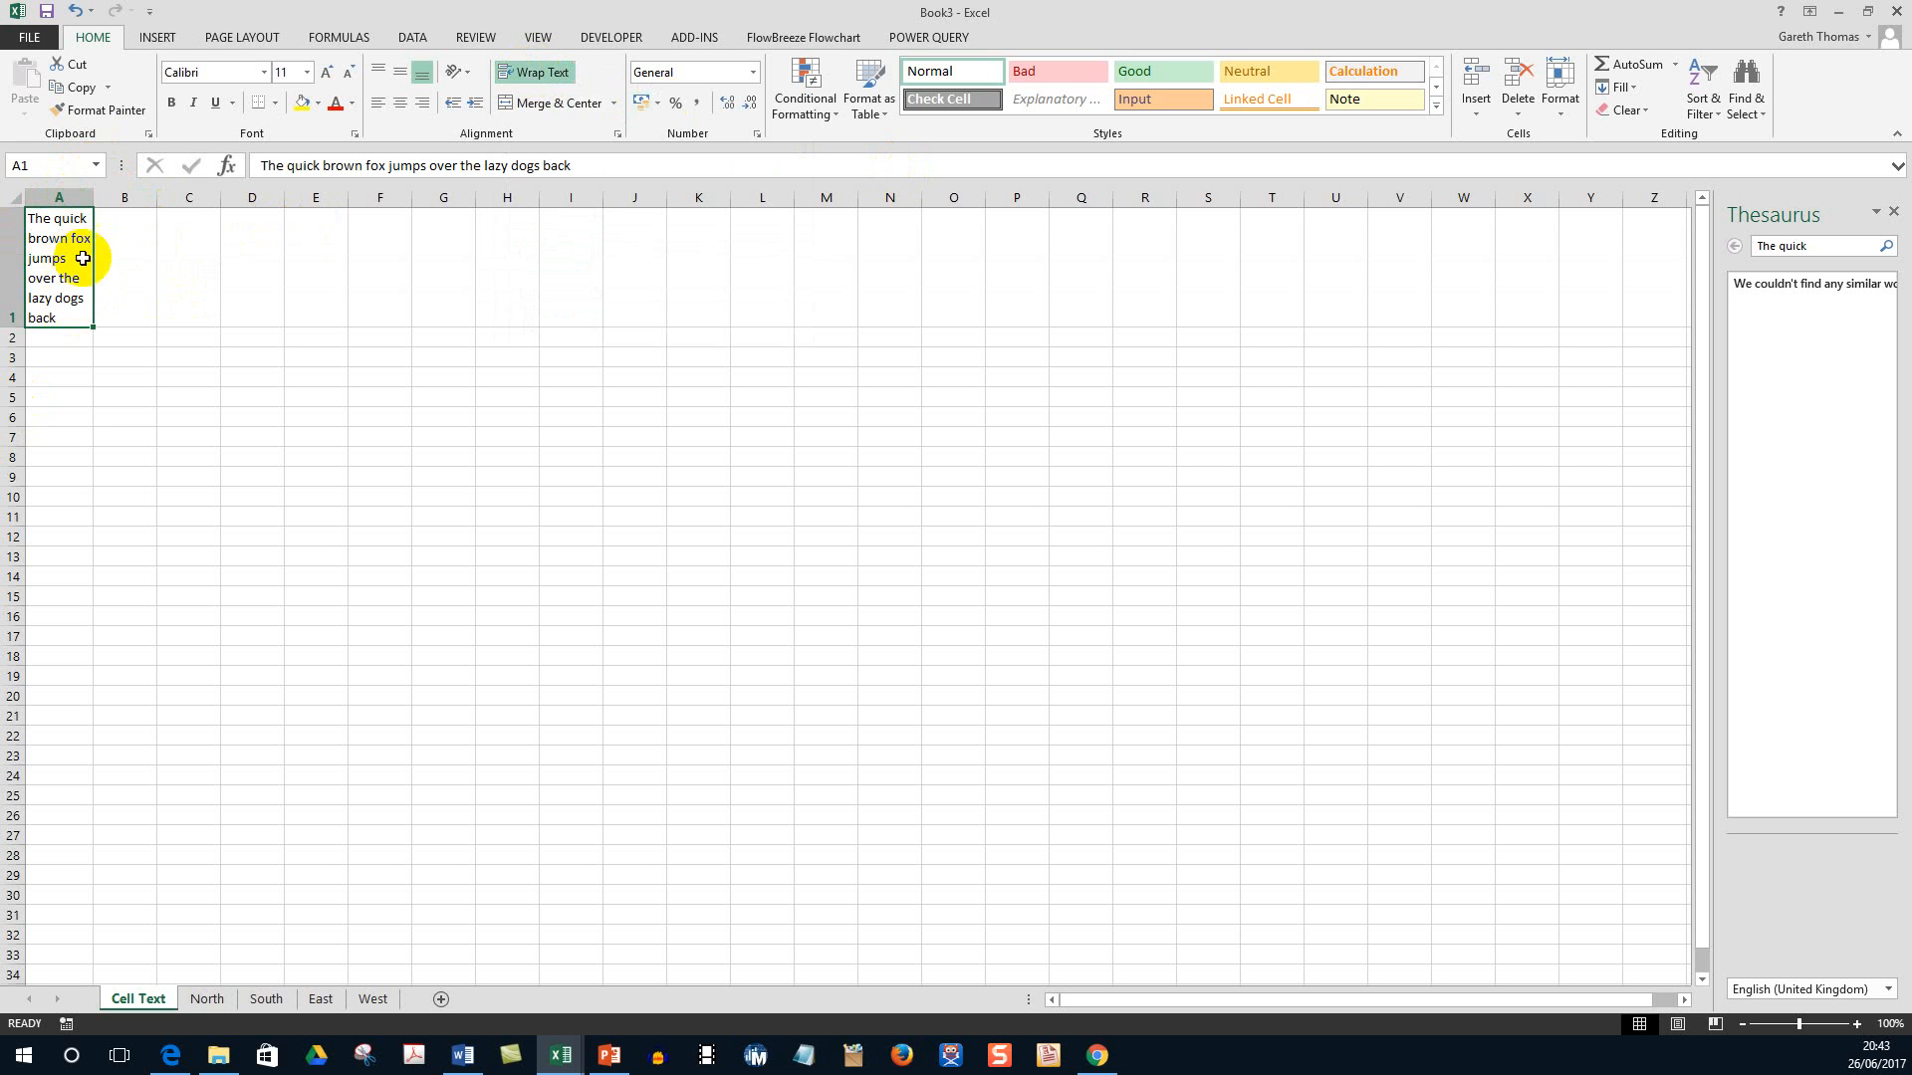
left_click(124, 338)
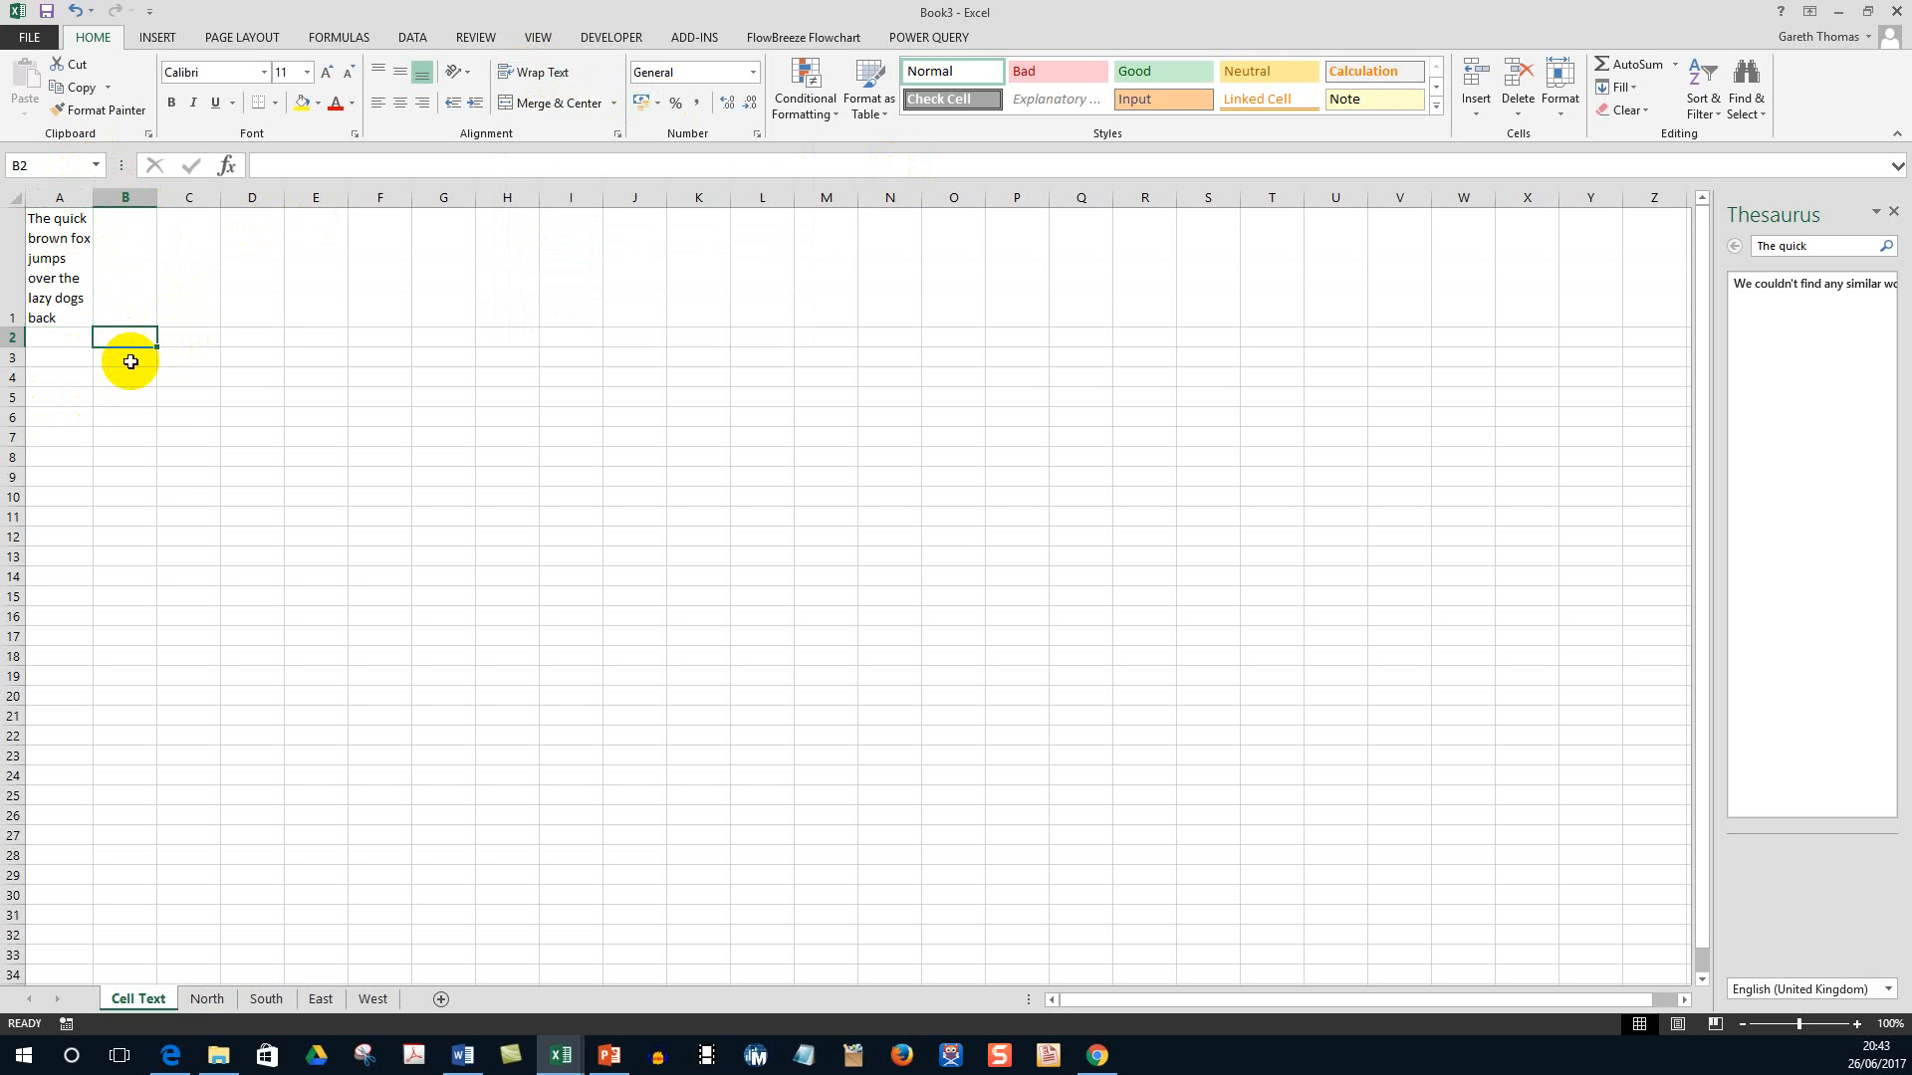
left_click(125, 357)
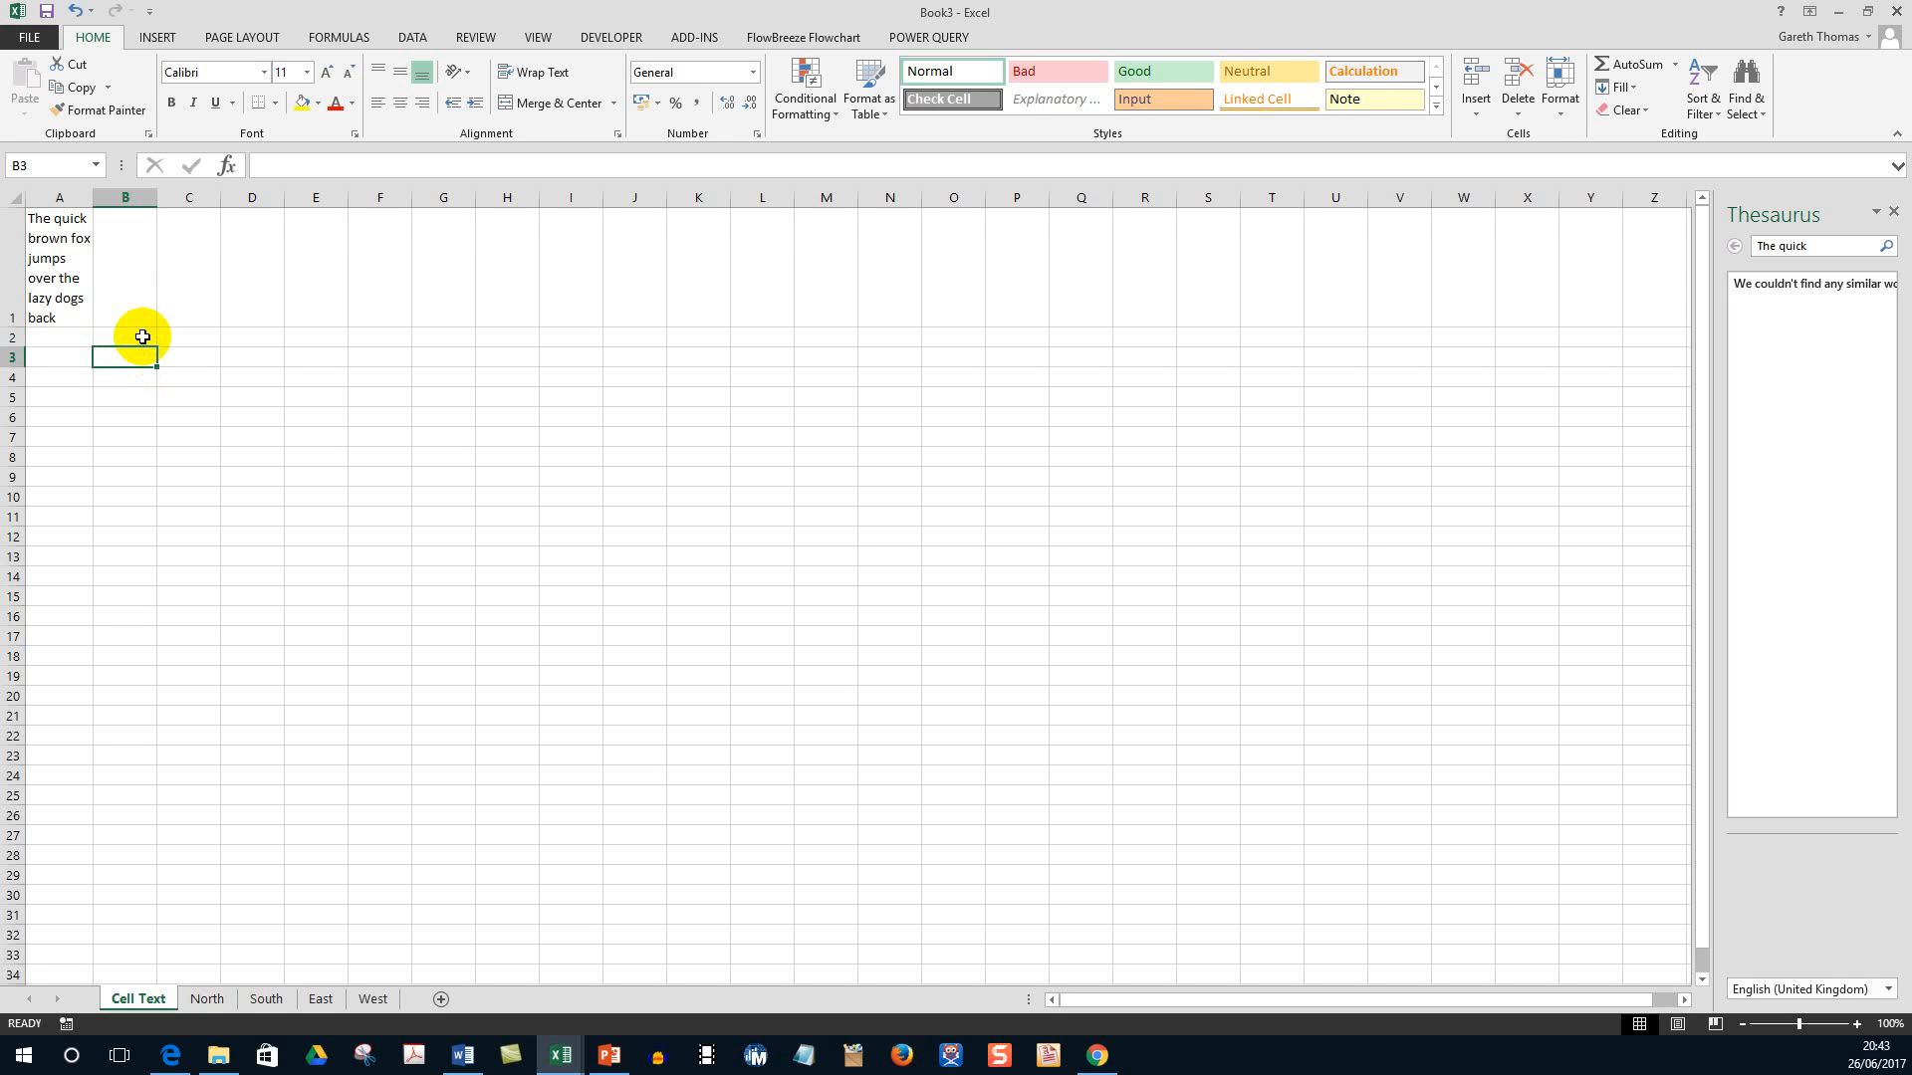
Enter 'The quick brown fox' and 'jumps over the' as the first two lines of B3.
type("The")
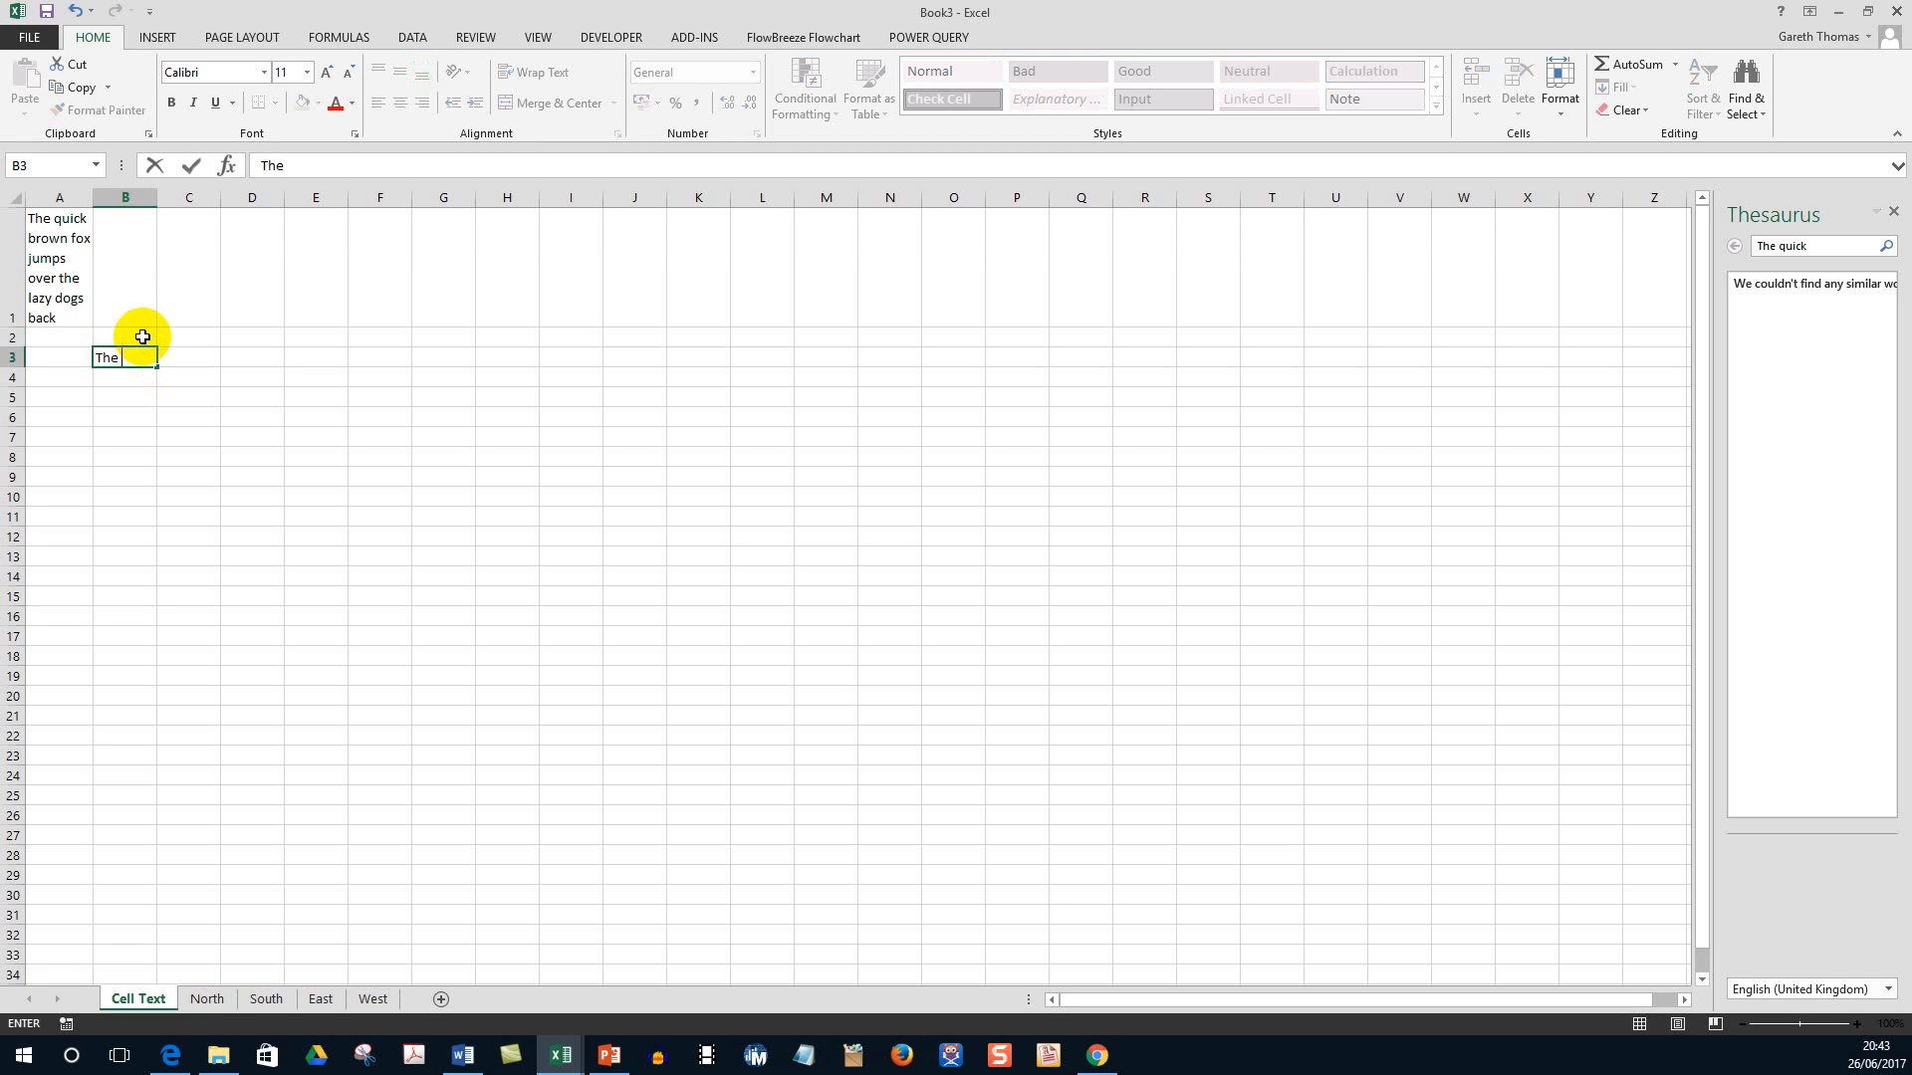
type("quick brown")
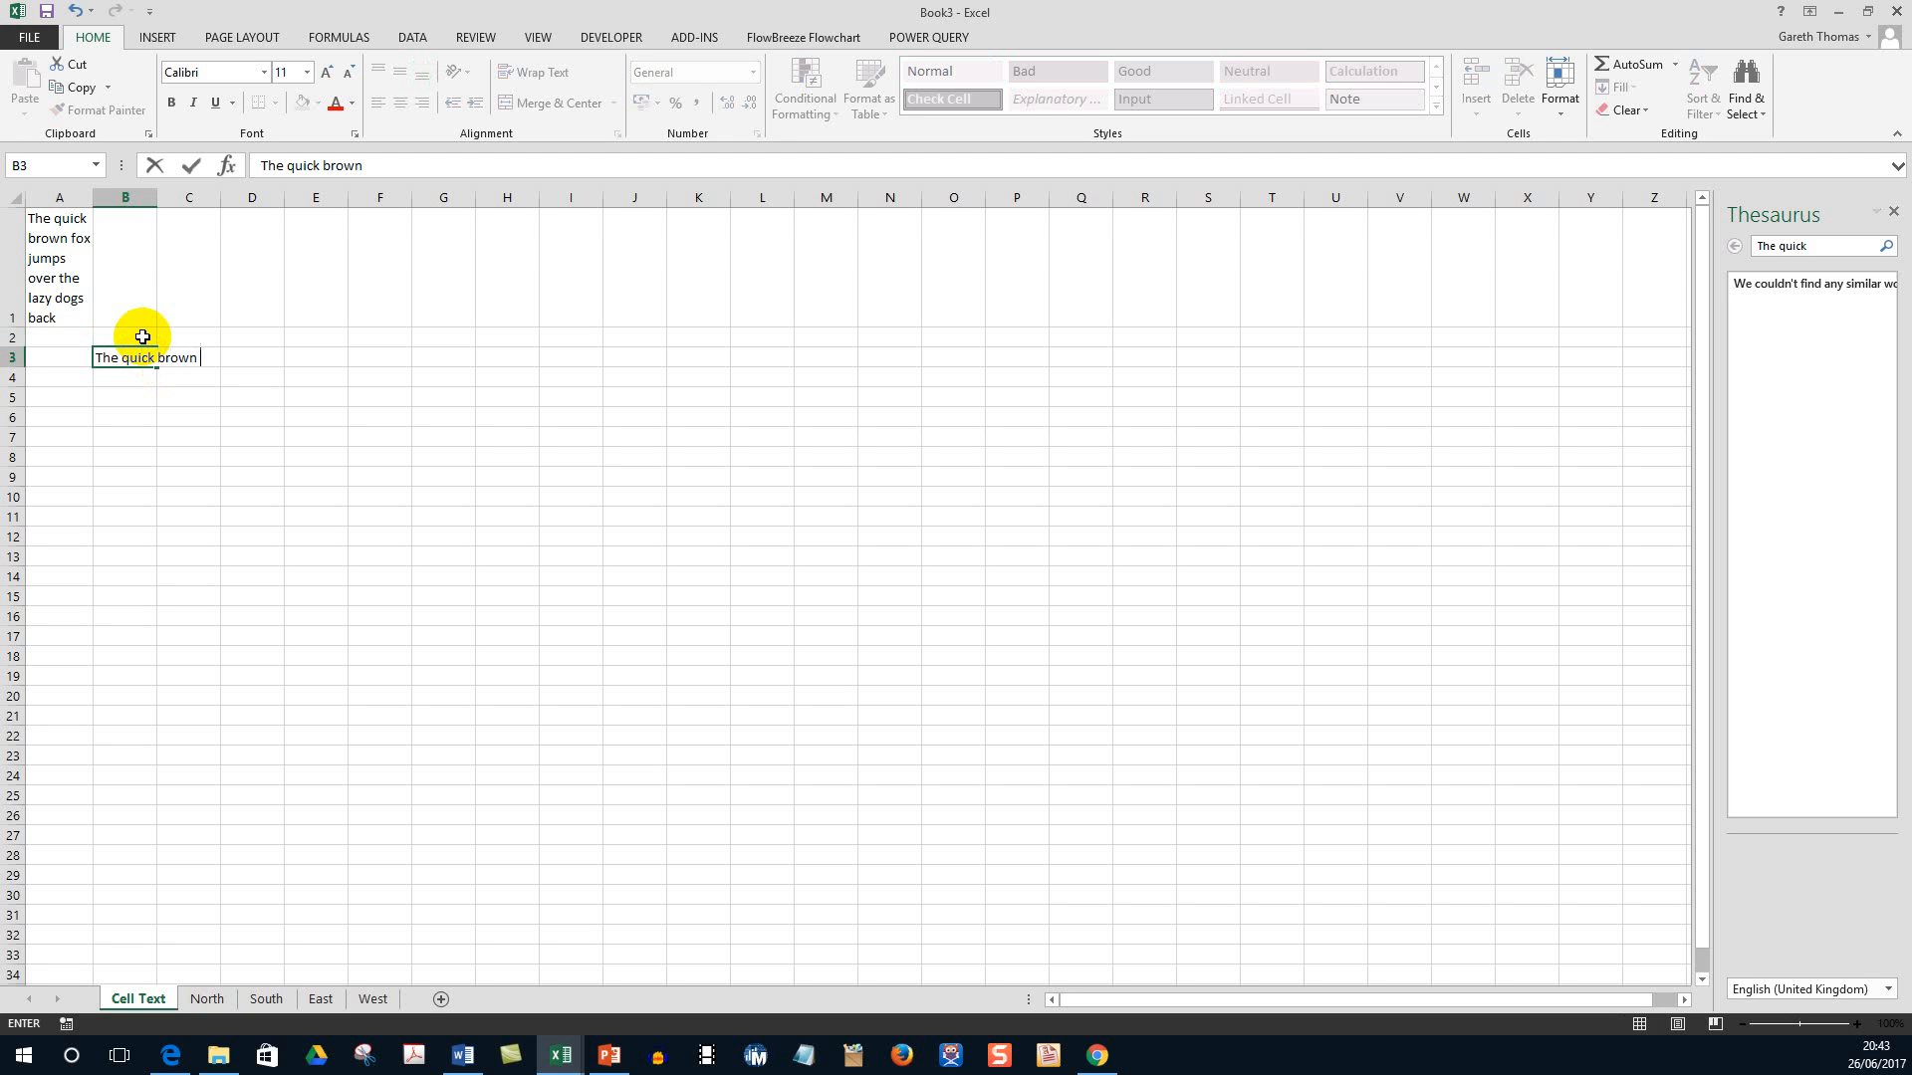
type("fox")
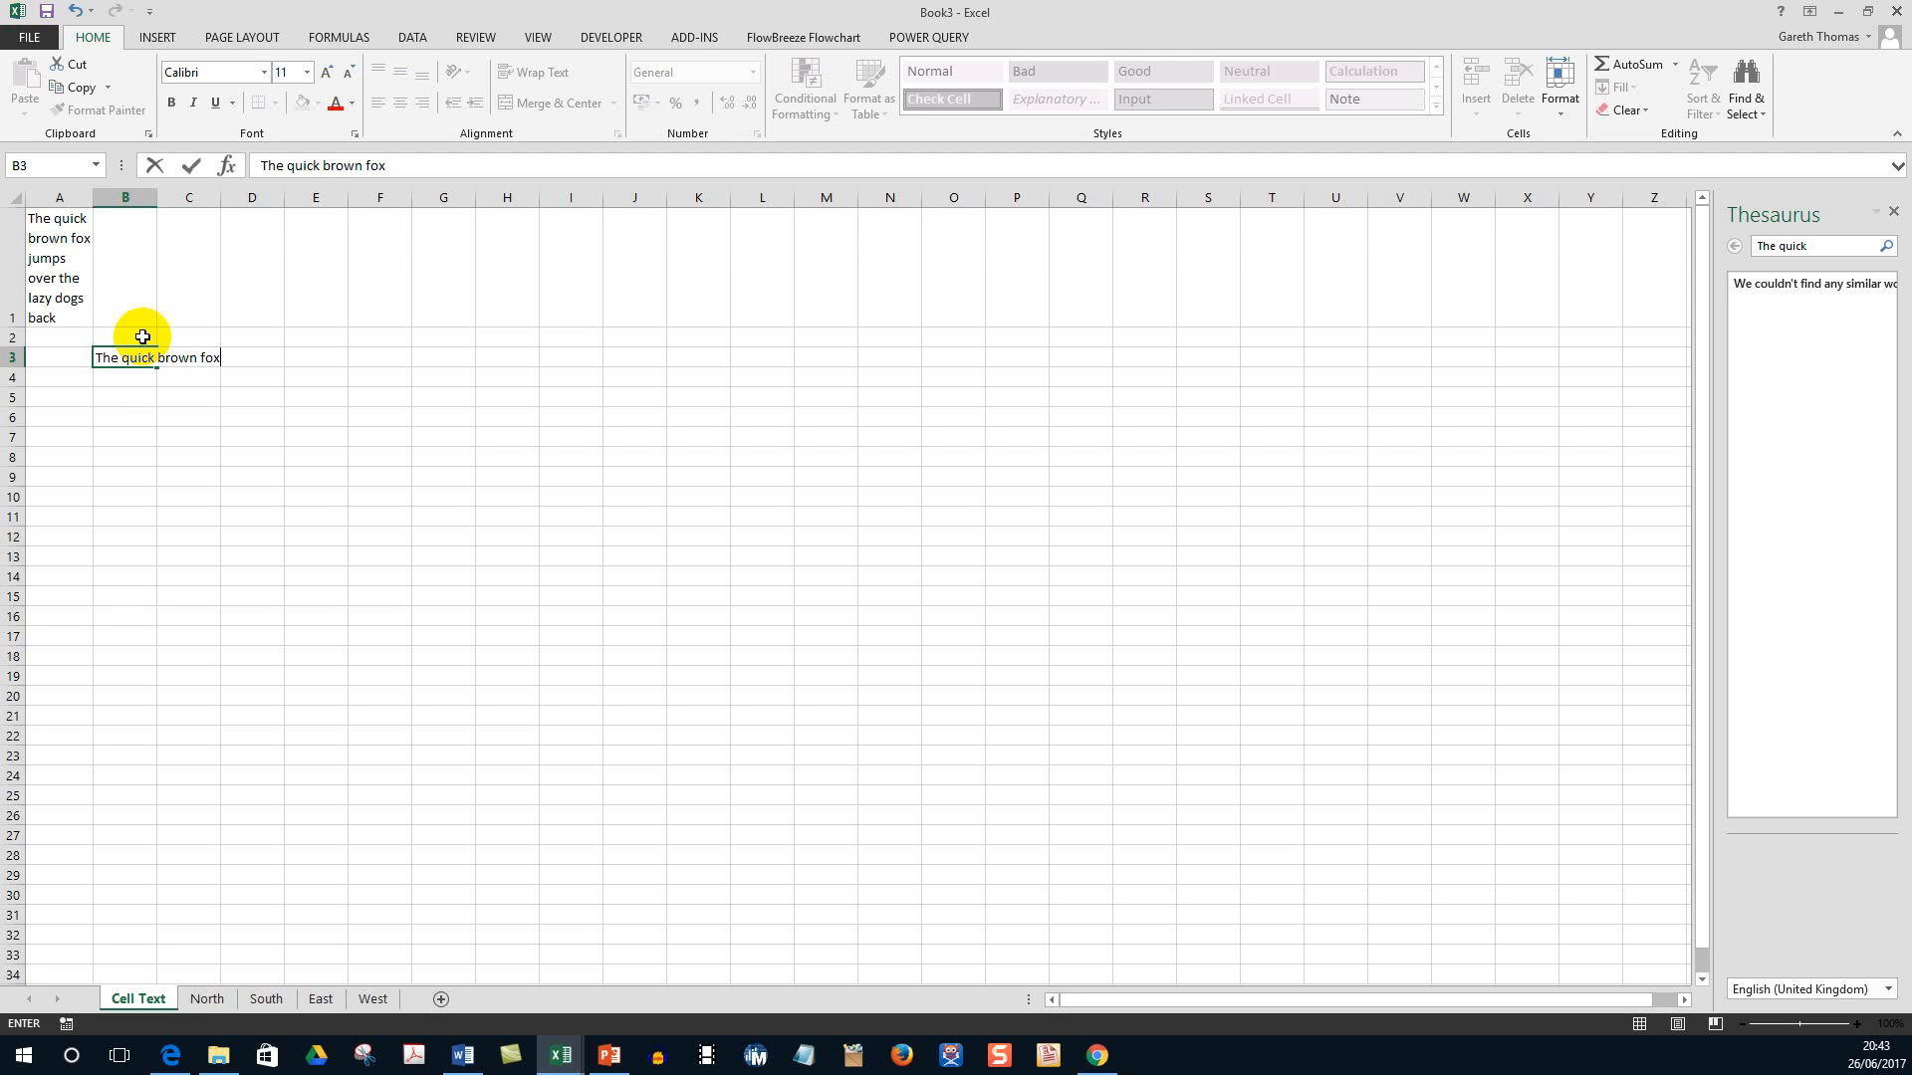
key("alt")
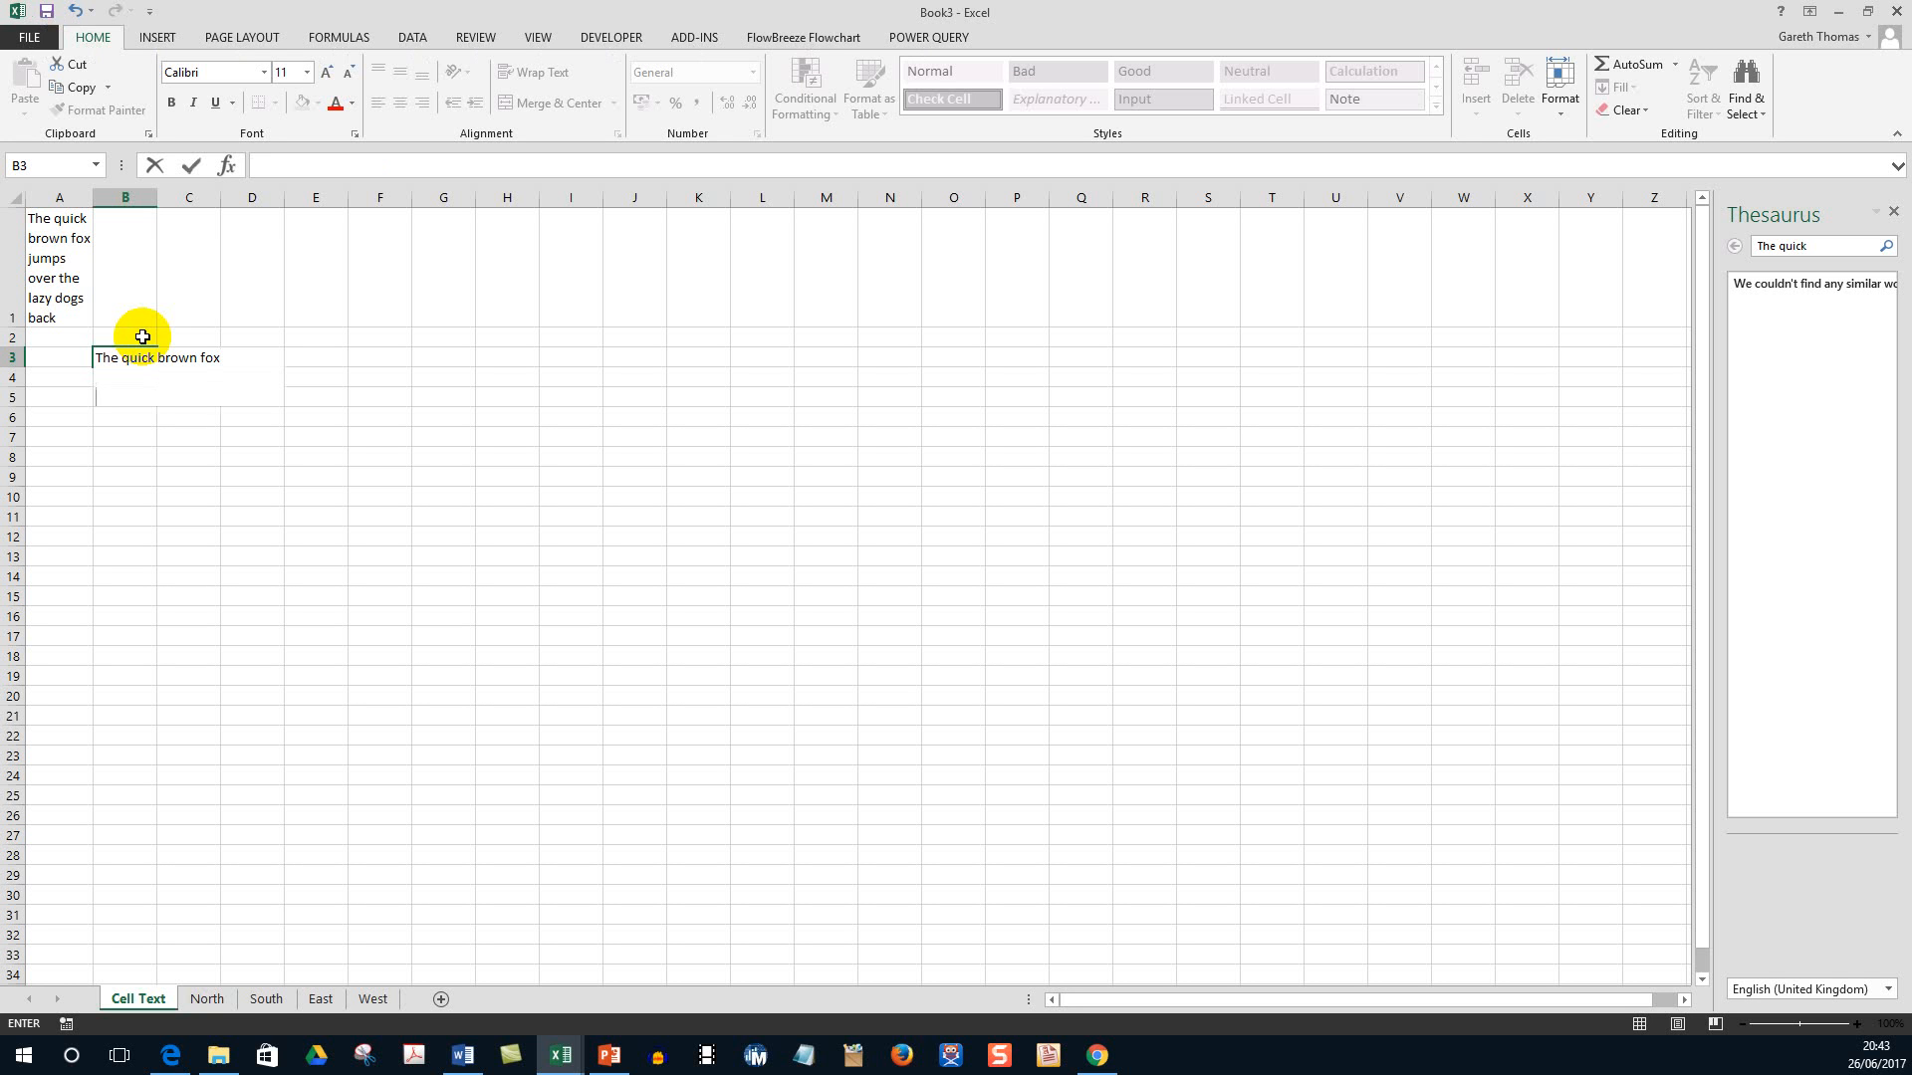
type("jumps over t")
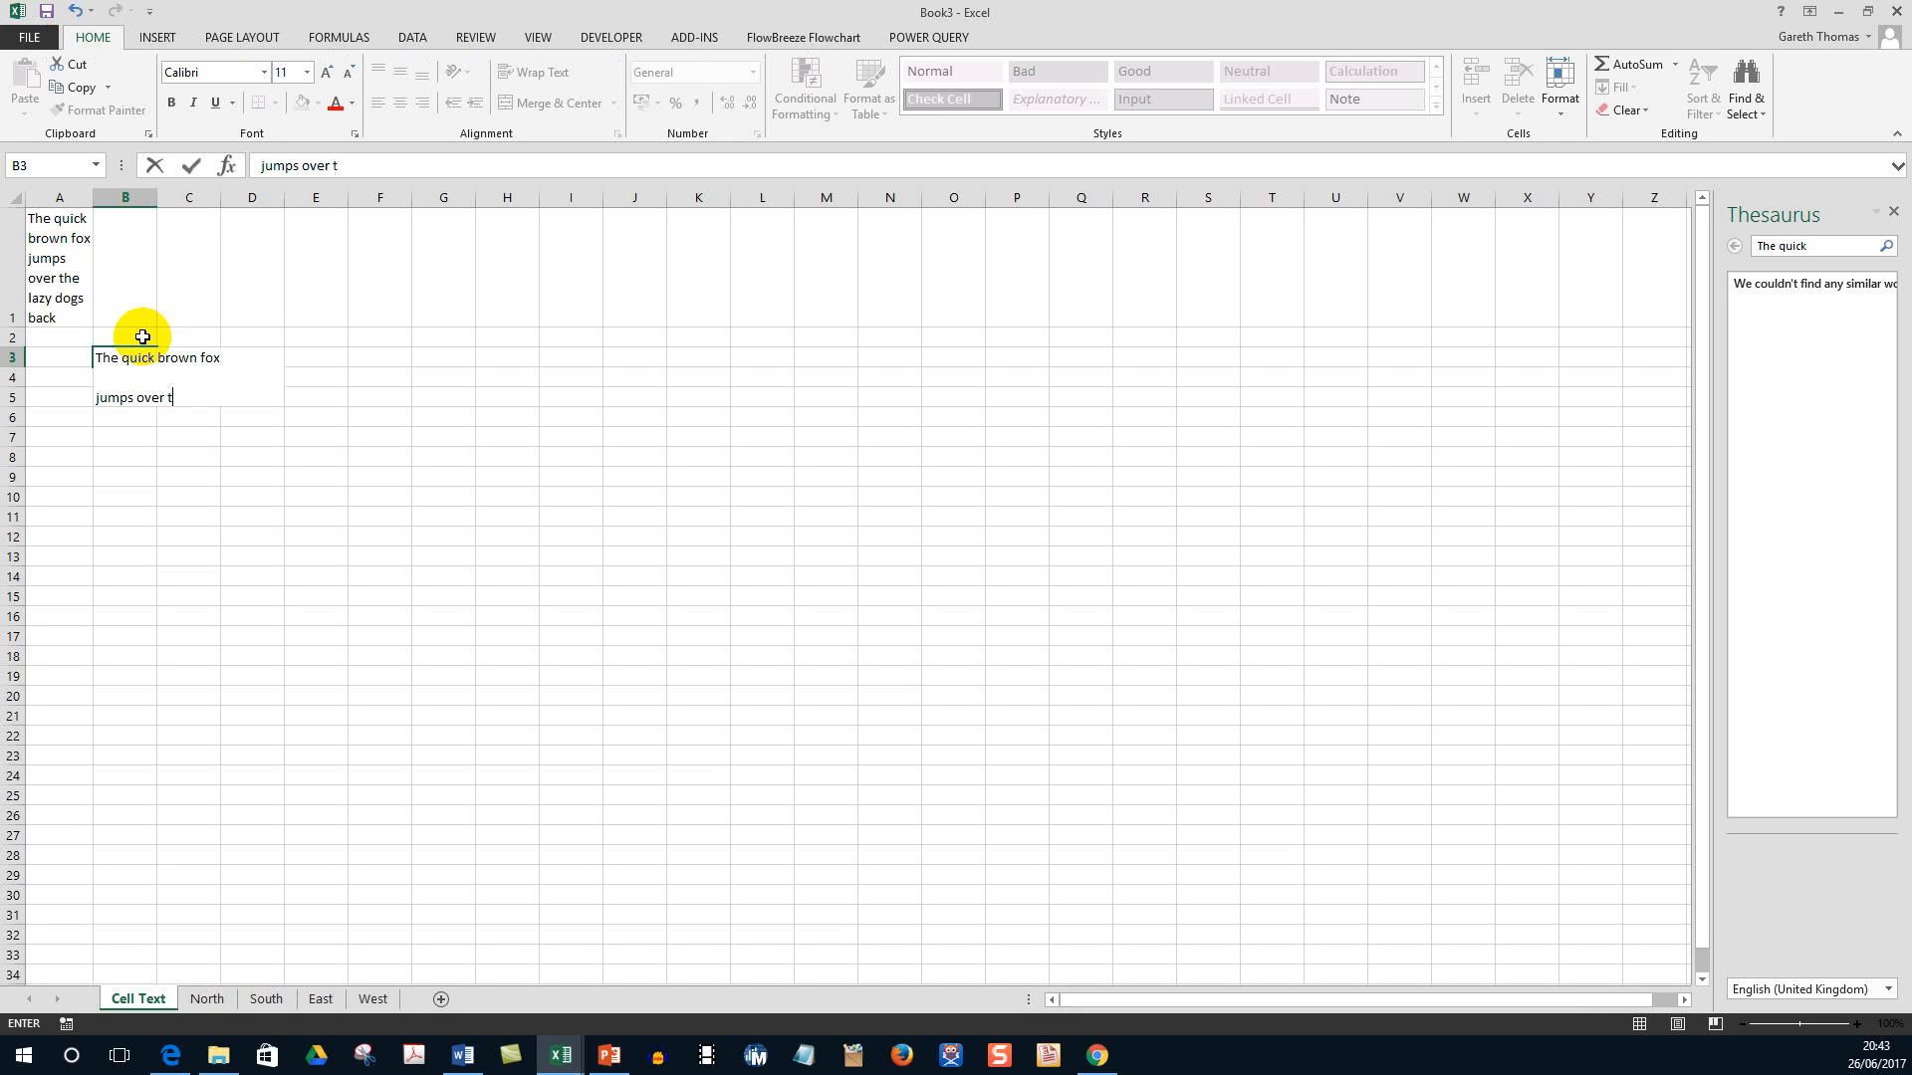
type("he")
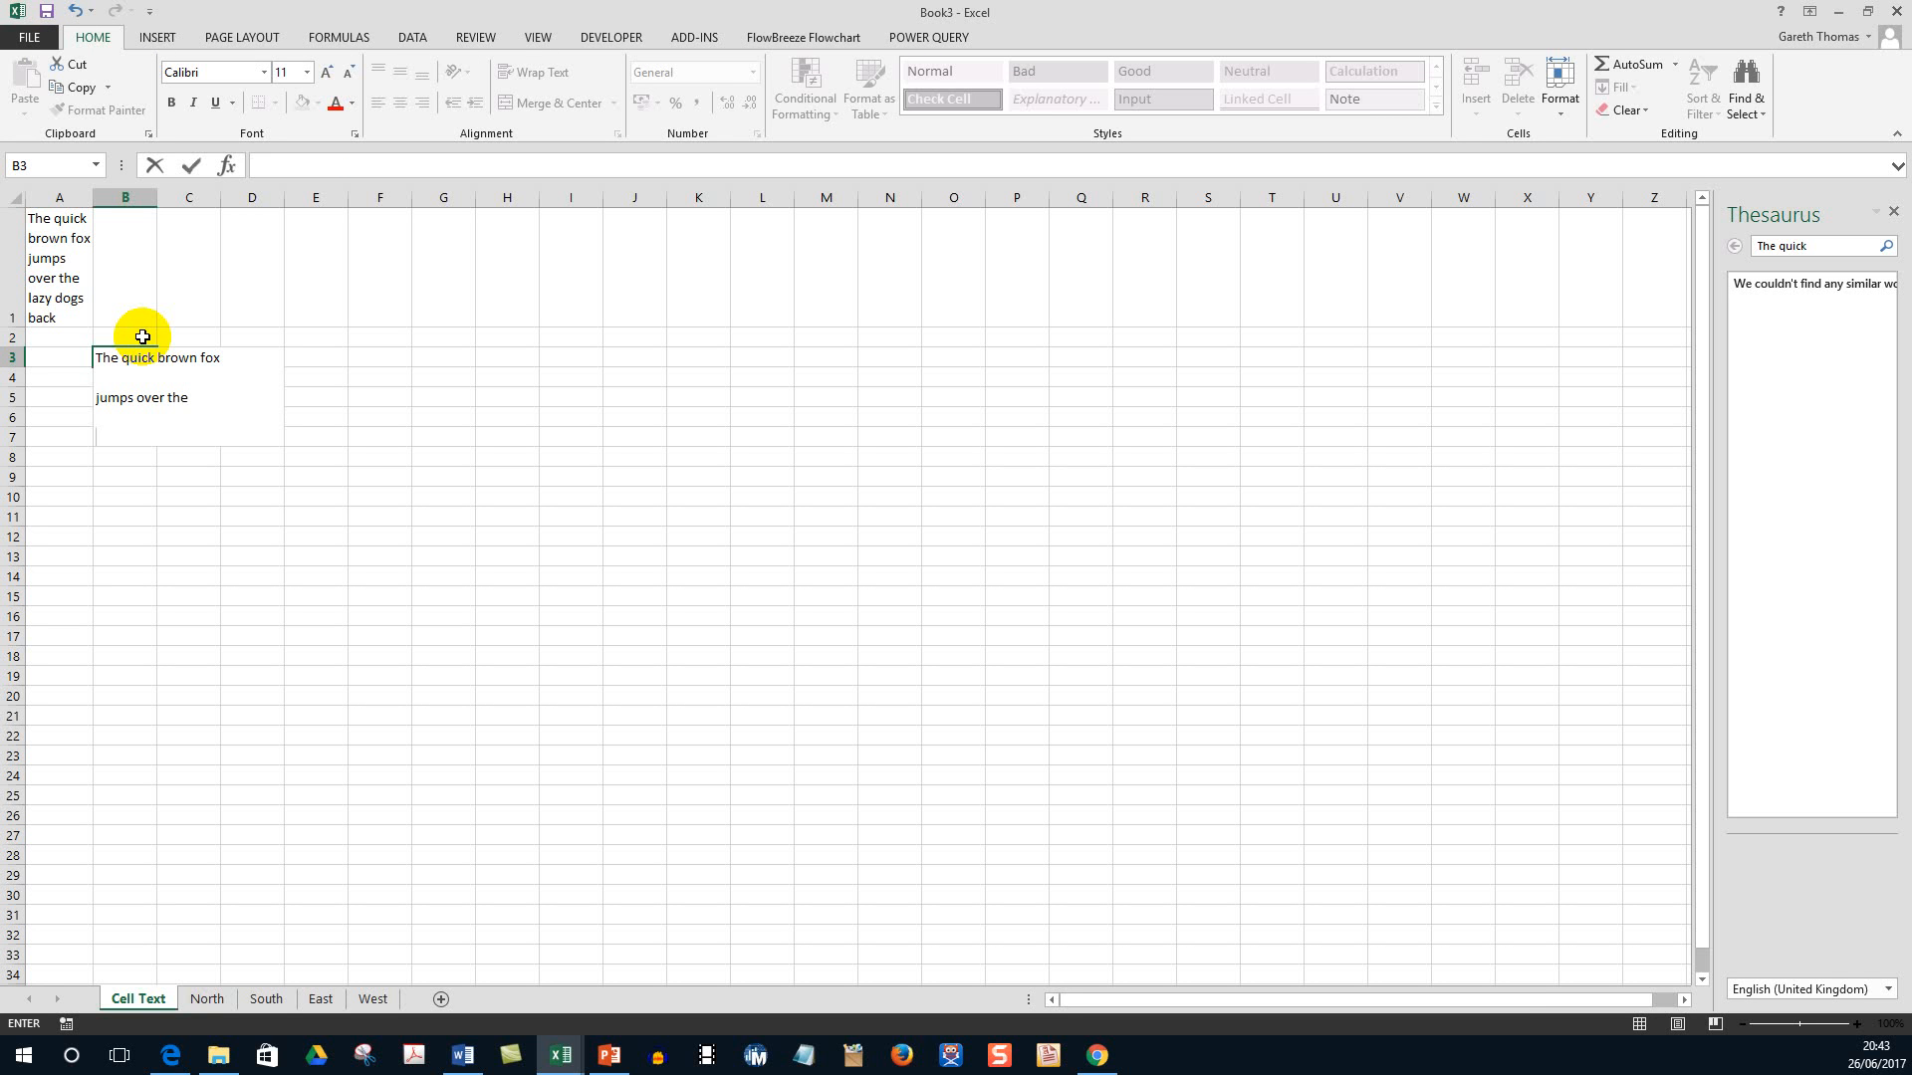
Add the lines 'lazy dog's back' and 'The end.' to complete the multi-line passage in B3.
type("lazy do")
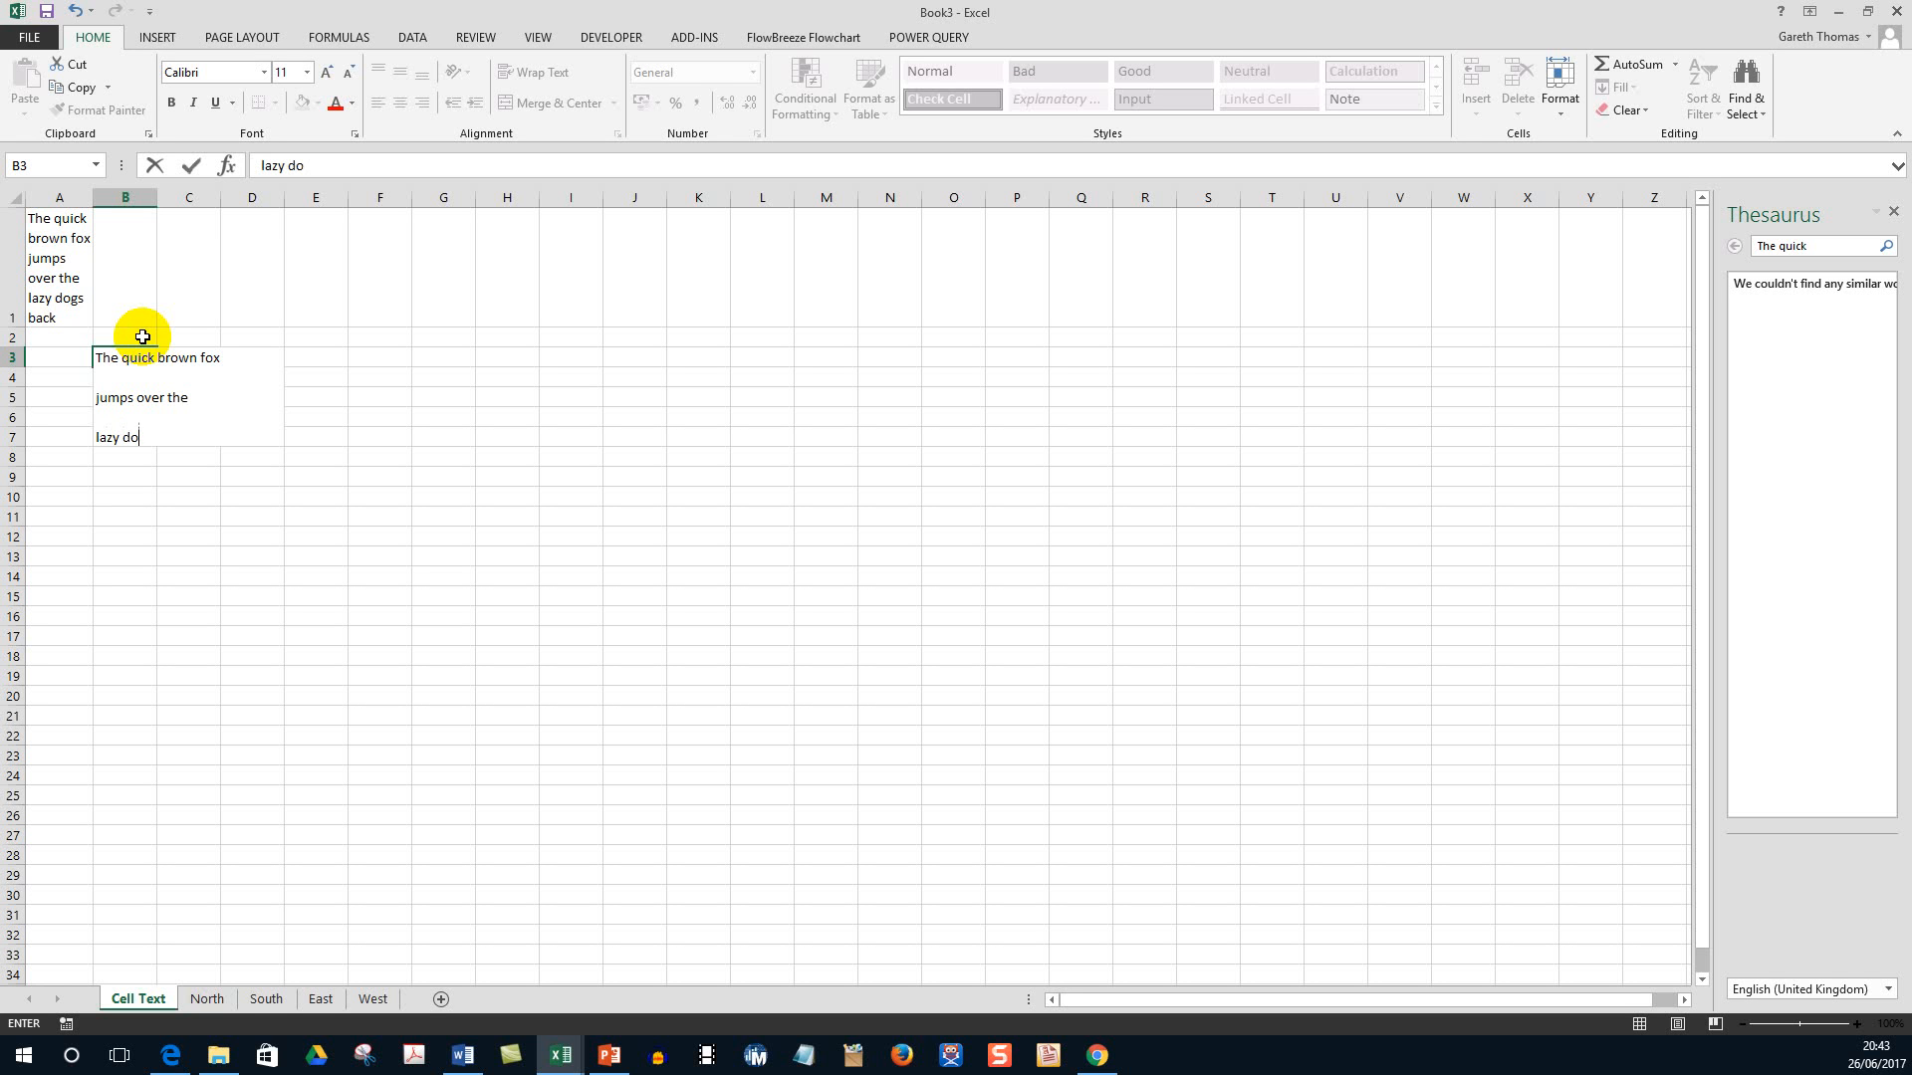
type("gs")
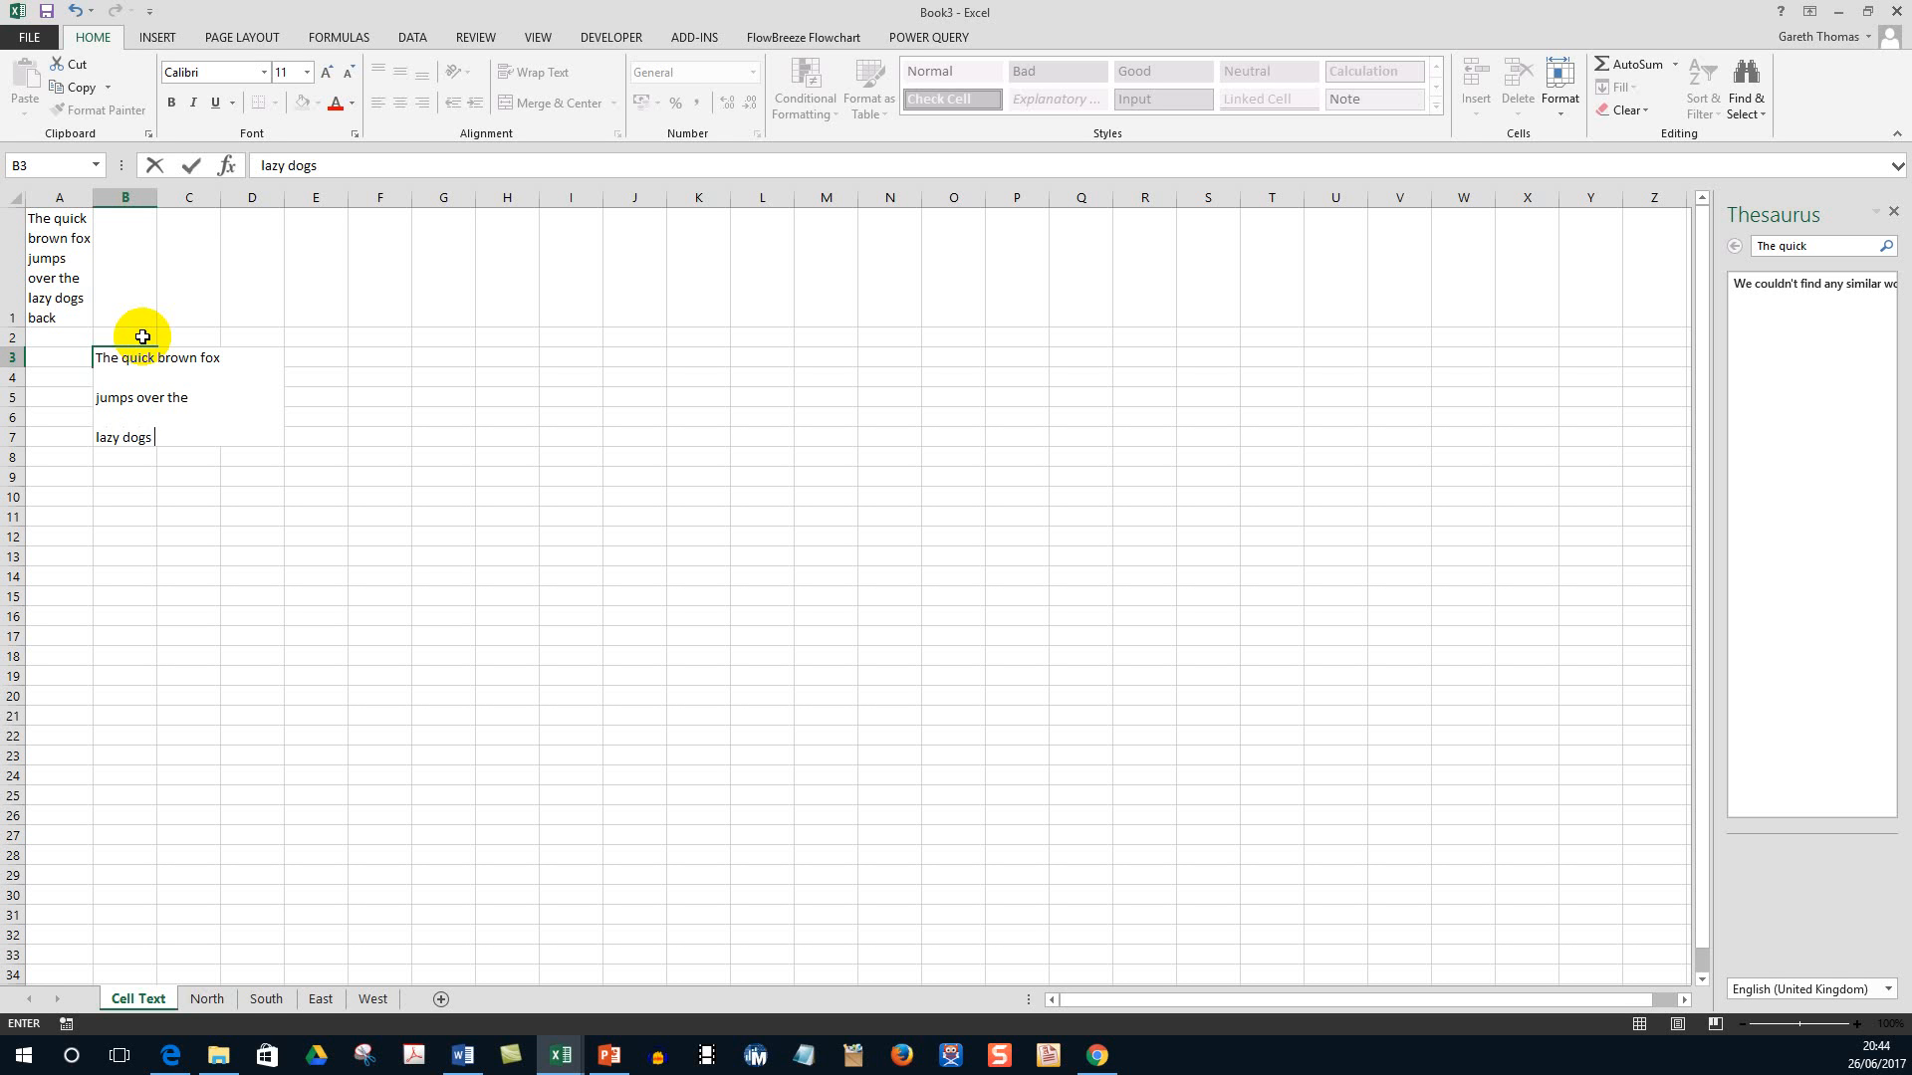
type("'s ba")
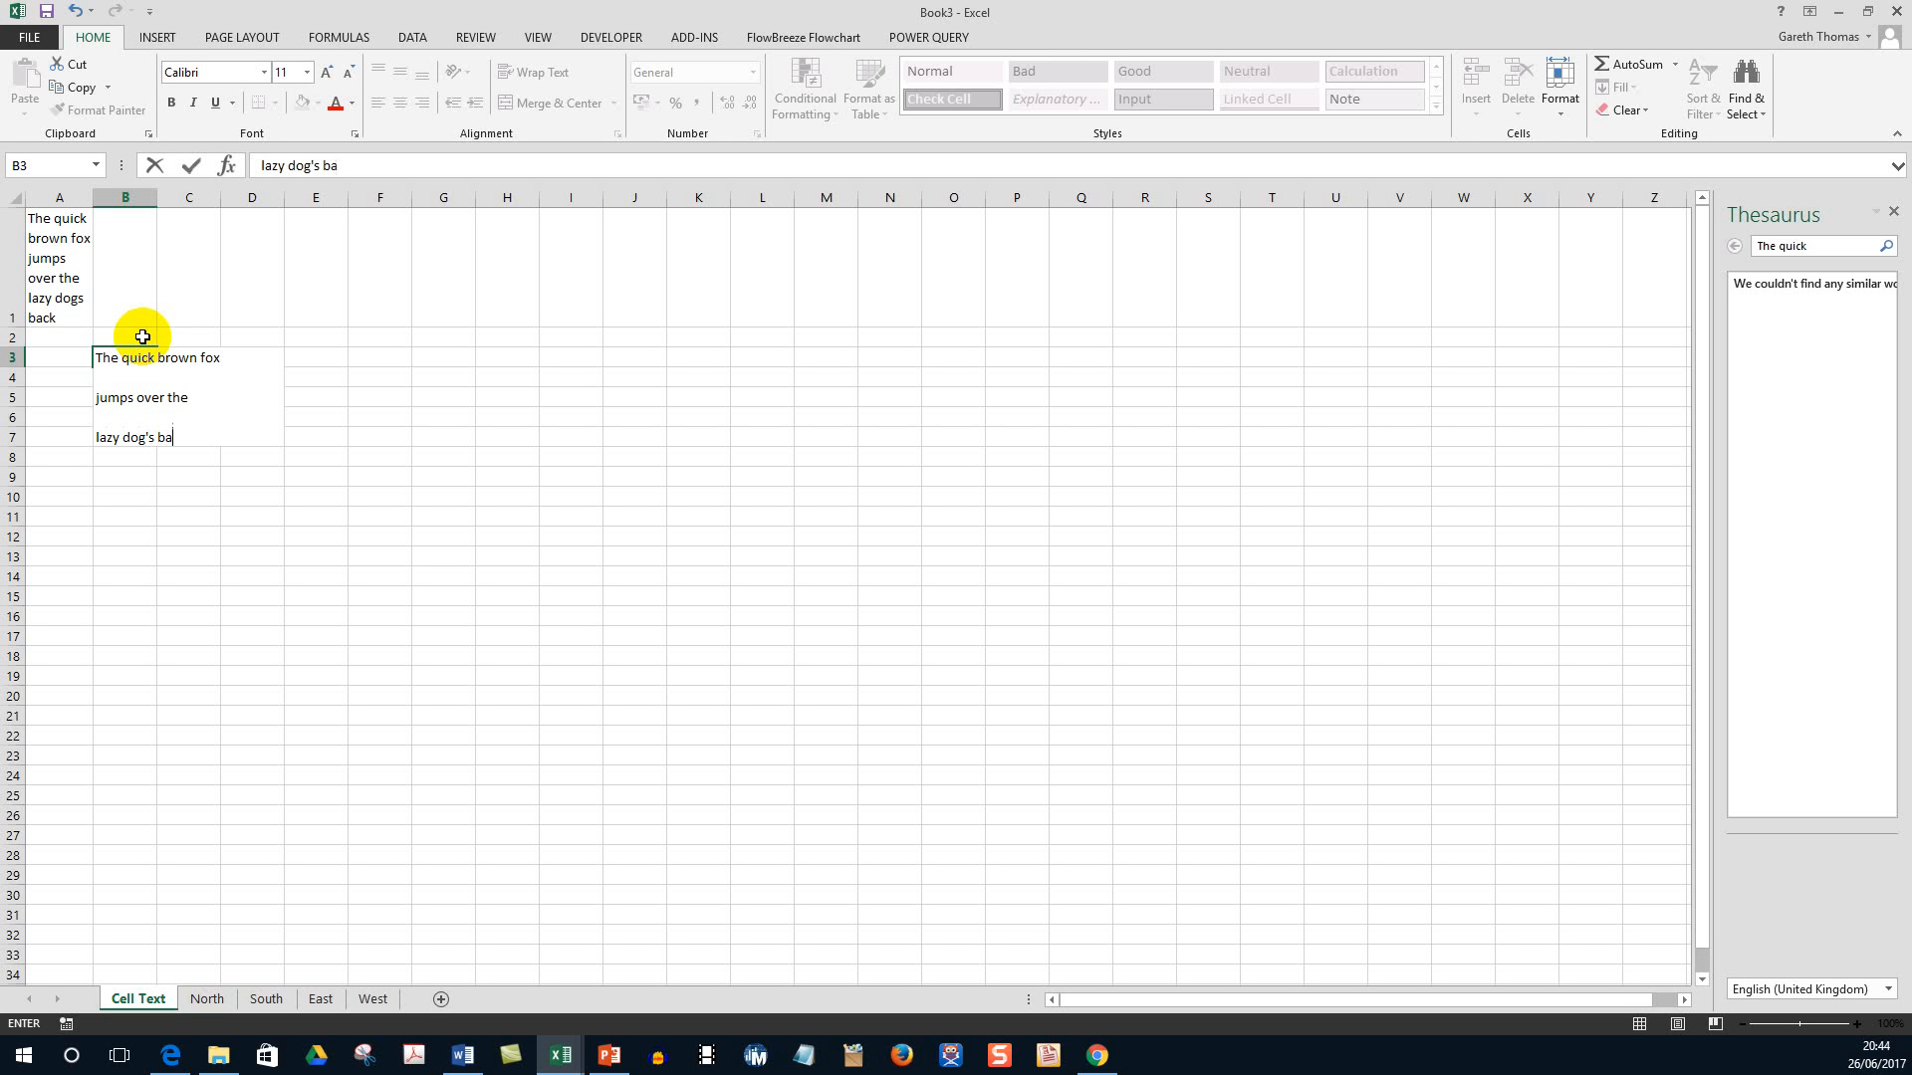
type("ck")
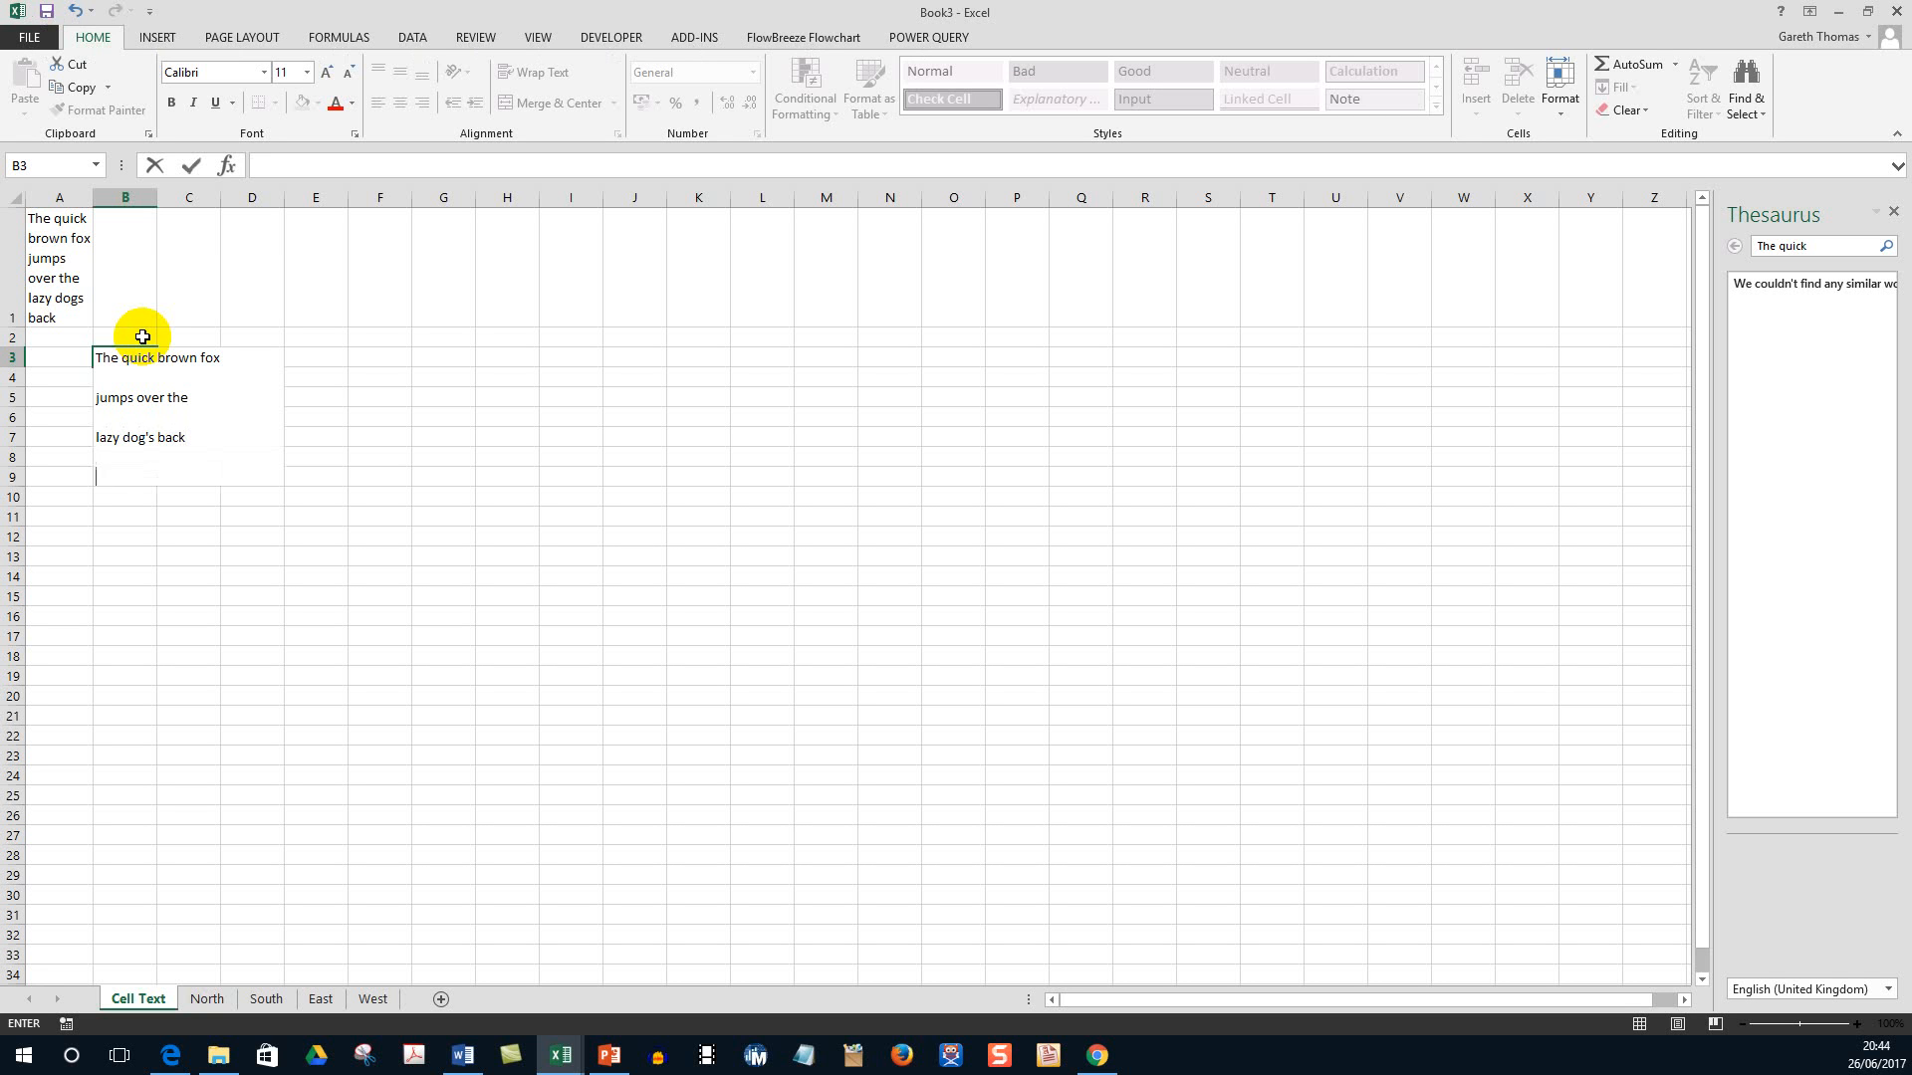
type("The end.")
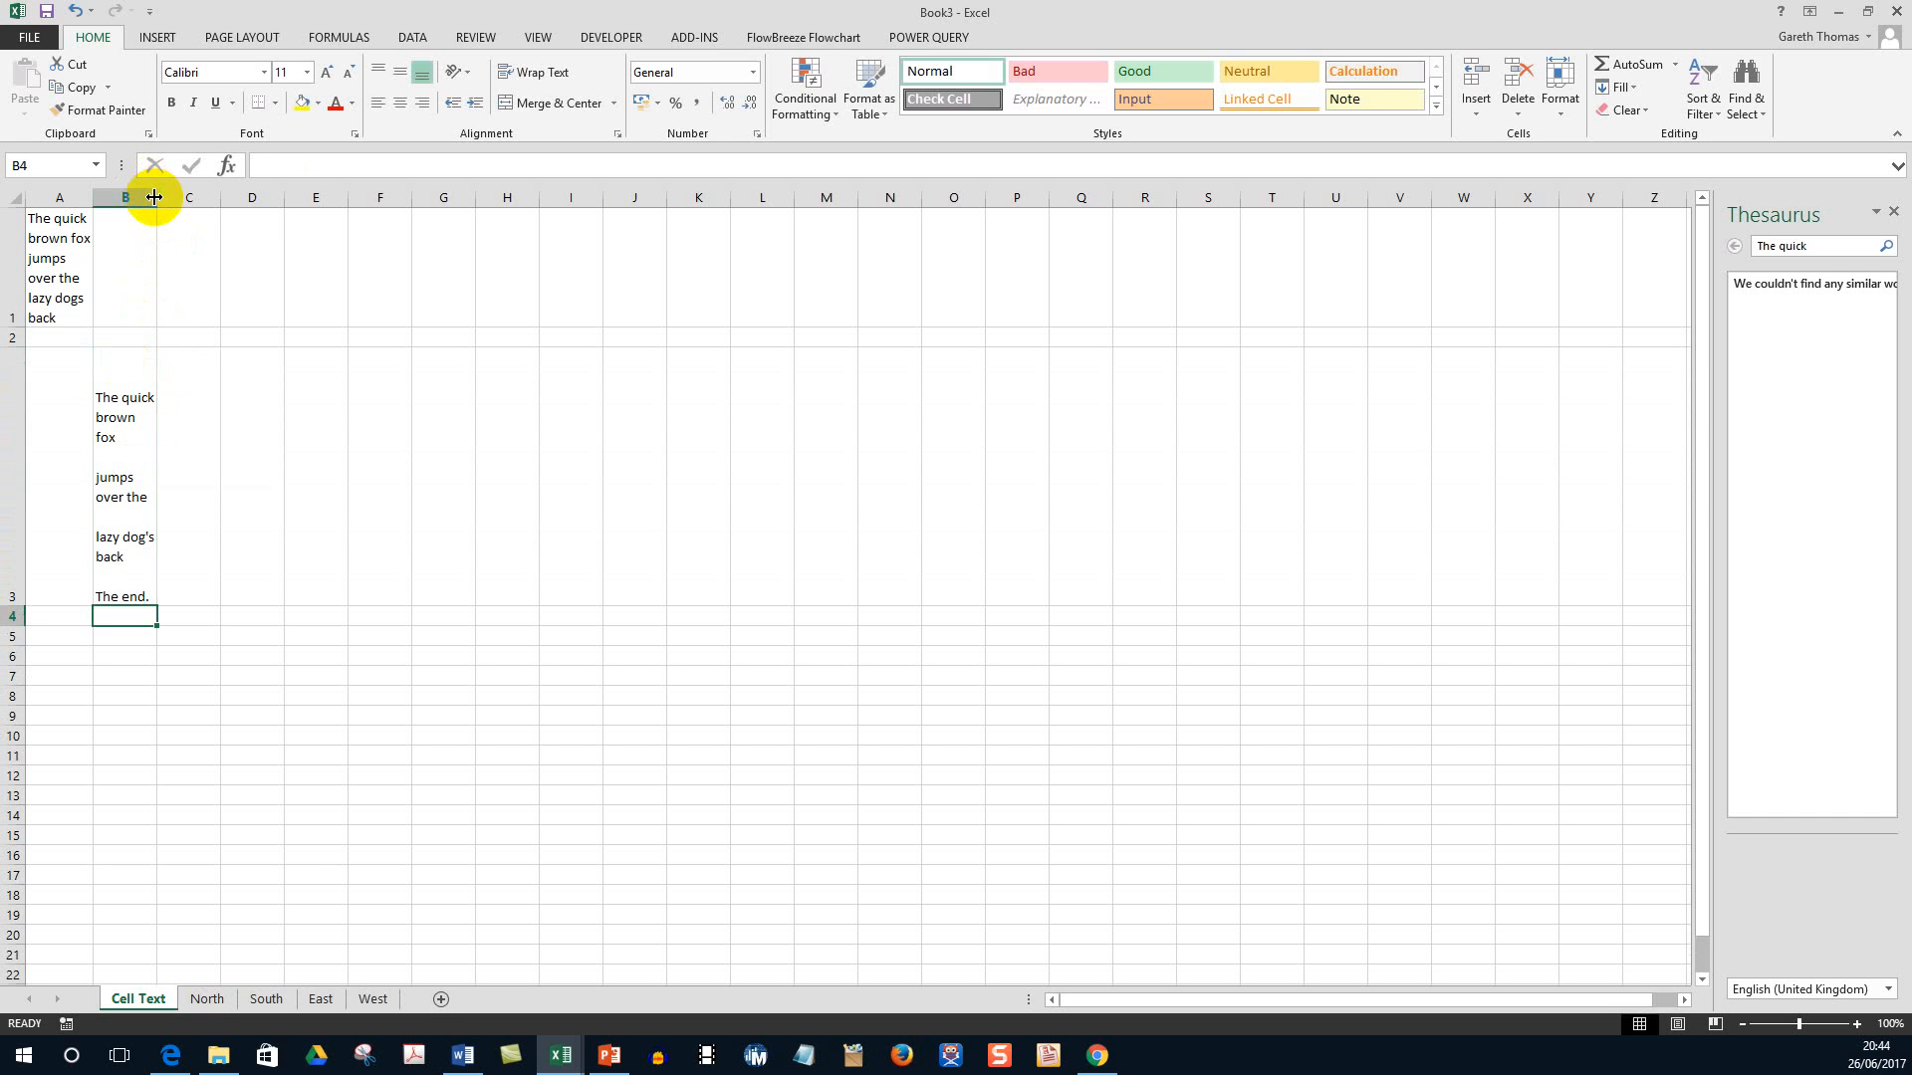
Widen column B so each line of B3 fits unwrapped, and widen column C.
left_click_drag(155, 197, 351, 197)
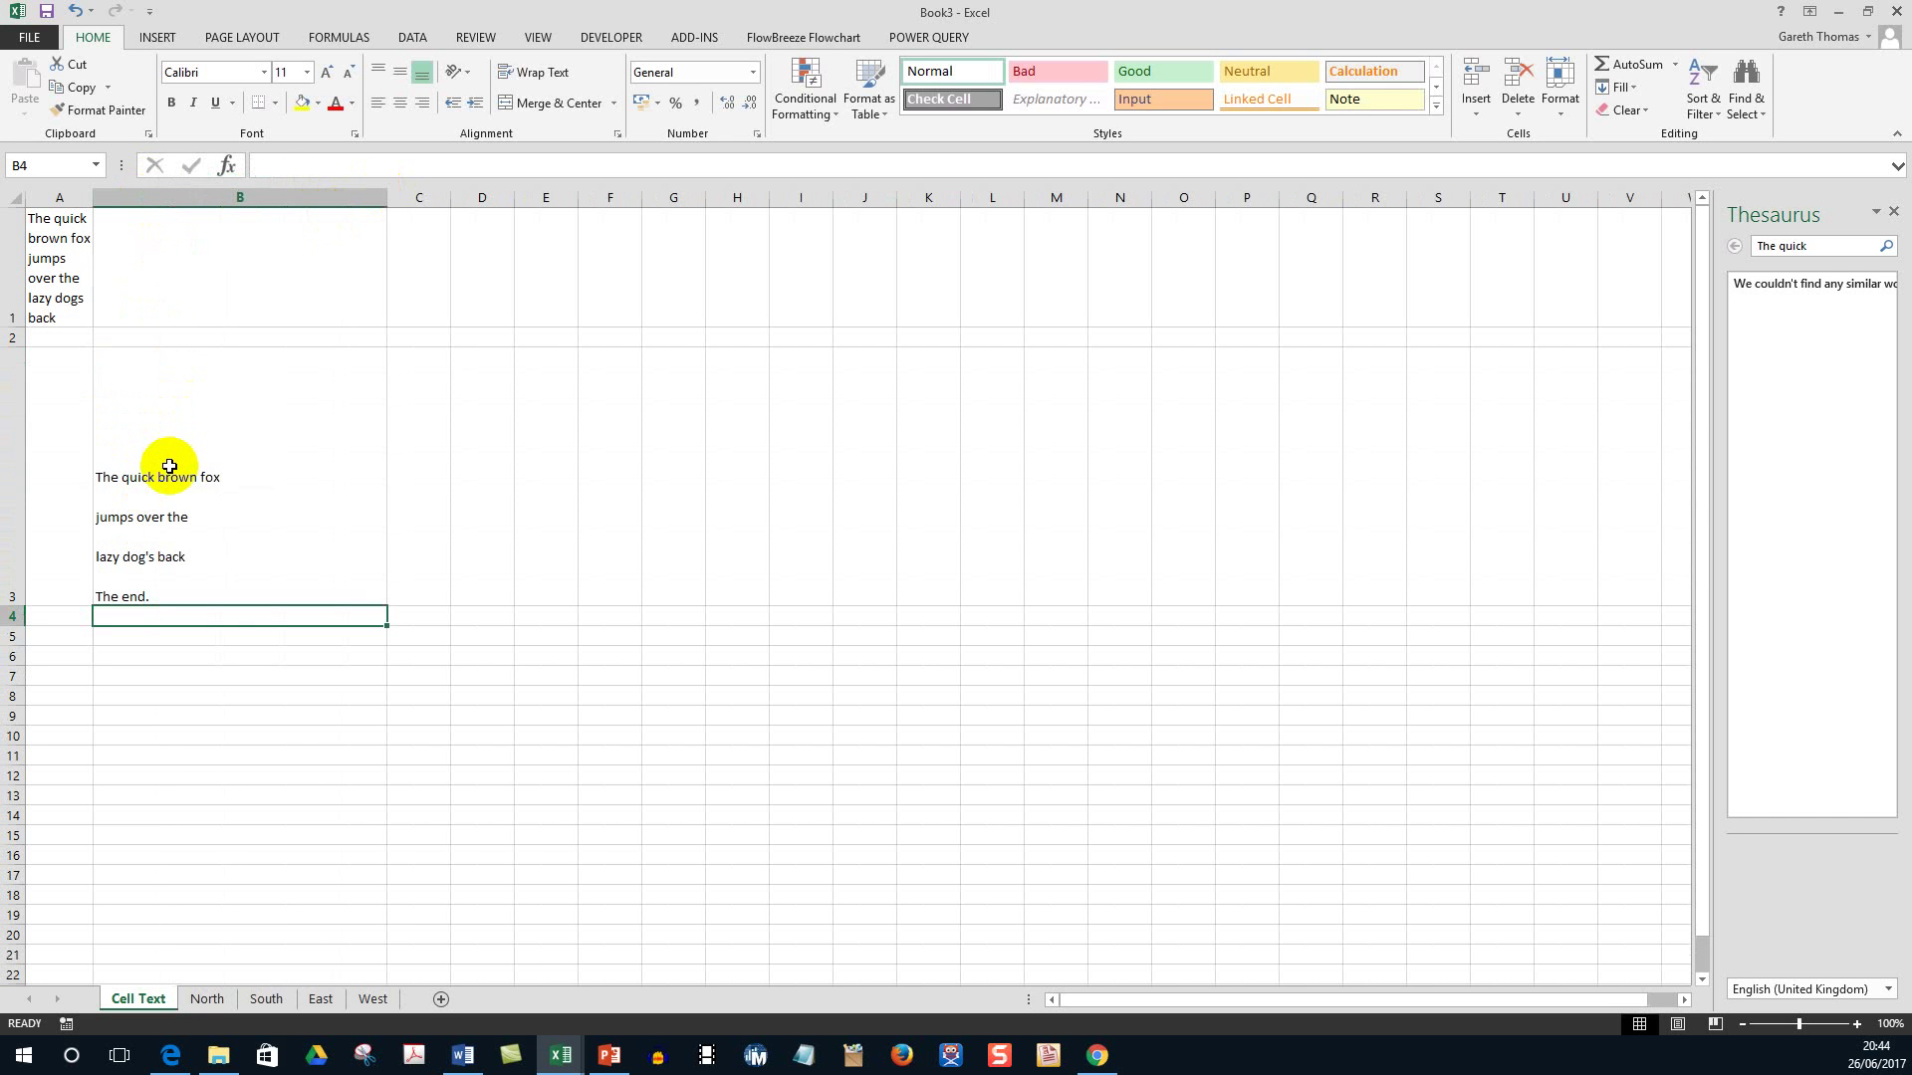
double_click(155, 476)
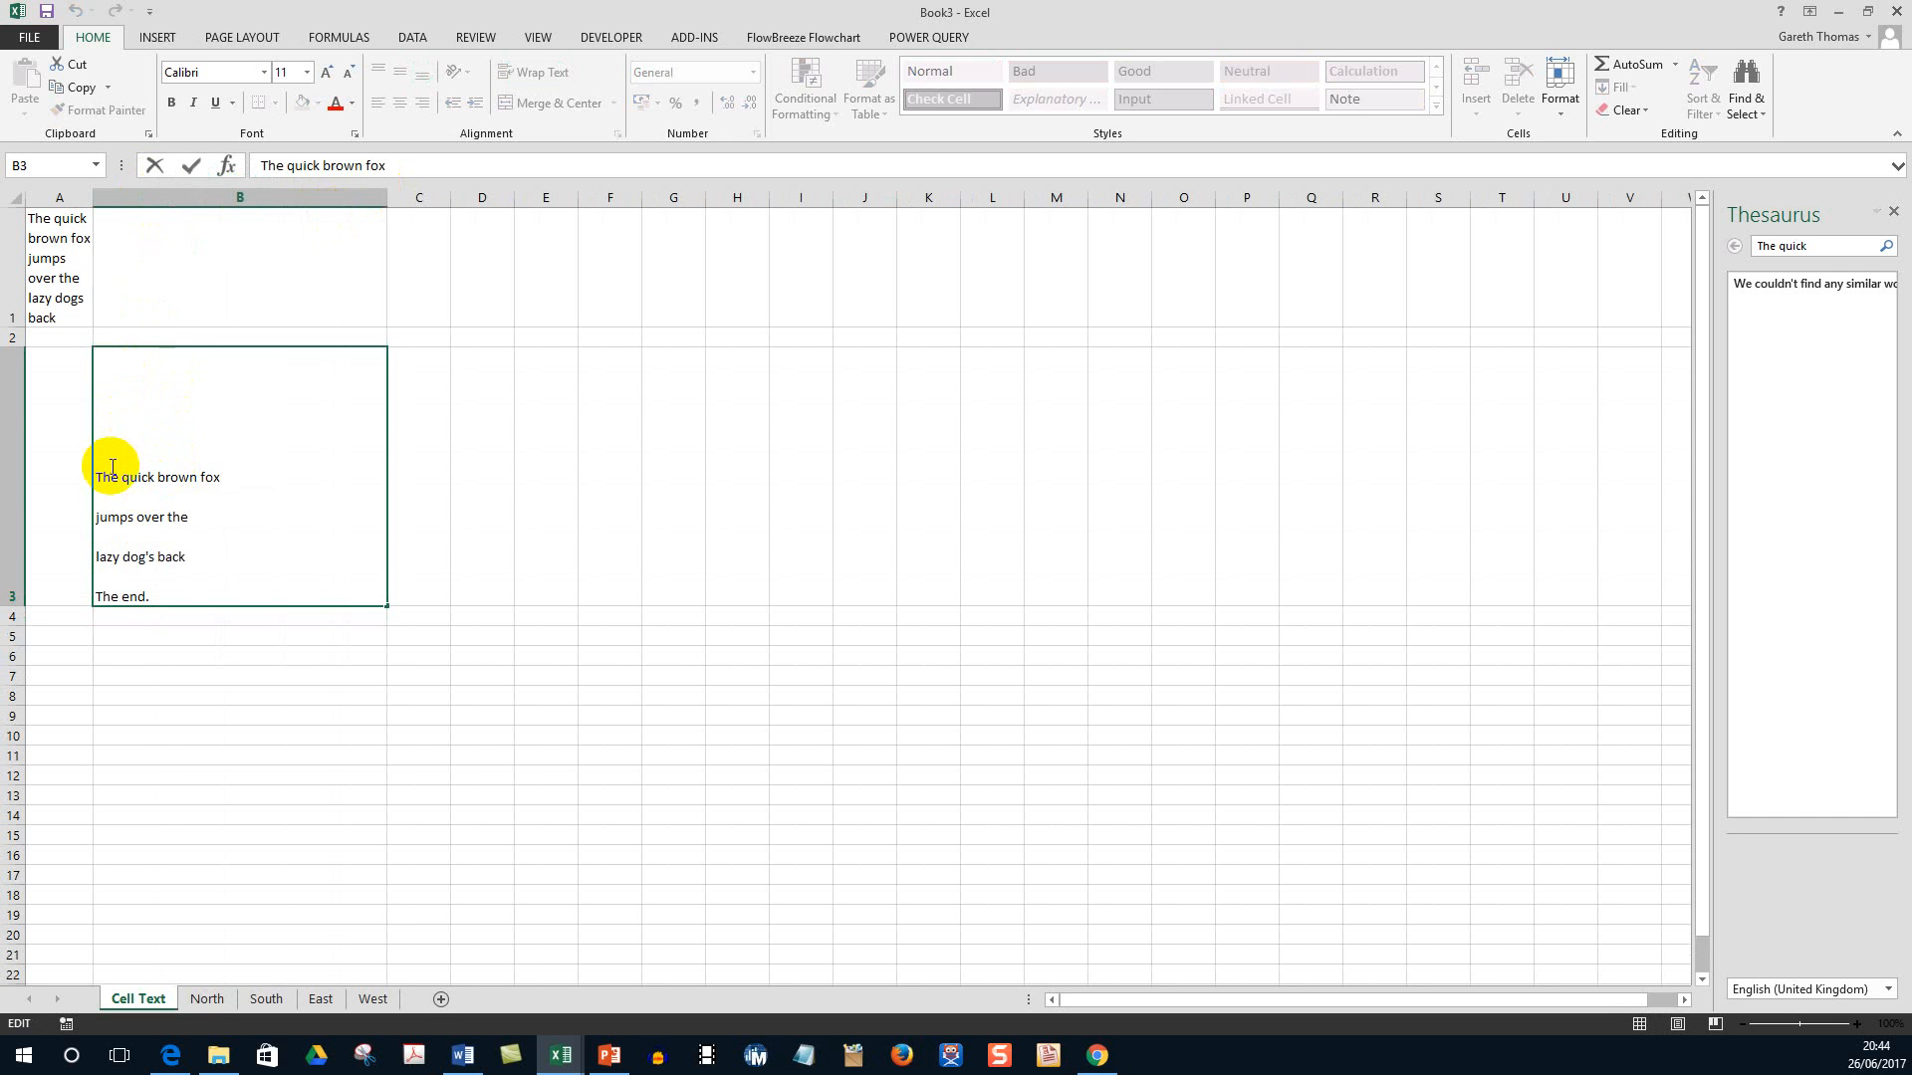
mouse_move(180, 512)
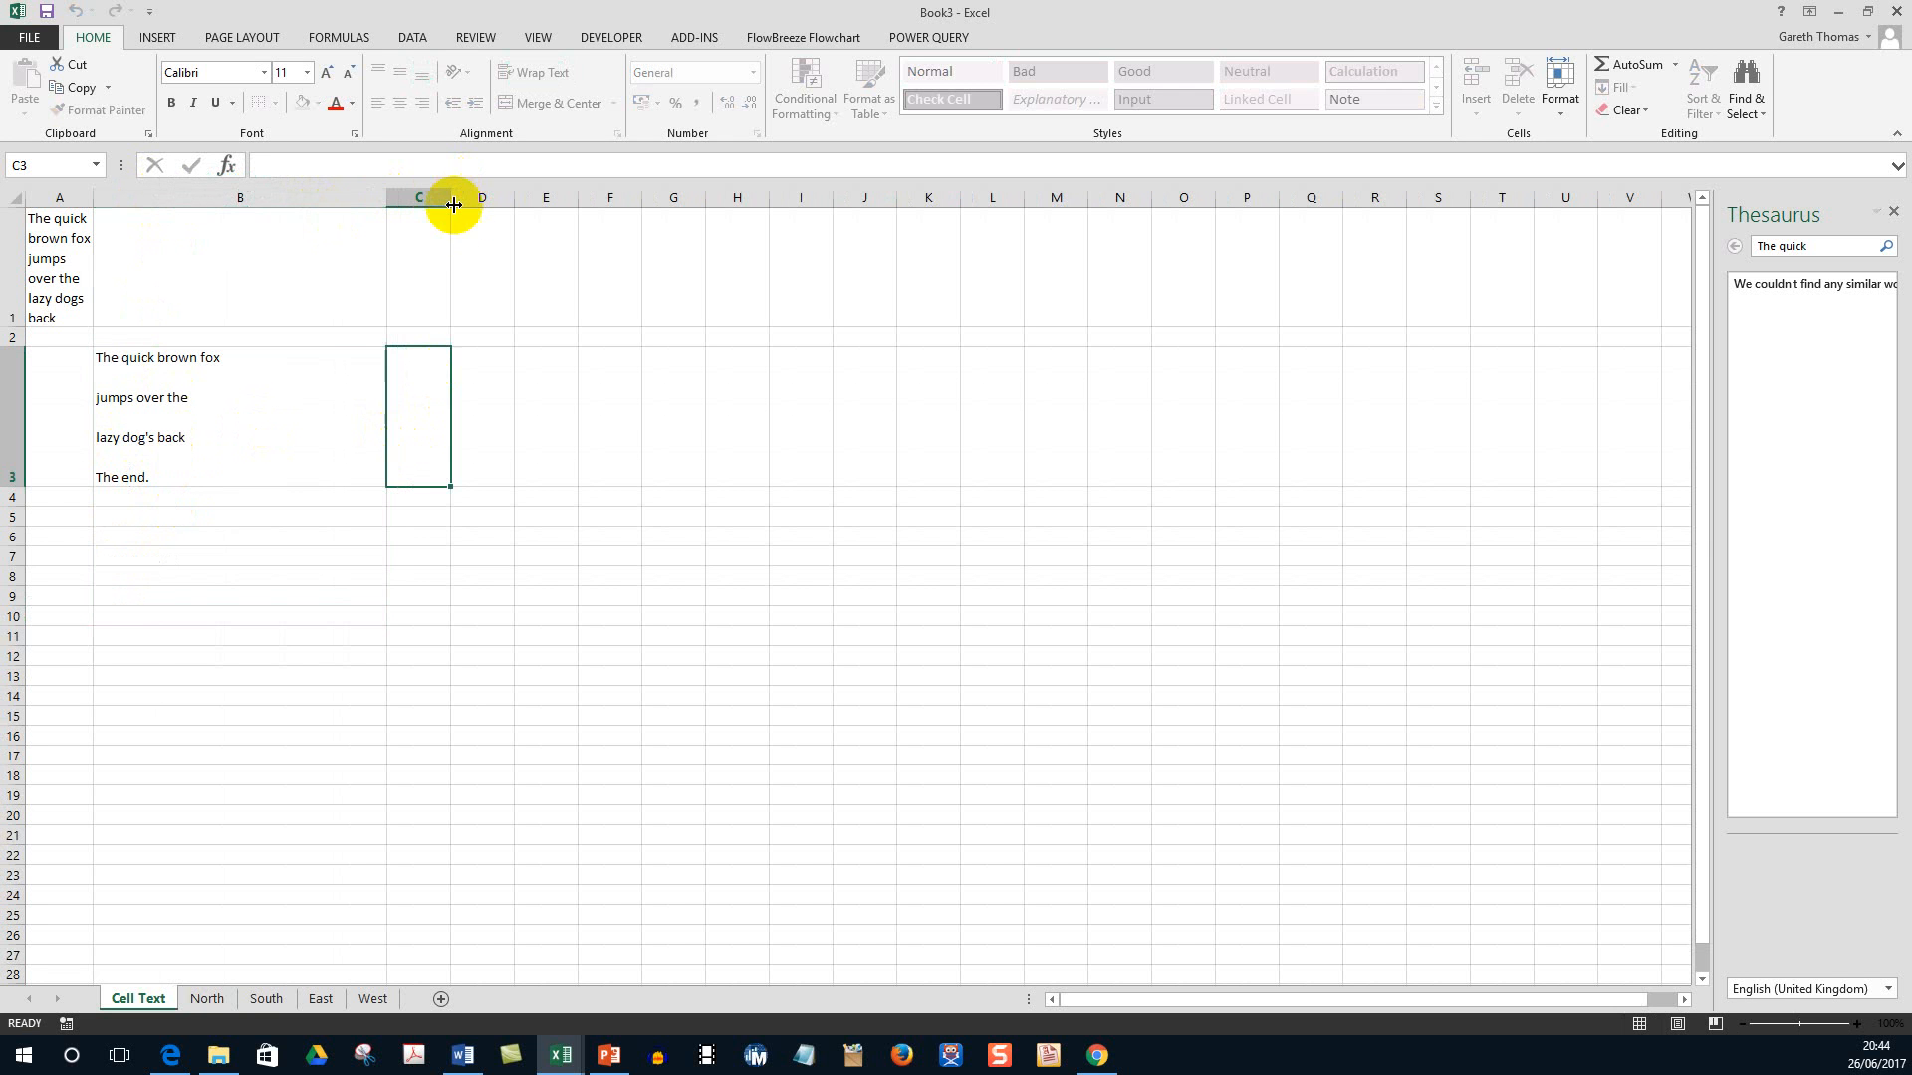
left_click_drag(454, 197, 598, 197)
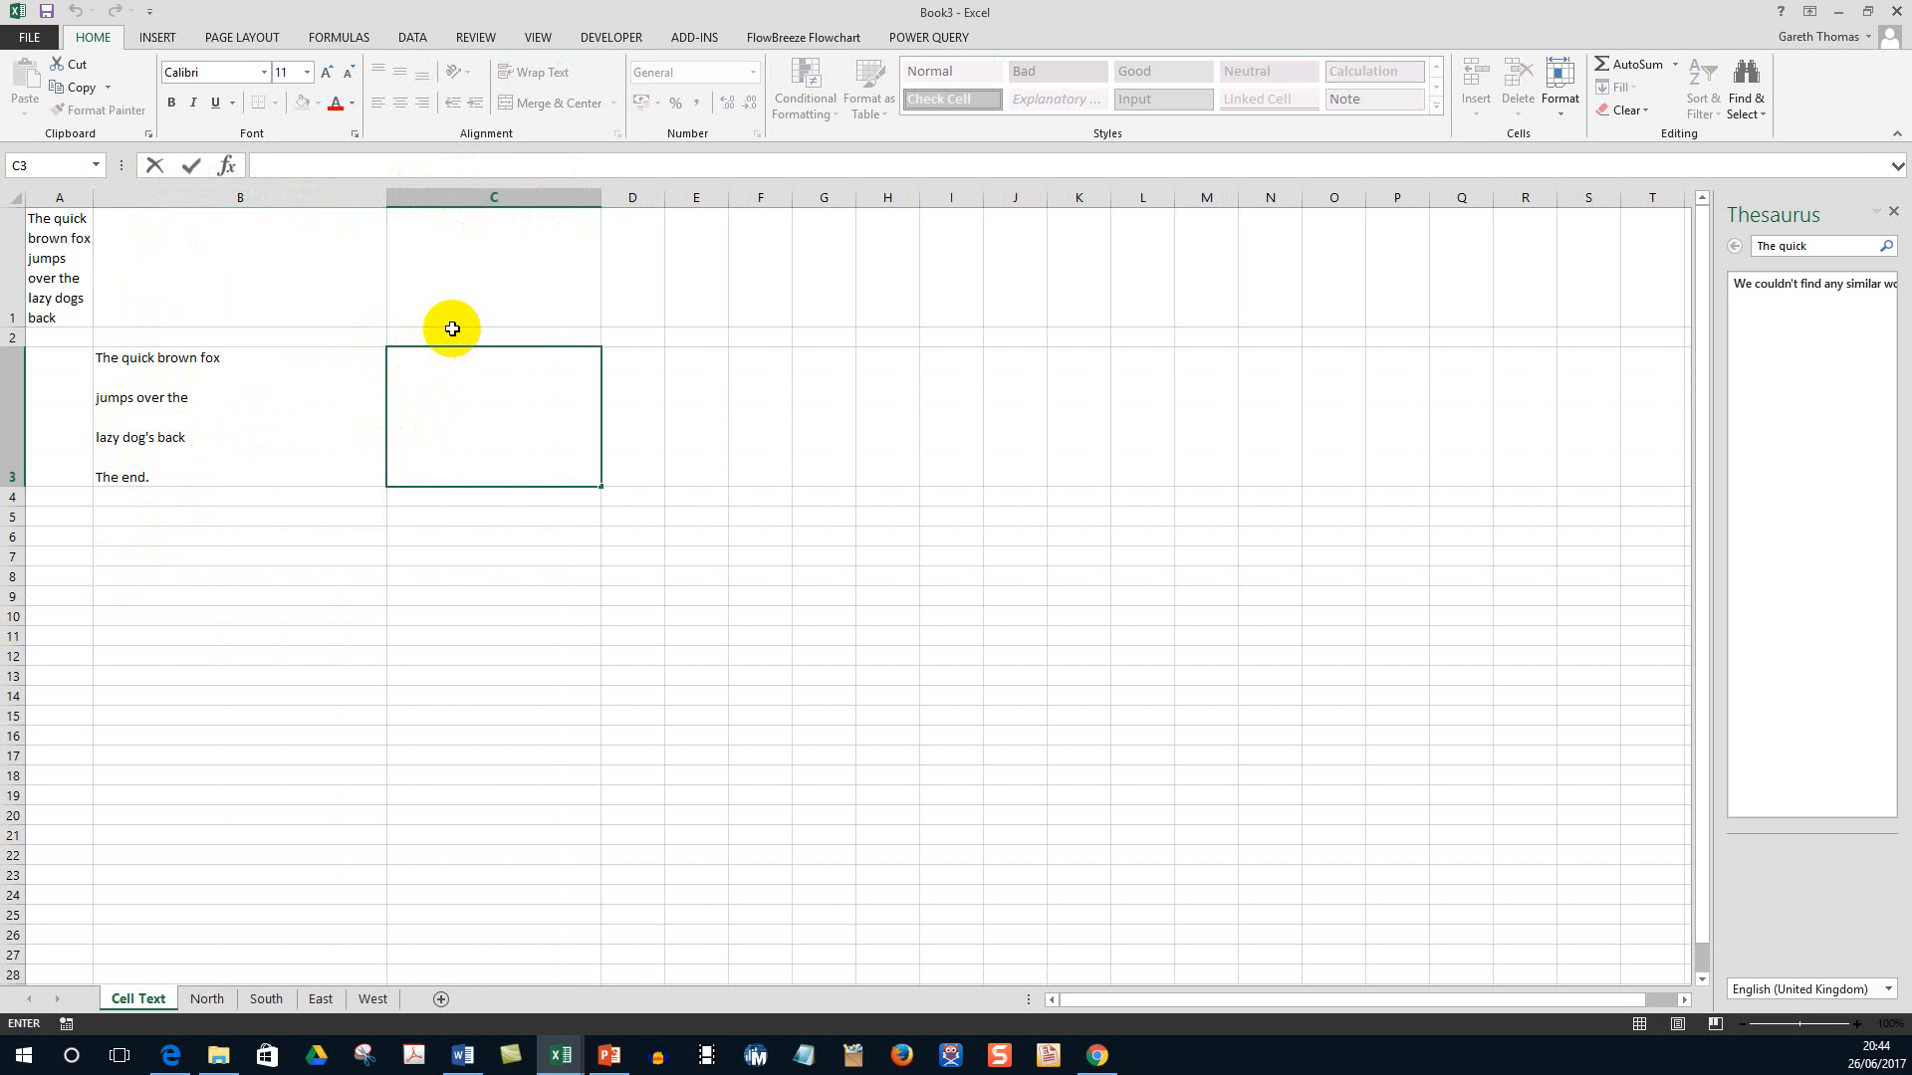
mouse_move(452, 450)
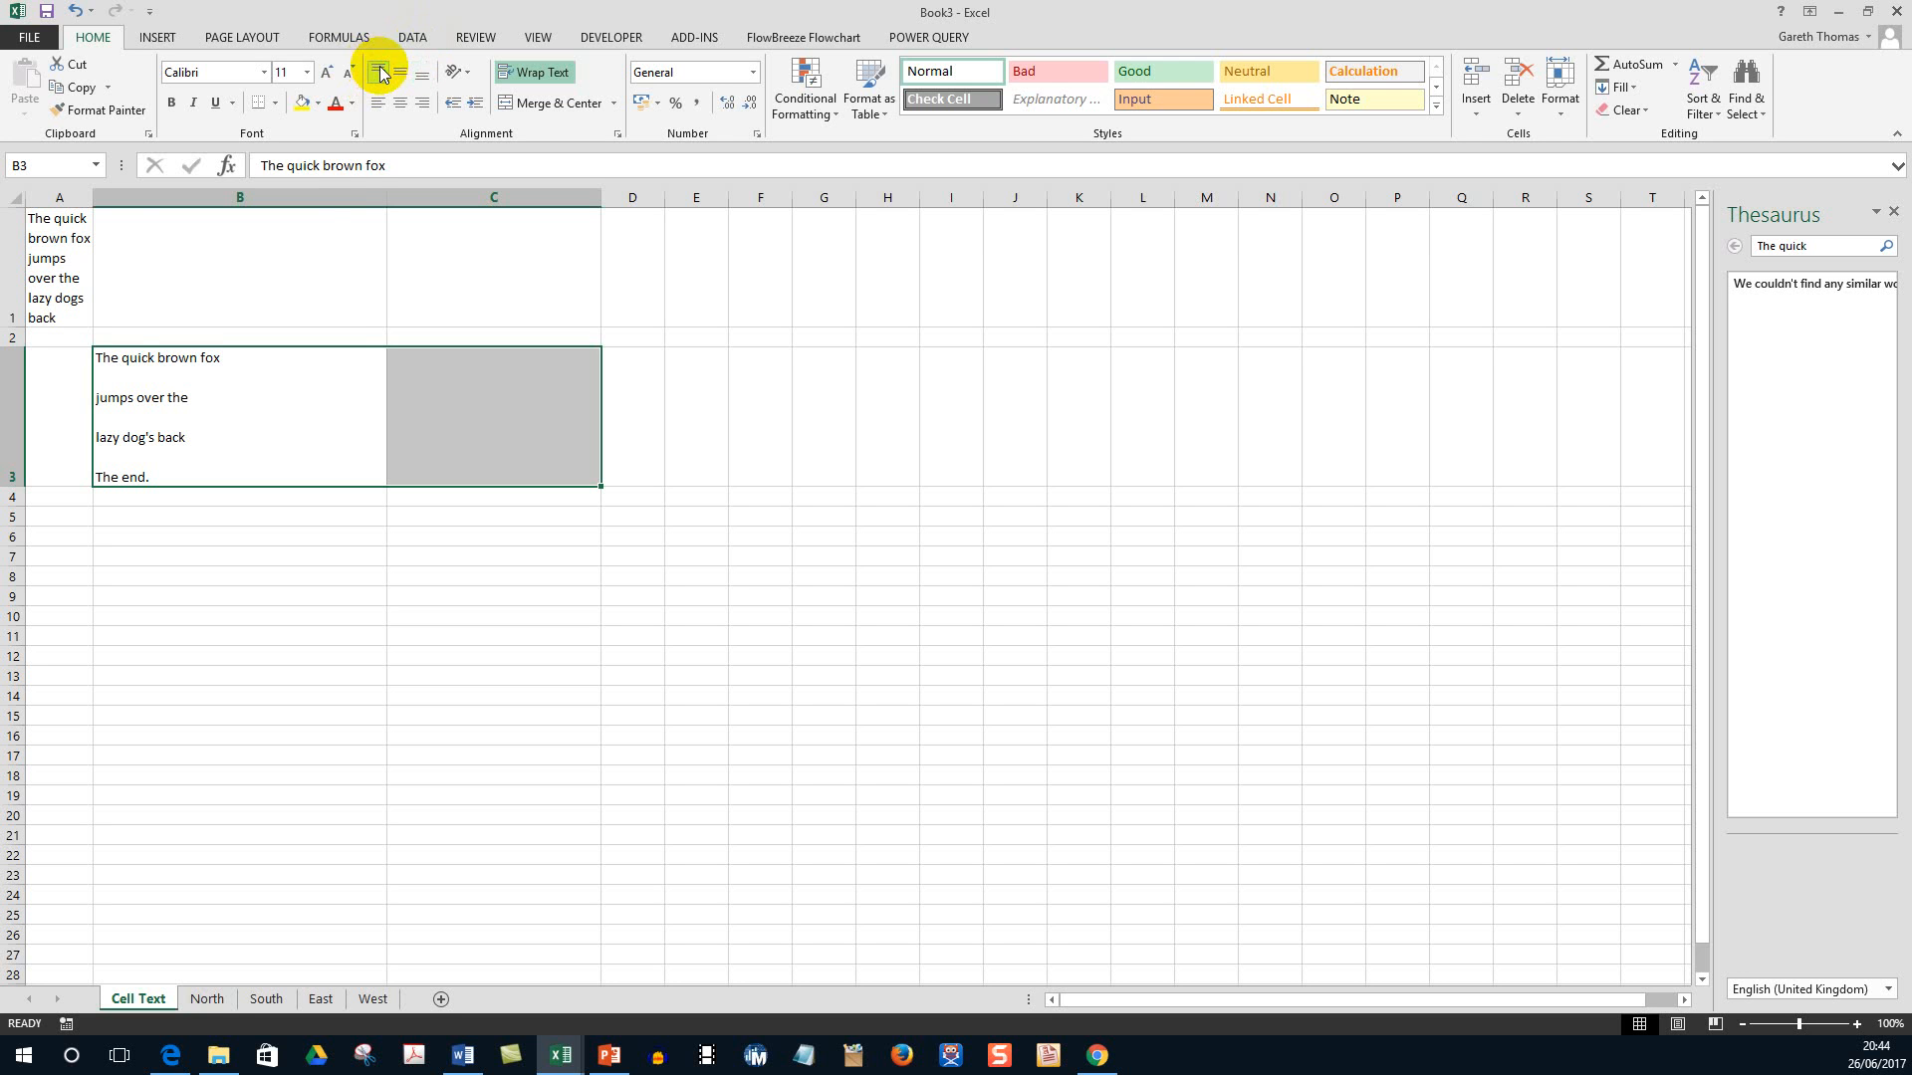
Enter the numbers 1, 2, 3, 4 on separate lines in cell C3 beside the passage.
left_click(492, 414)
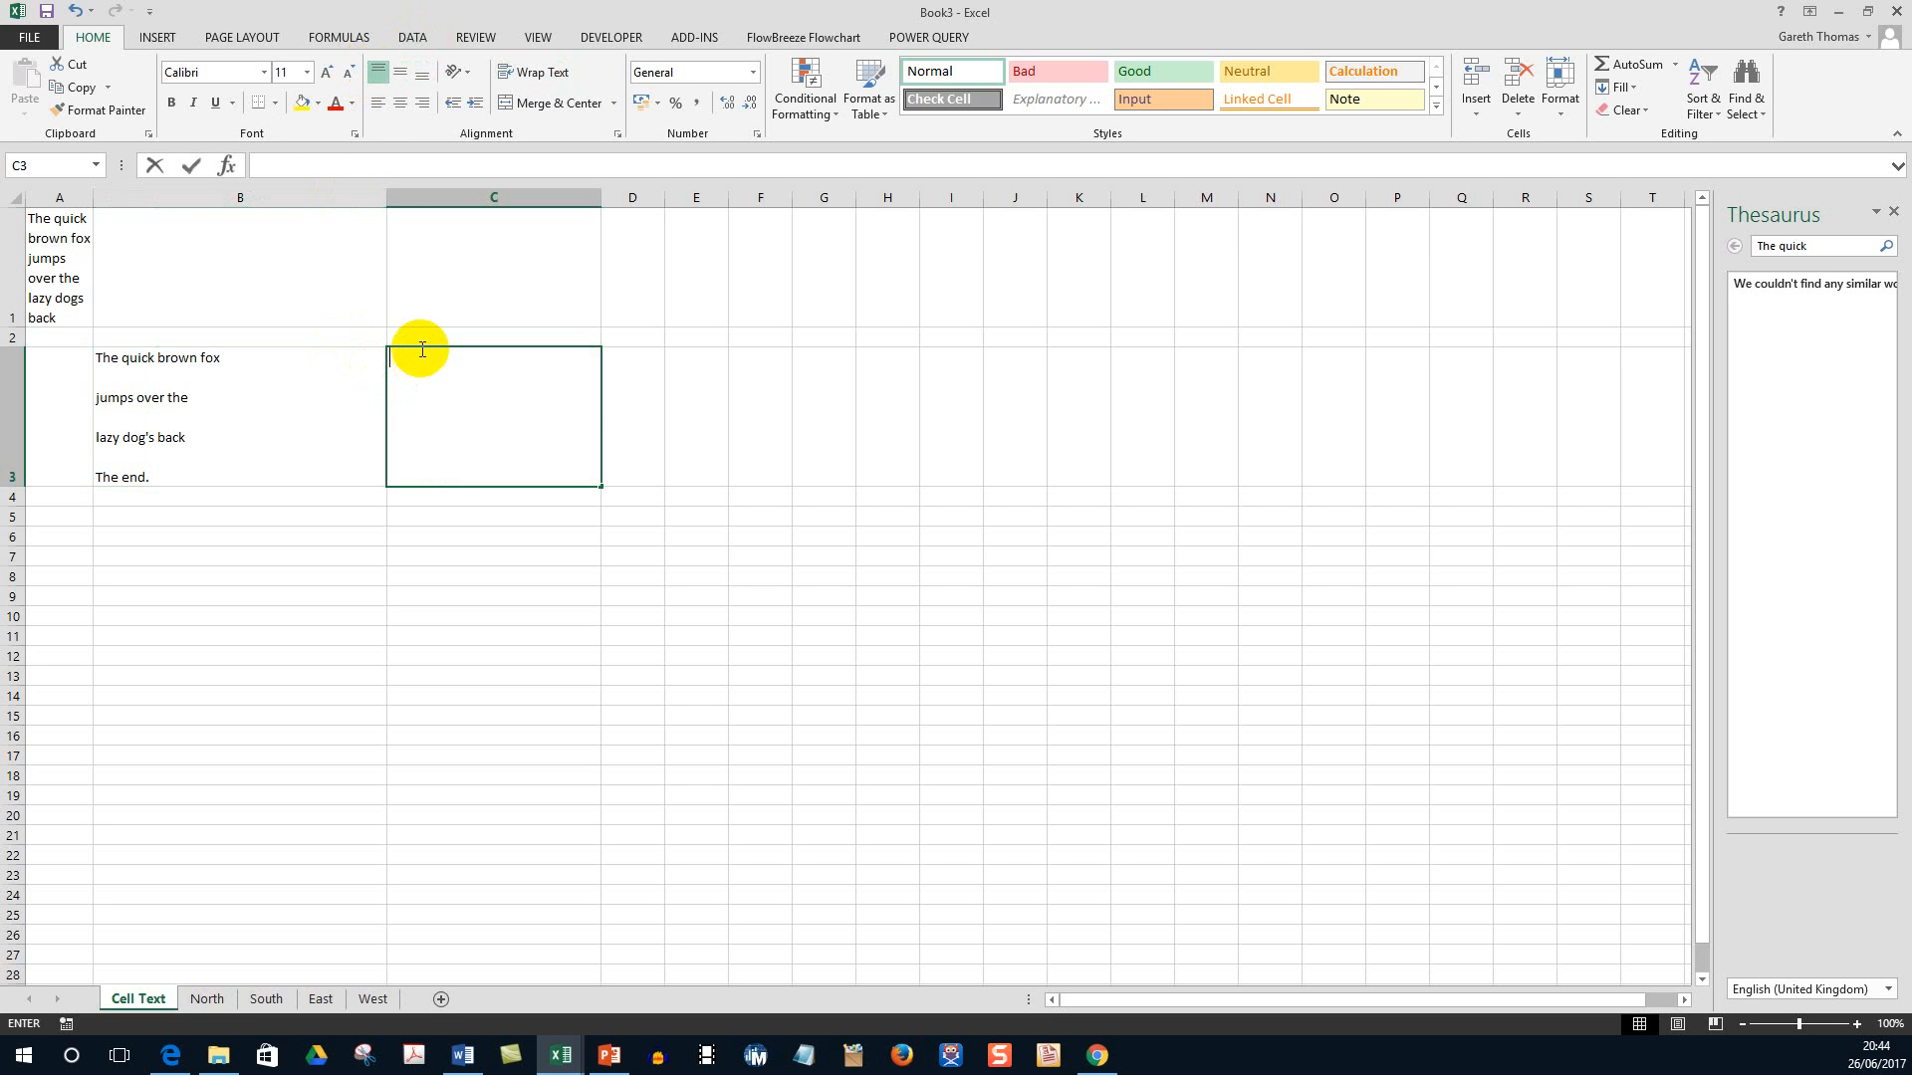
type("1")
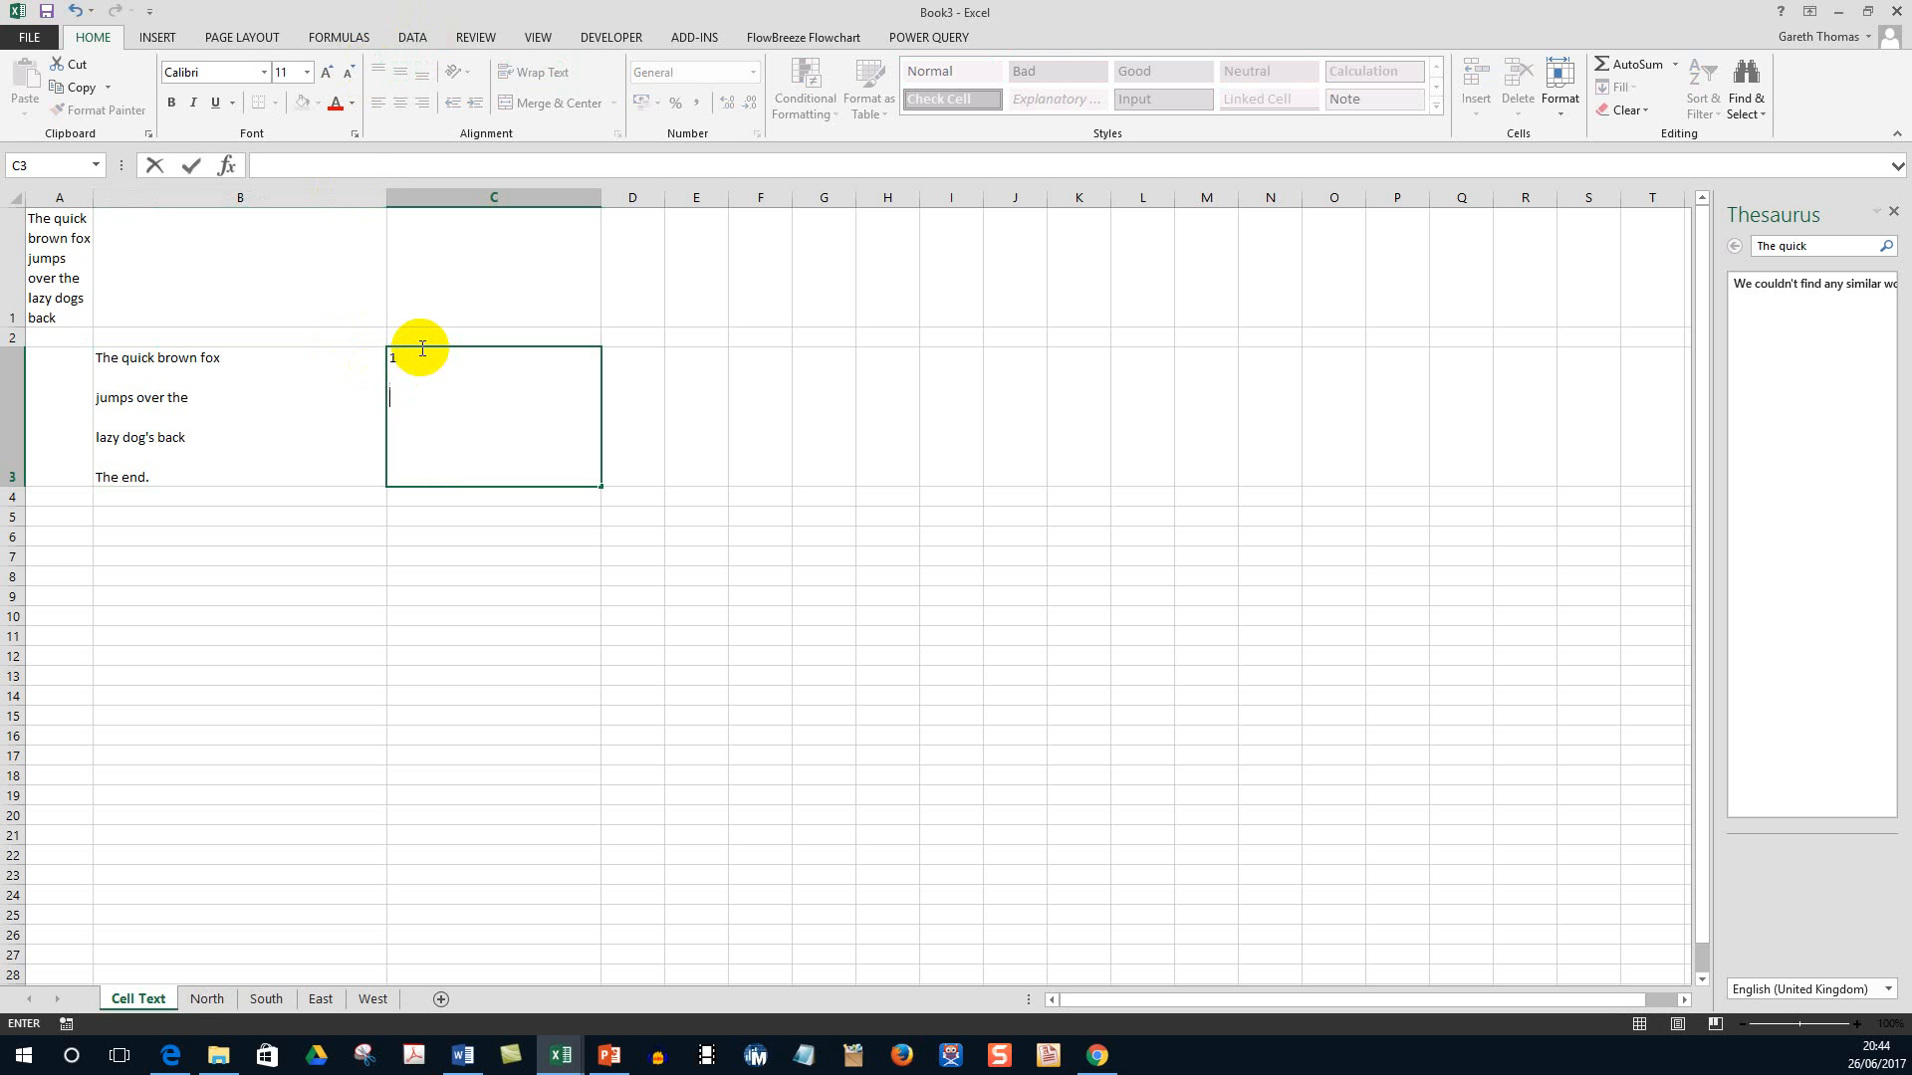
type("2")
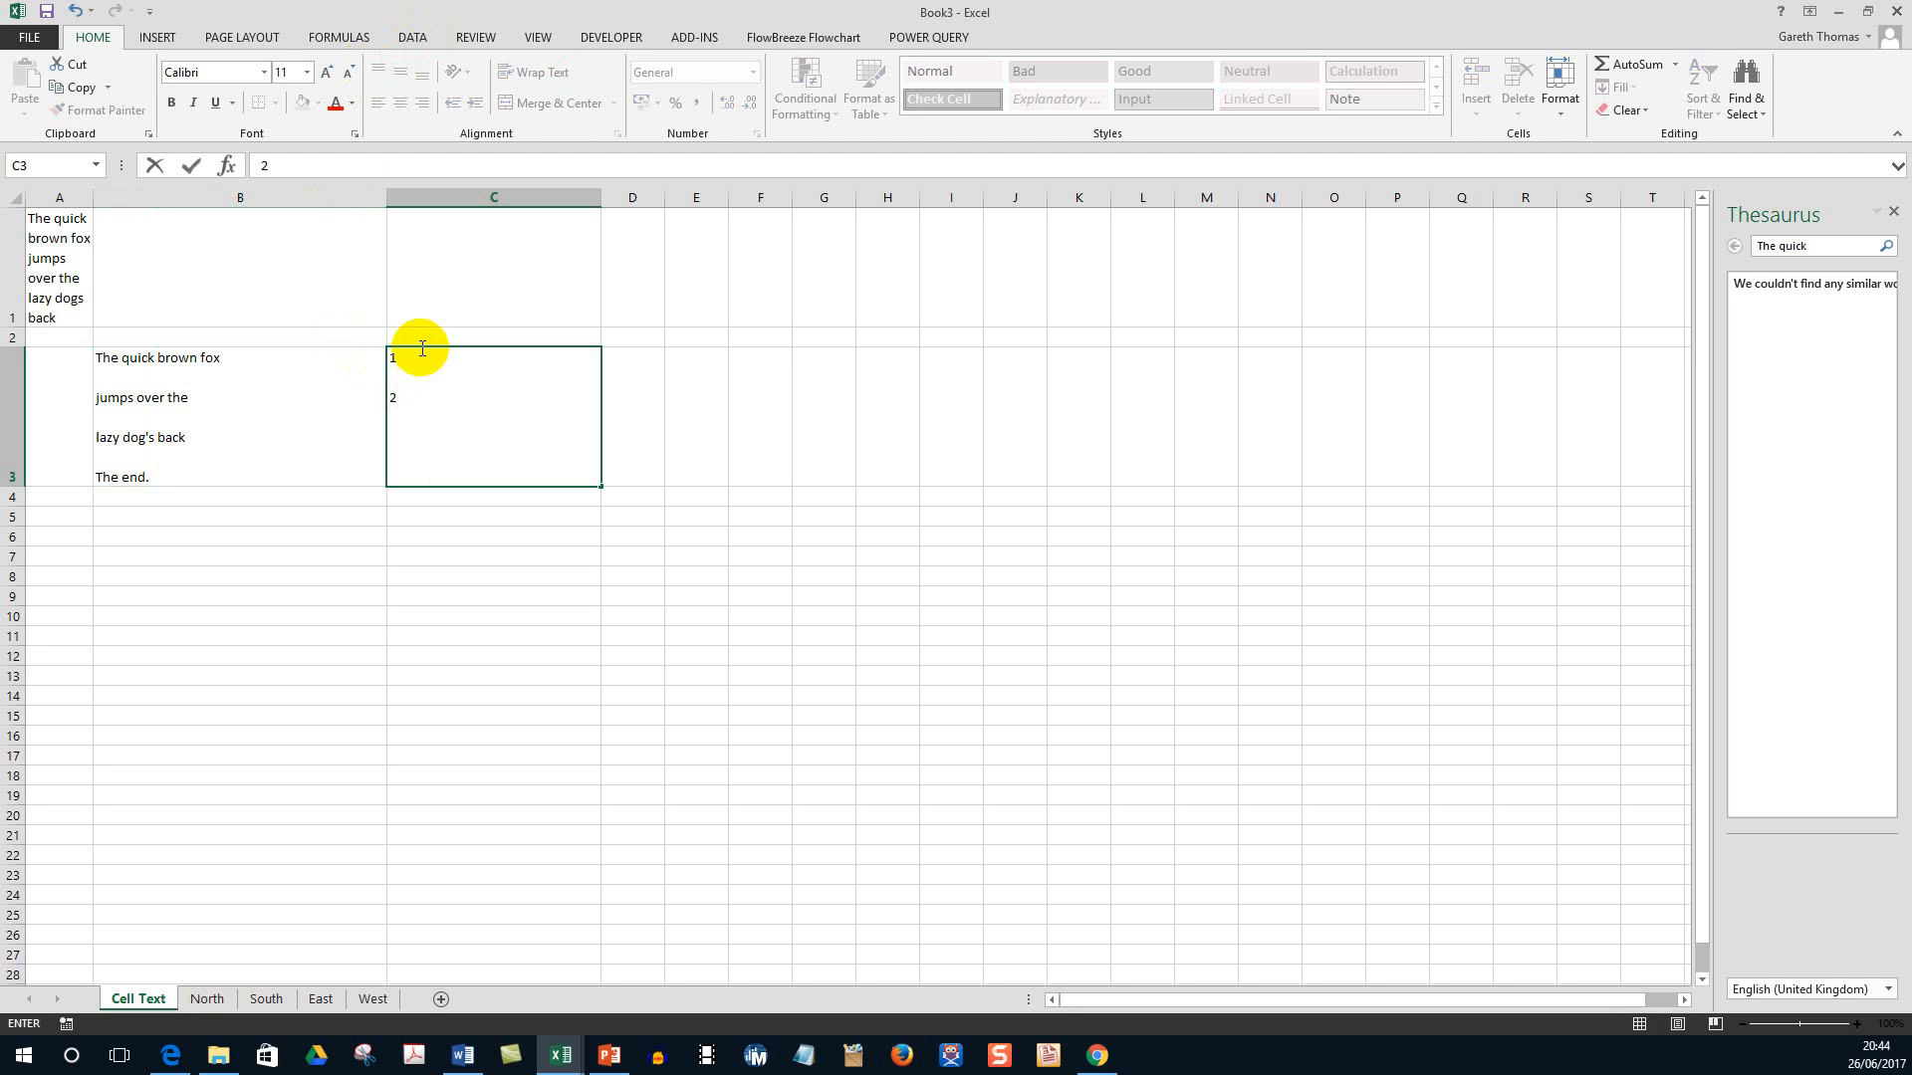
type("3")
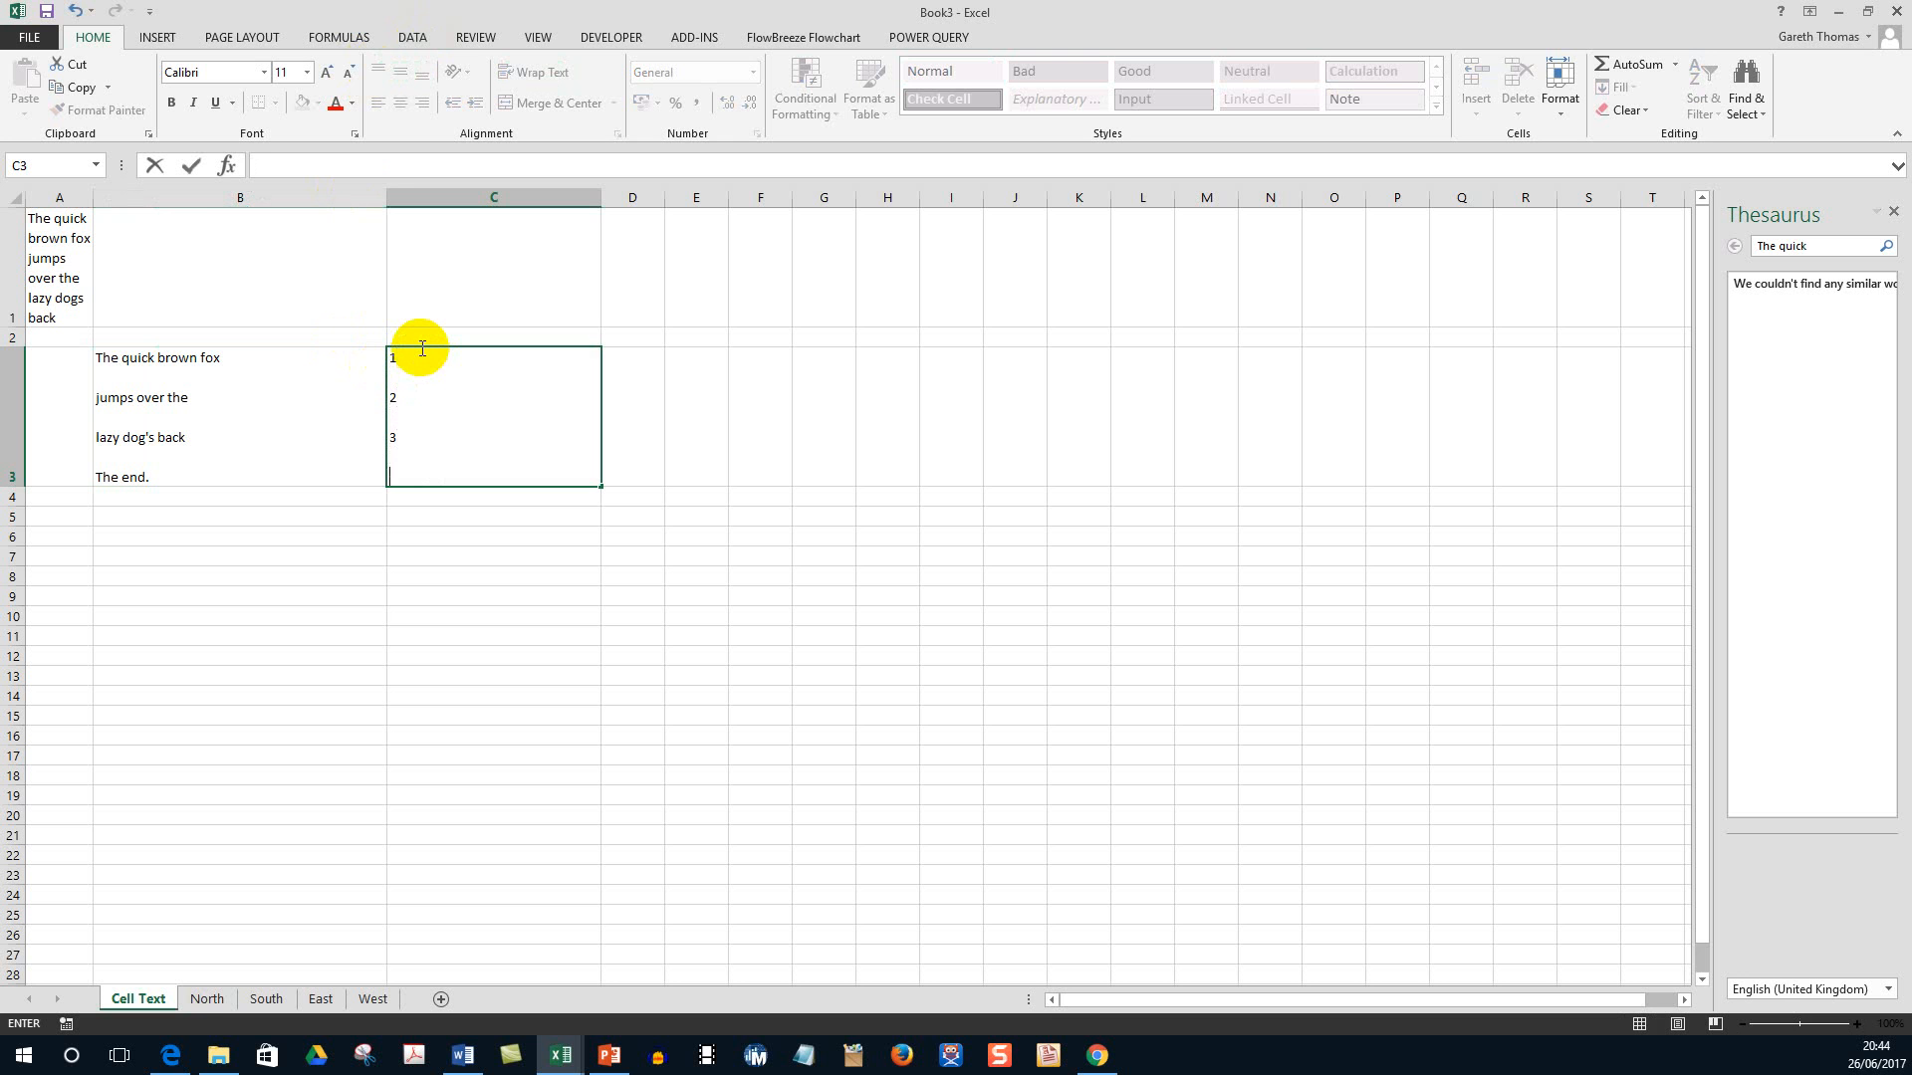
type("4")
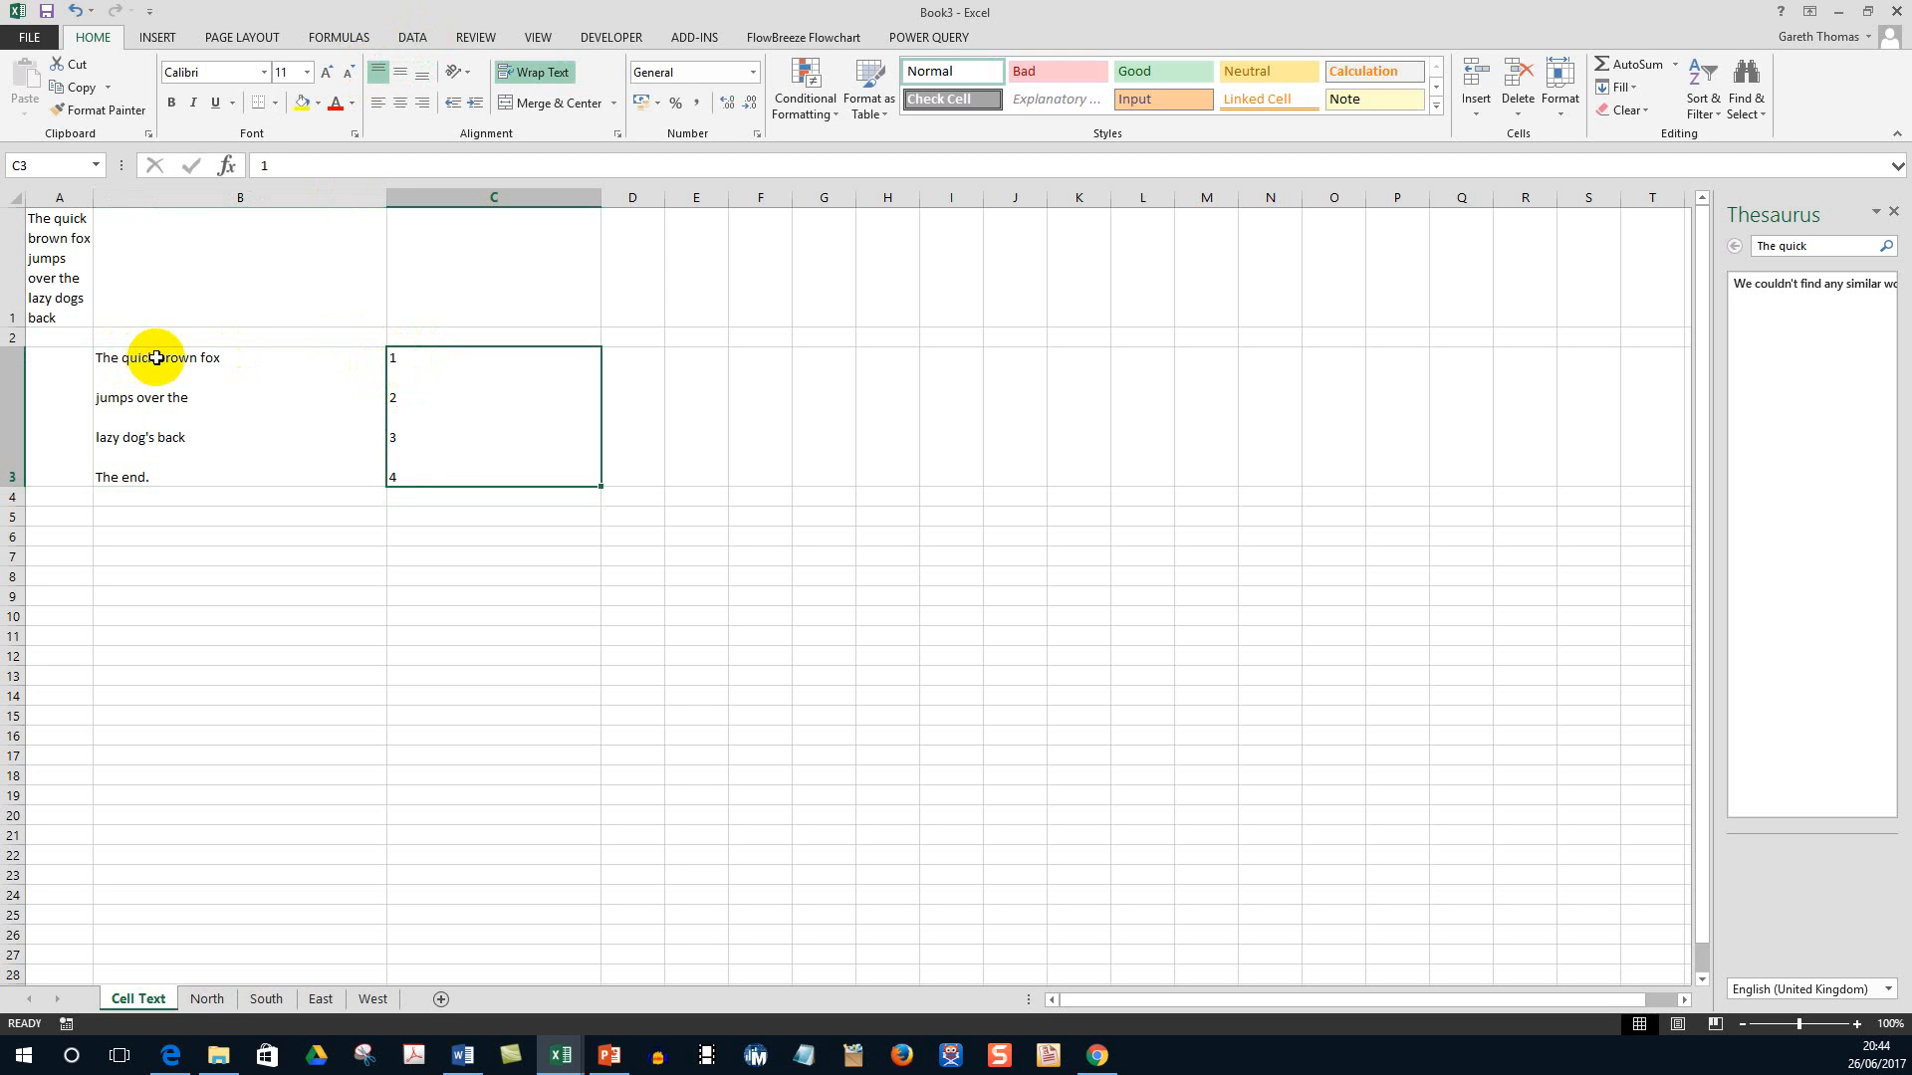
mouse_move(377, 502)
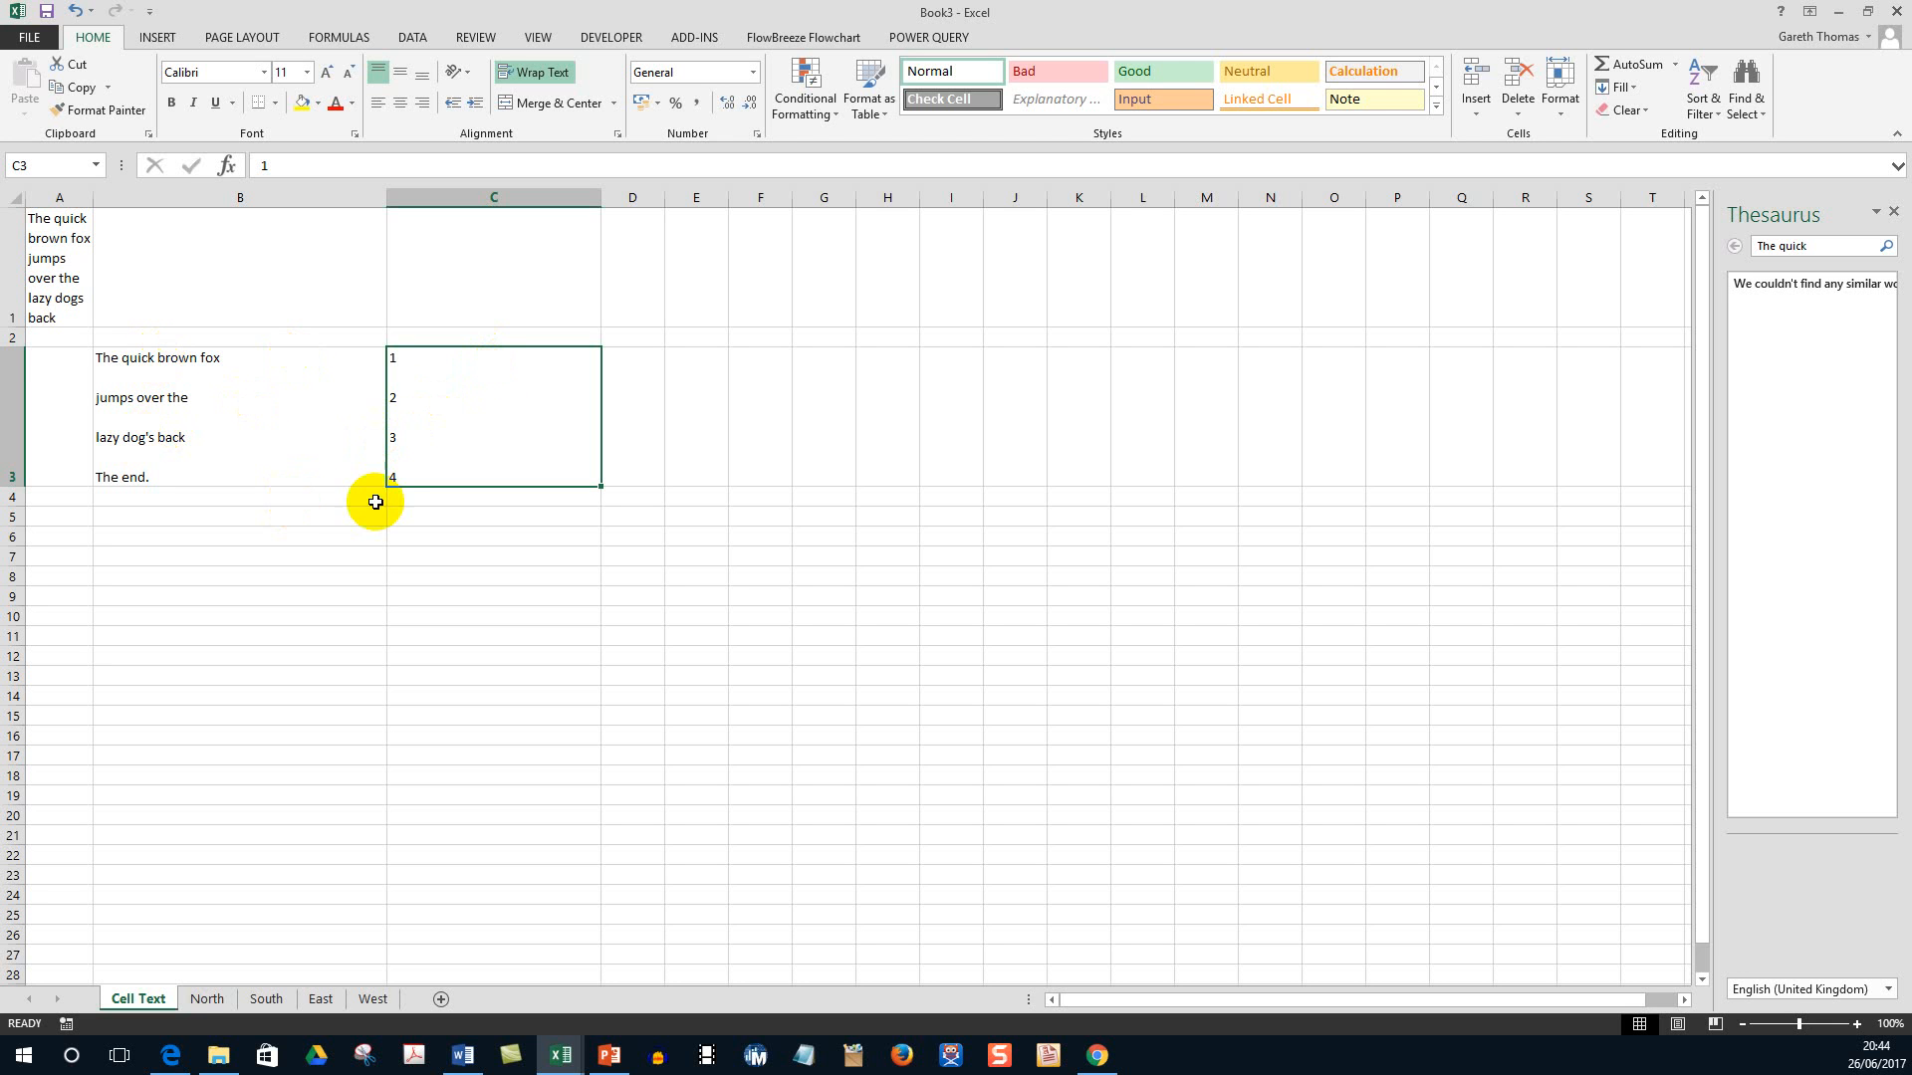
mouse_move(189, 371)
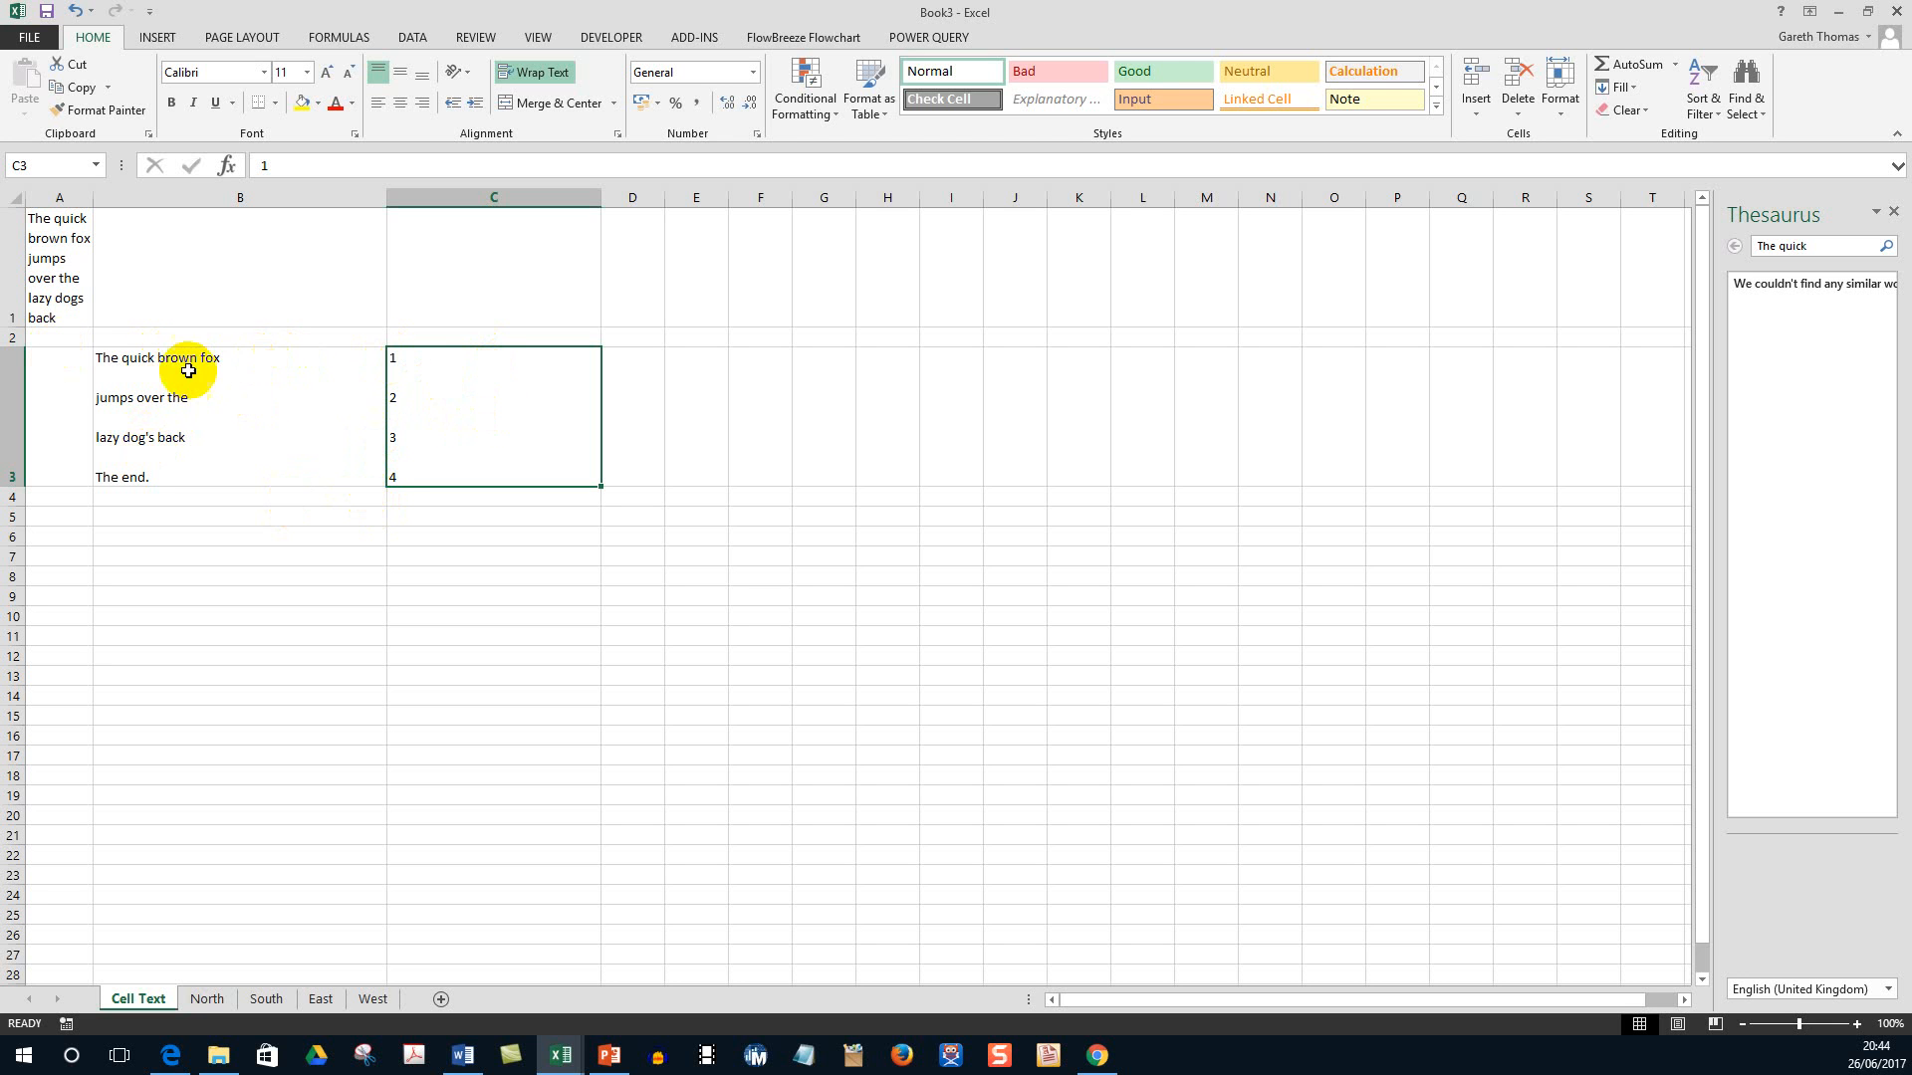
mouse_move(478, 376)
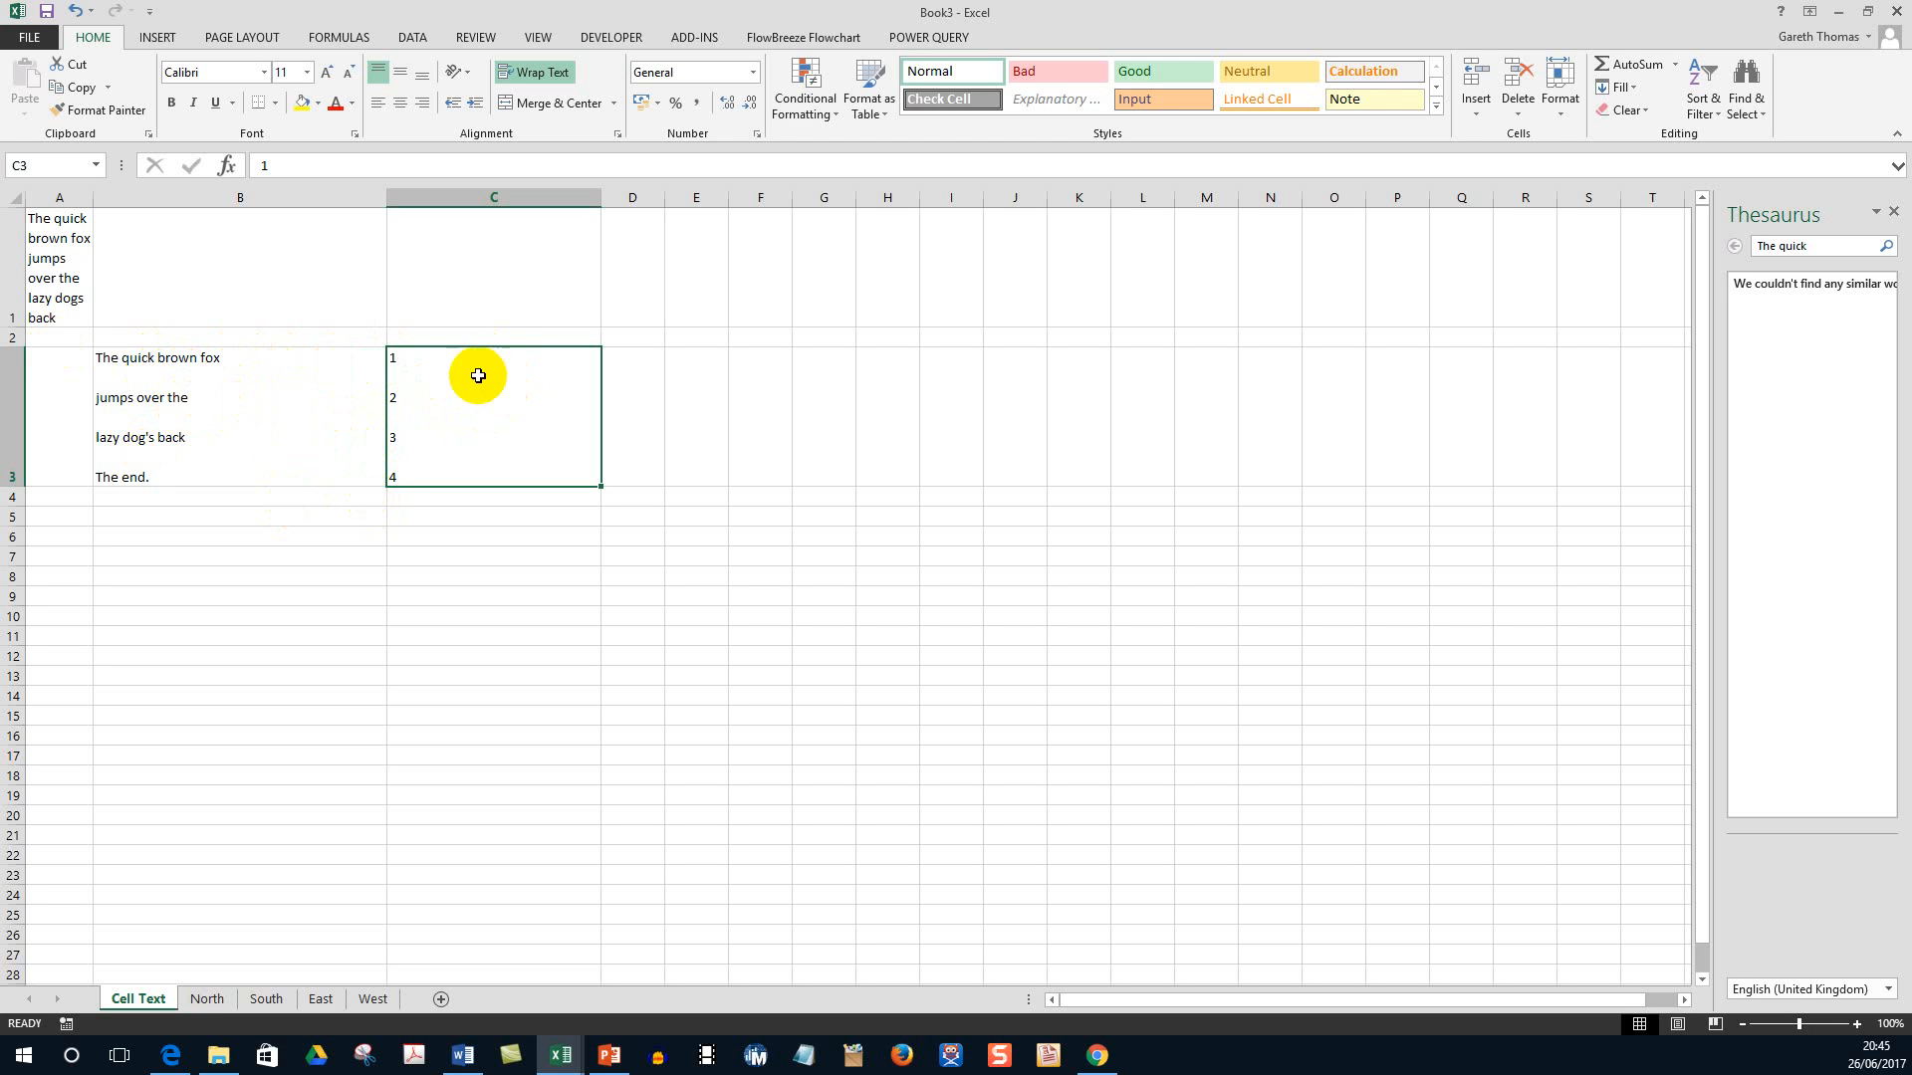
mouse_move(450, 370)
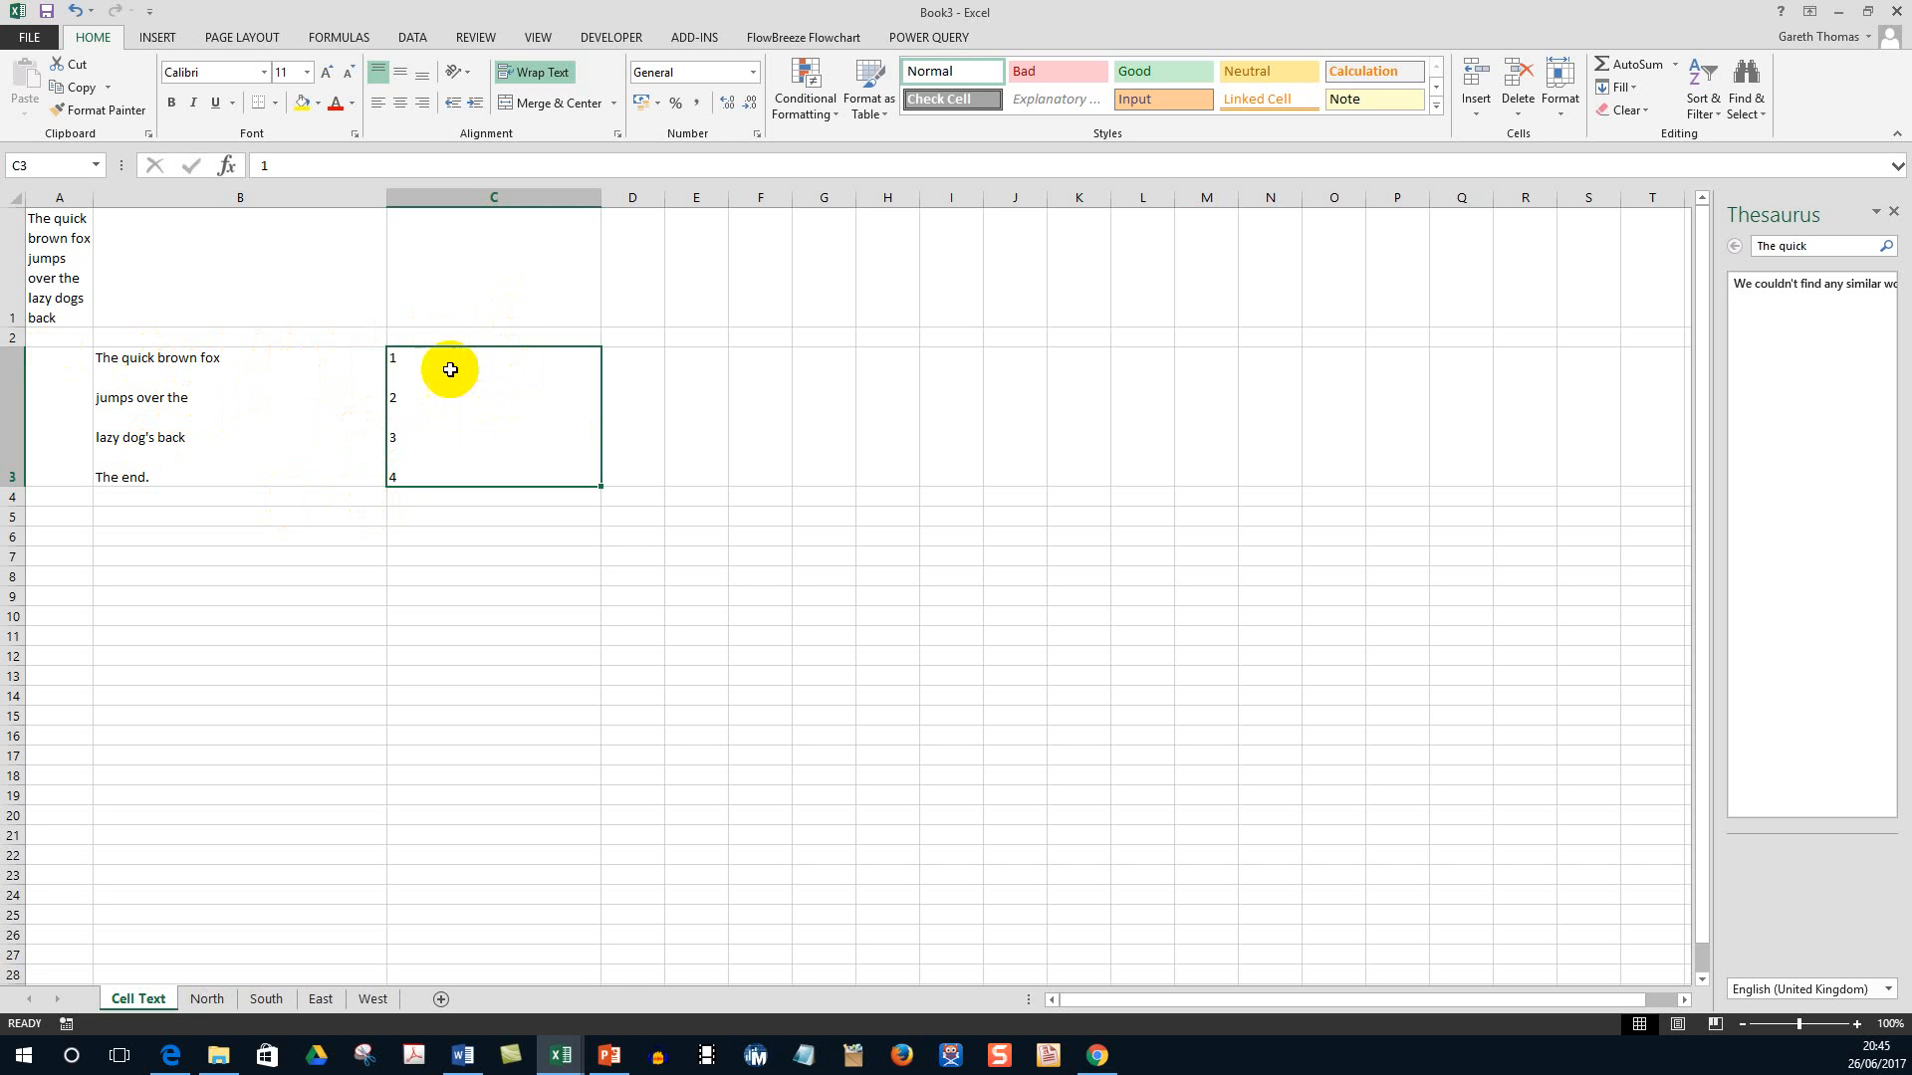
mouse_move(189, 362)
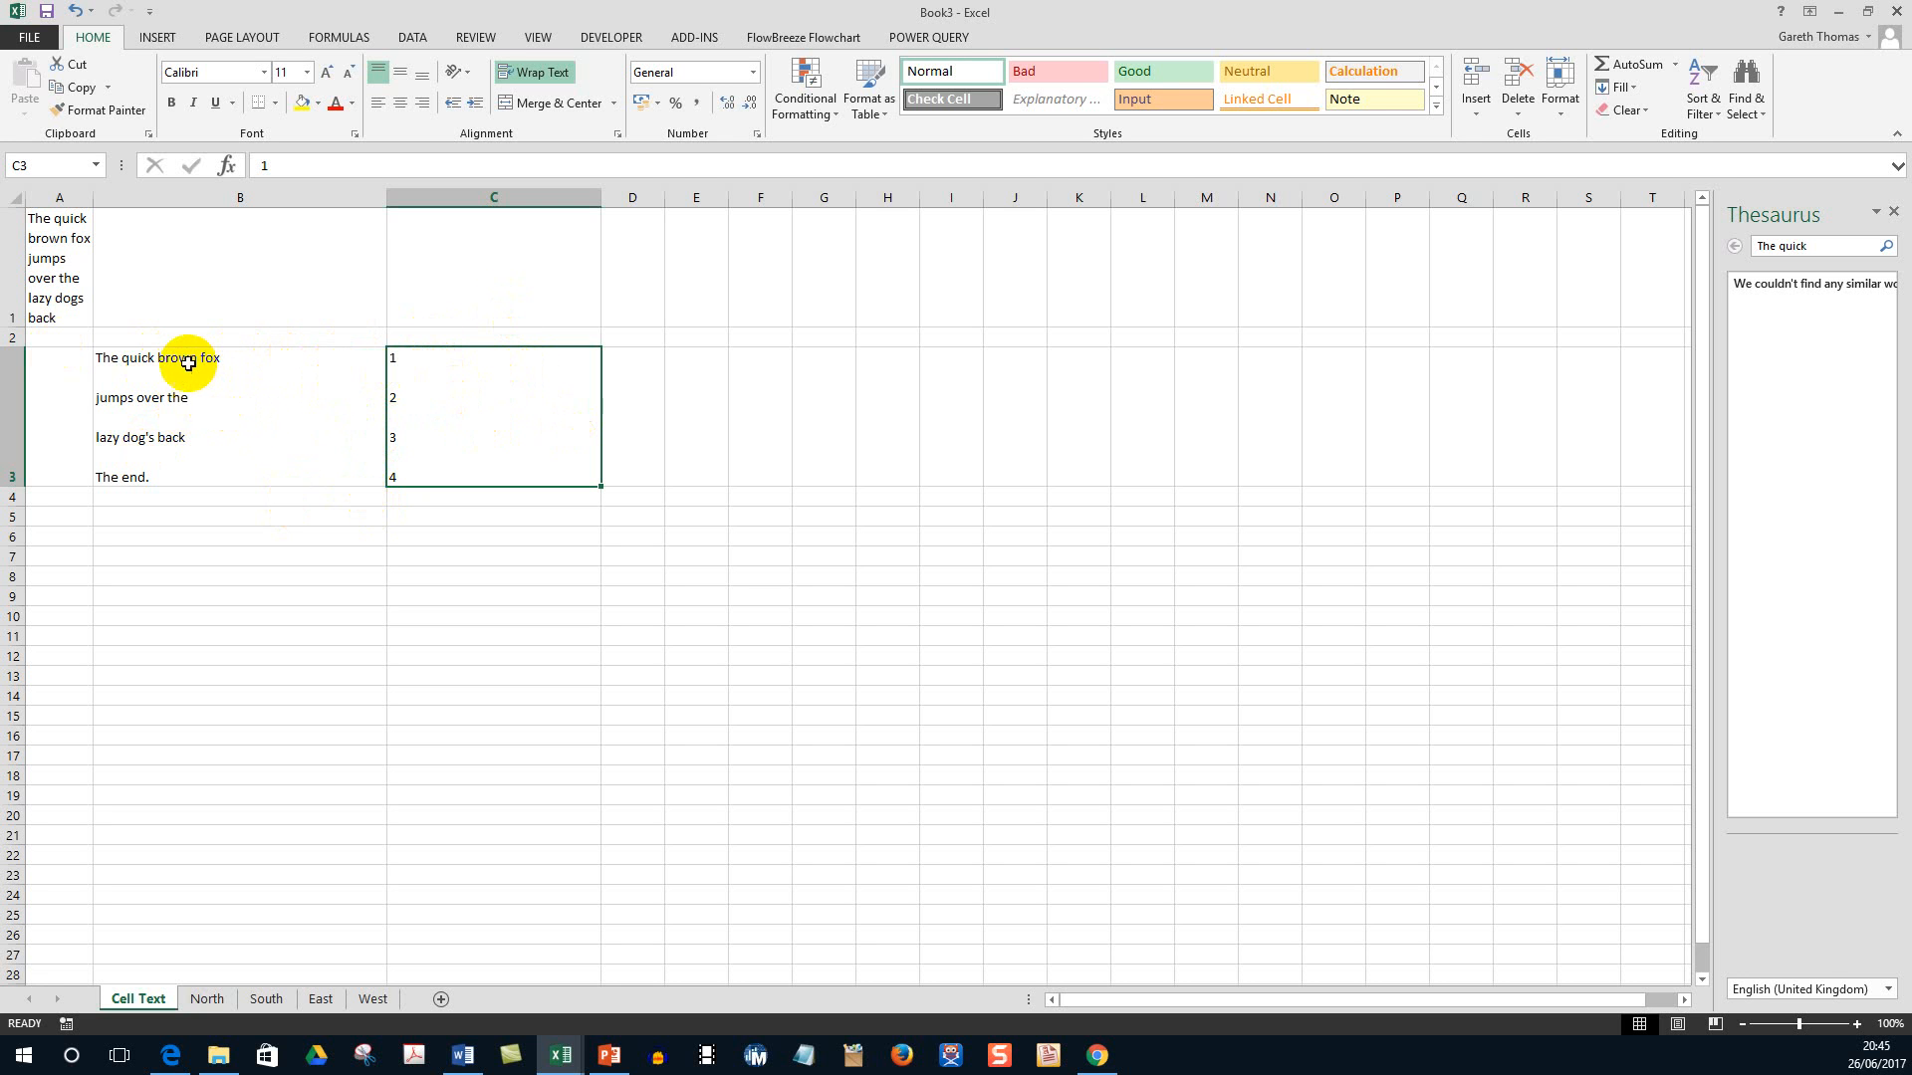
left_click(58, 266)
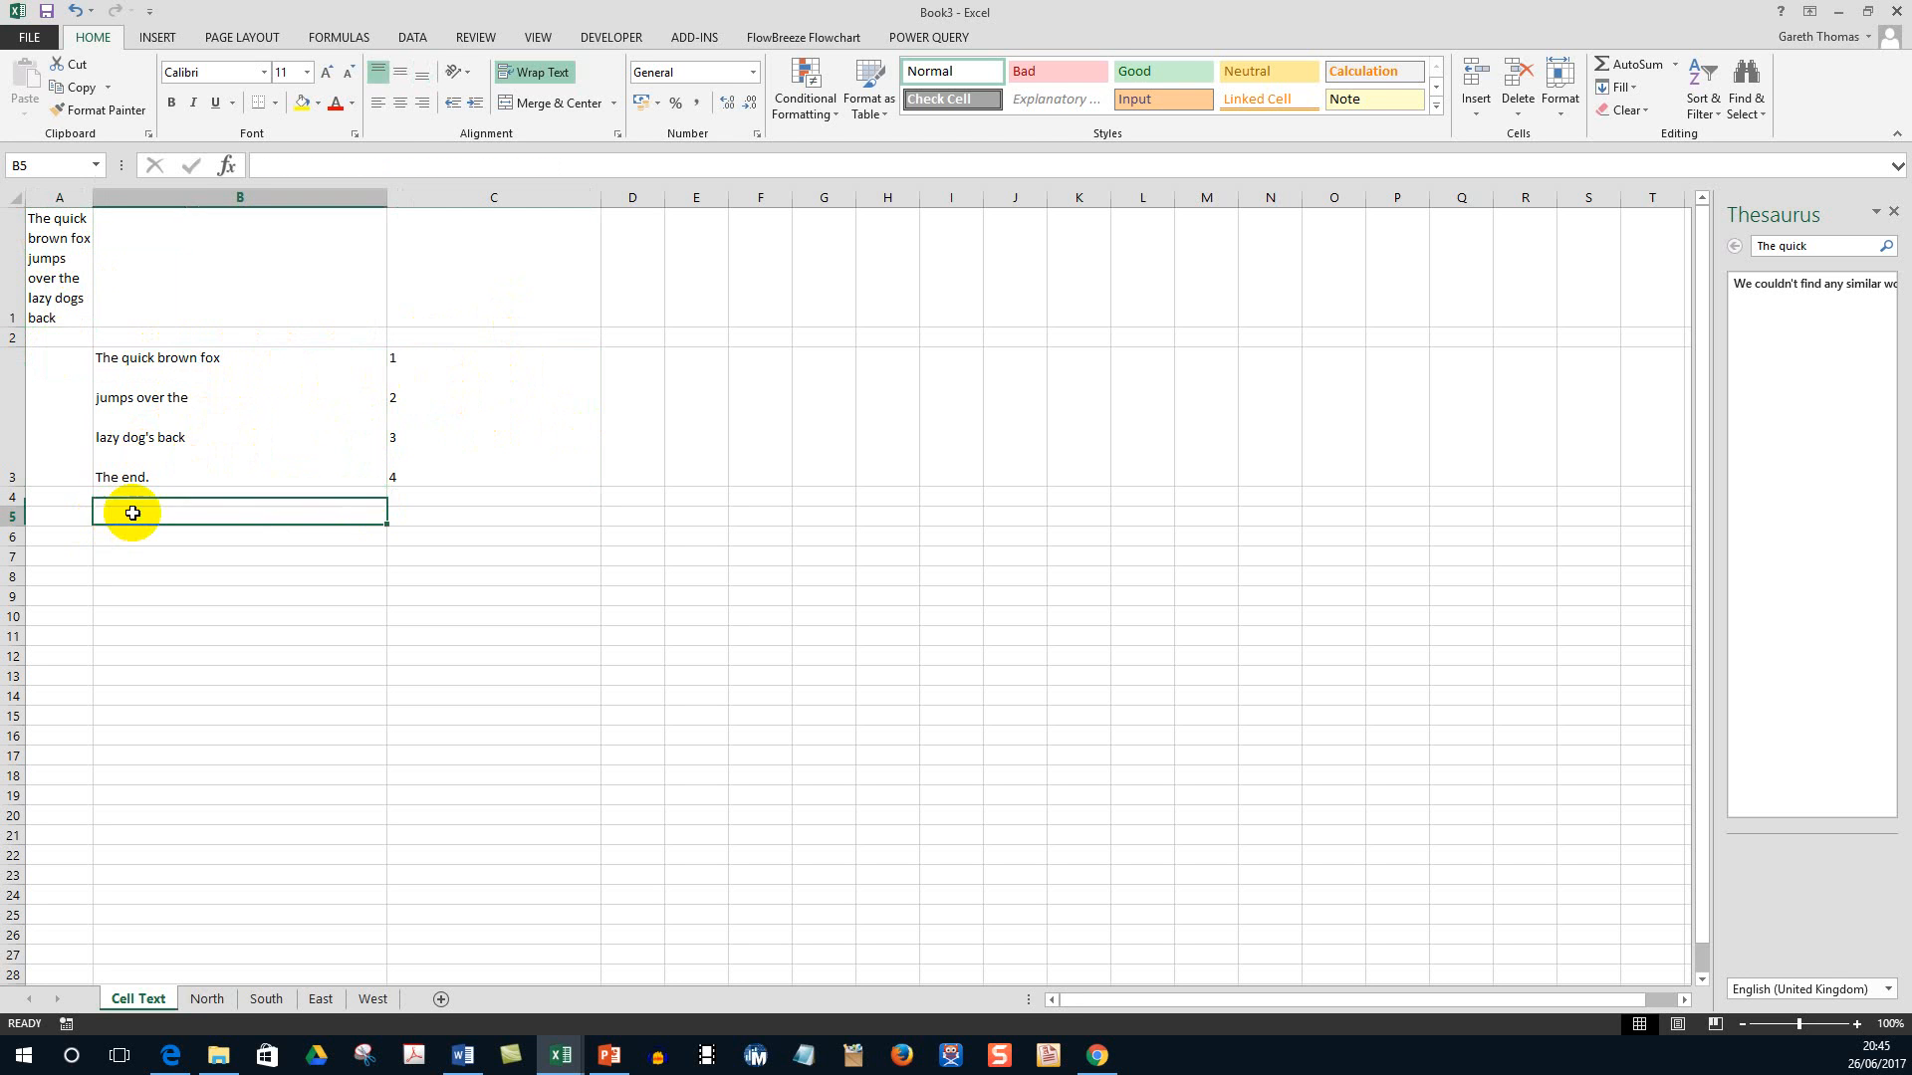
Enter 'The quick brown fox Jumps over the lazy' into B4 as one unwrapped line spilling into column C.
left_click(58, 512)
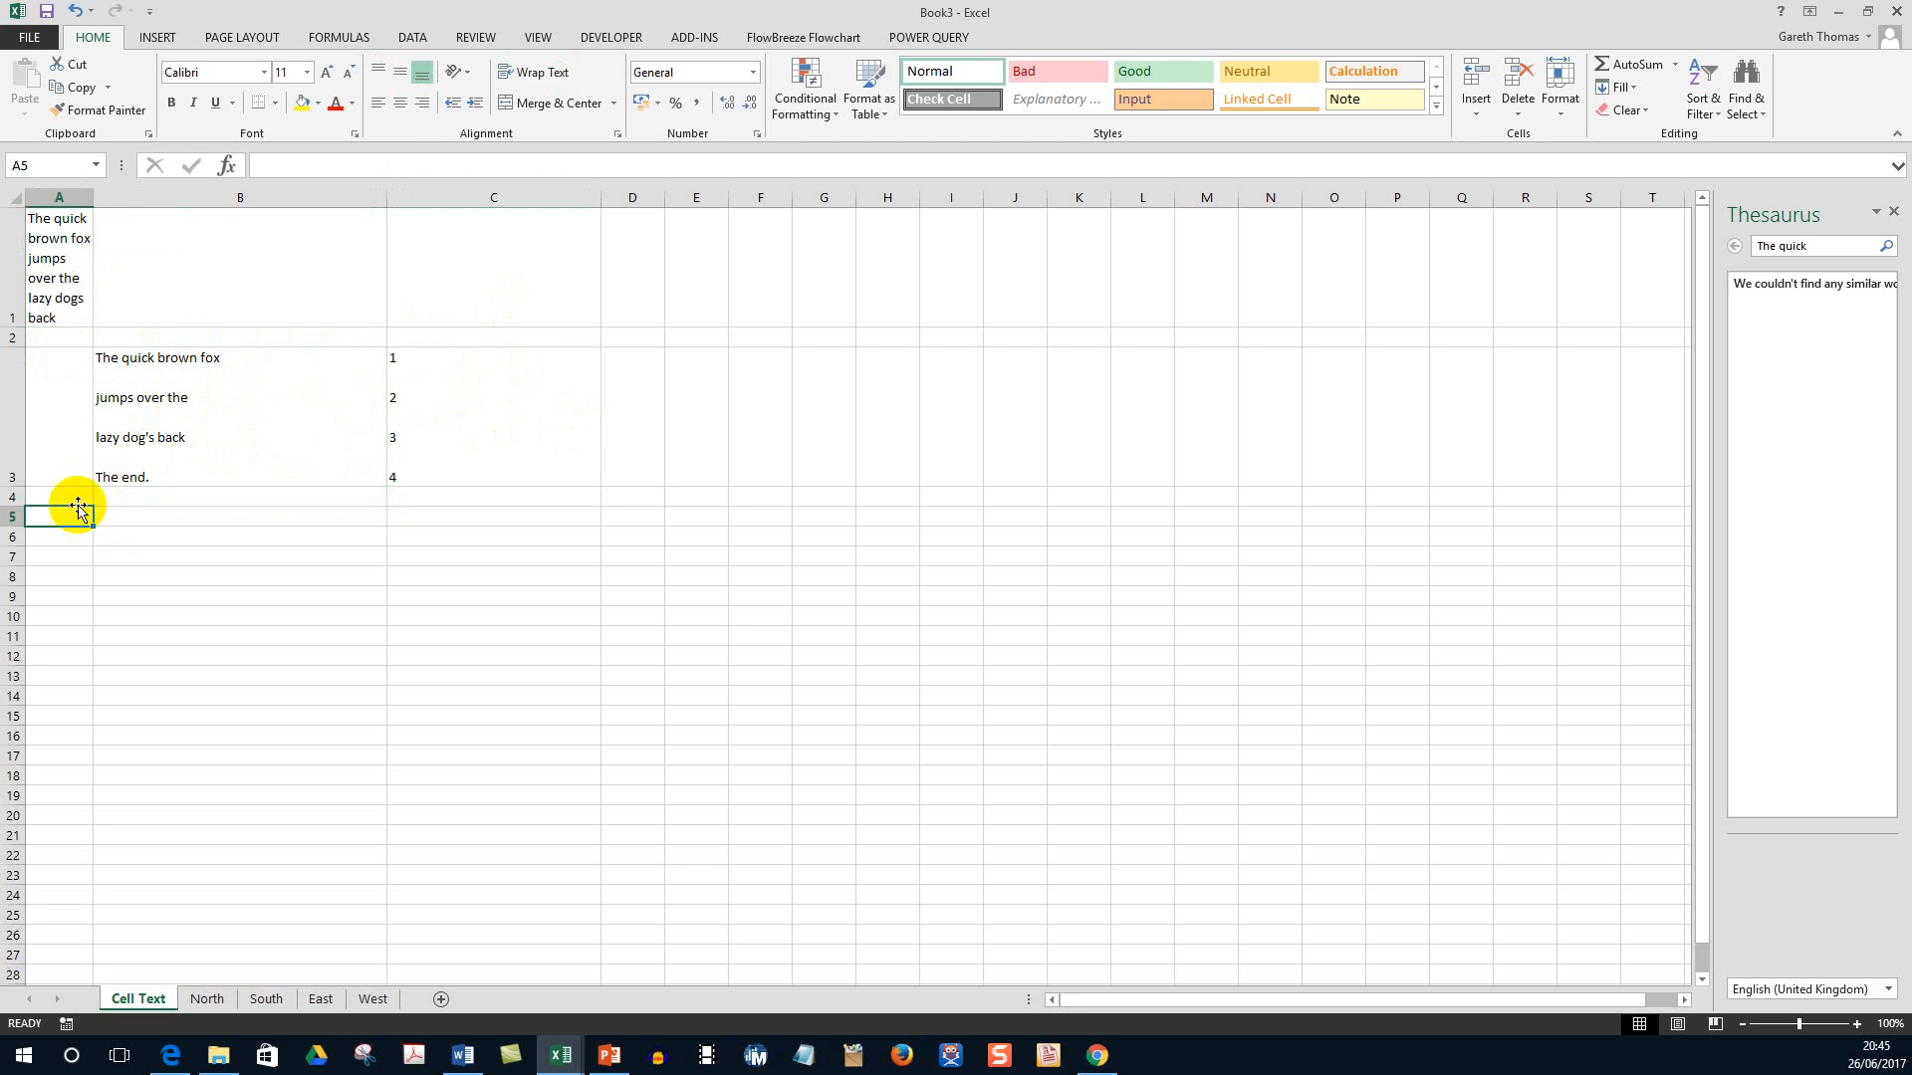
mouse_move(191, 499)
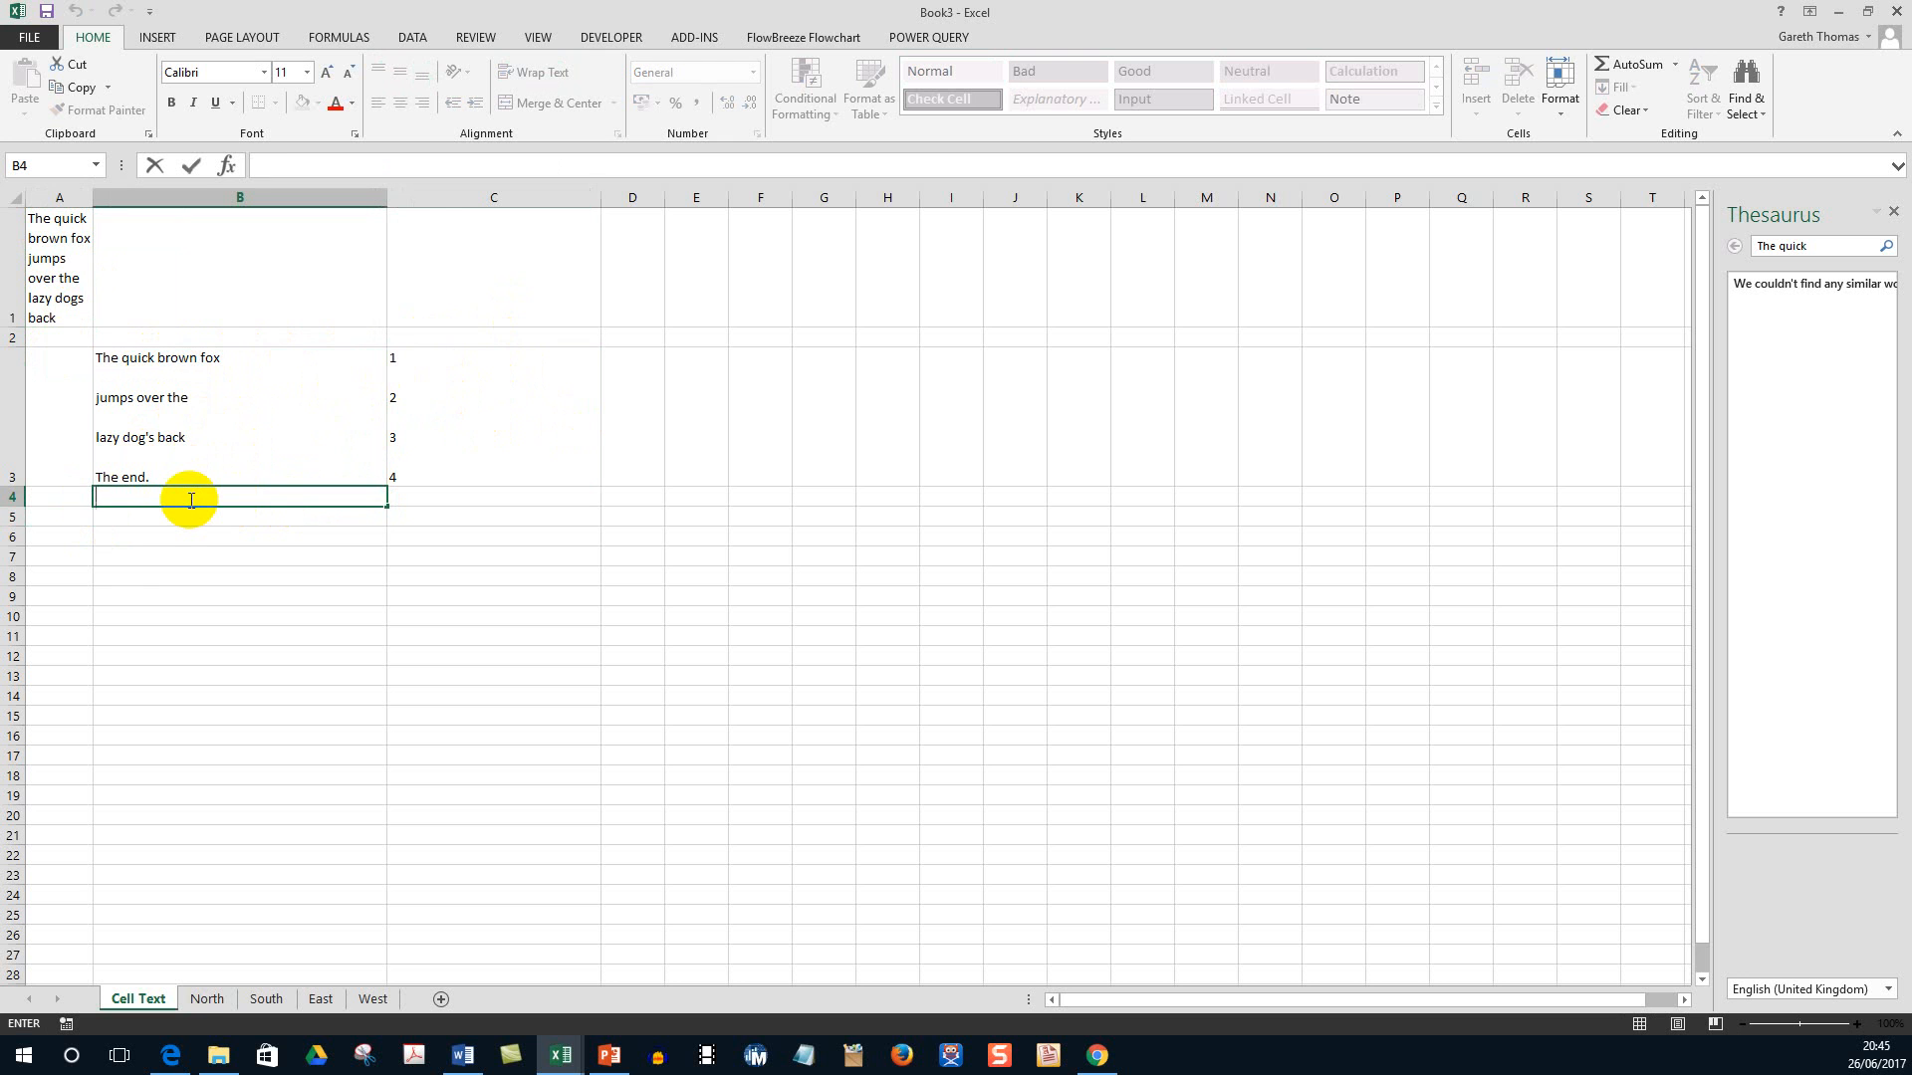
type("The quick brown fox")
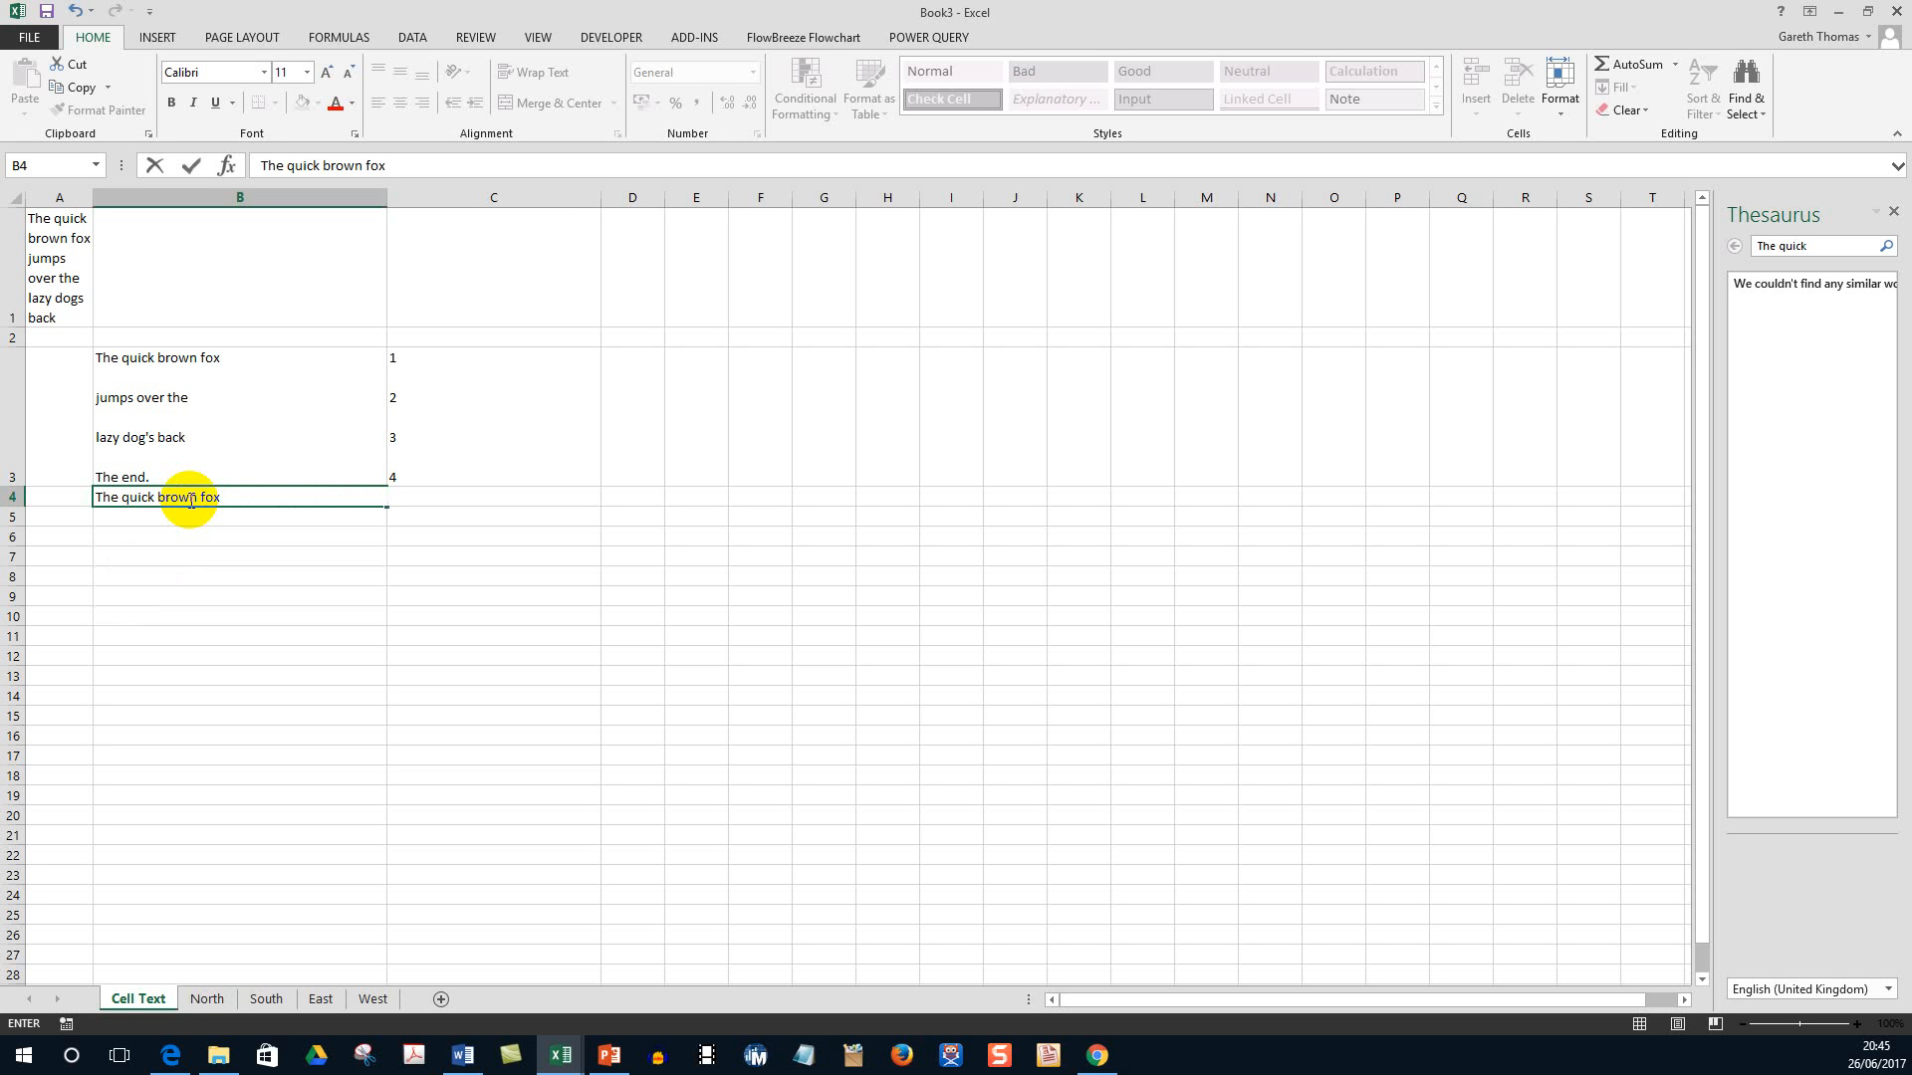
type("Ju")
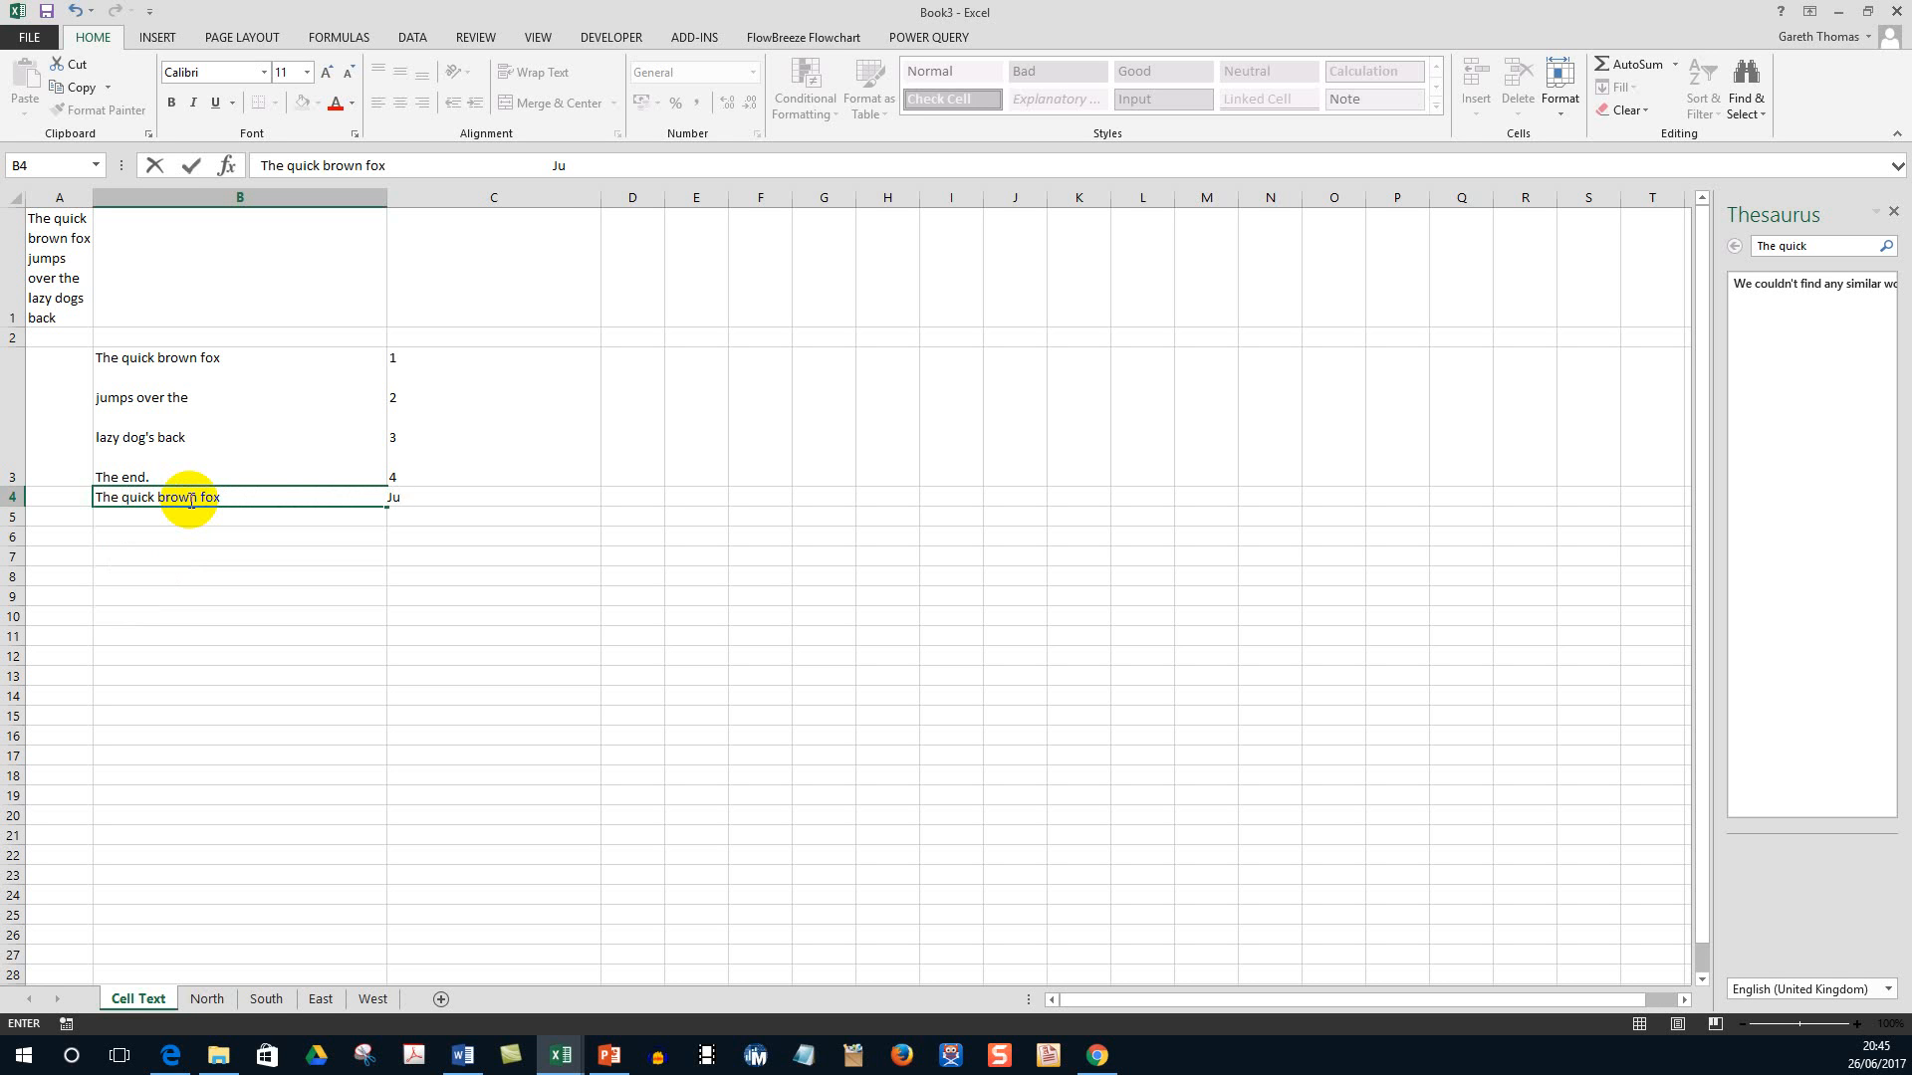
type("mps over the la")
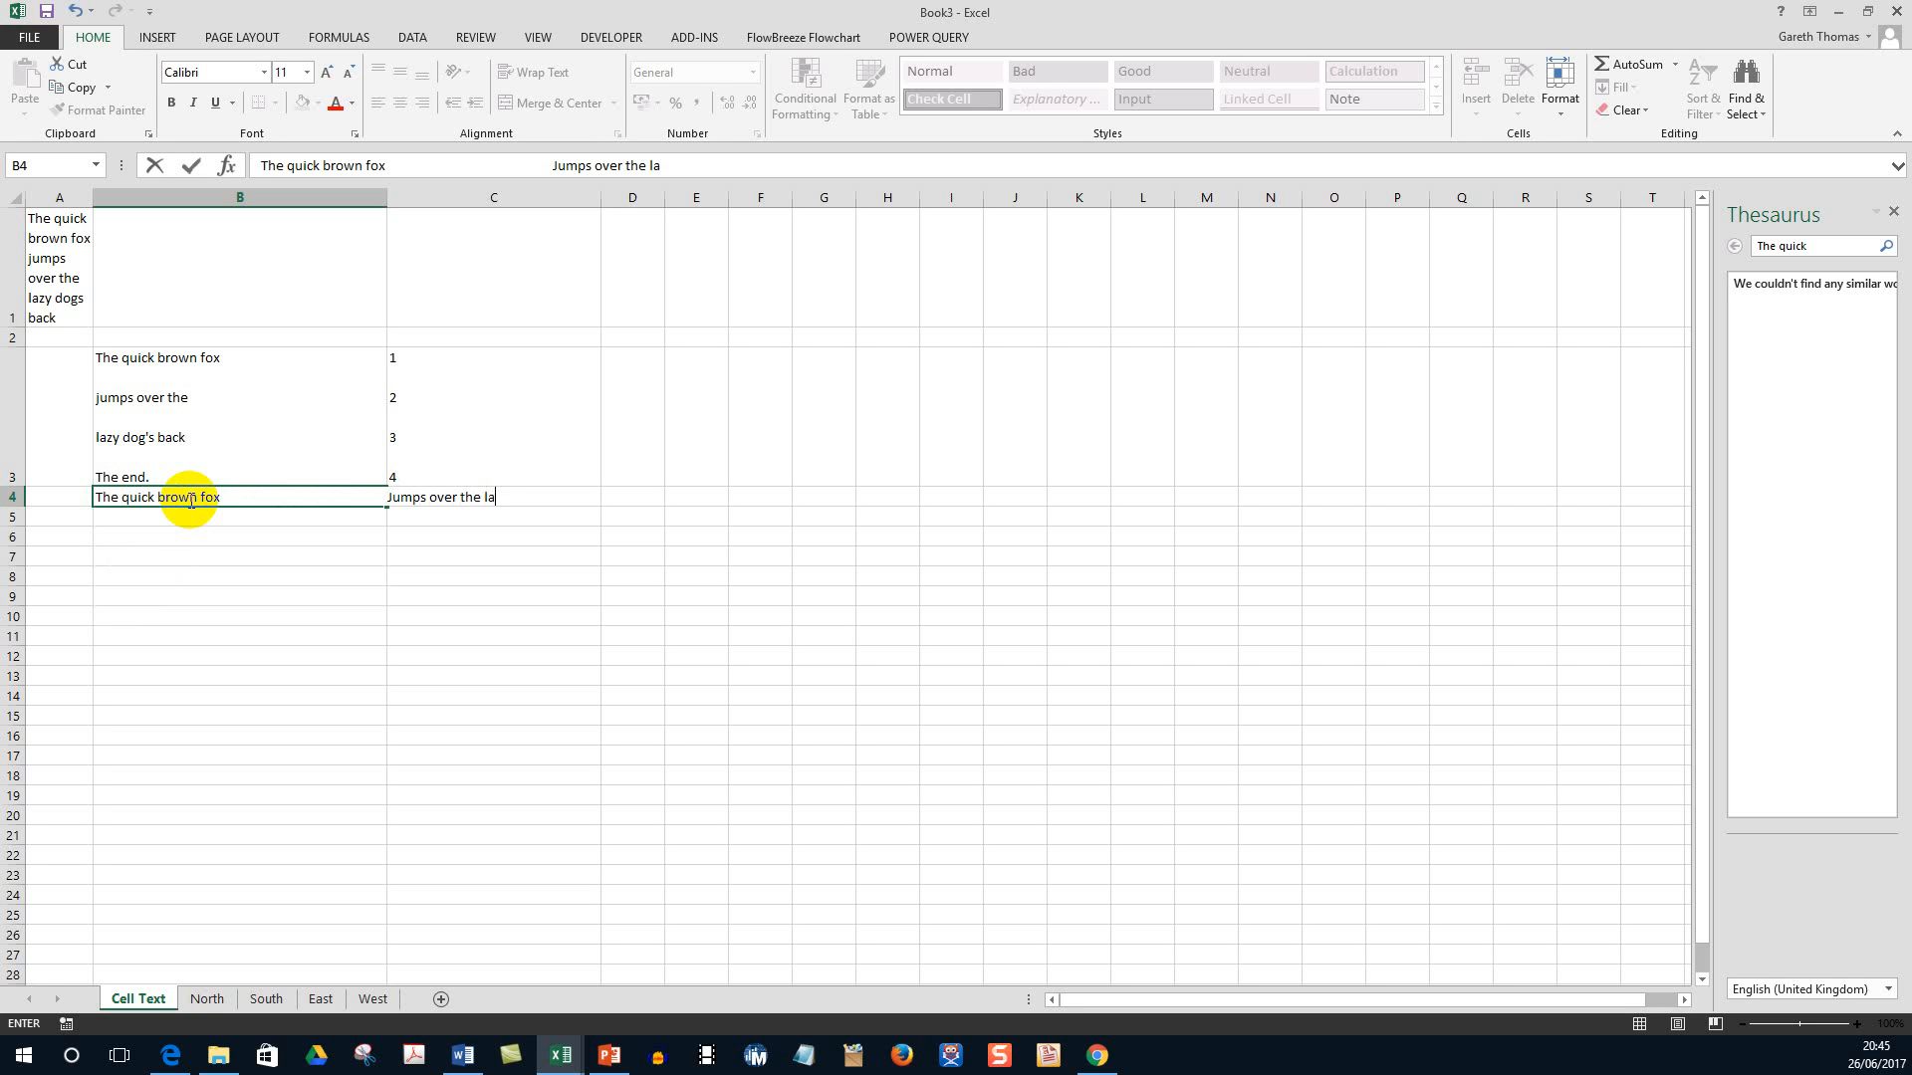
type("zy")
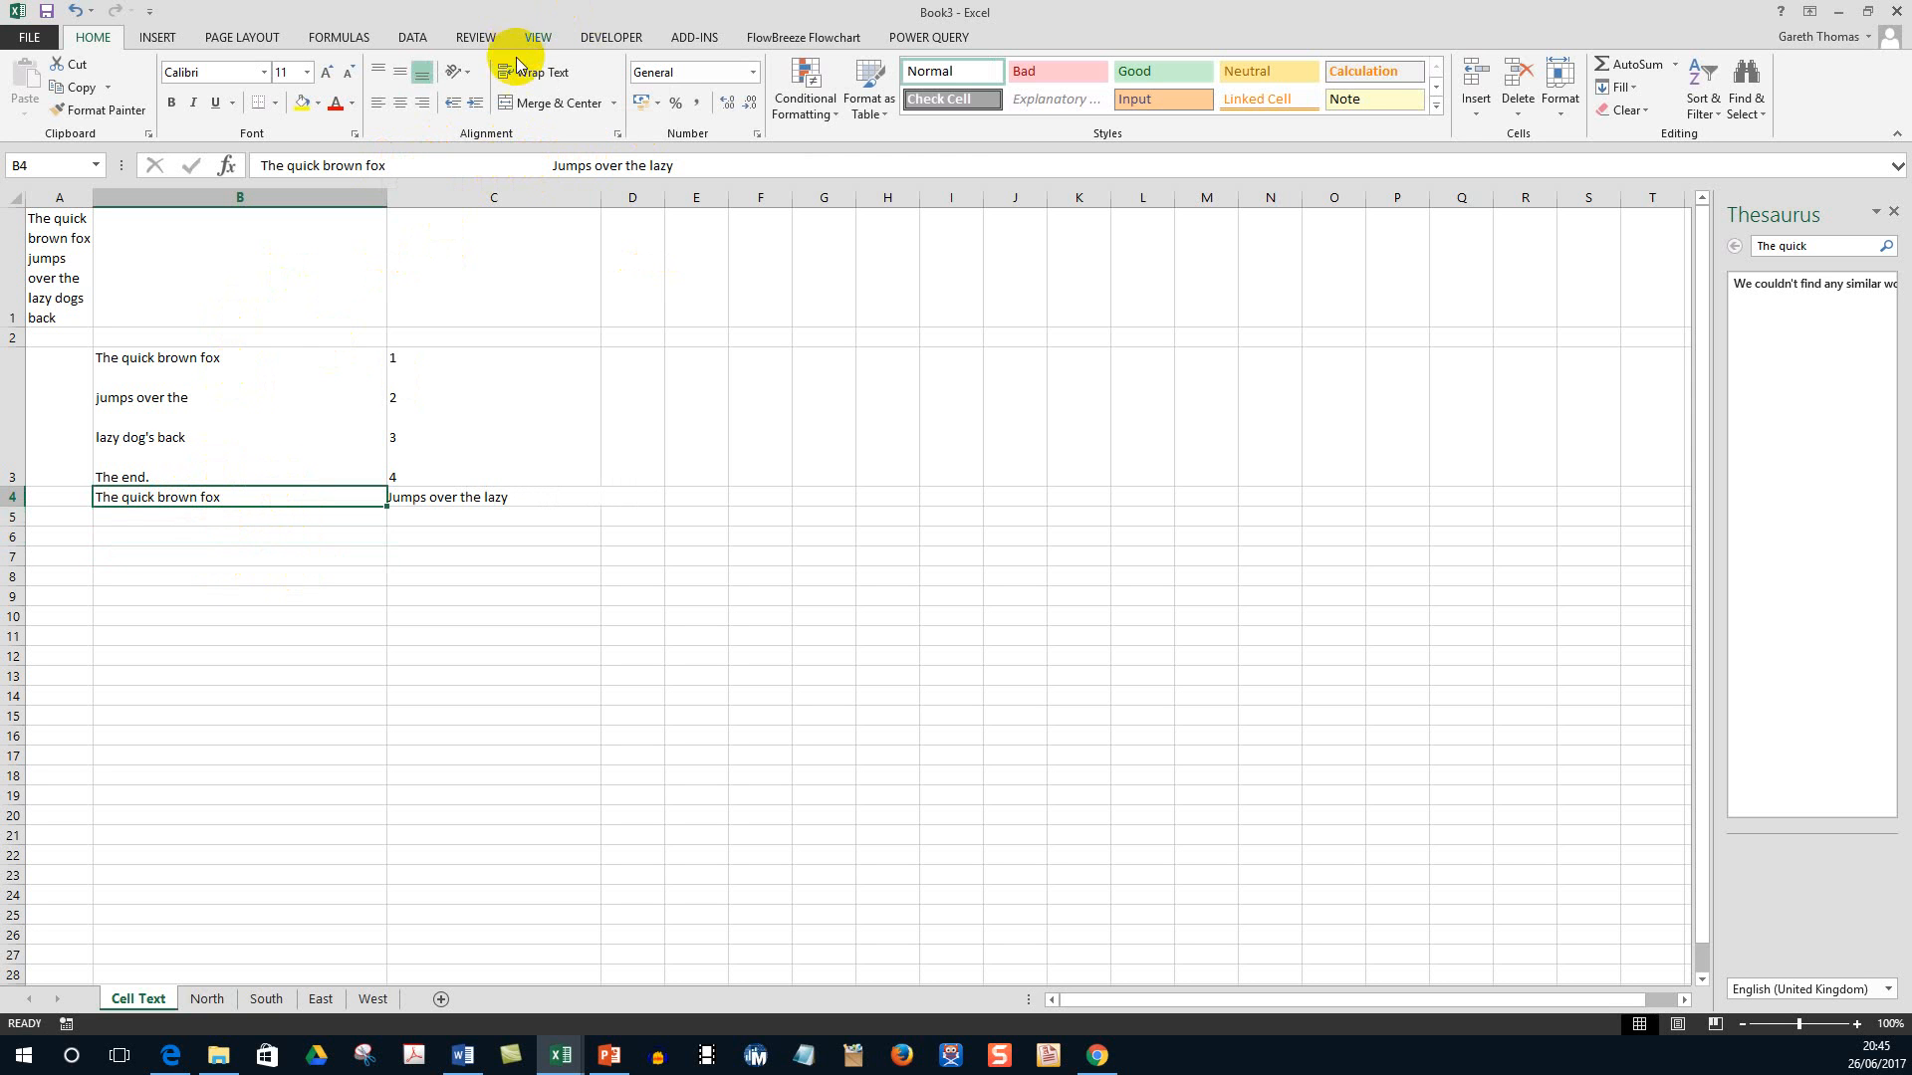
Wrap B4's text onto two lines, 'The quick brown fox' above 'Jumps over the lazy'.
left_click(535, 72)
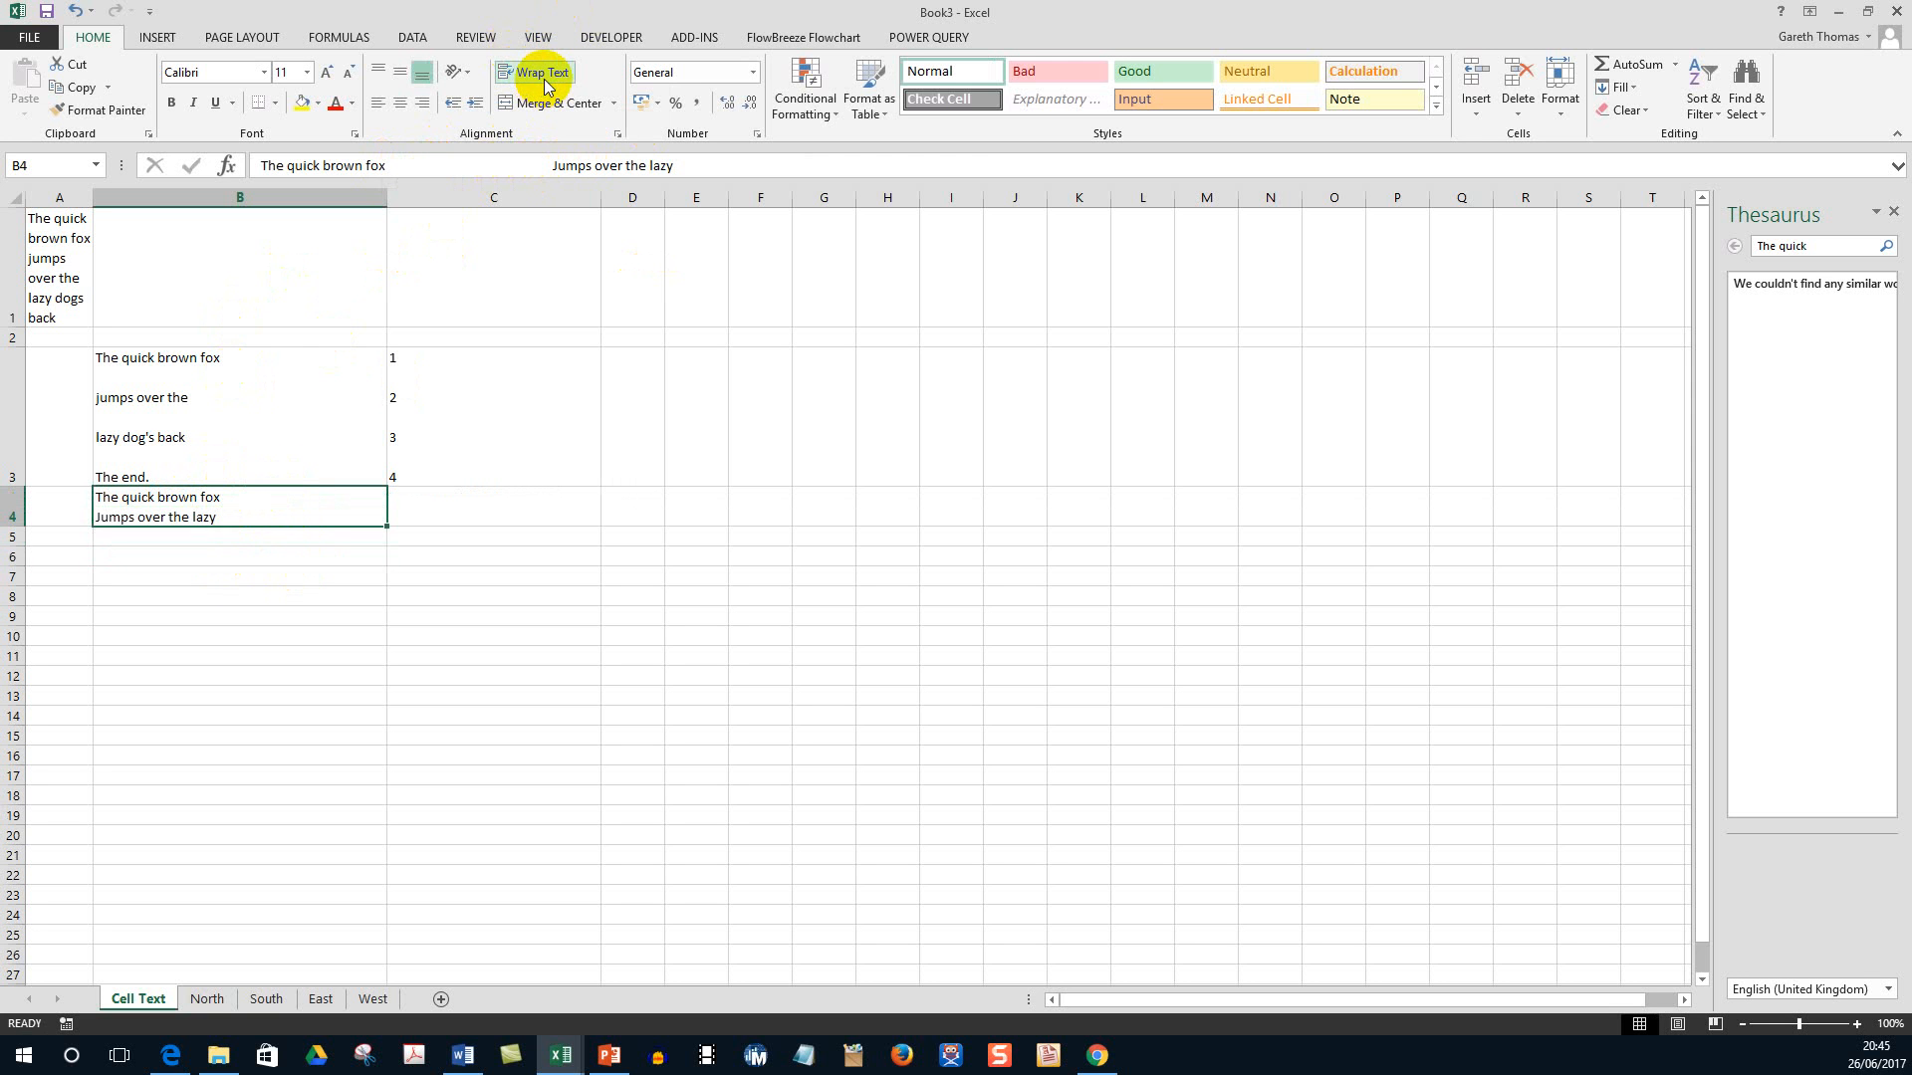
mouse_move(144, 370)
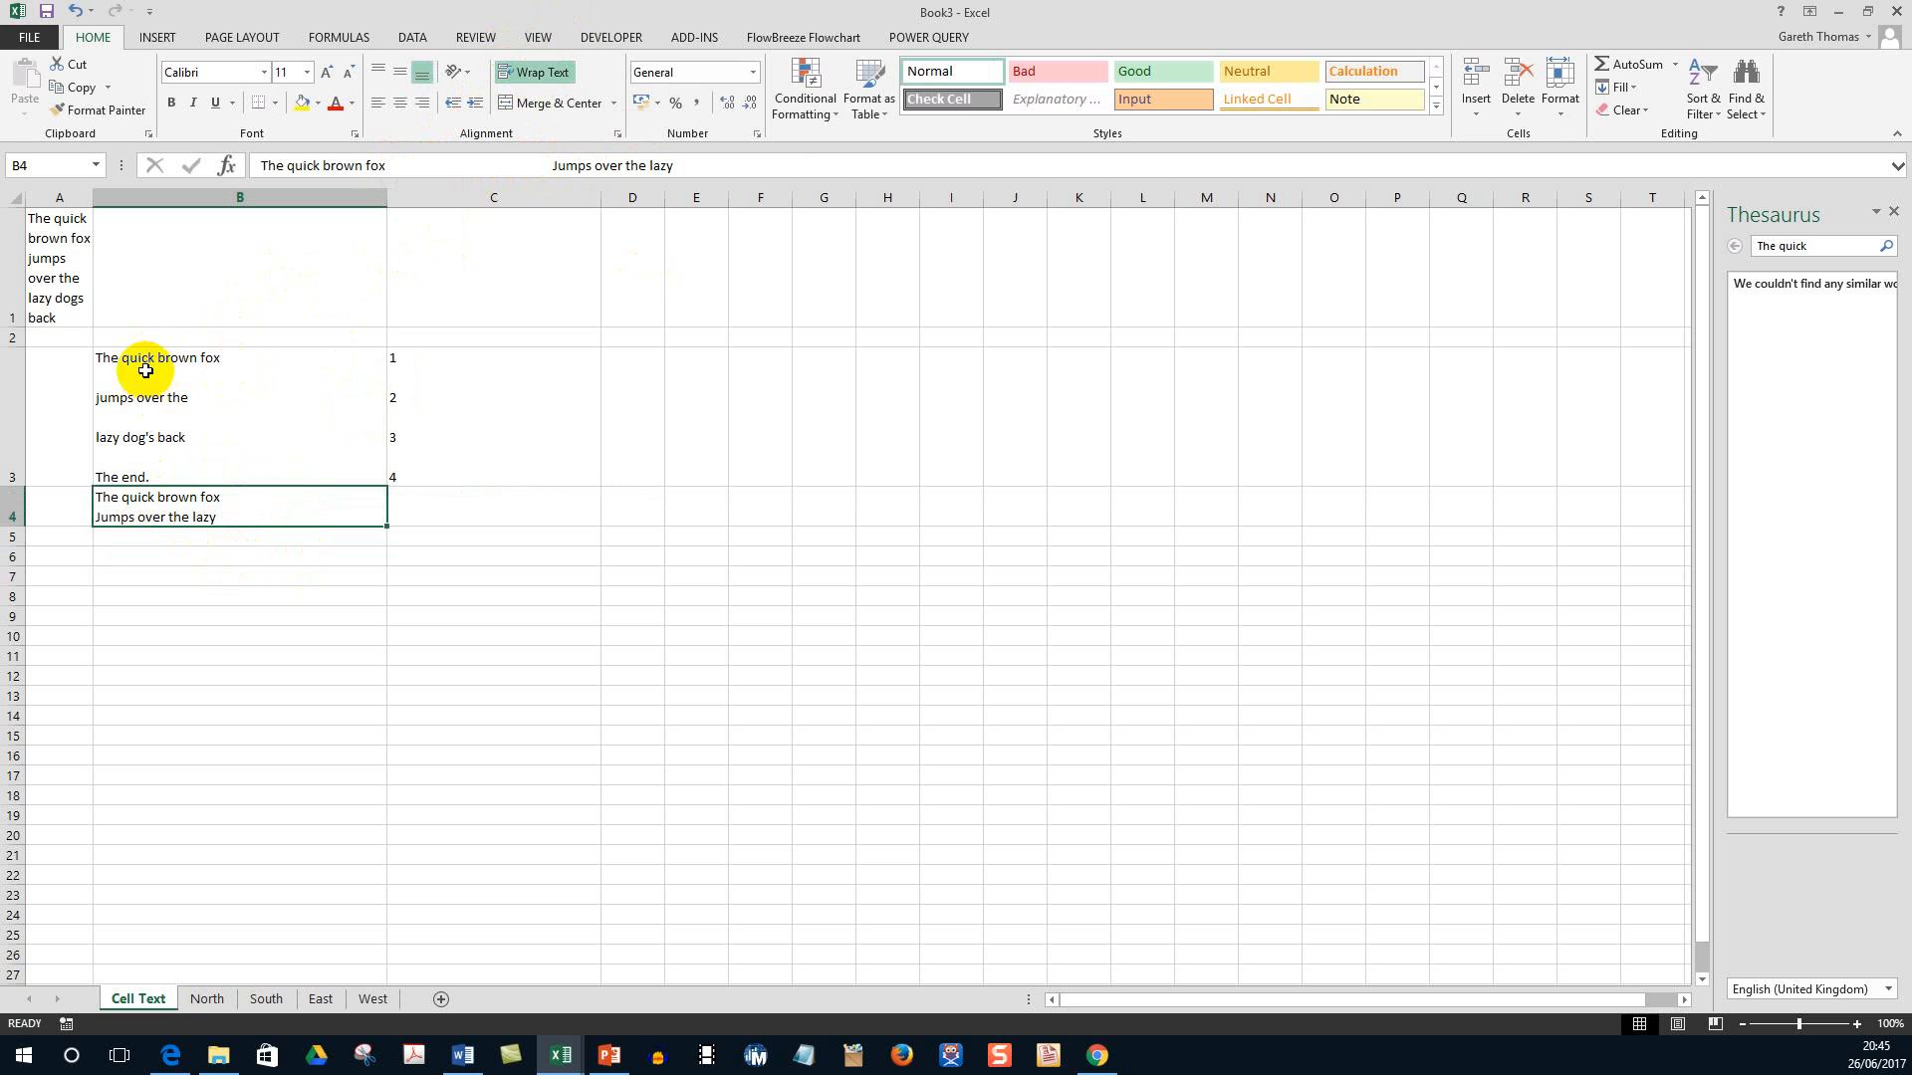
mouse_move(179, 498)
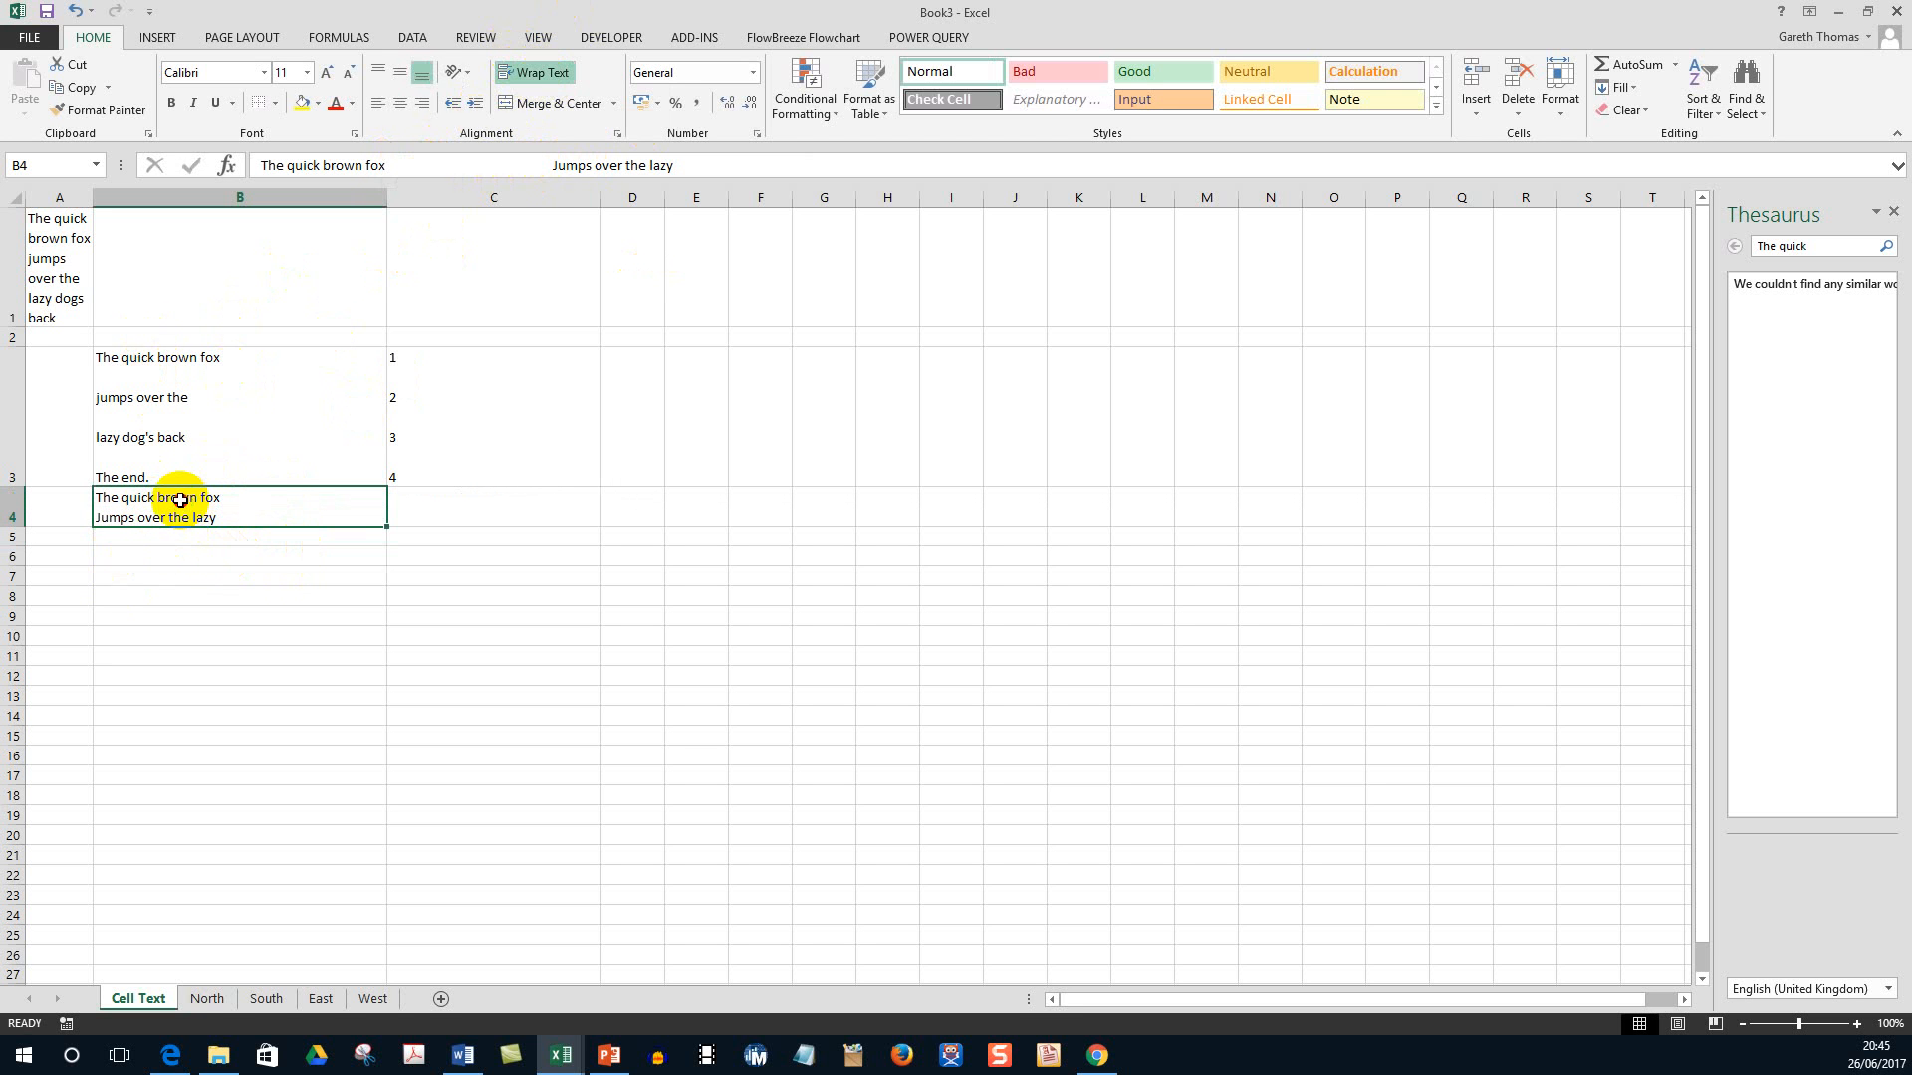
double_click(177, 500)
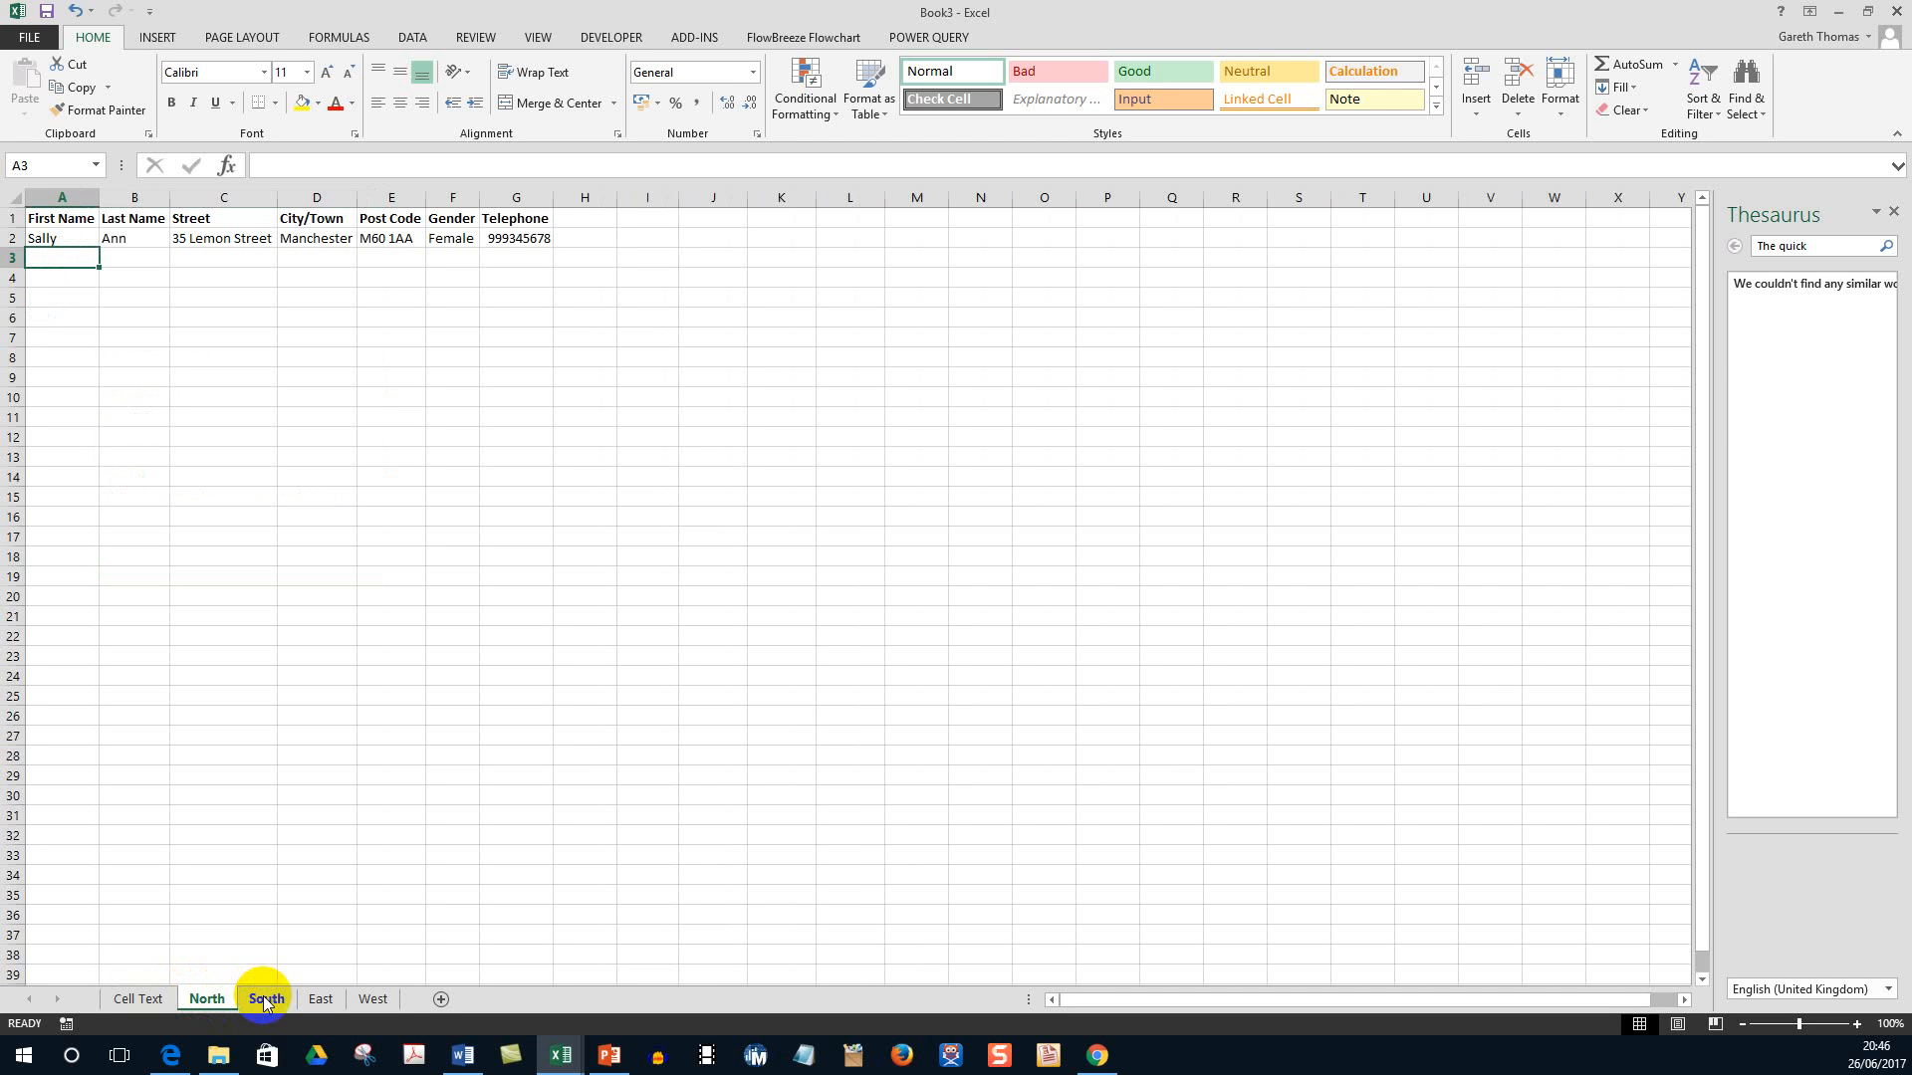
mouse_move(205, 998)
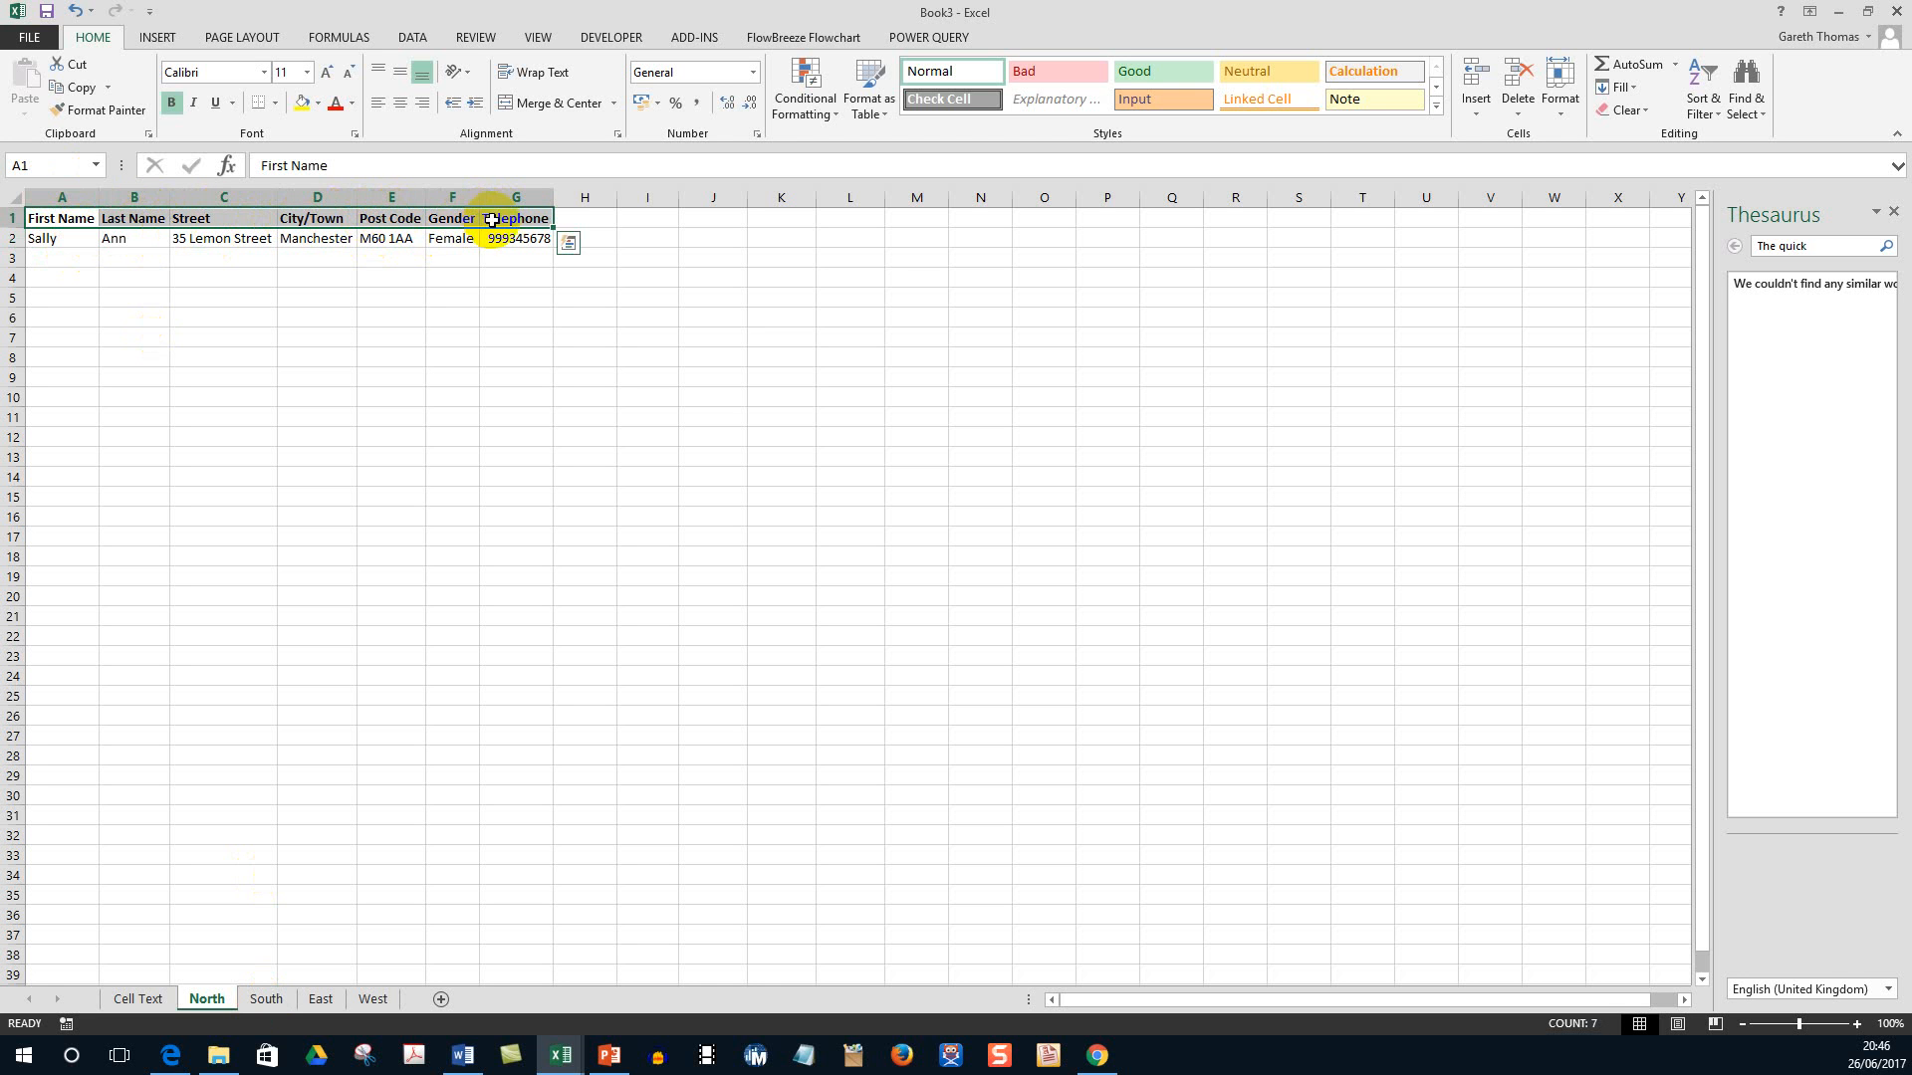
Select the header row First Name to Telephone, then view the South, East and West sheets.
left_click_drag(61, 237, 516, 237)
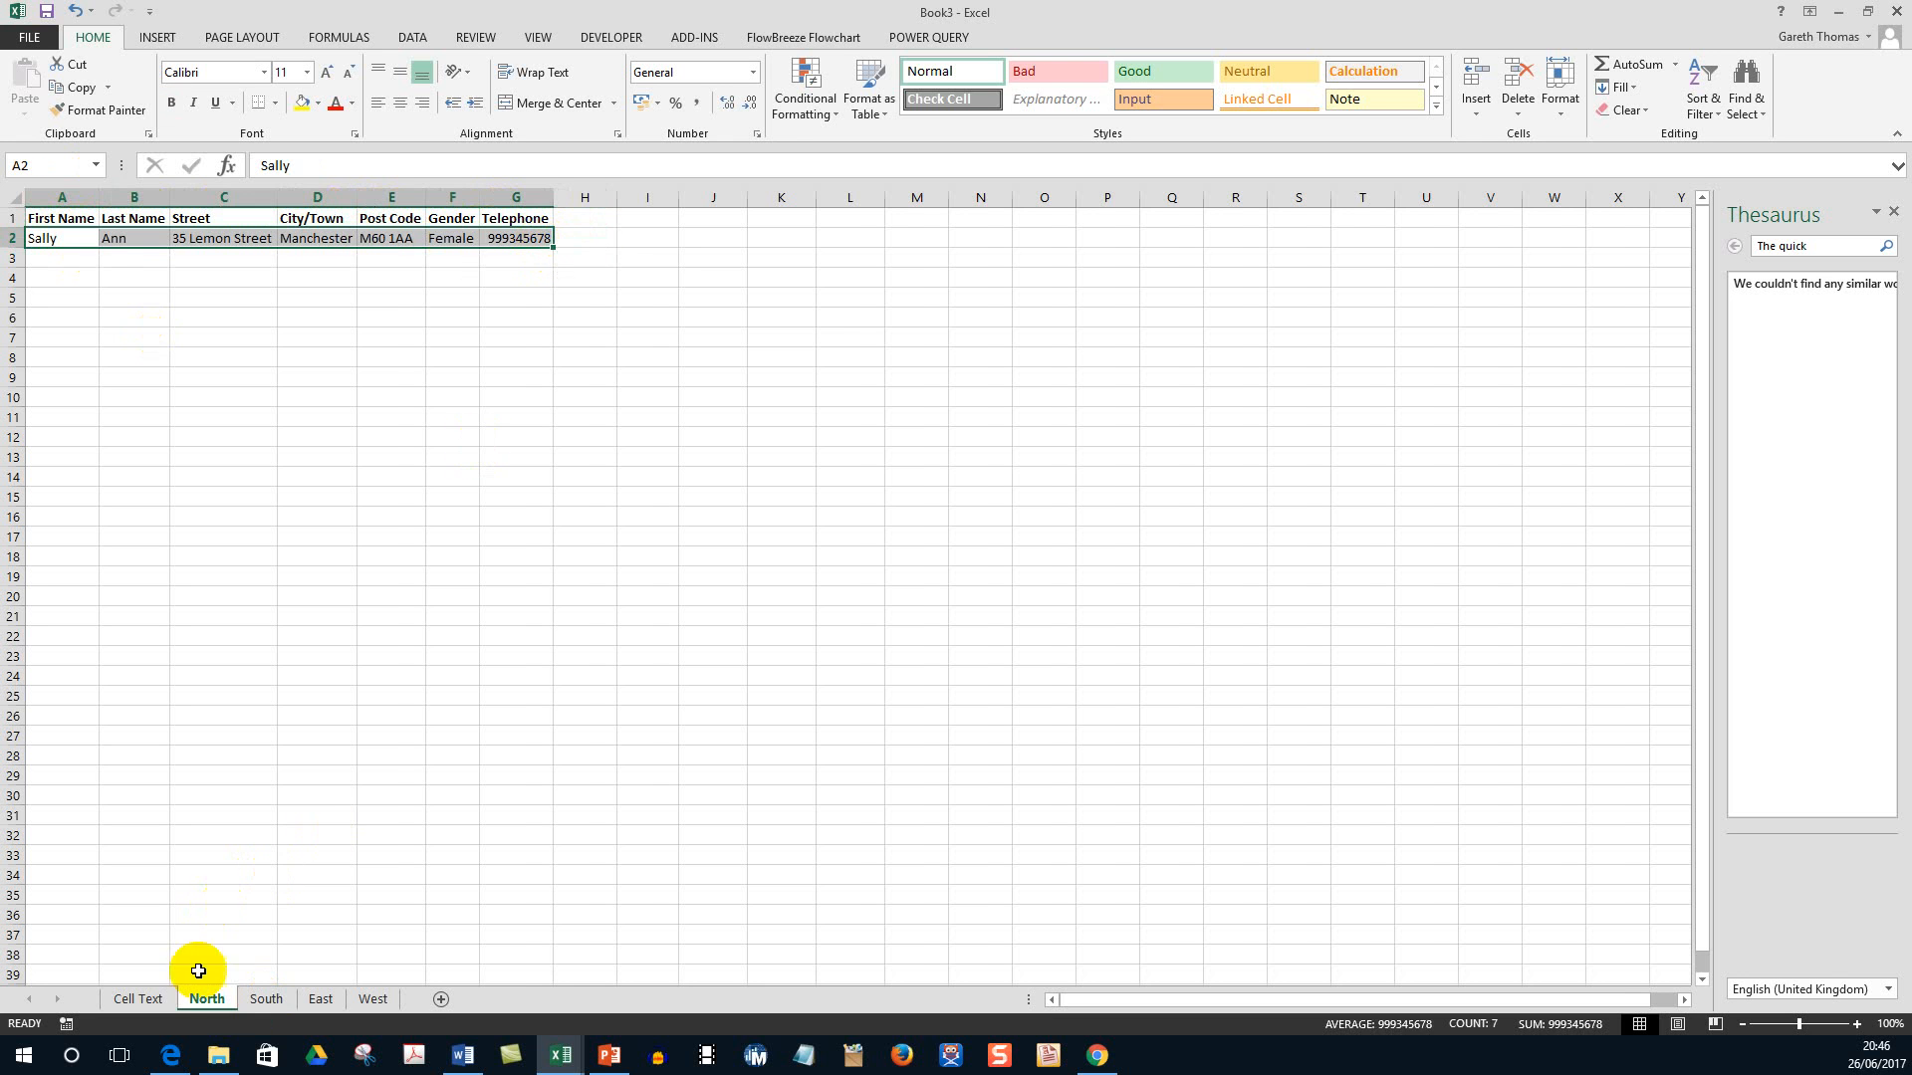
left_click(264, 998)
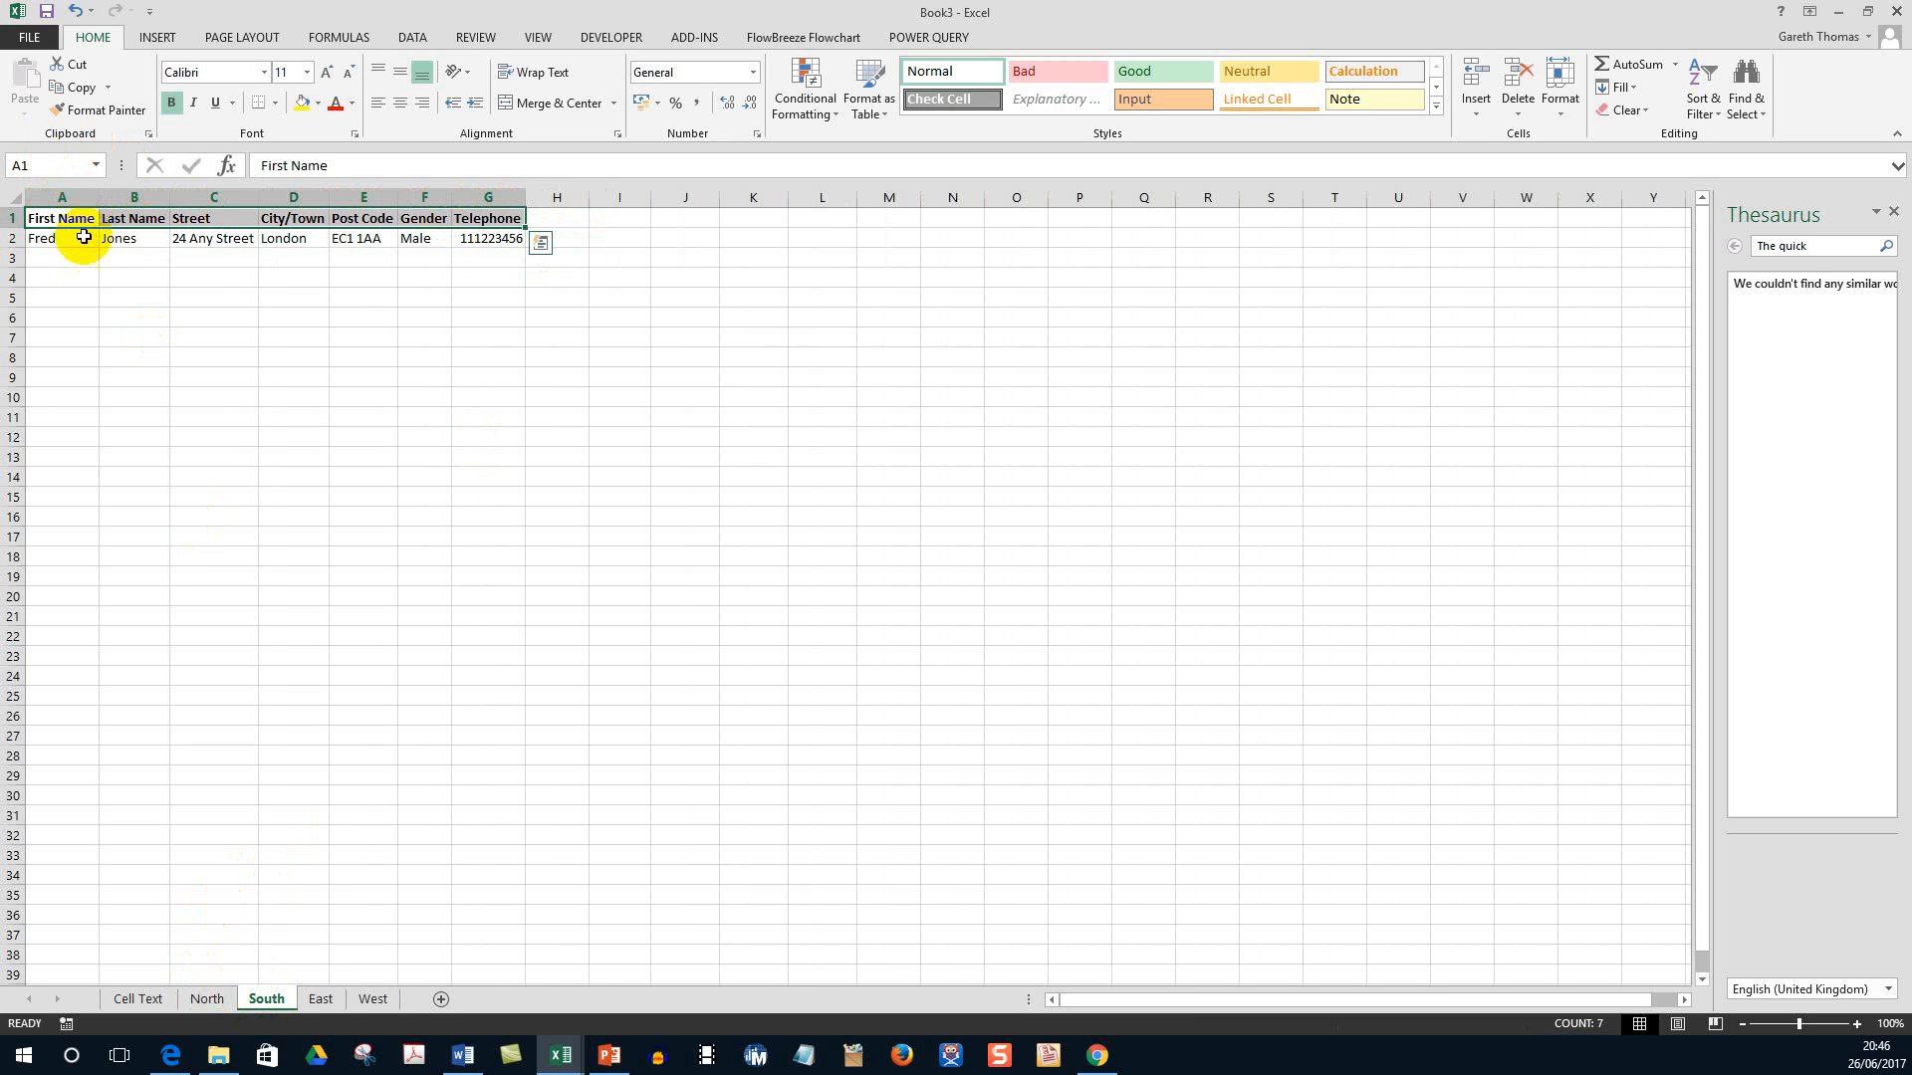
left_click(321, 998)
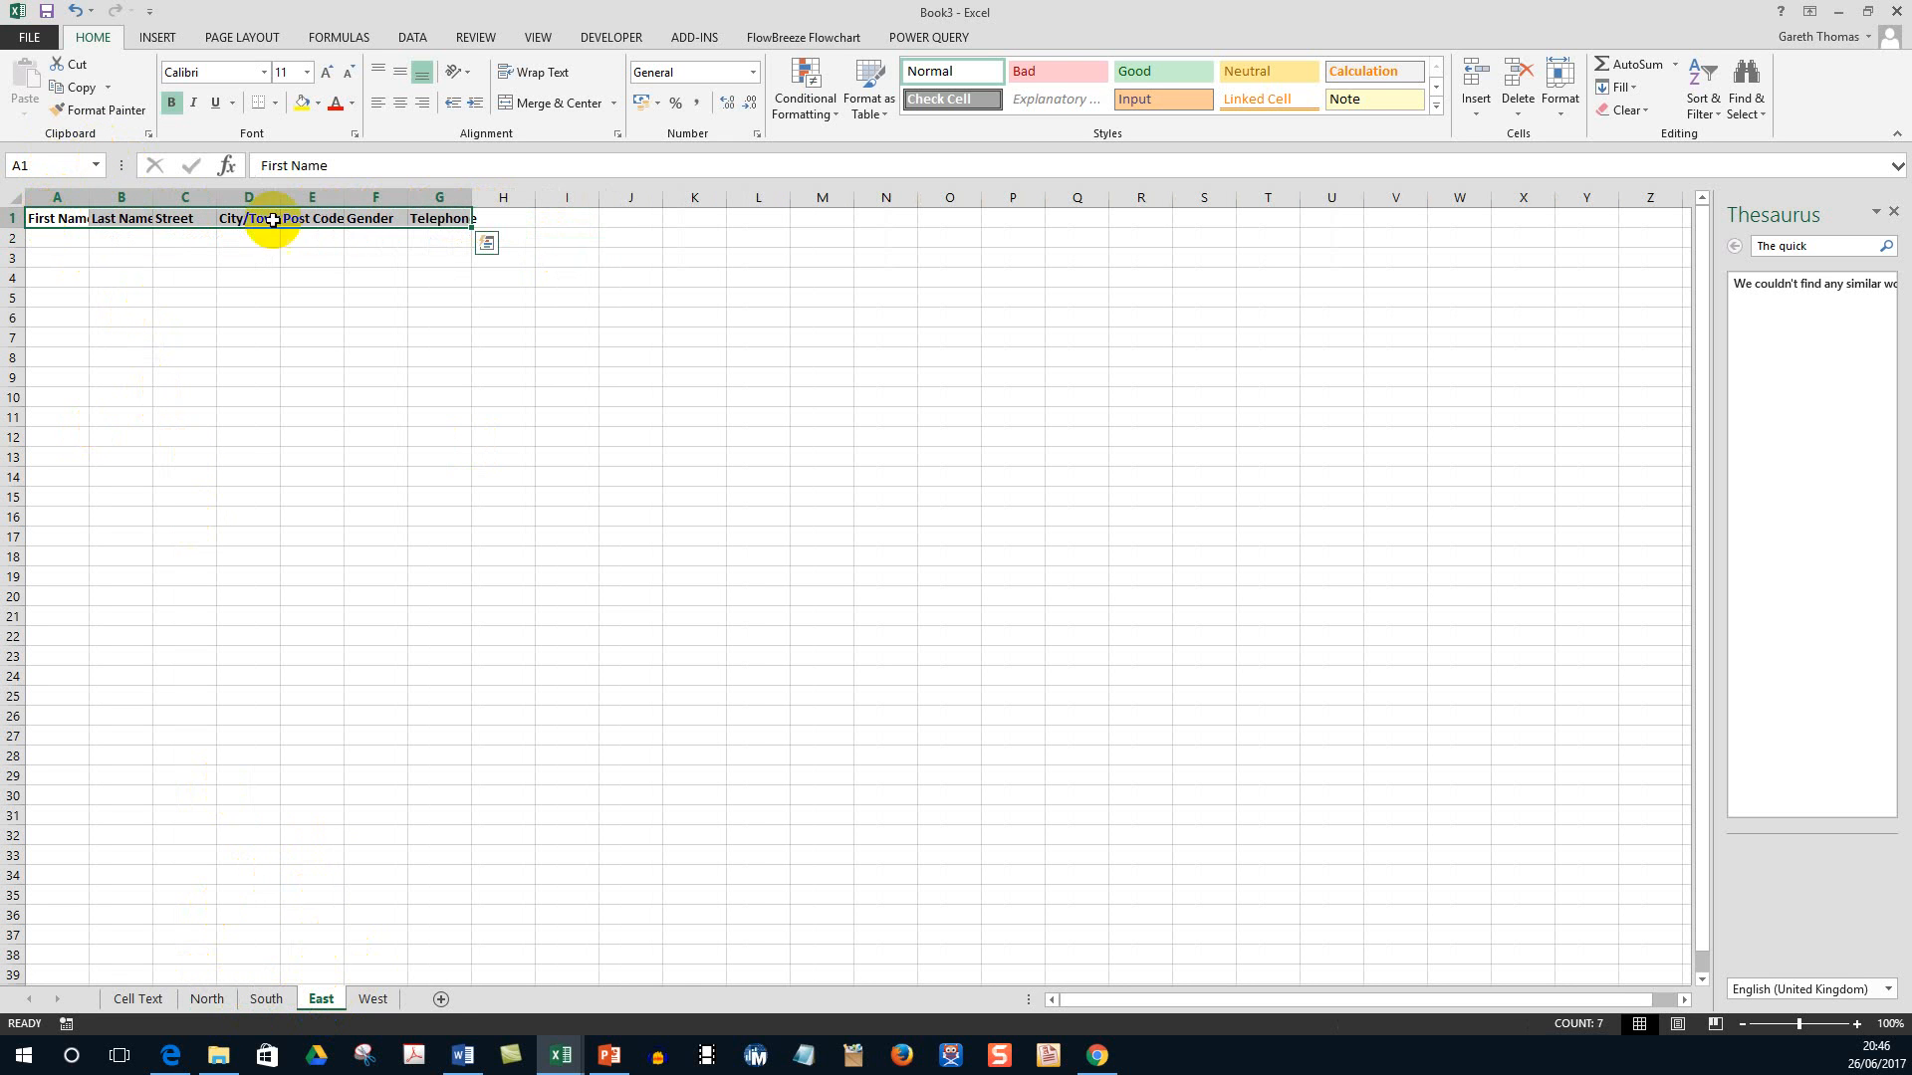
left_click(373, 998)
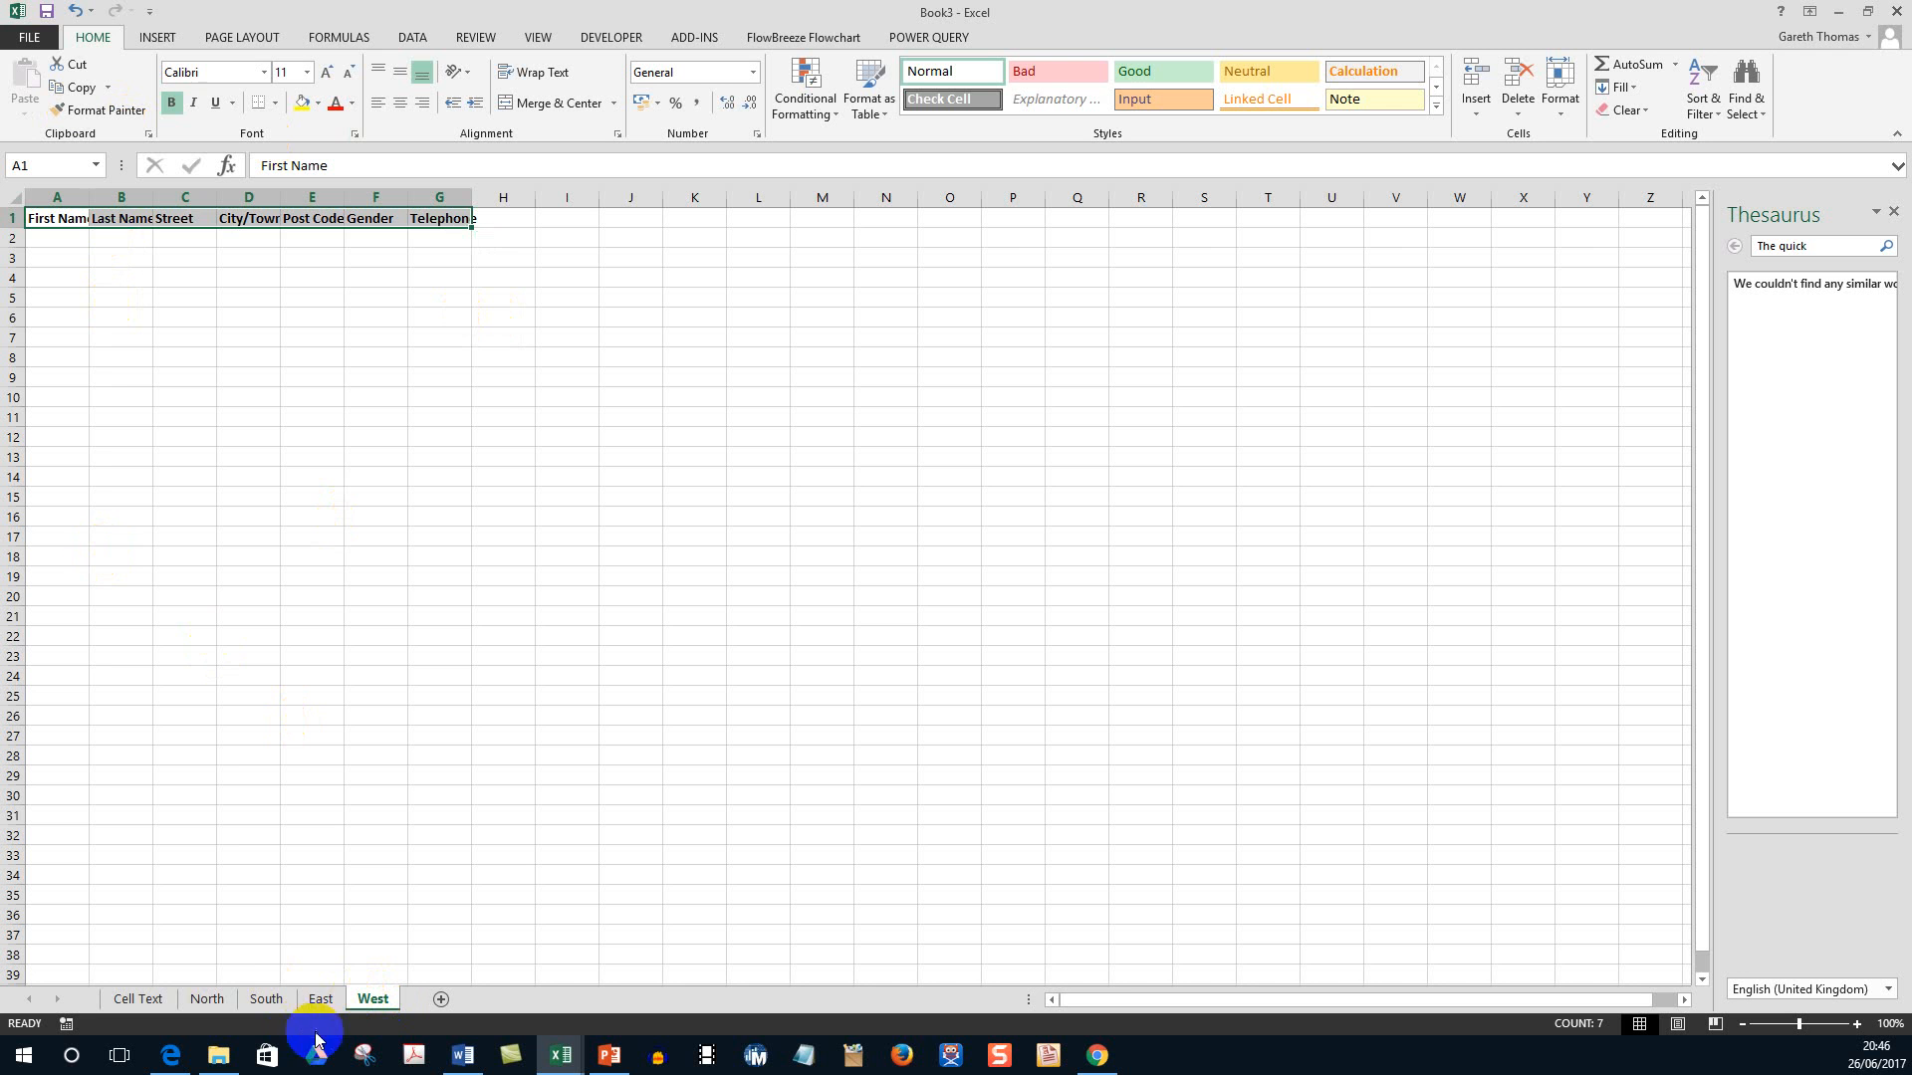
left_click(205, 998)
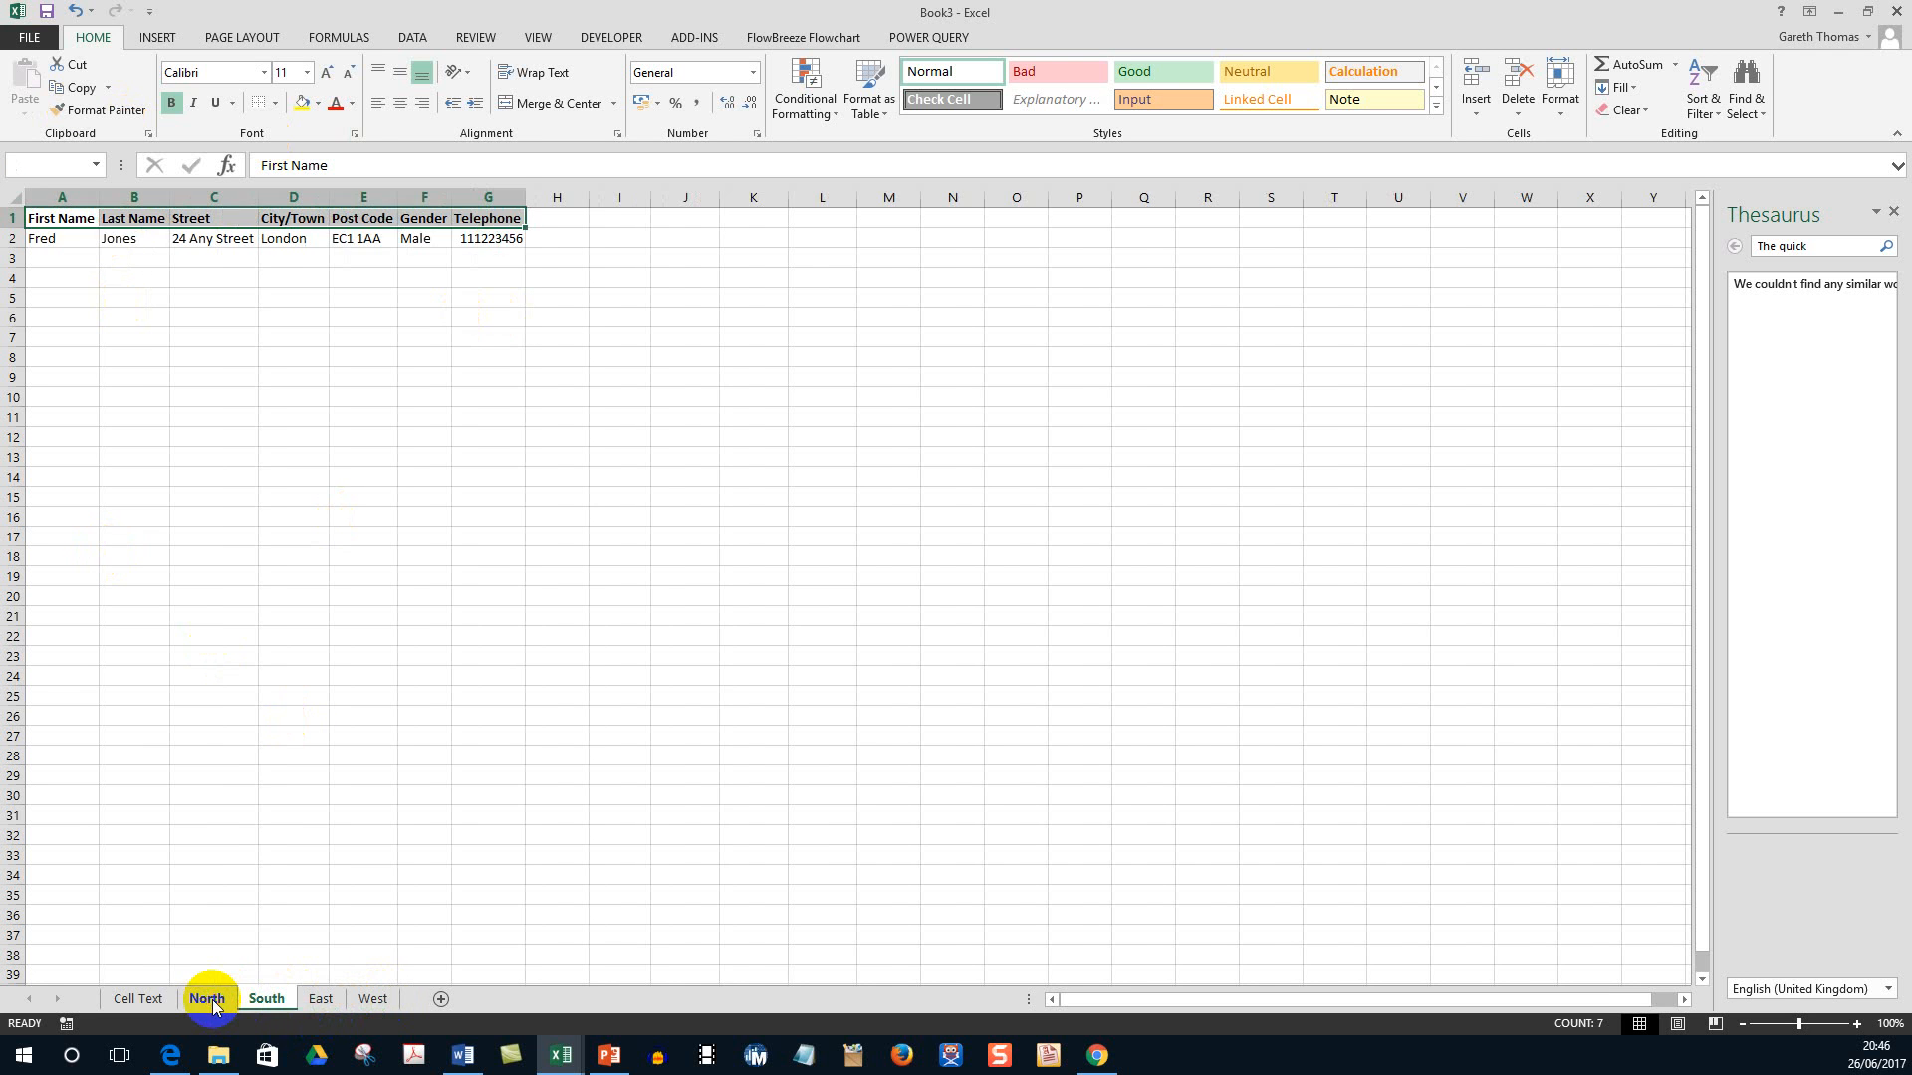
Return to the North sheet at D7, then view South again and end on the West sheet.
left_click(205, 998)
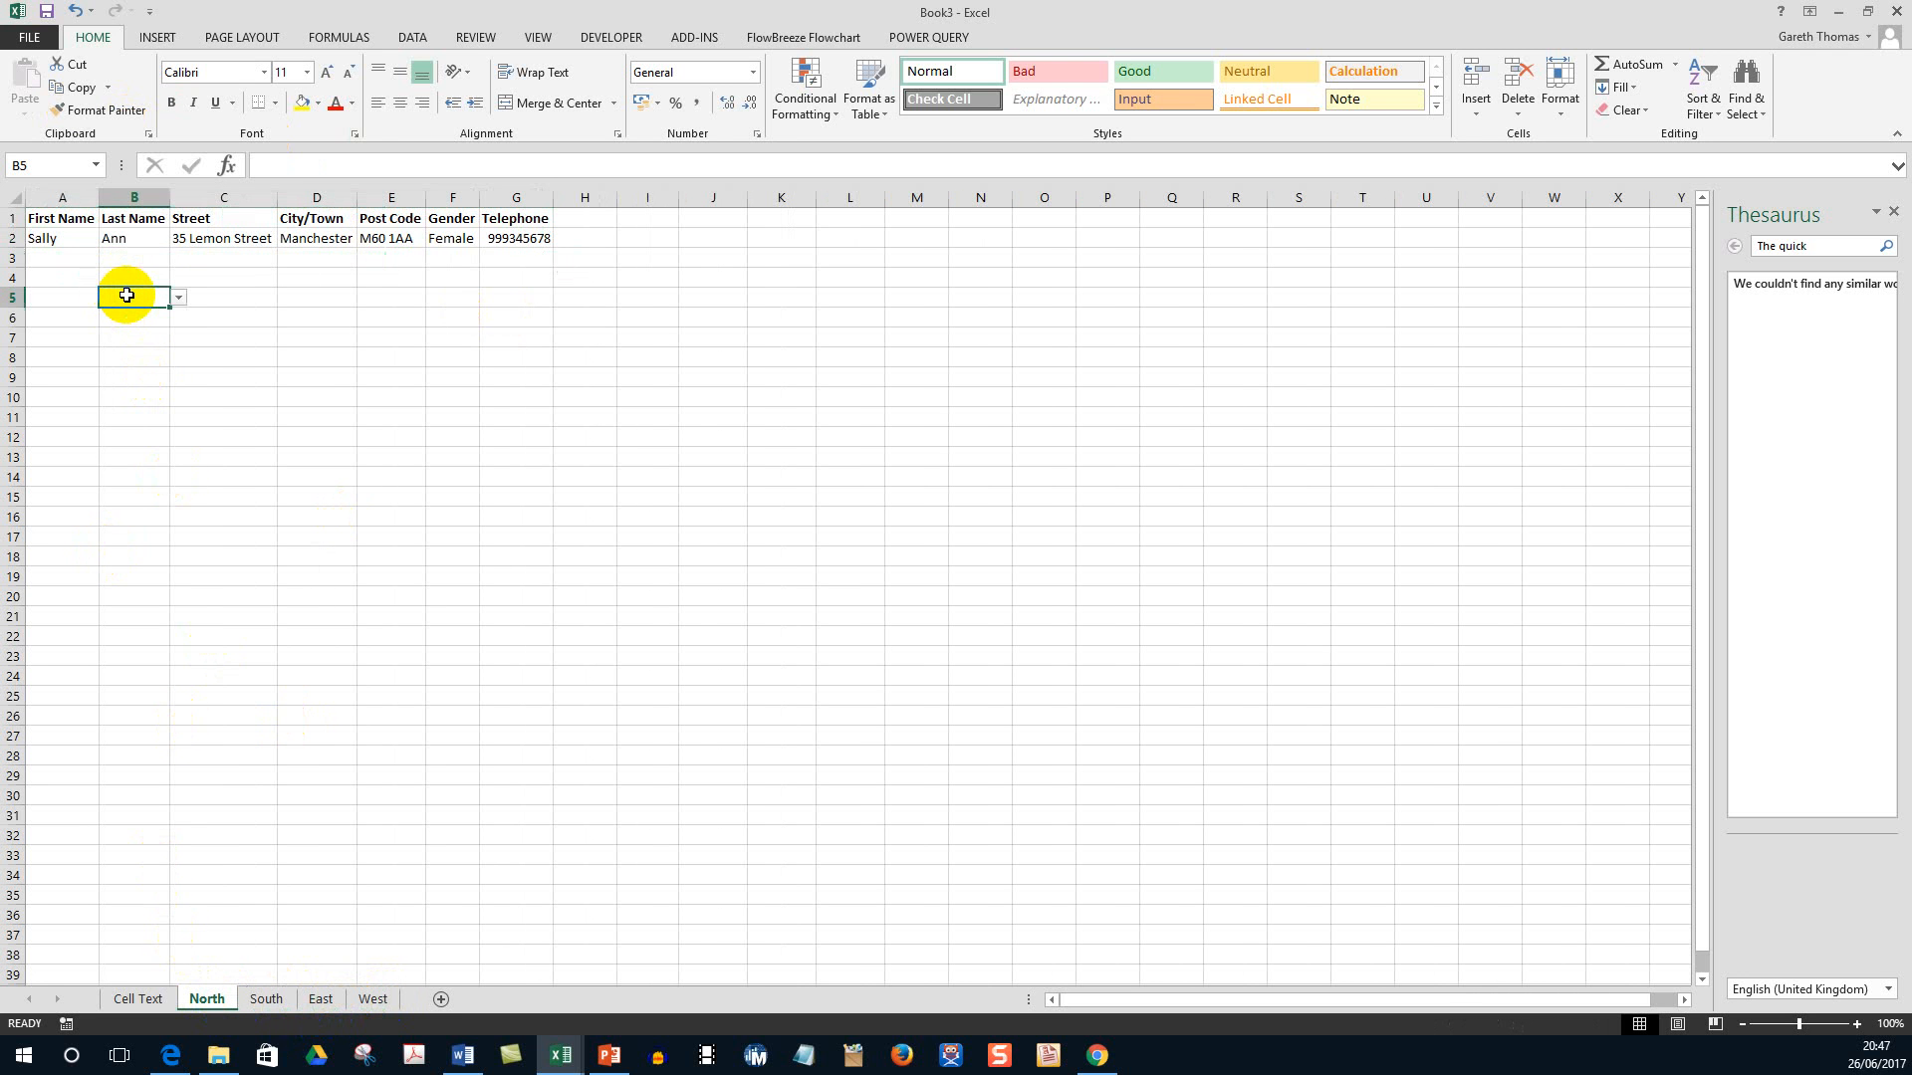
left_click(317, 337)
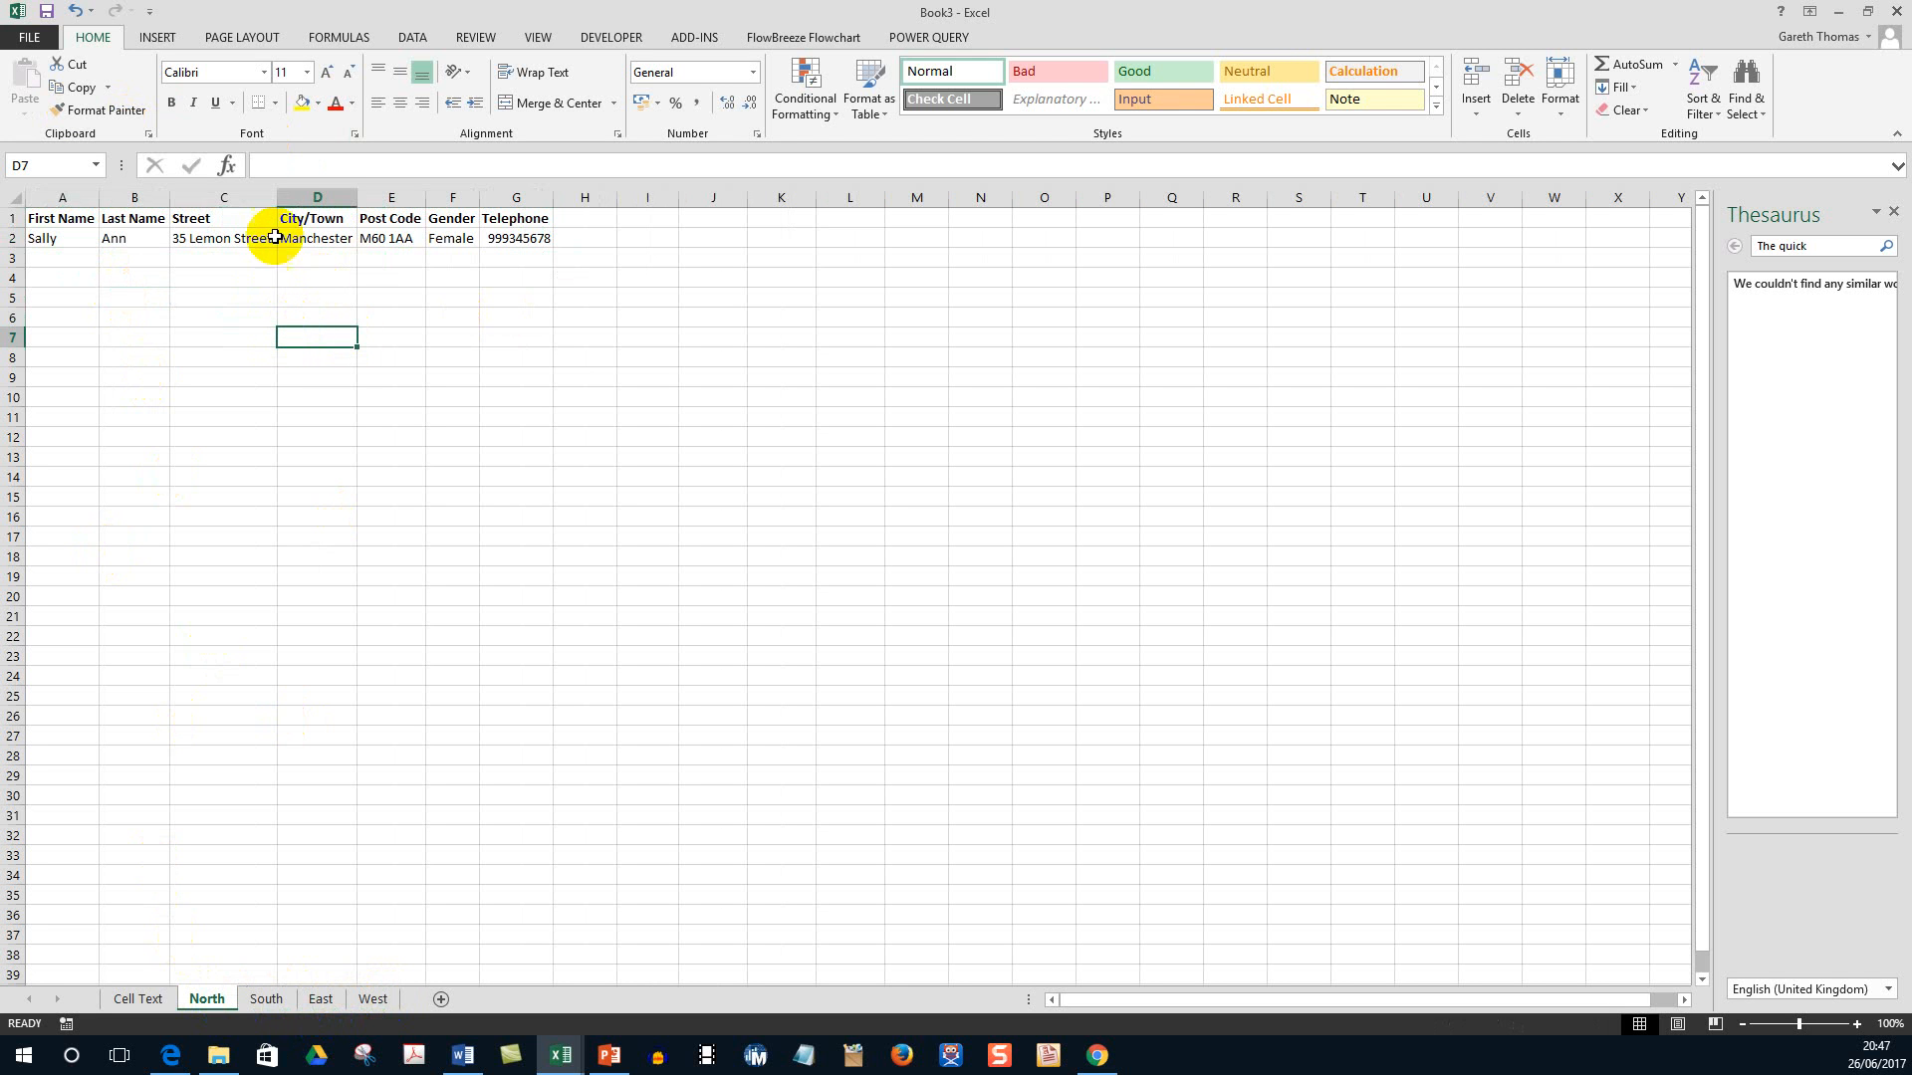
mouse_move(235, 269)
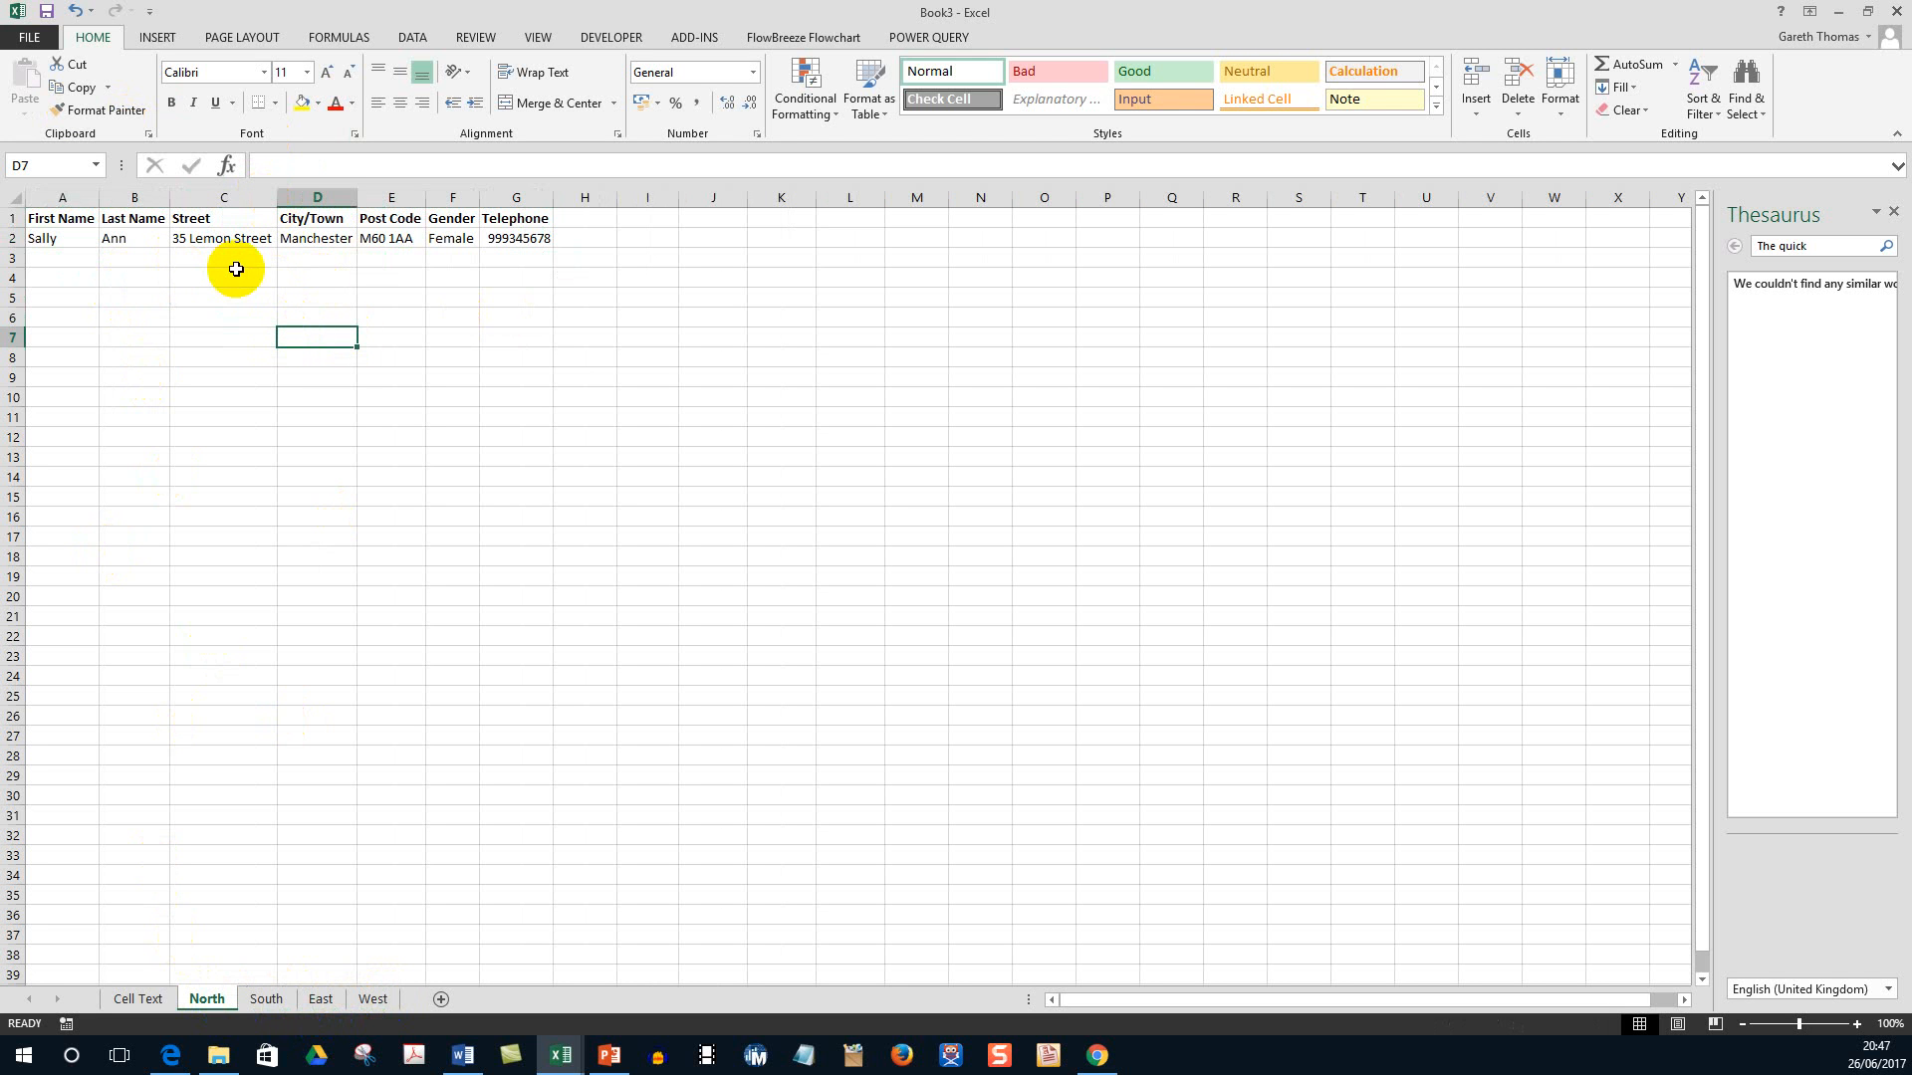
mouse_move(297, 201)
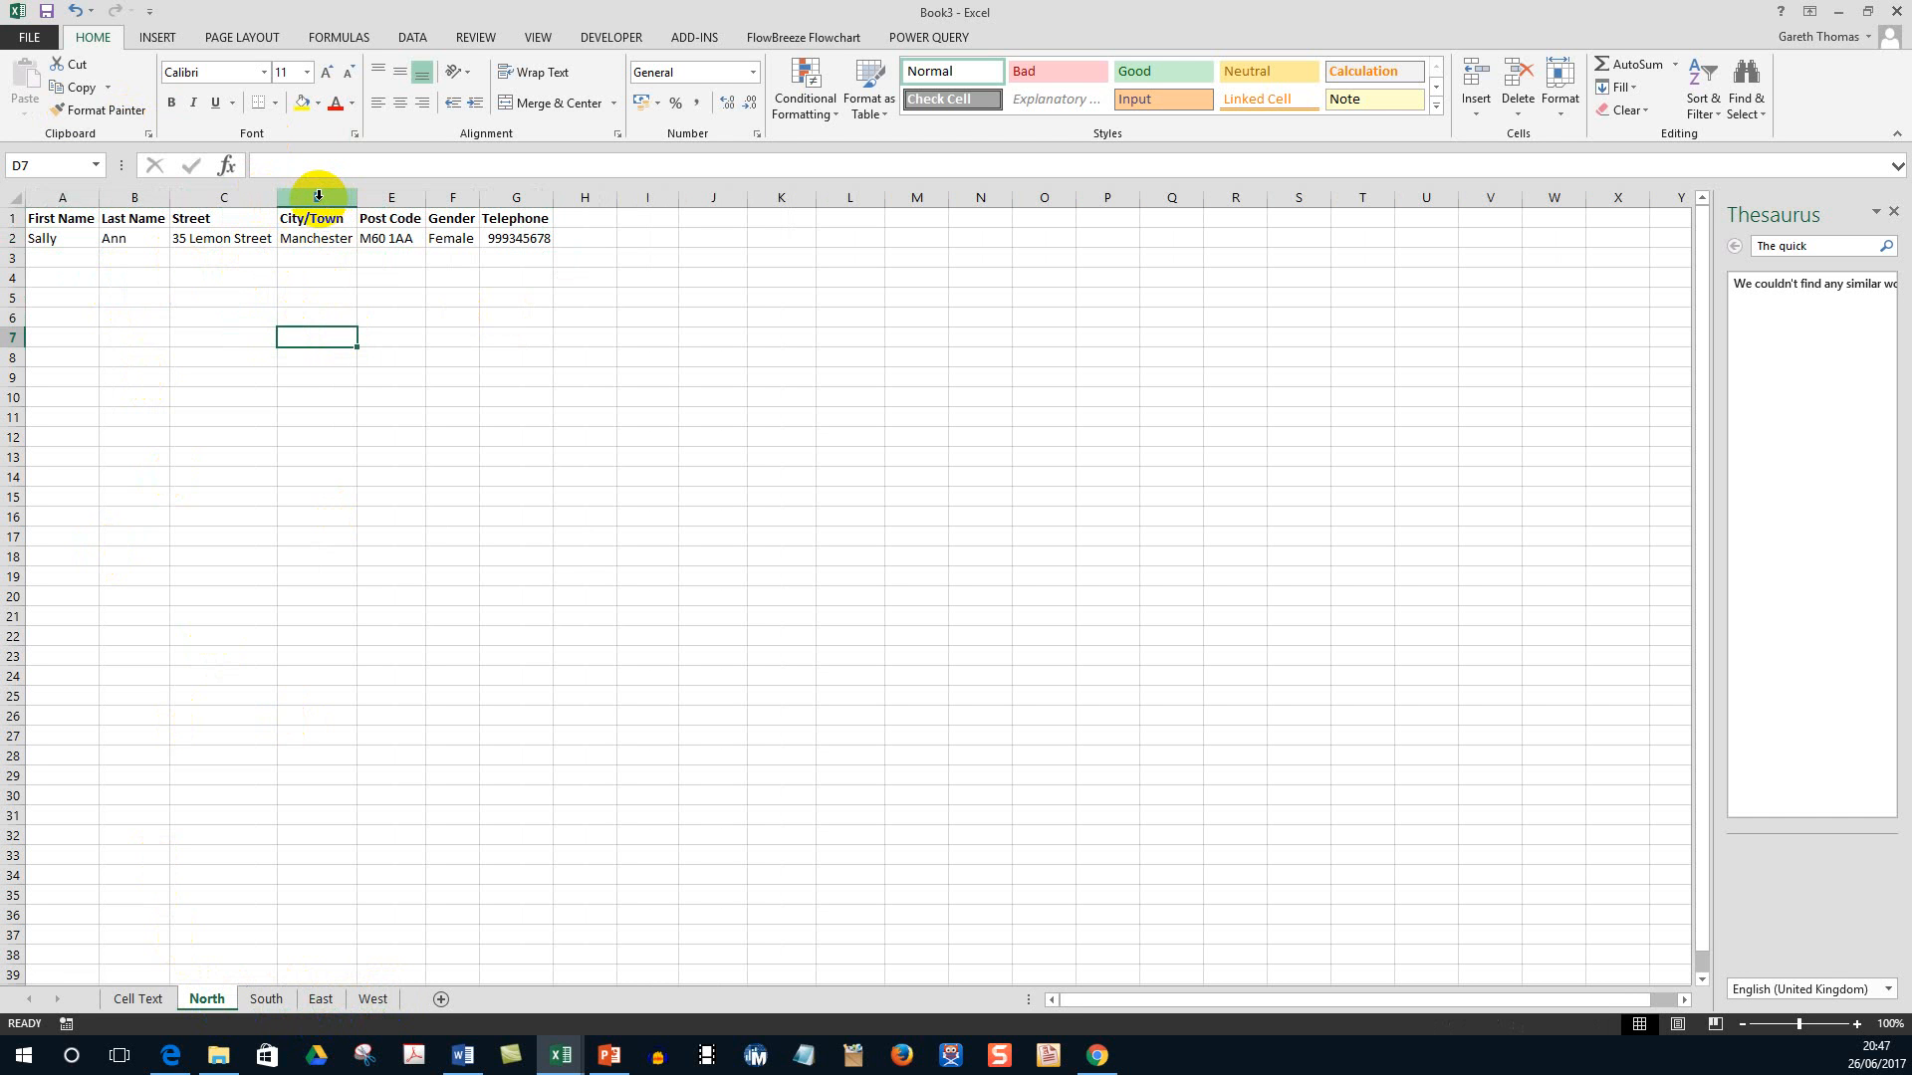
left_click(265, 998)
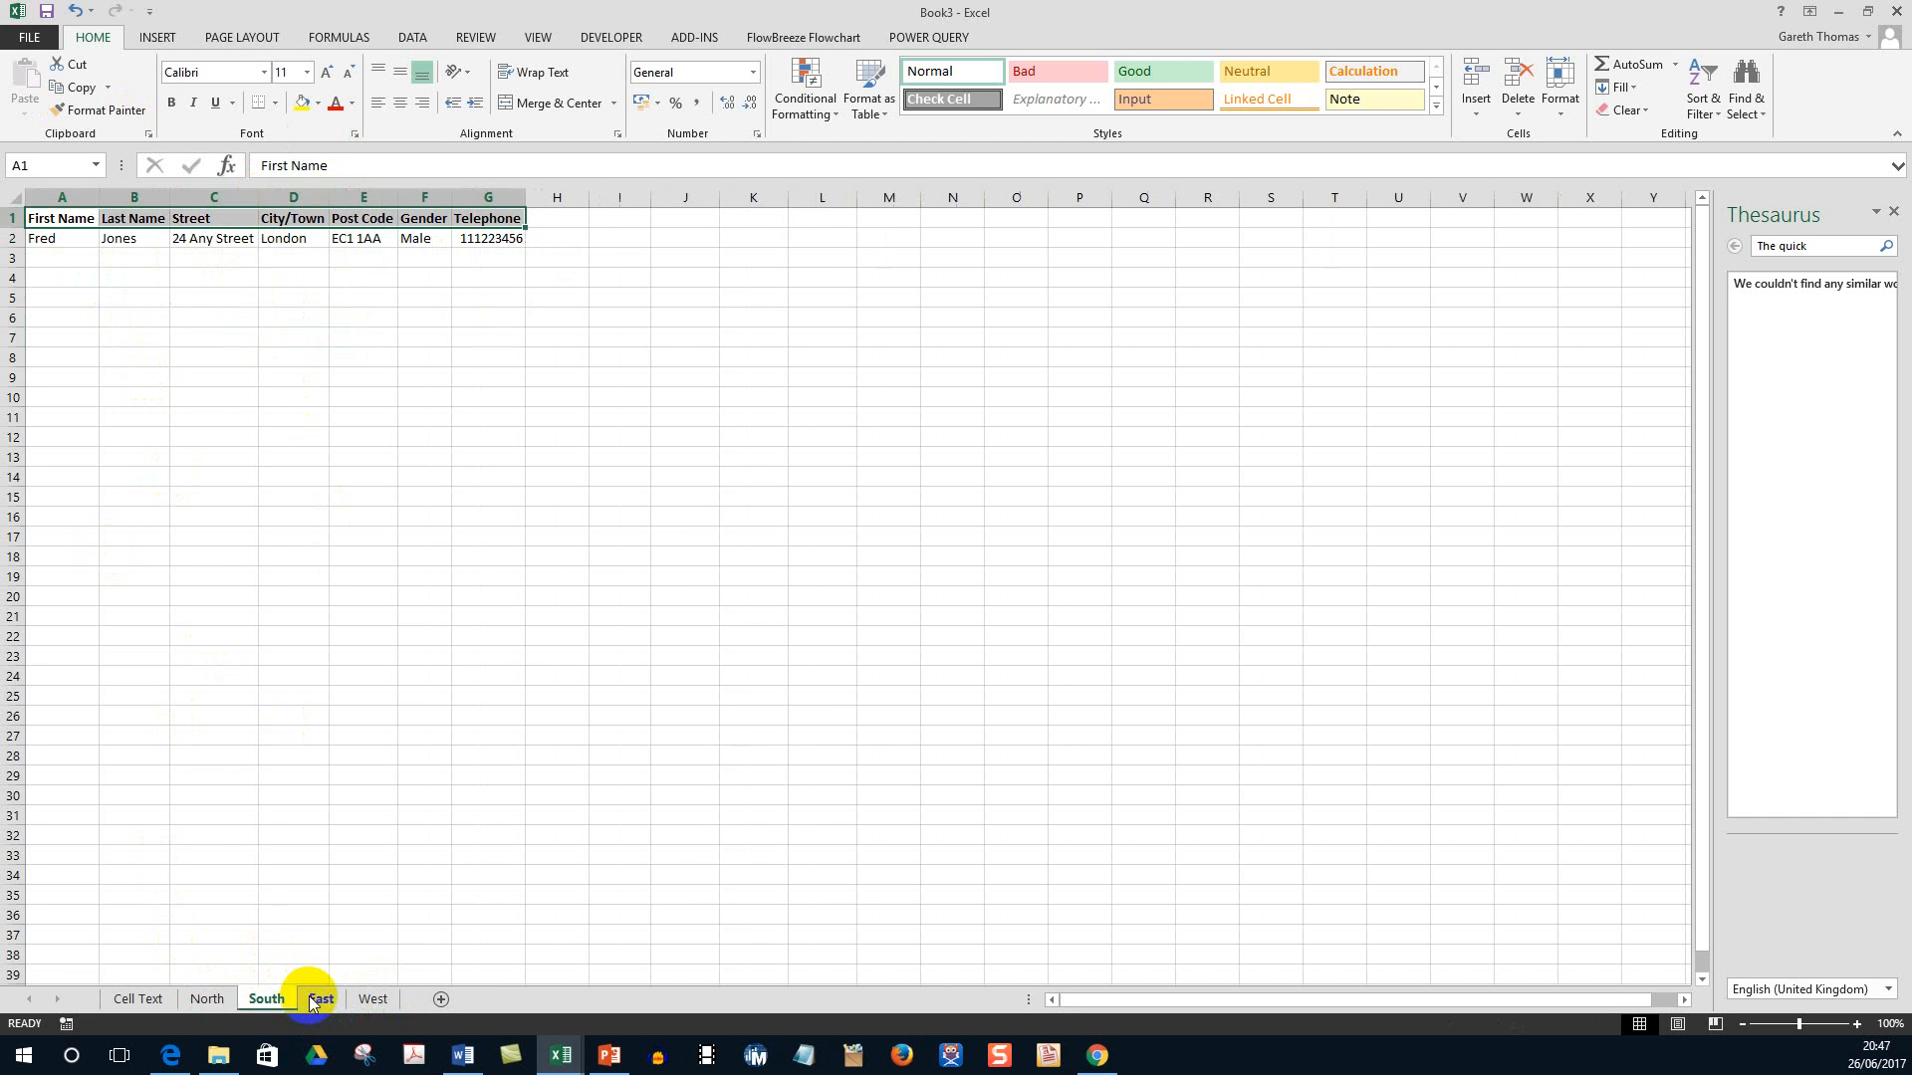
left_click(373, 998)
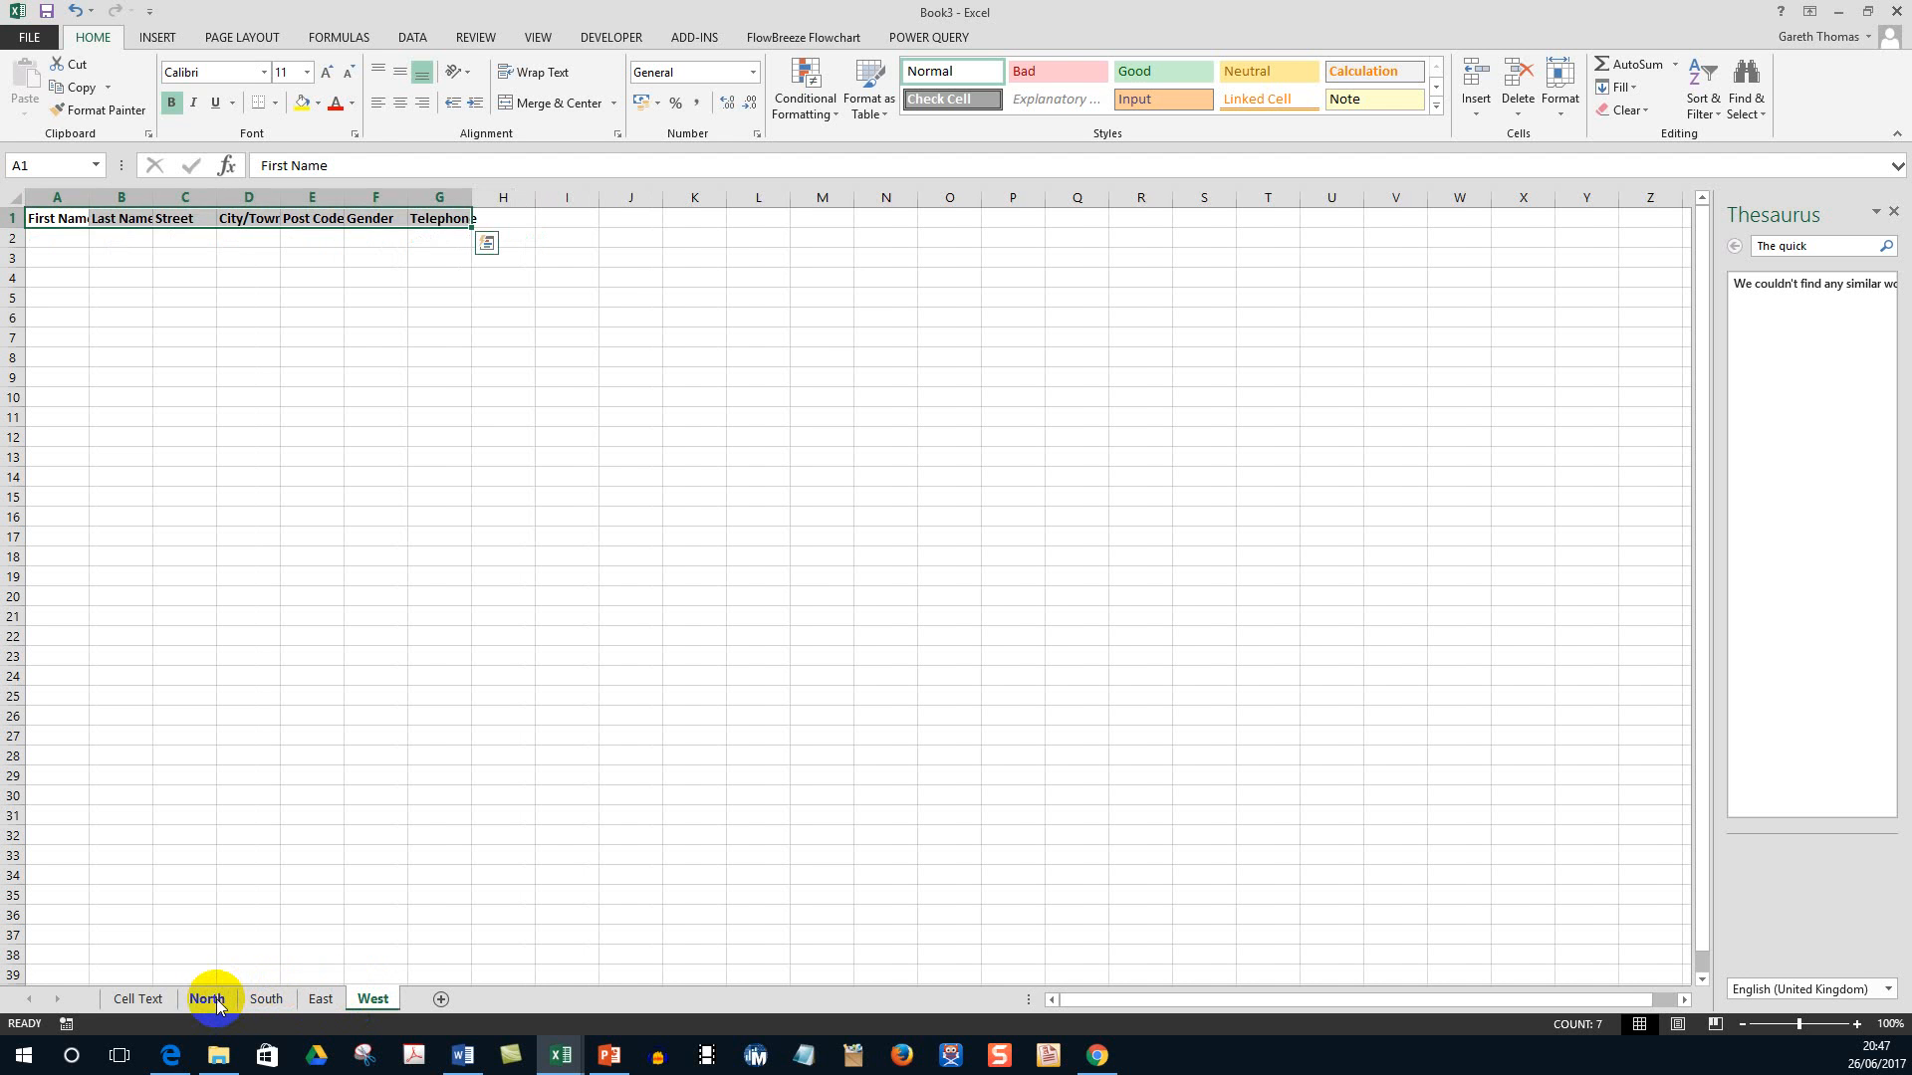
Group the North, South, East and West sheets together with North showing.
left_click(206, 997)
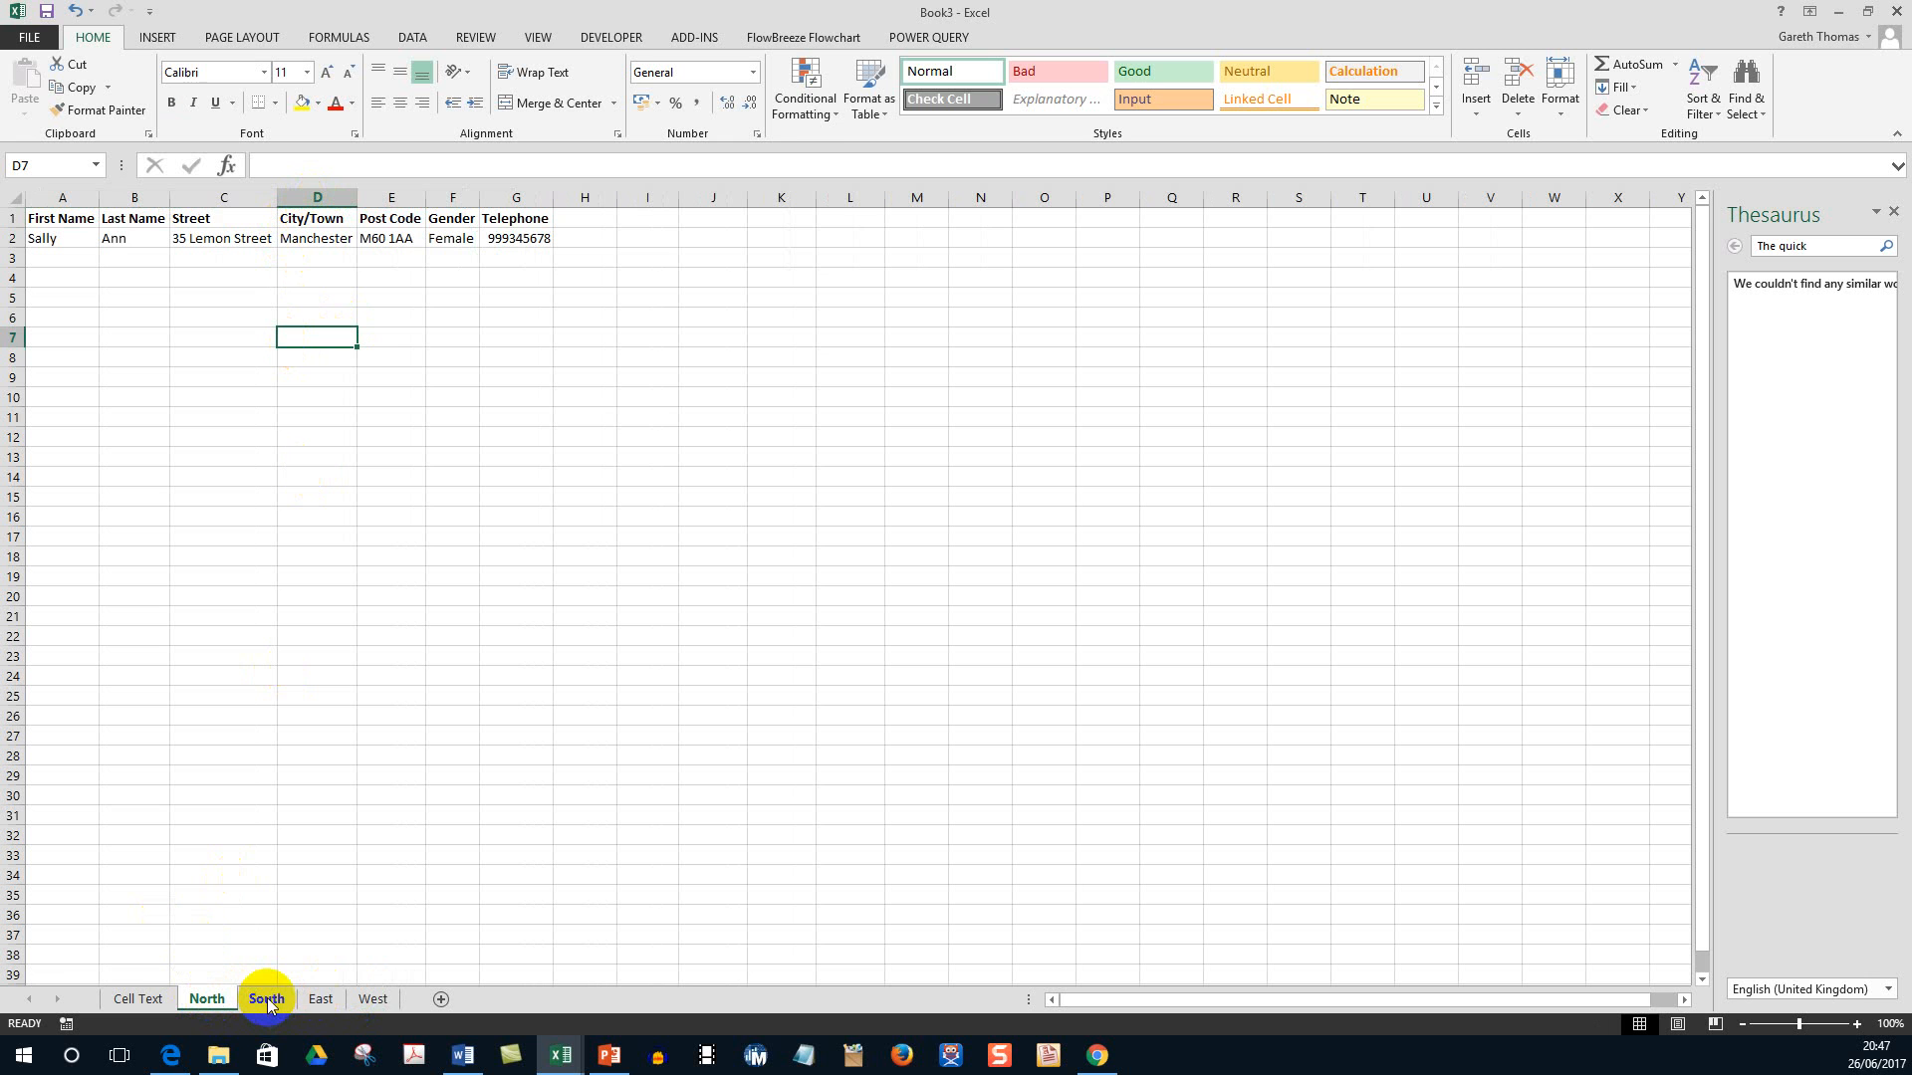
left_click(319, 998)
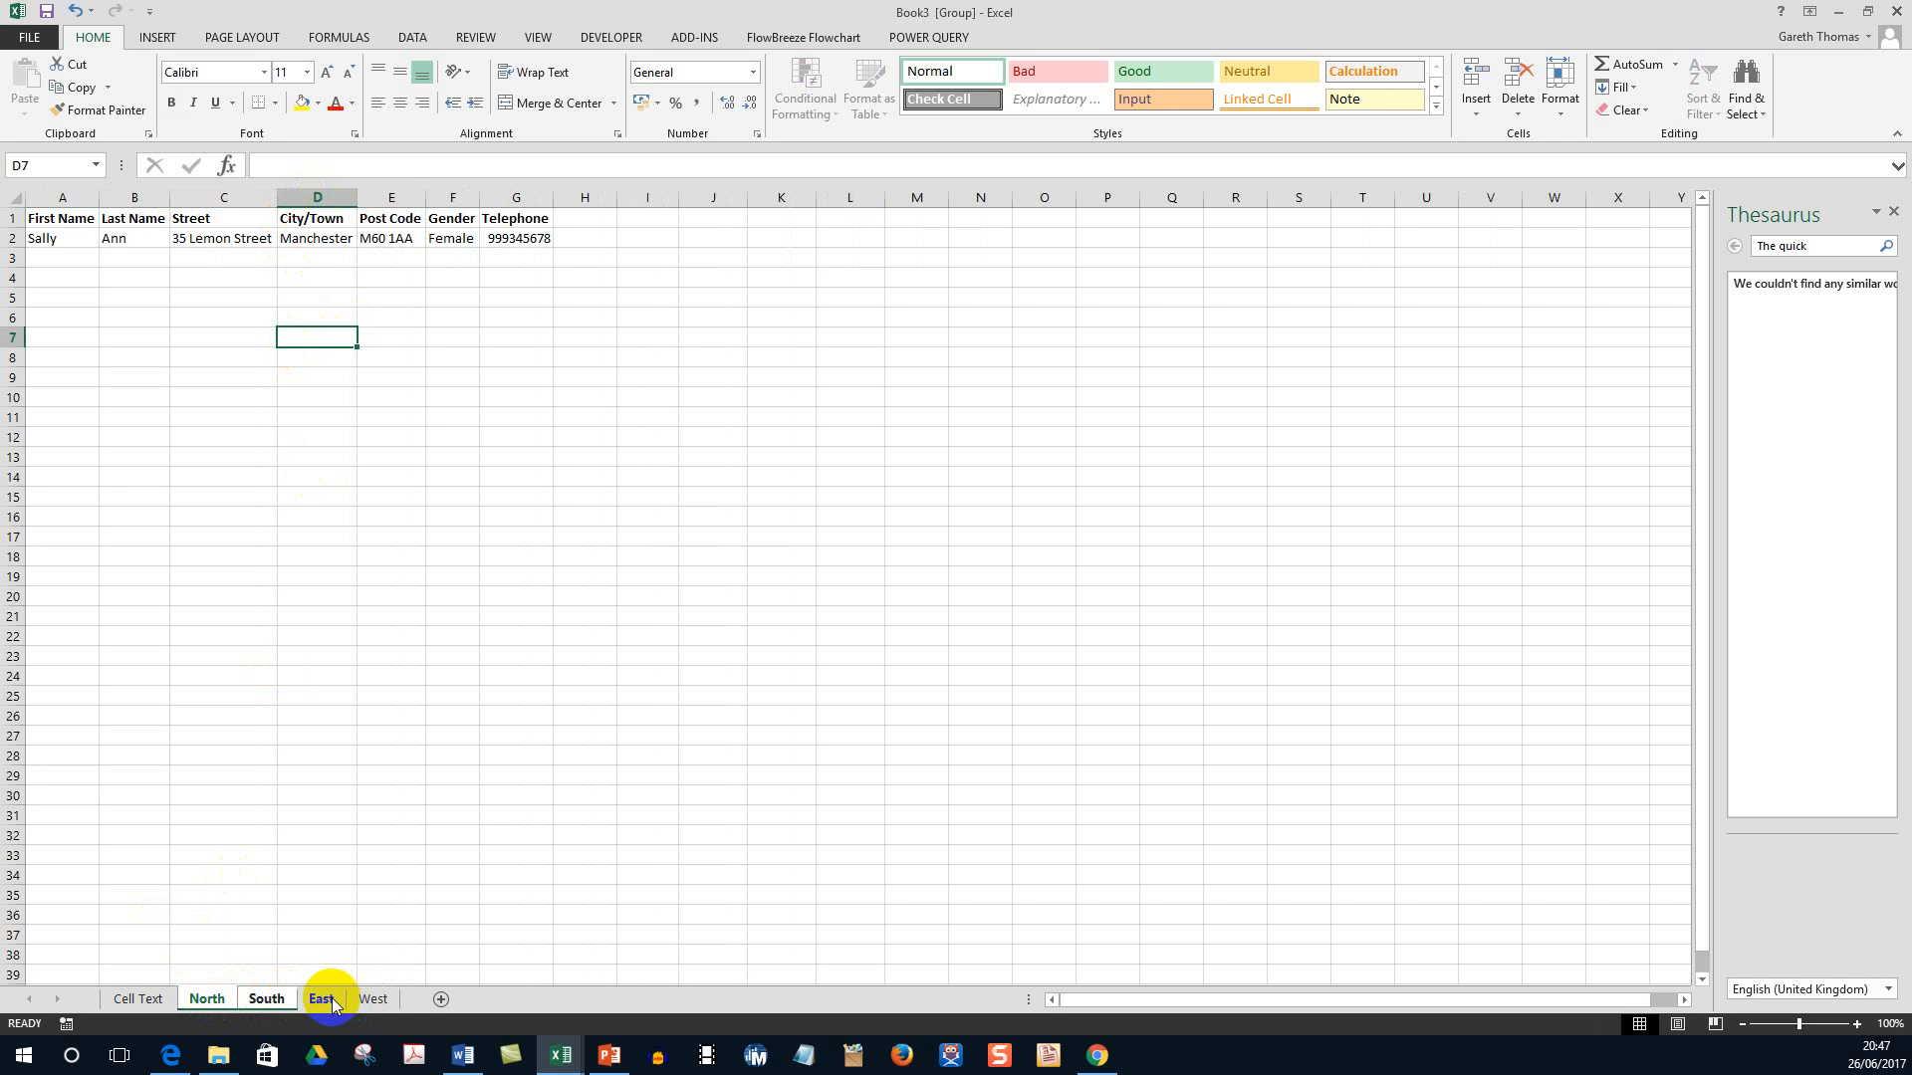
left_click(372, 998)
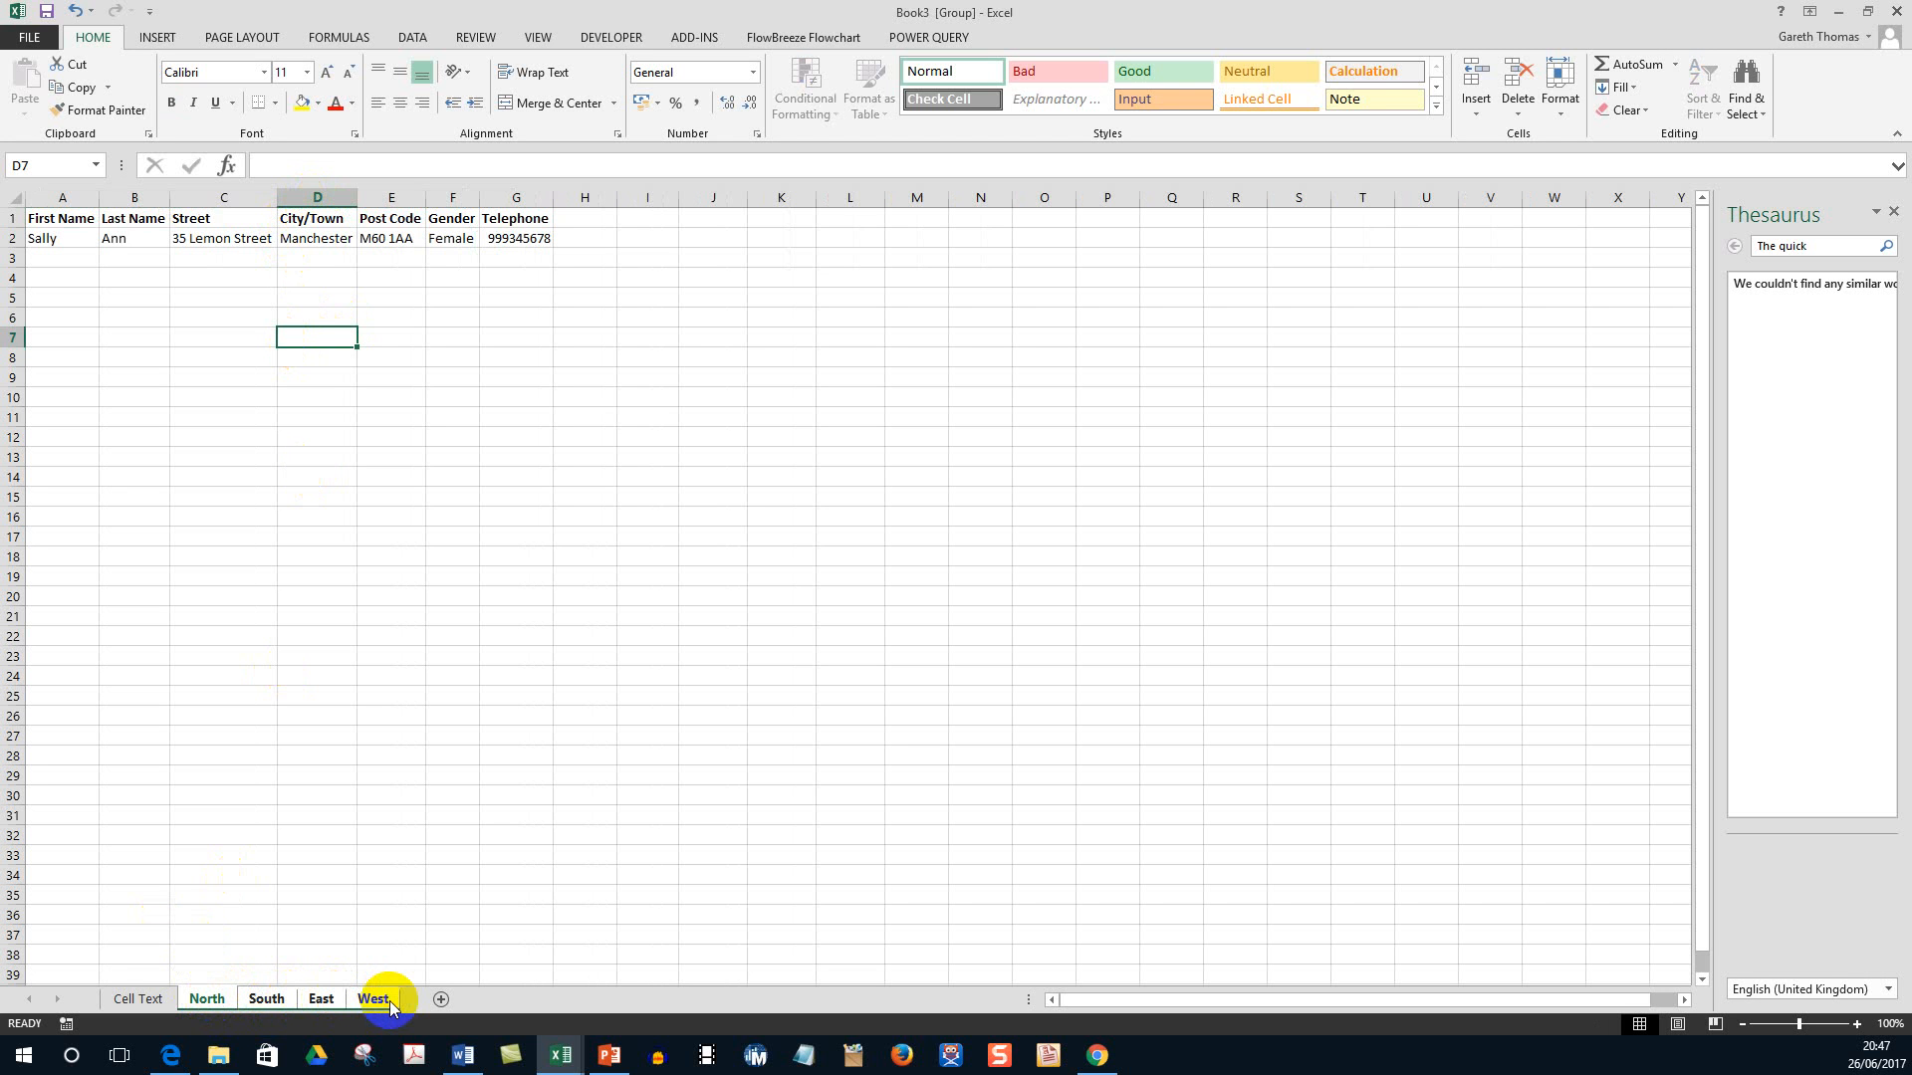
mouse_move(418, 1022)
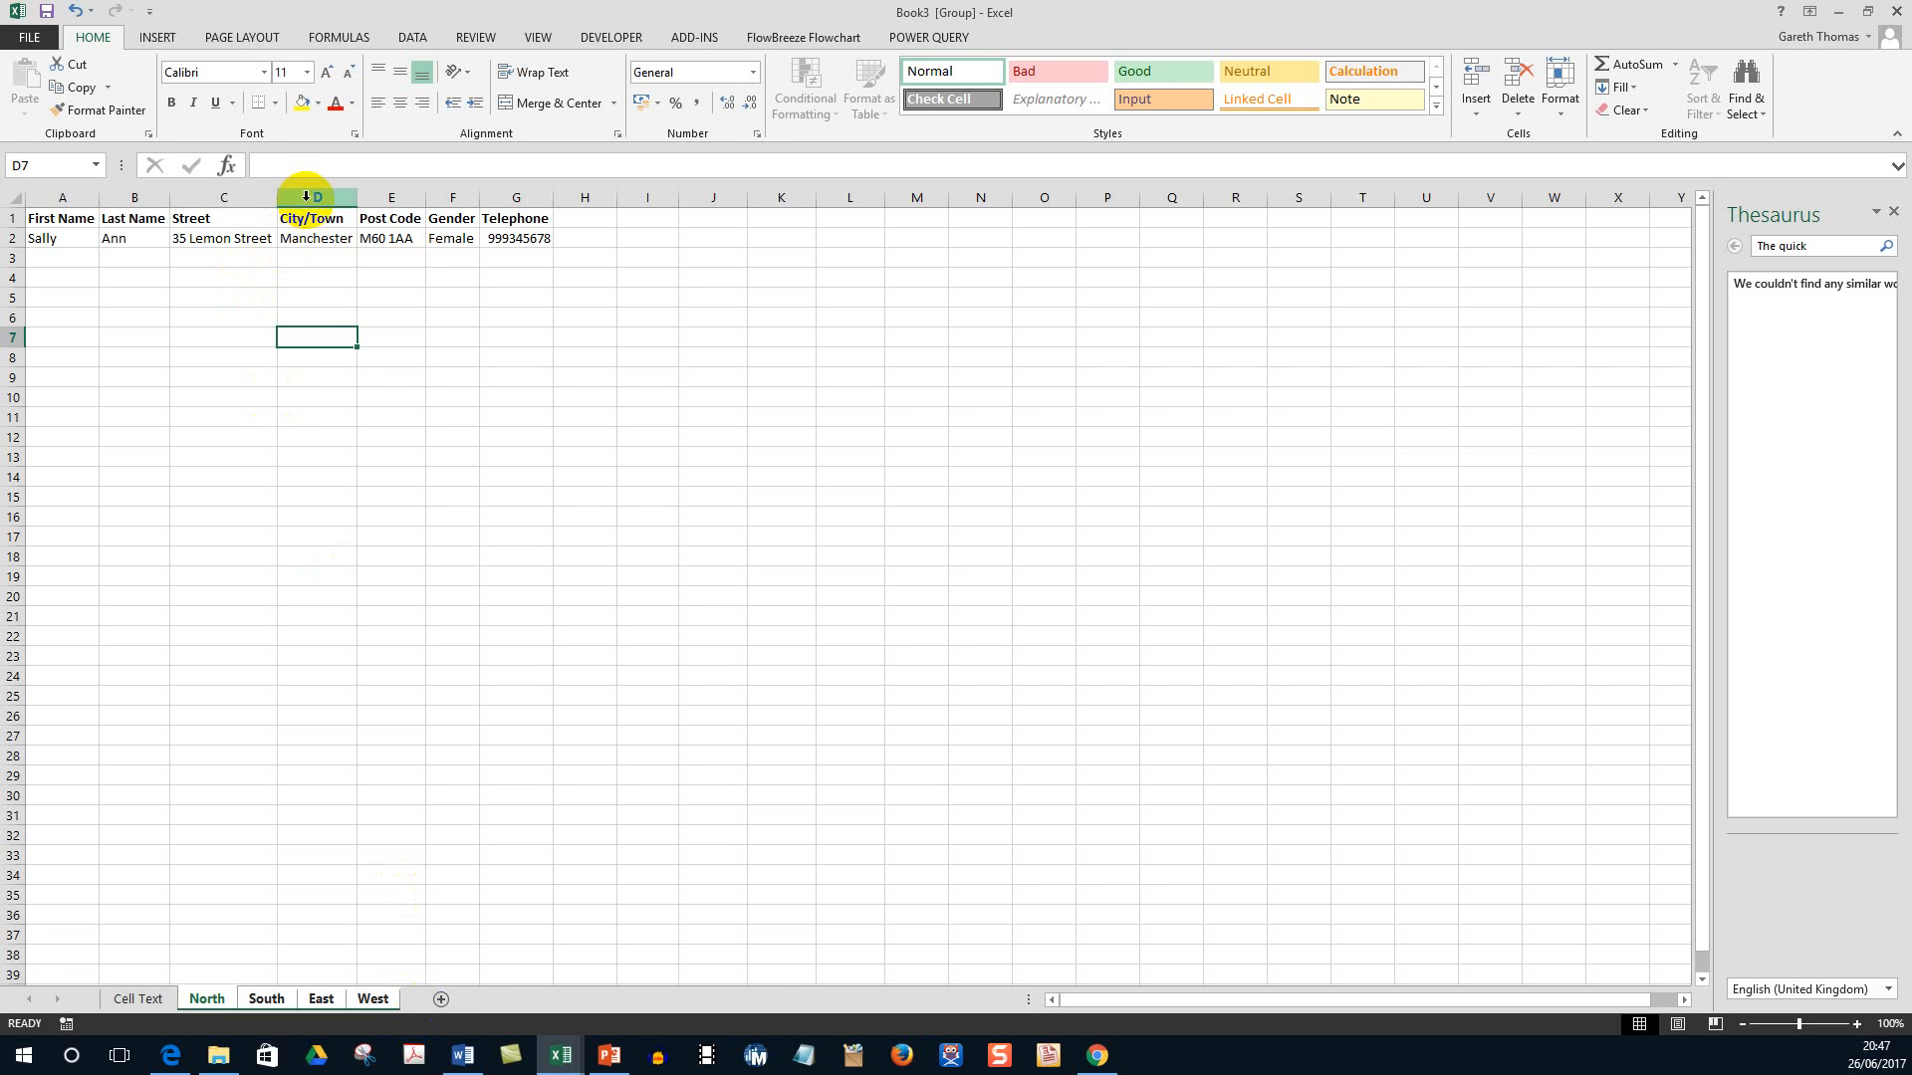
Fill column D yellow across the grouped North, South, East and West sheets.
left_click(316, 197)
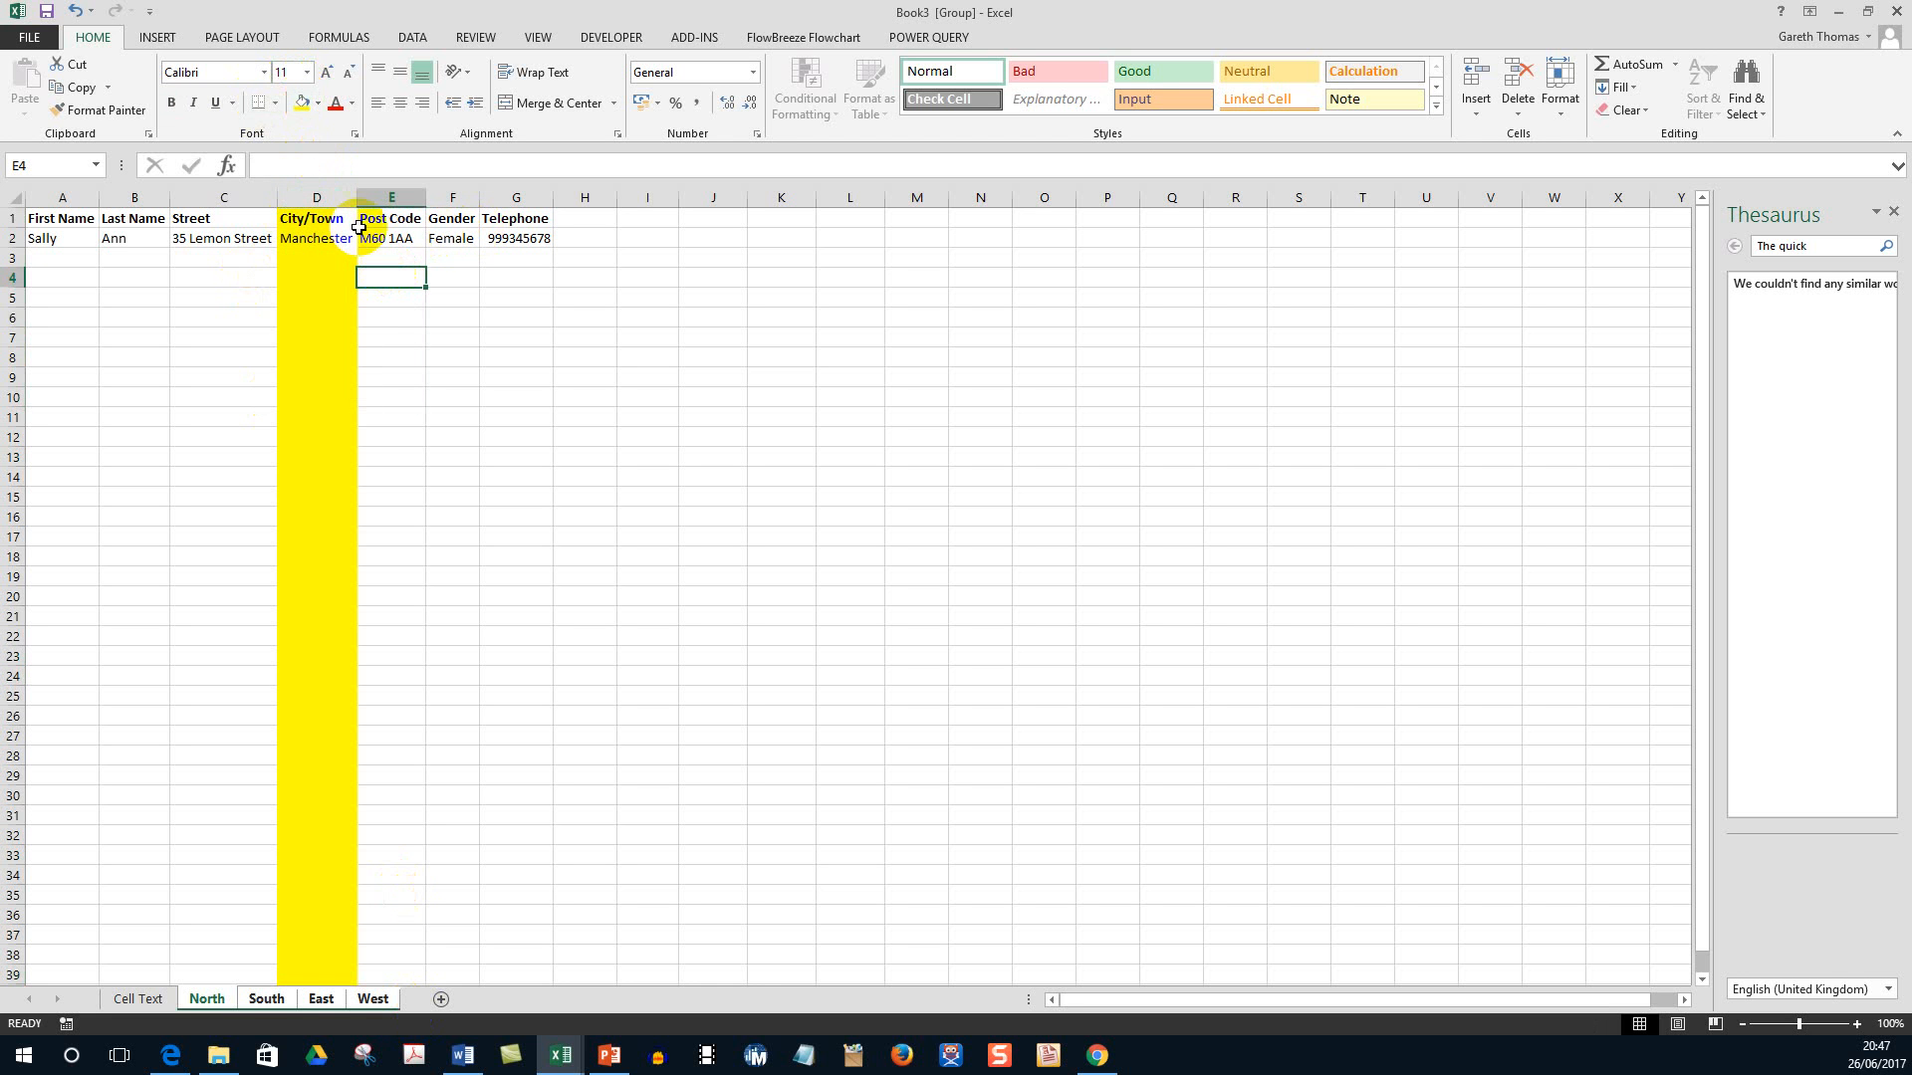
left_click(207, 998)
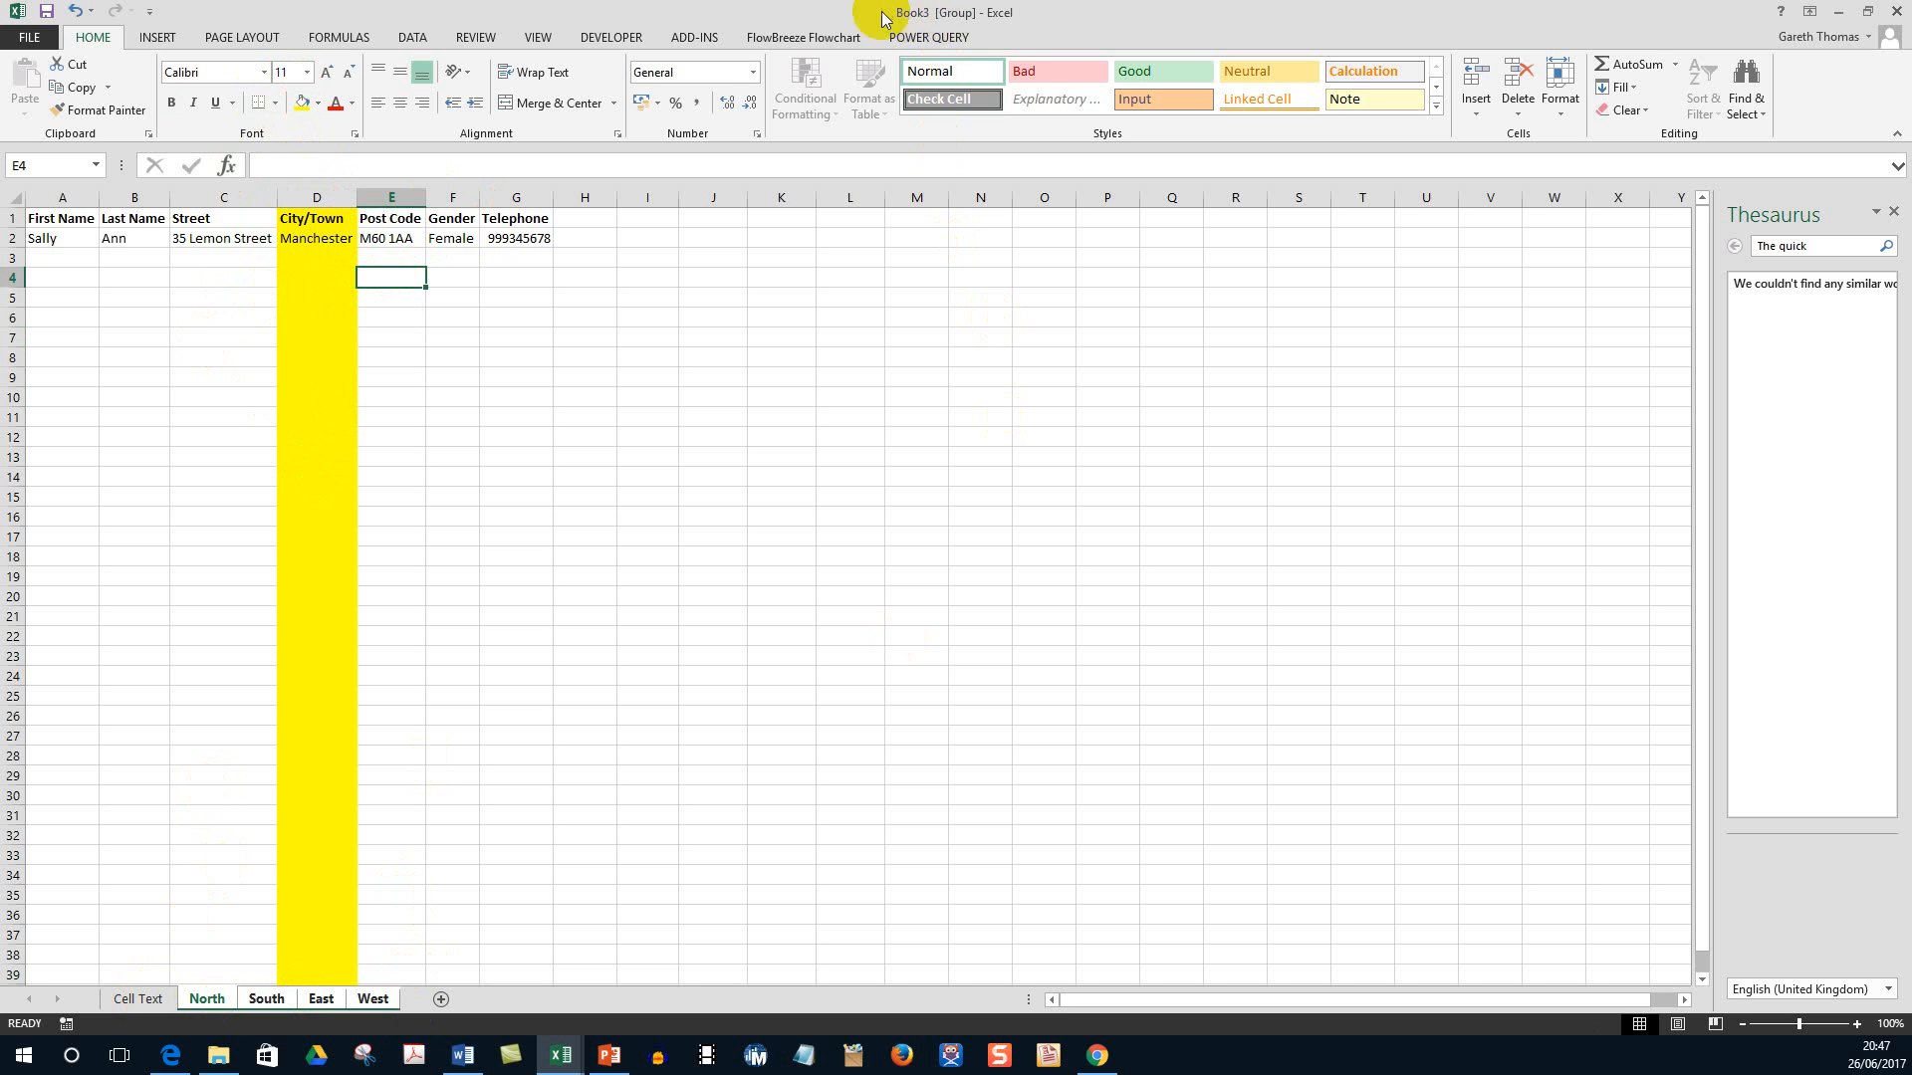
mouse_move(938, 18)
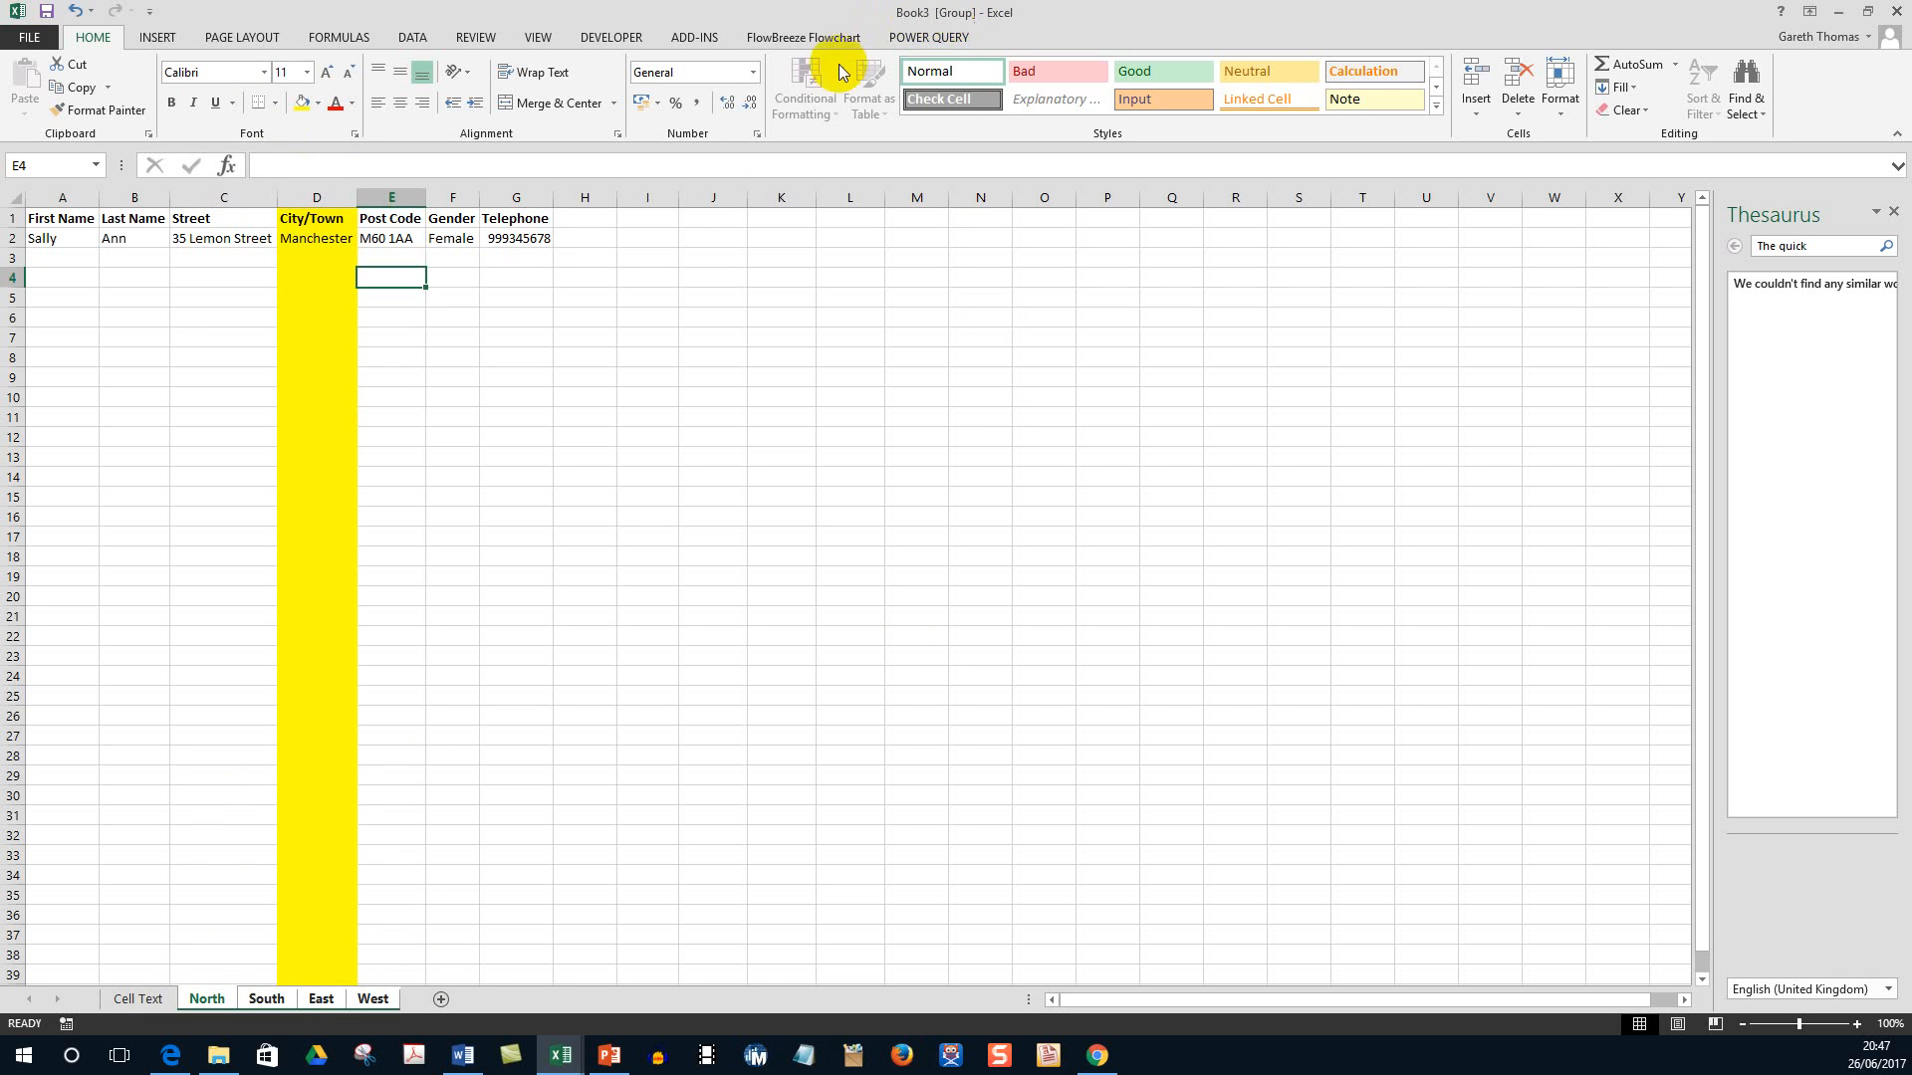
mouse_move(980, 18)
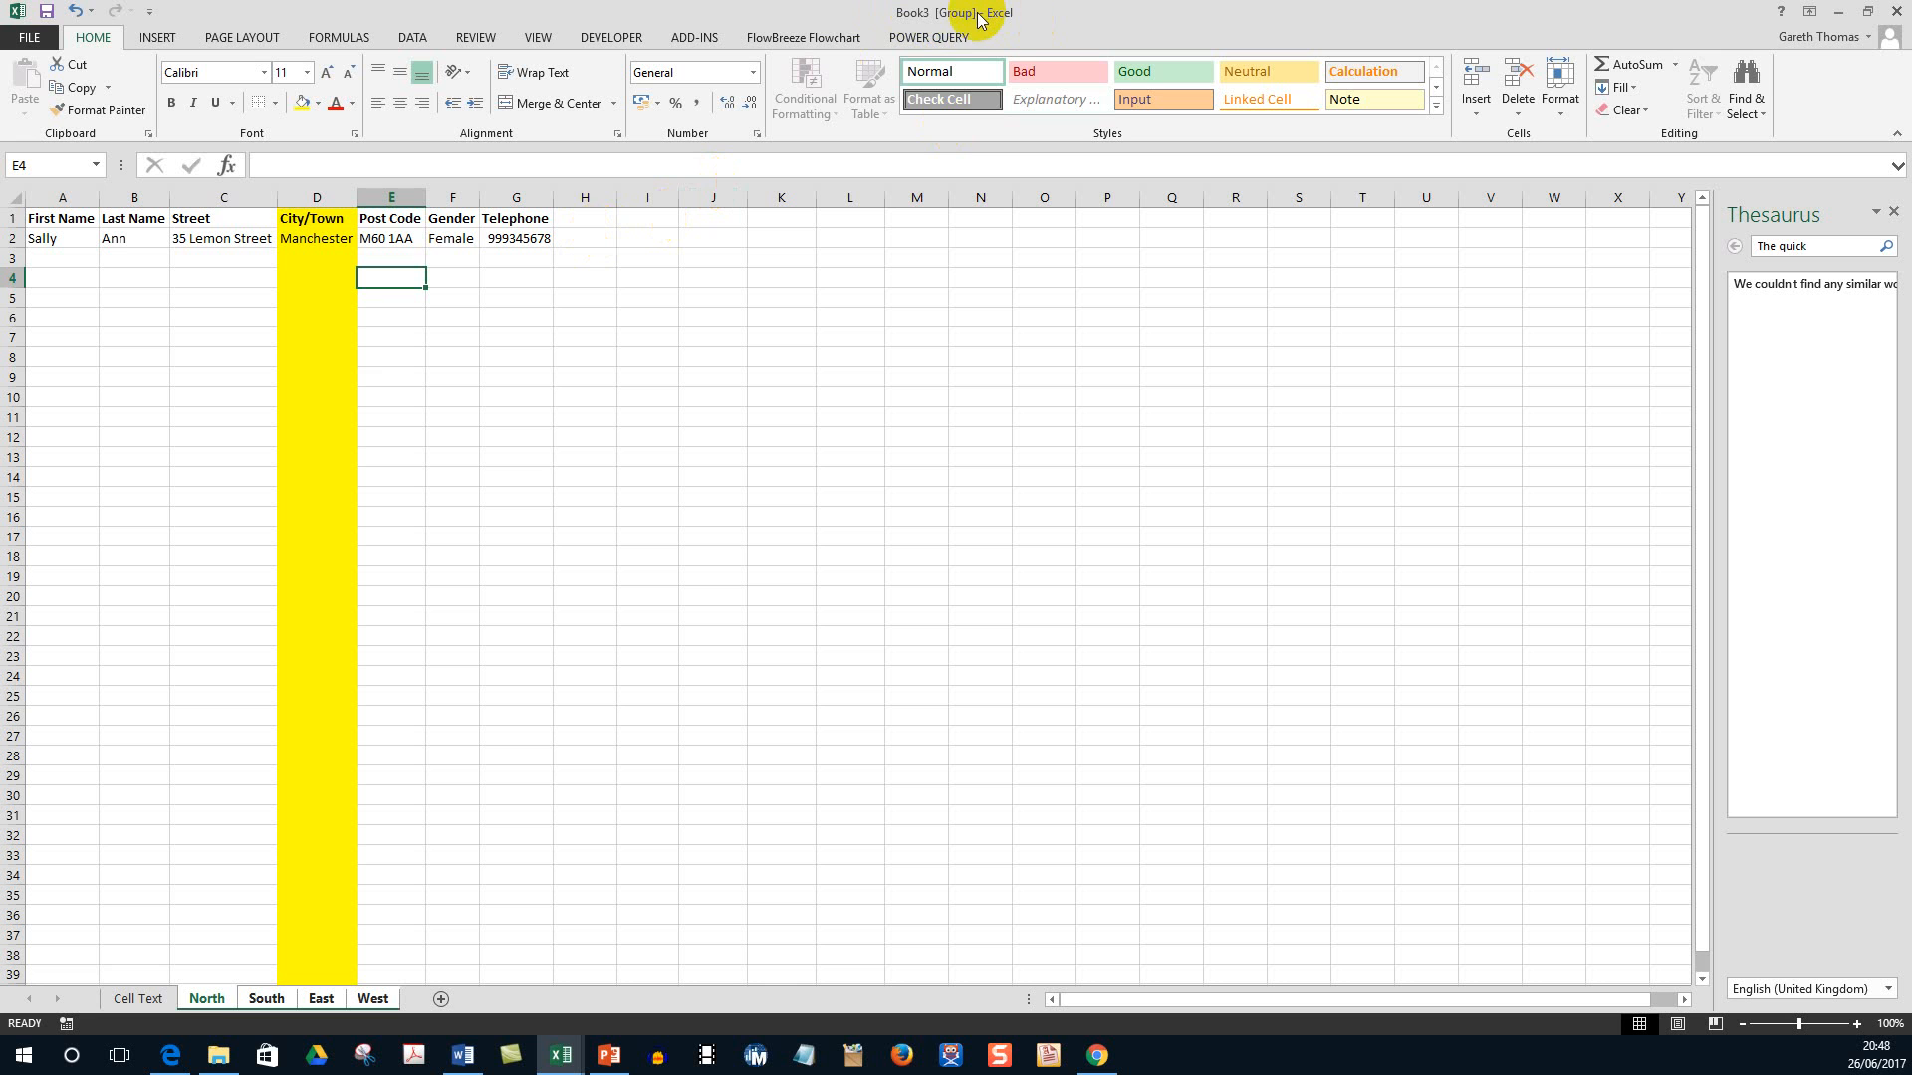
mouse_move(958, 16)
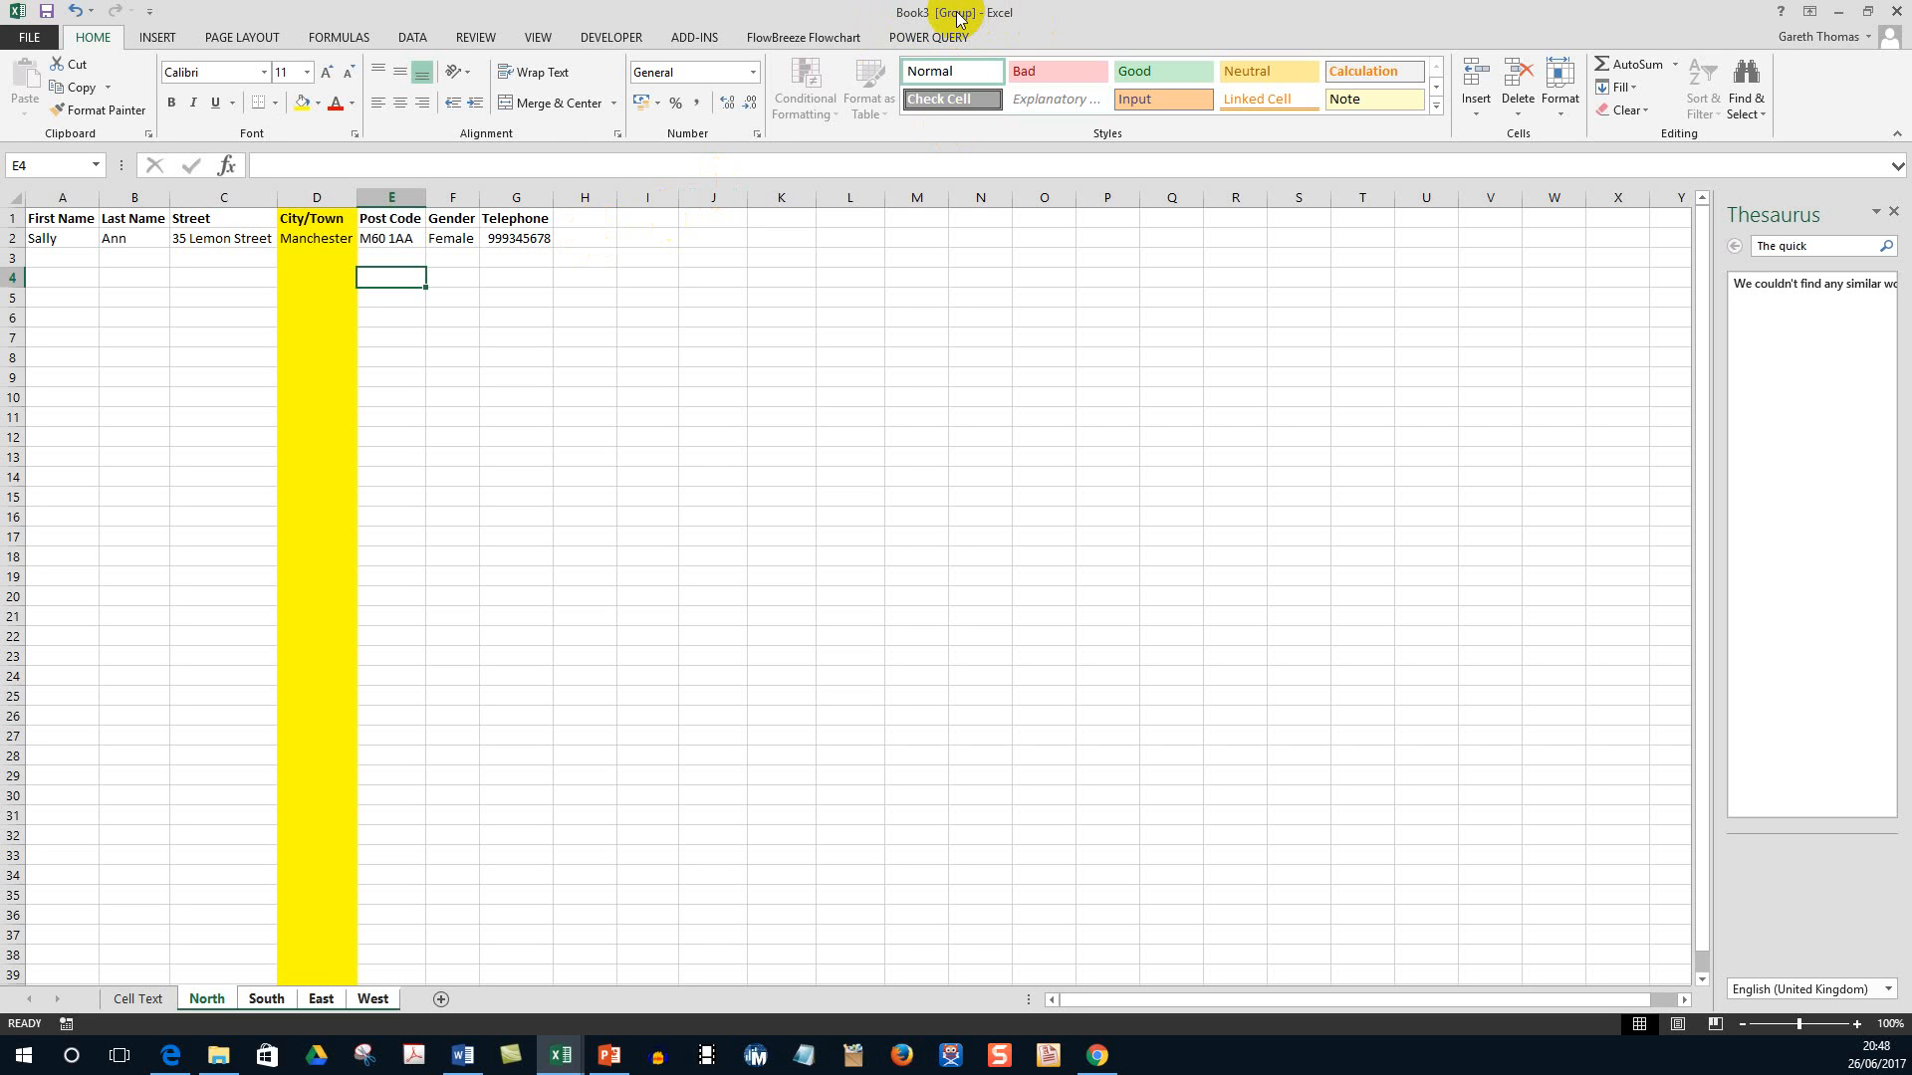
mouse_move(577, 180)
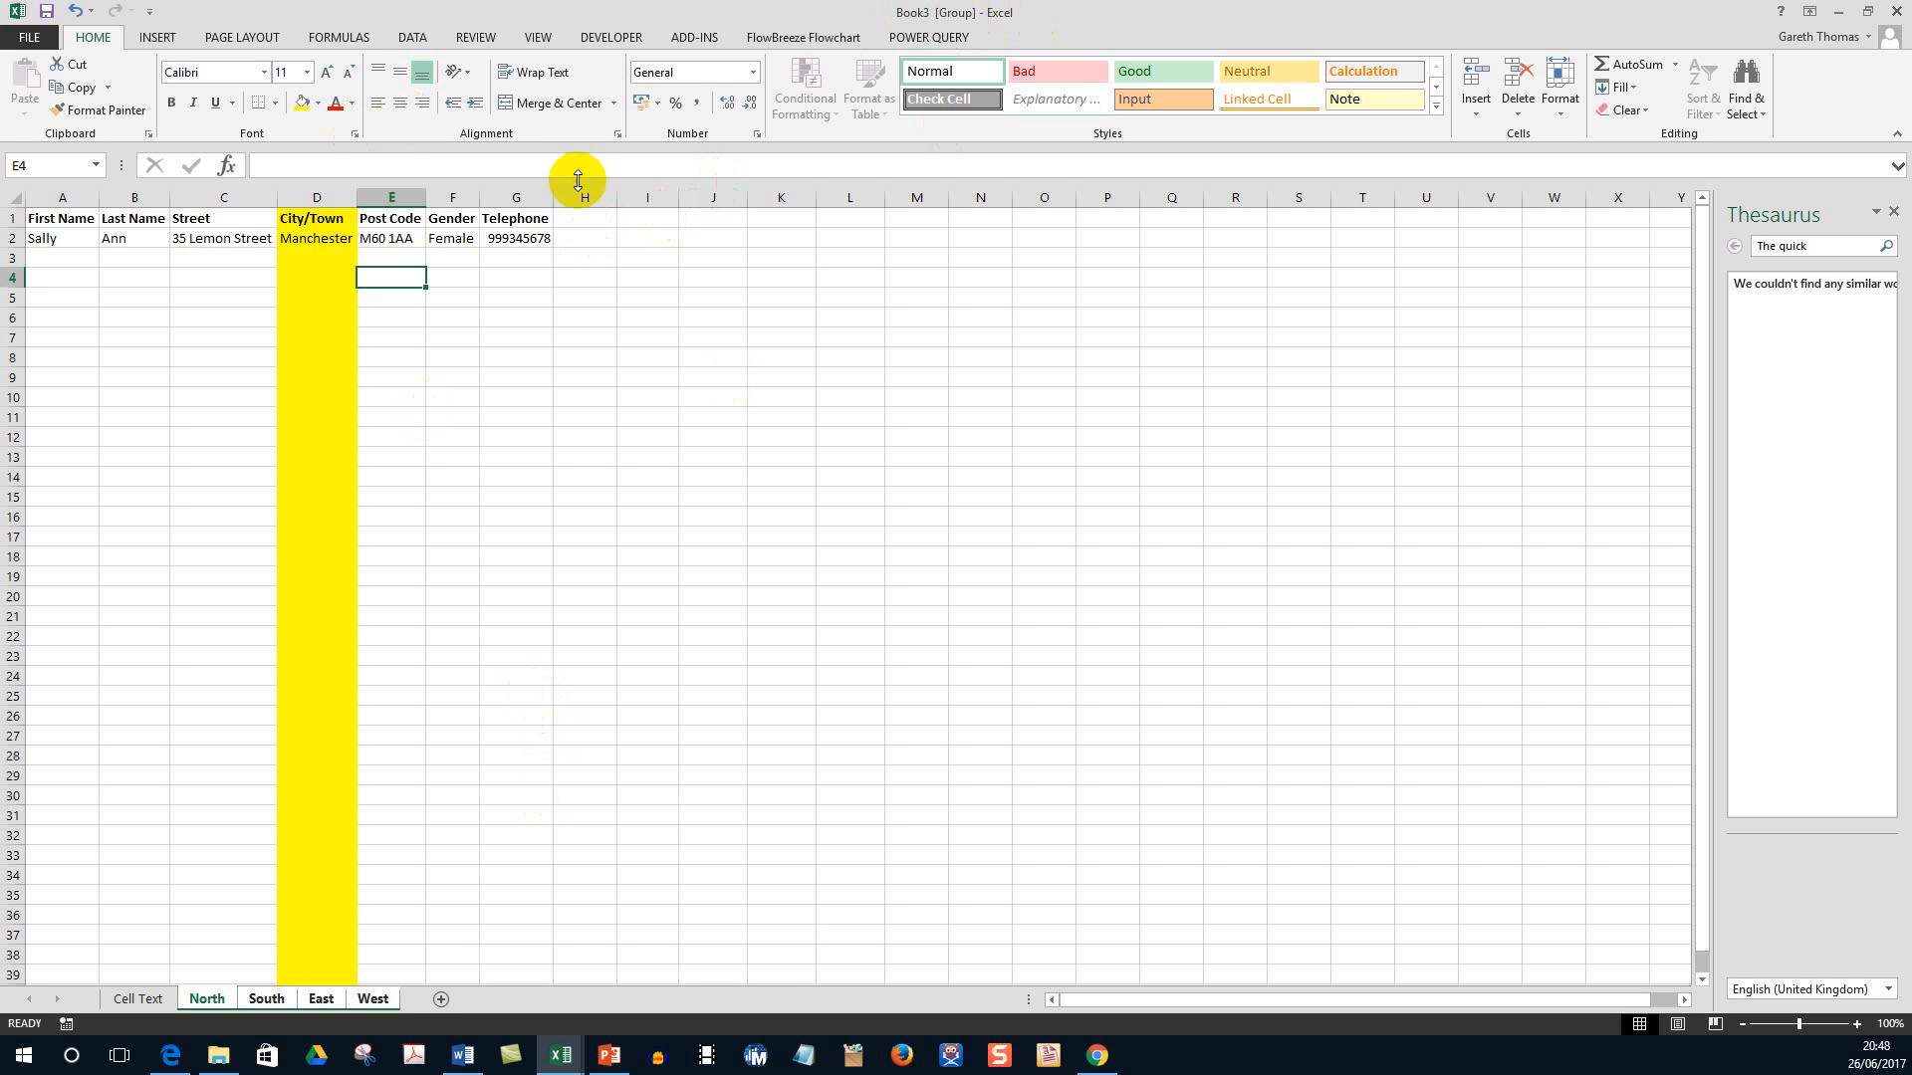
mouse_move(231, 918)
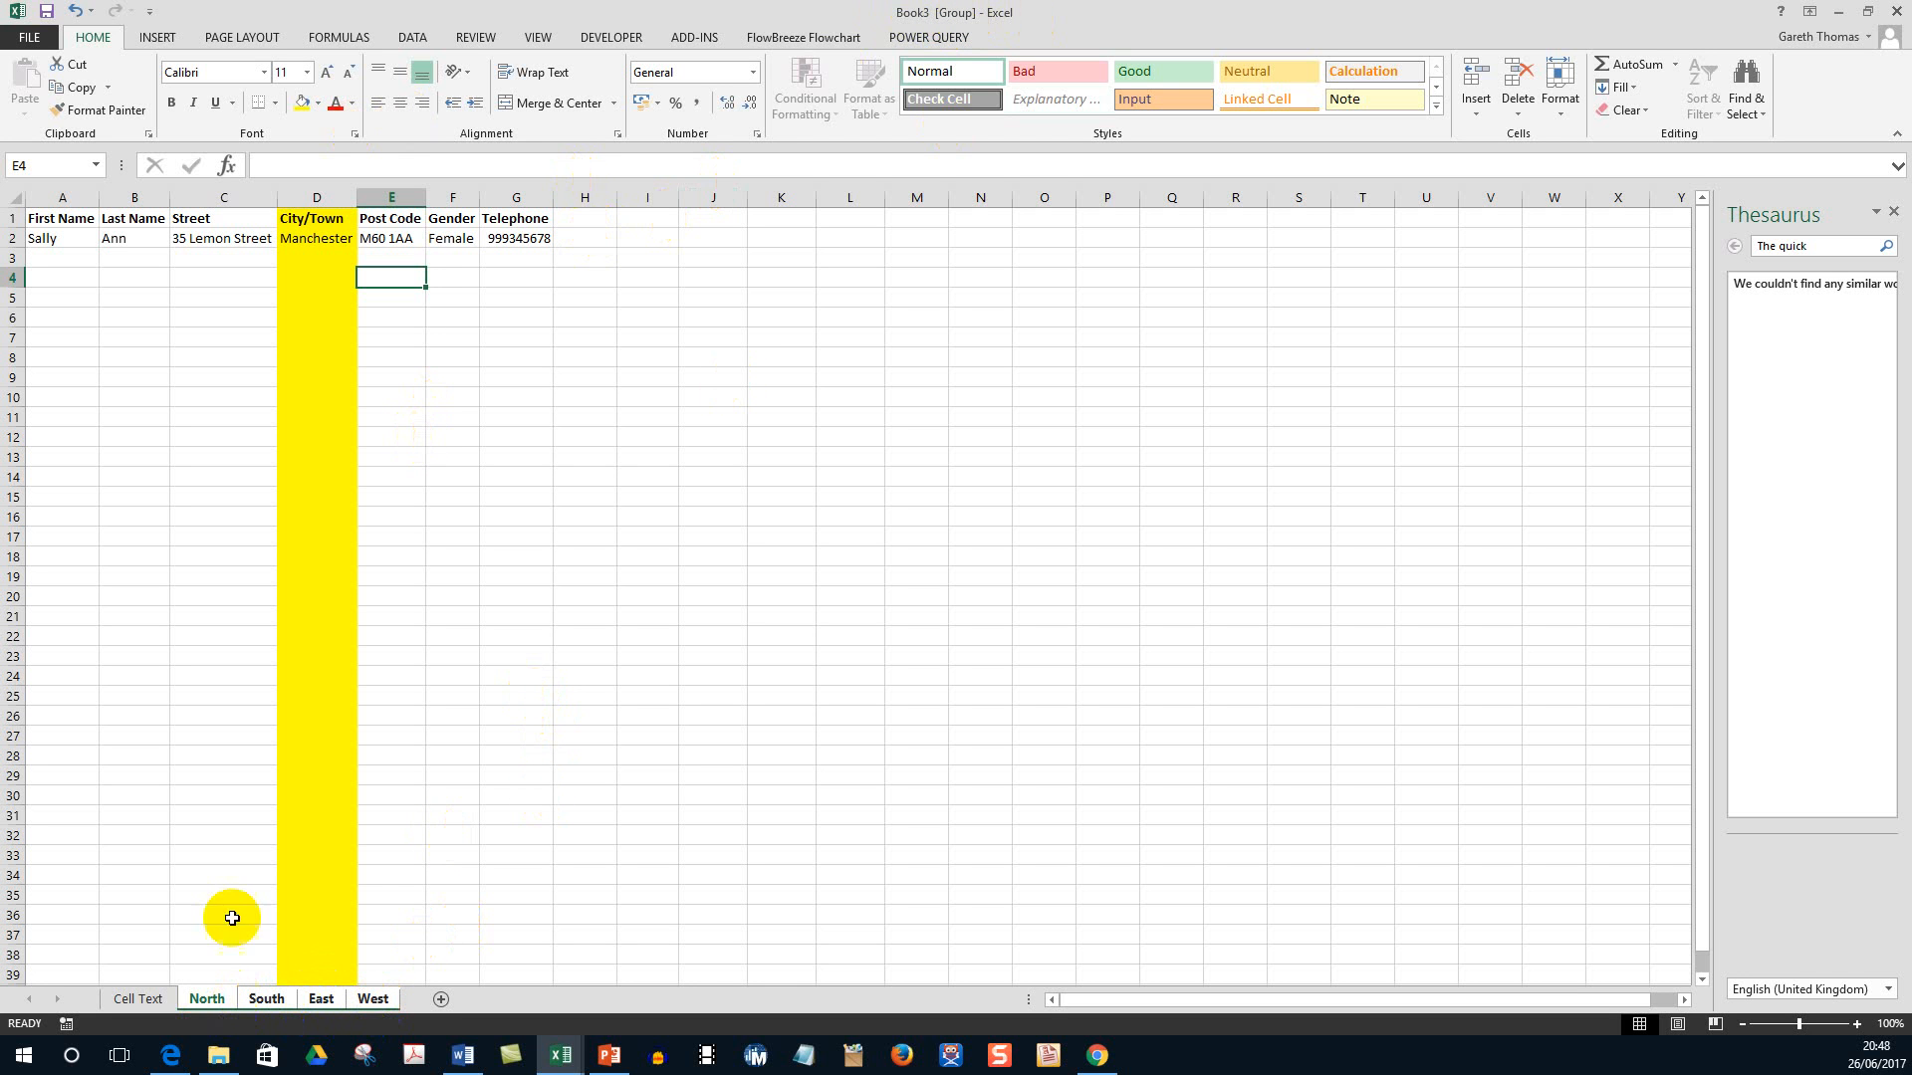
Ungroup via the Cell Text sheet, then confirm column D is yellow on North, South and East.
left_click(138, 998)
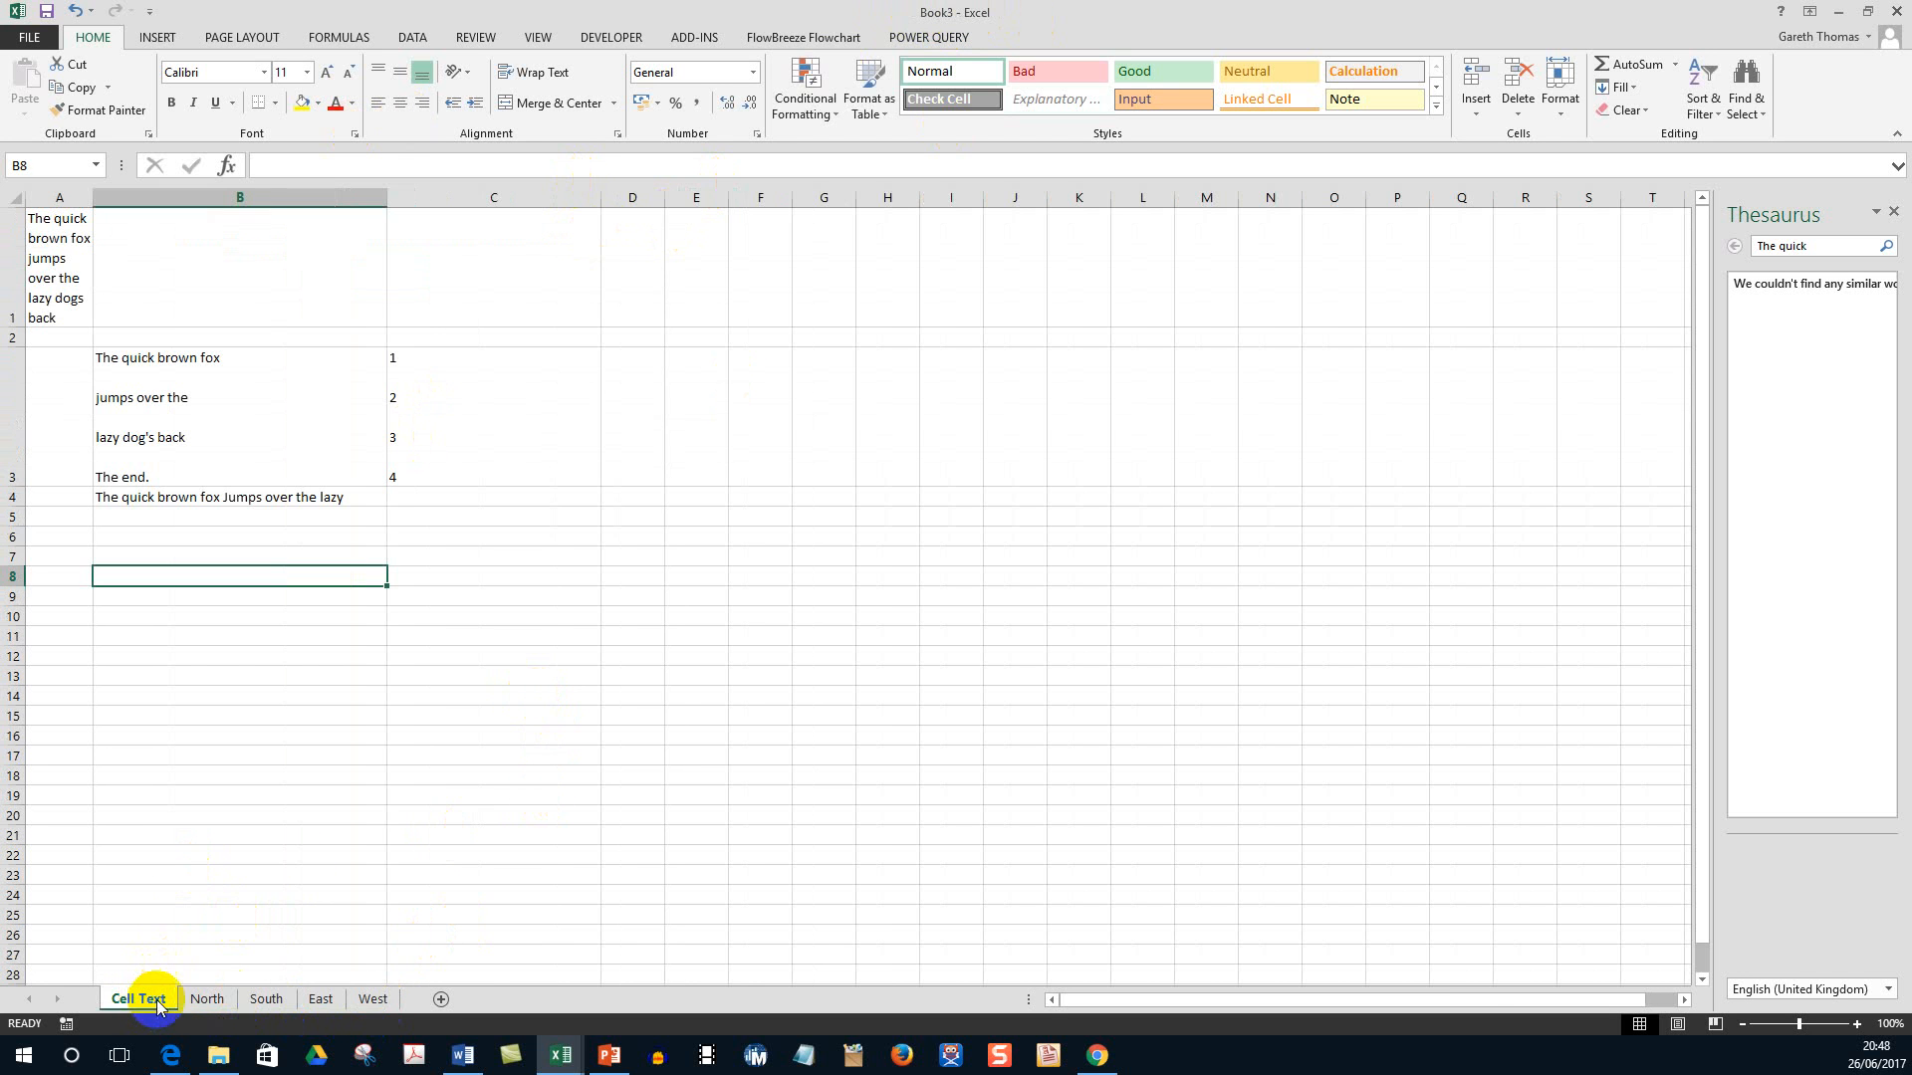
left_click(205, 997)
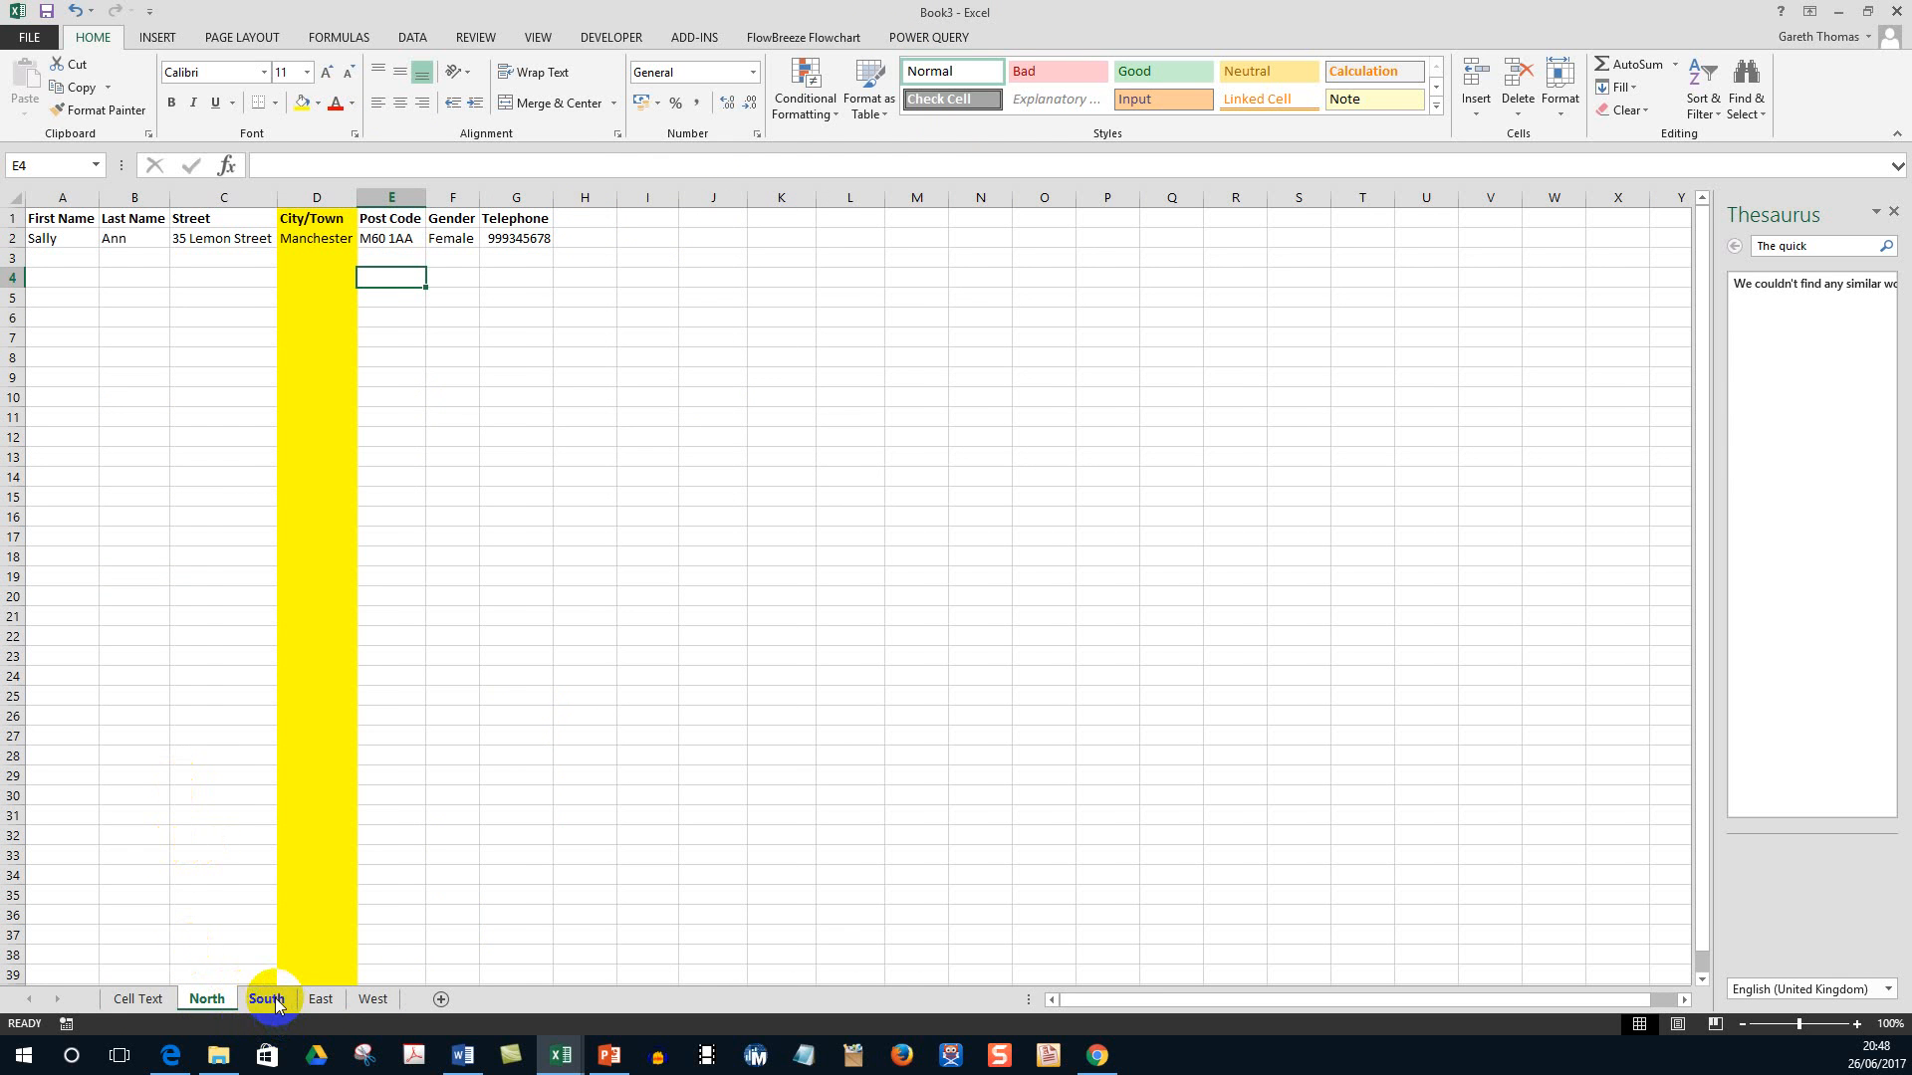
left_click(265, 998)
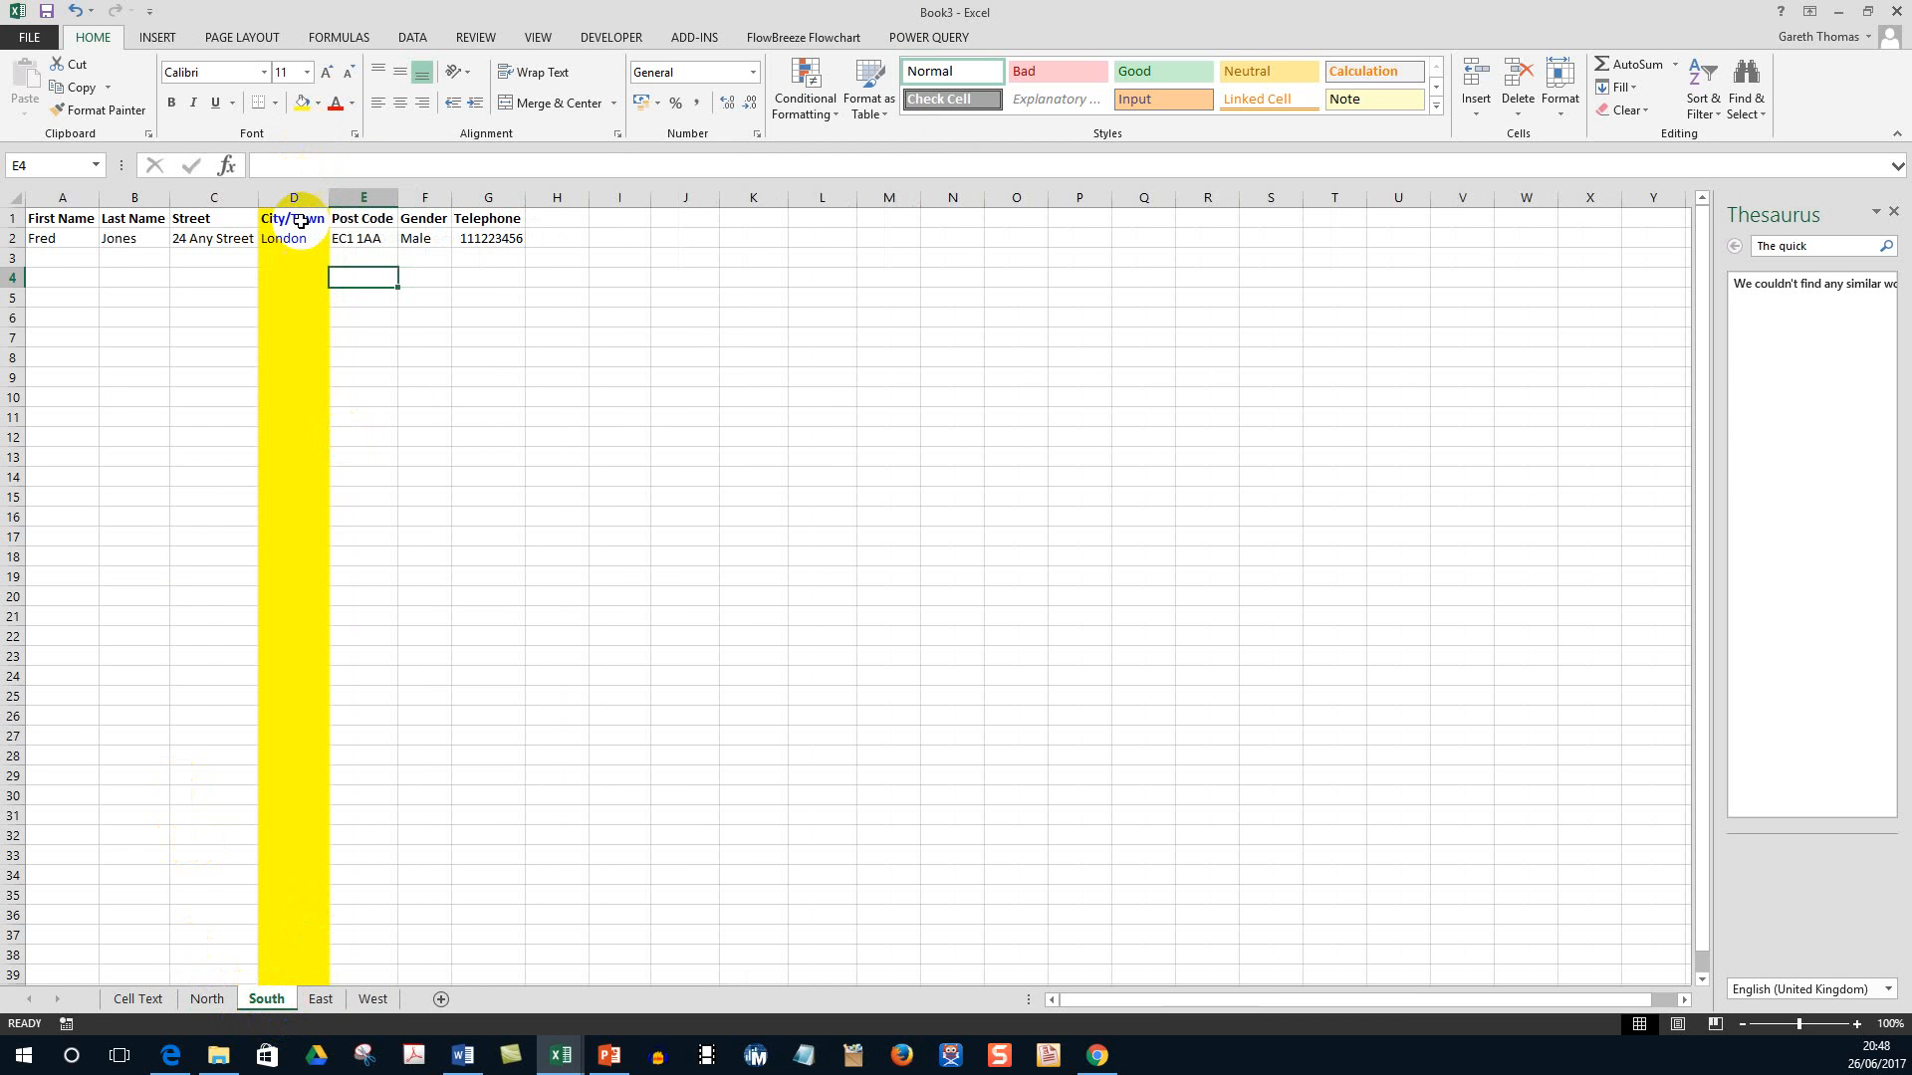
left_click(292, 198)
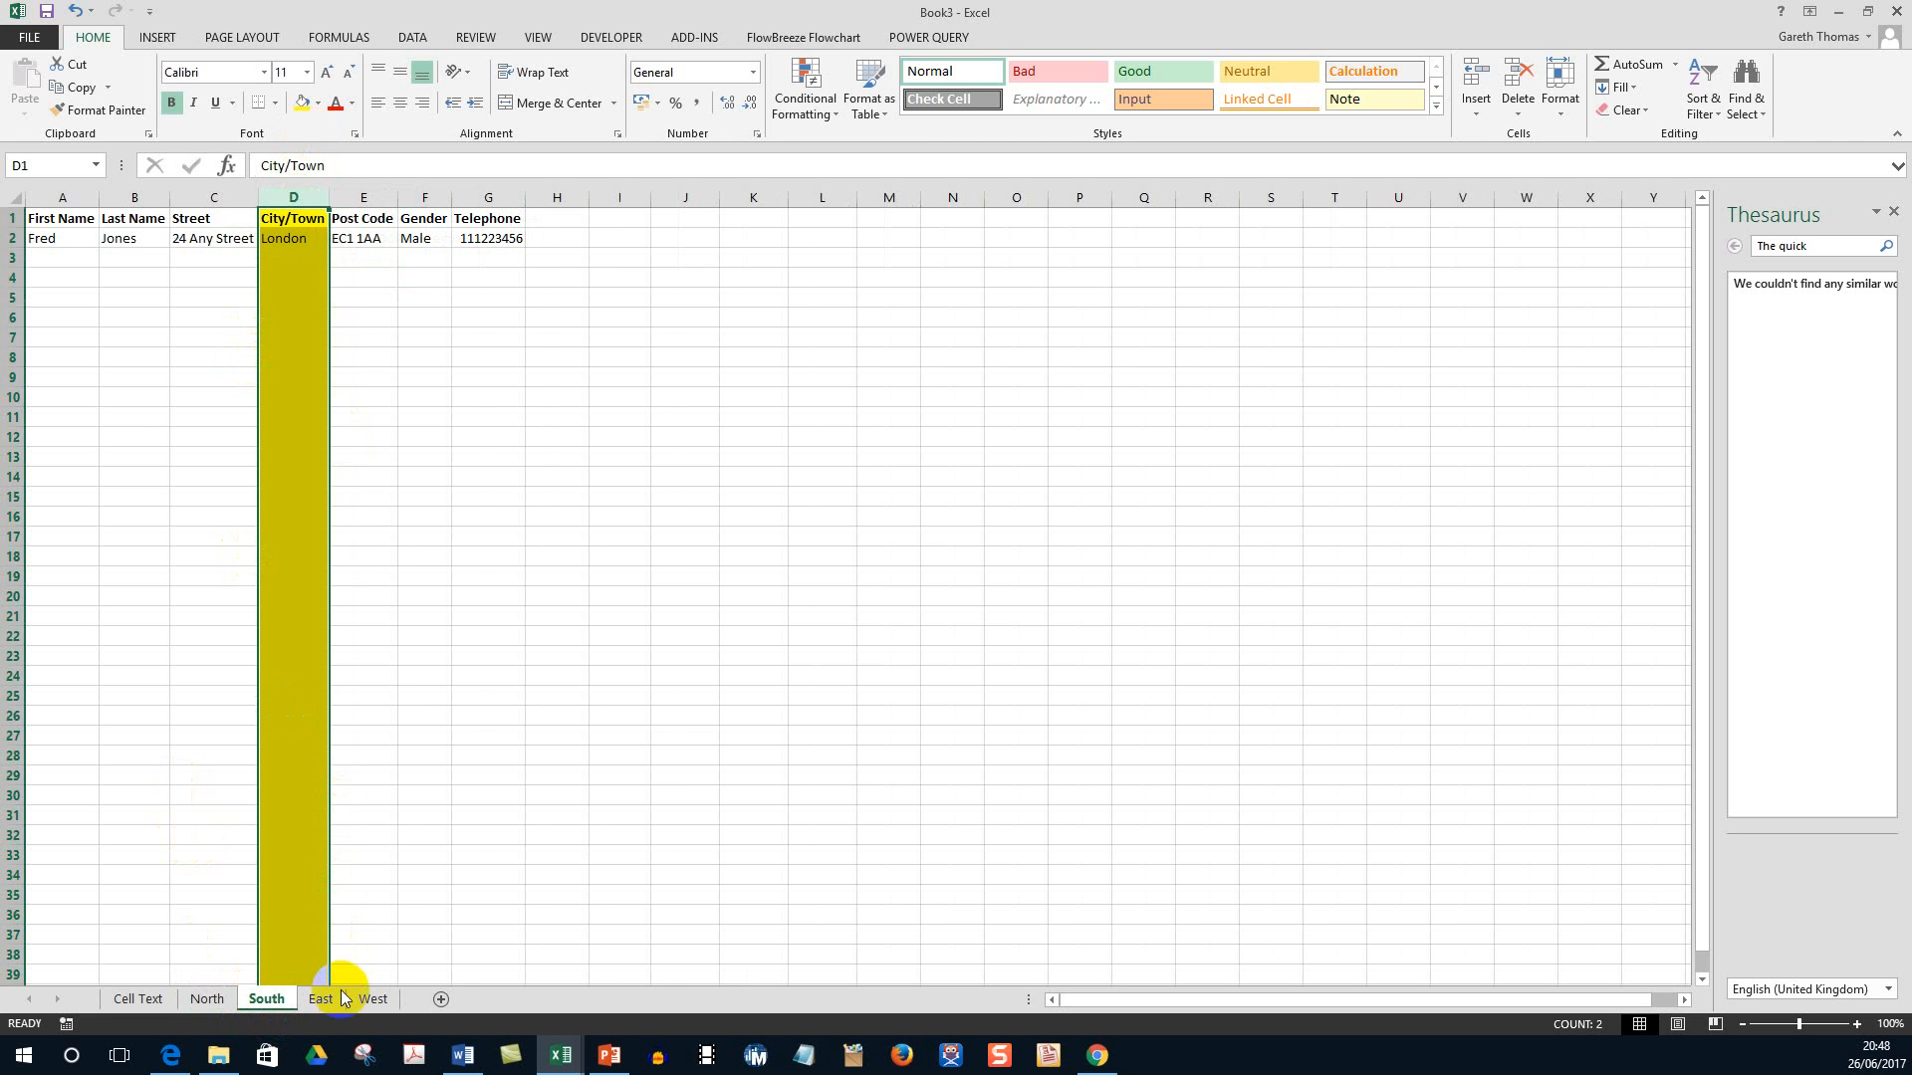
left_click(319, 997)
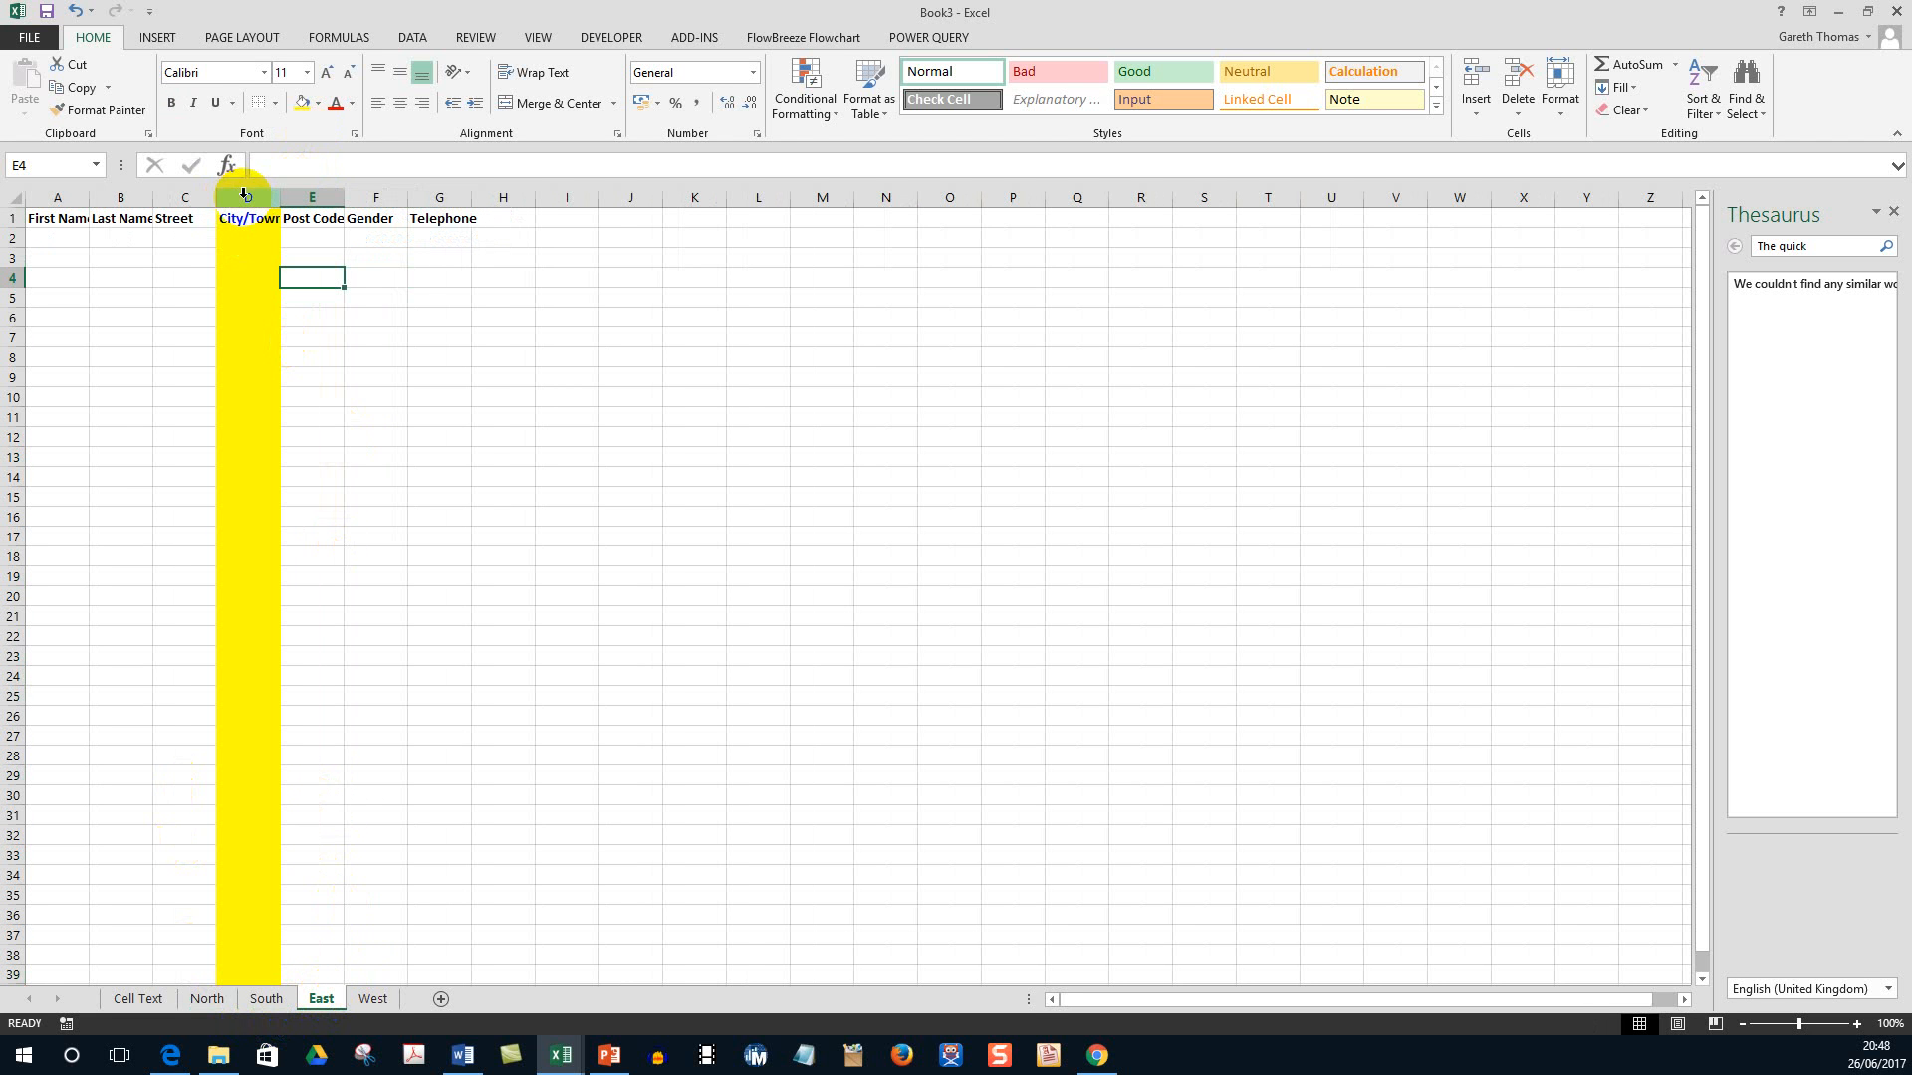
Show the West sheet and confirm its City/Town column D is filled yellow.
left_click(372, 998)
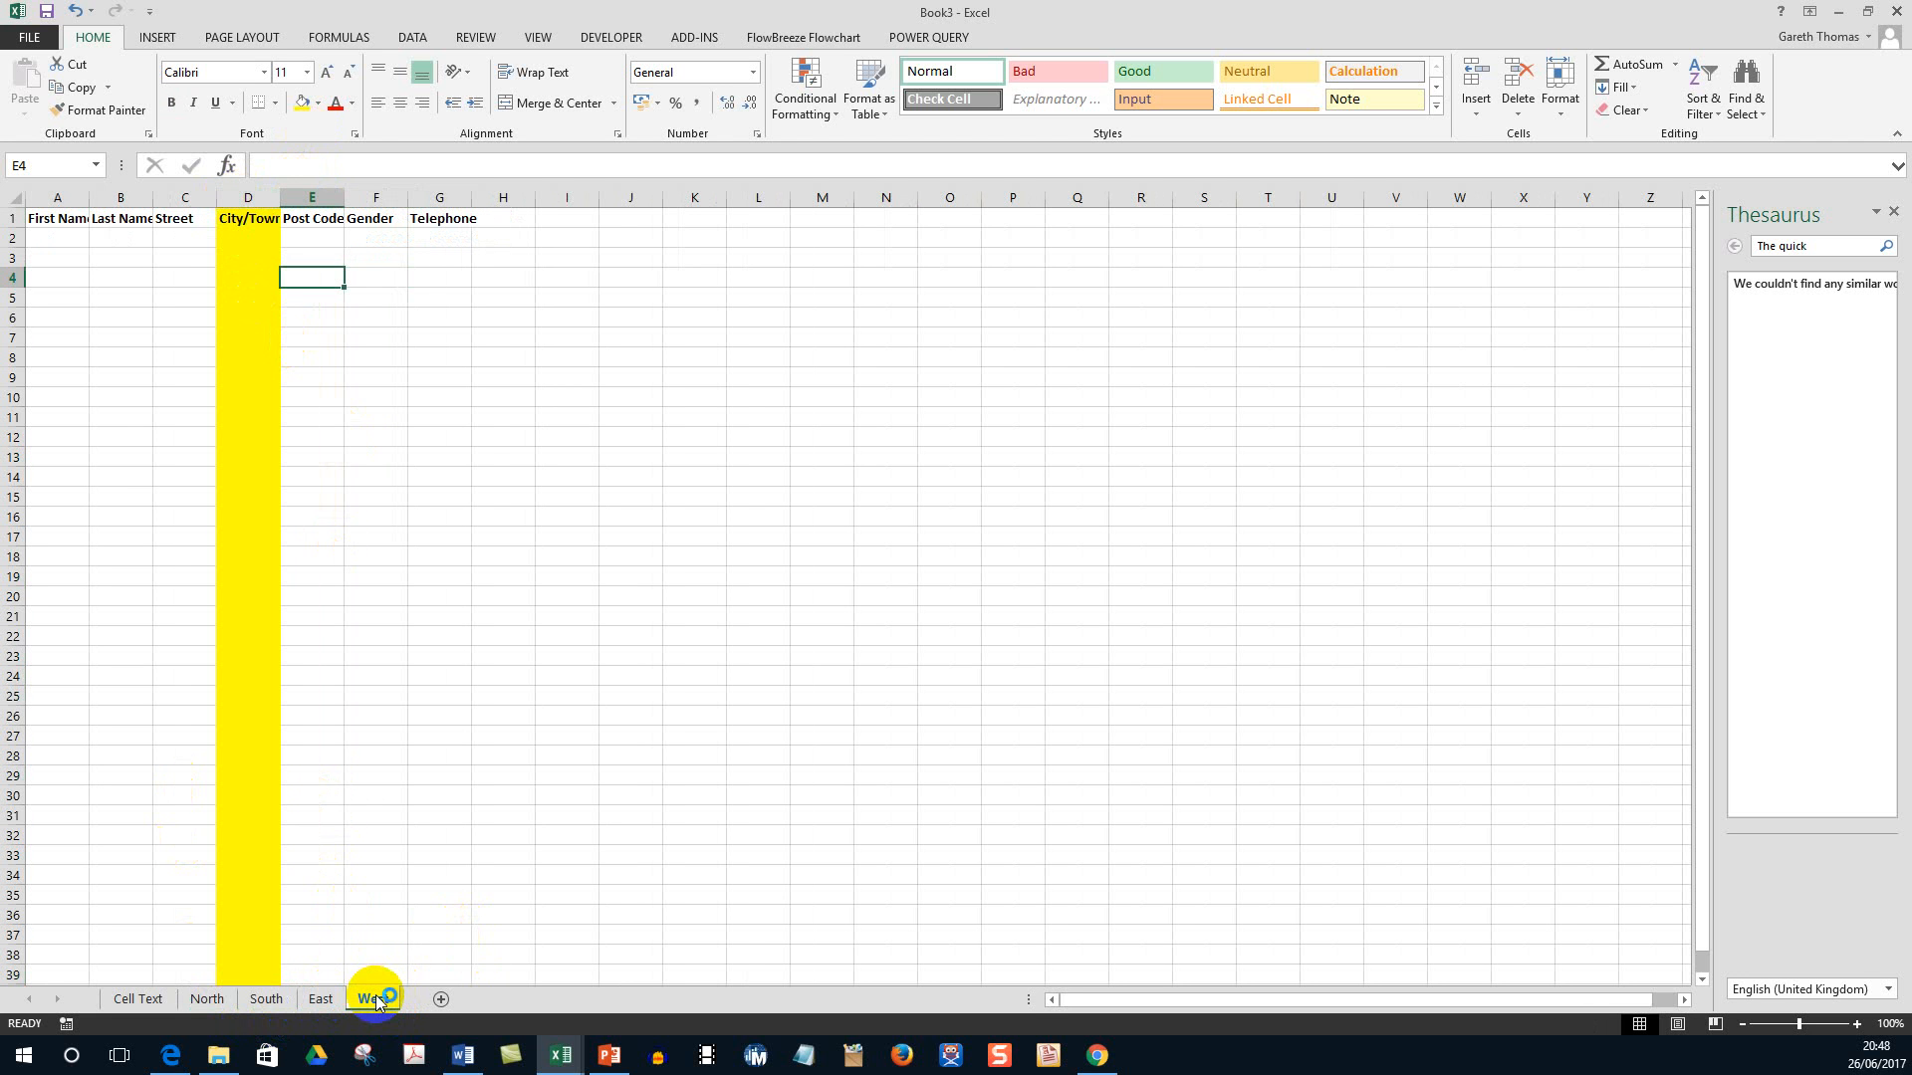
left_click(372, 998)
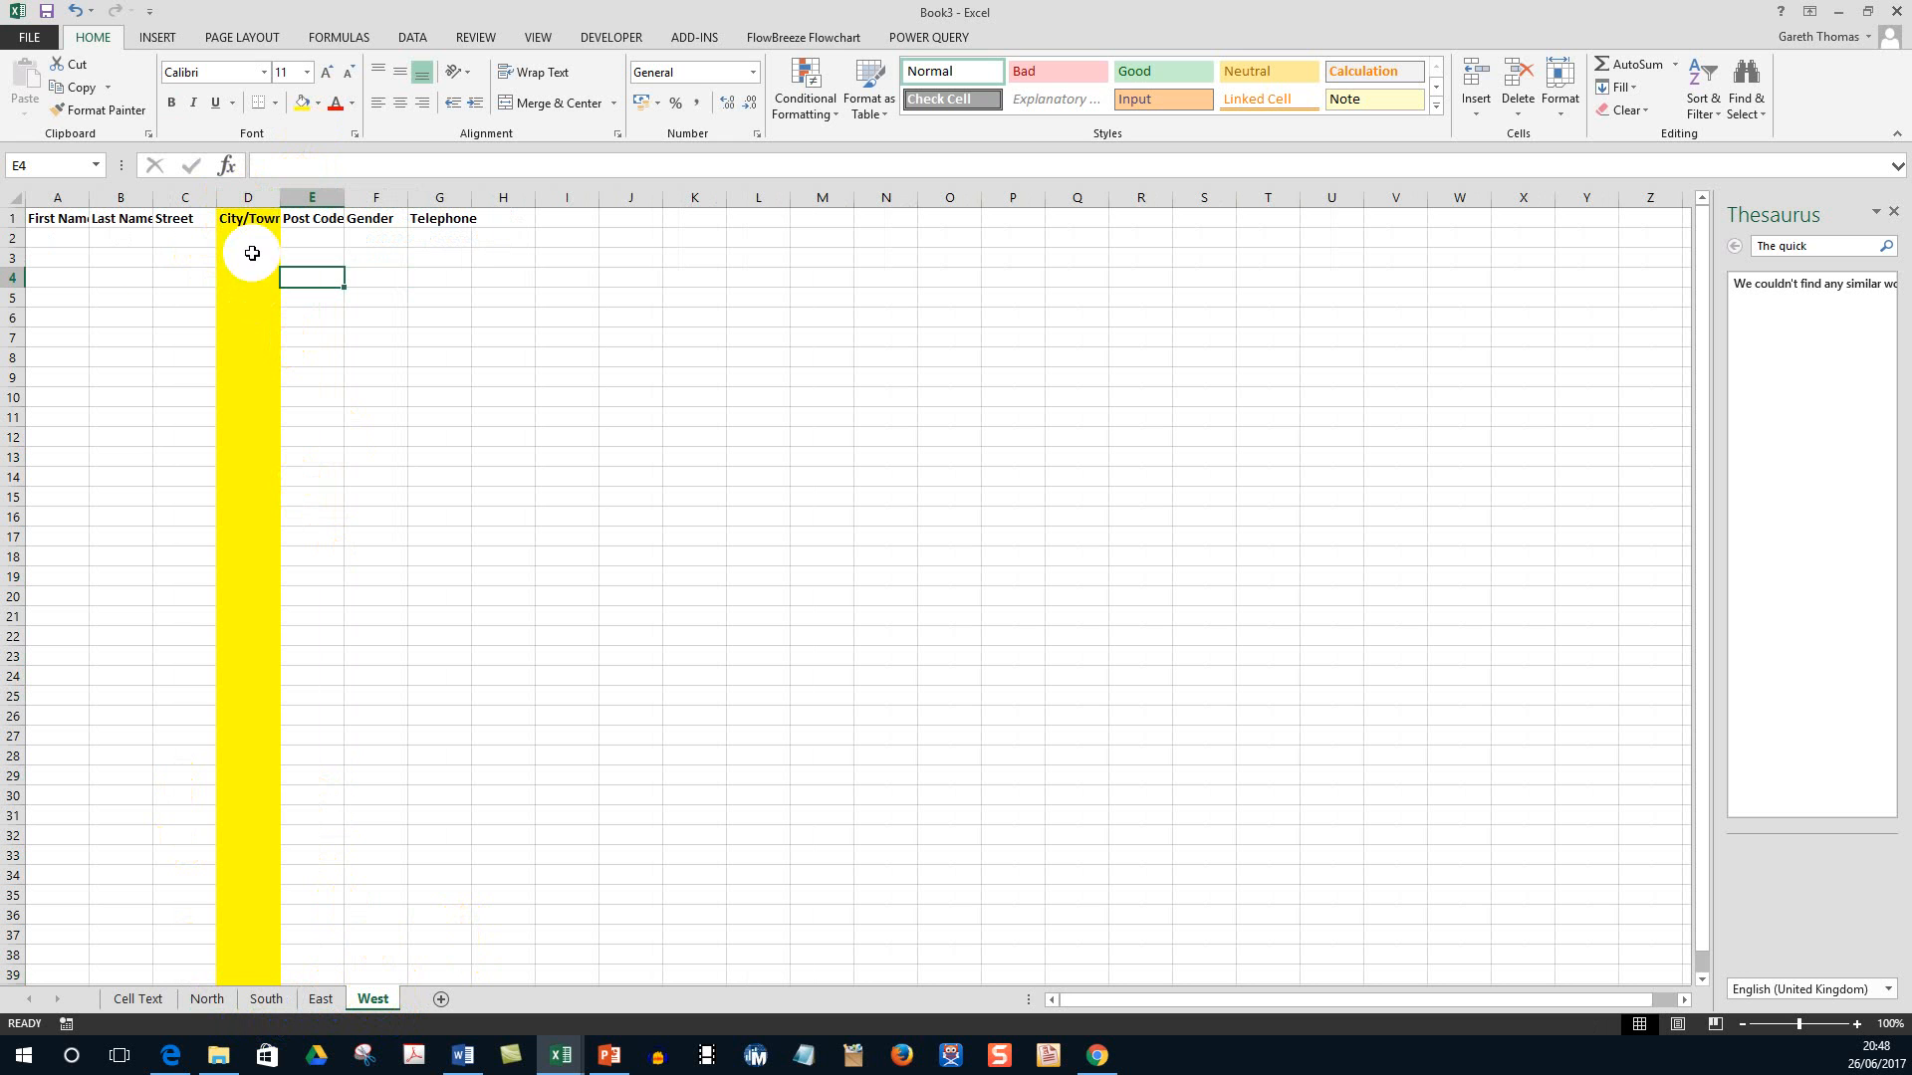
left_click(121, 257)
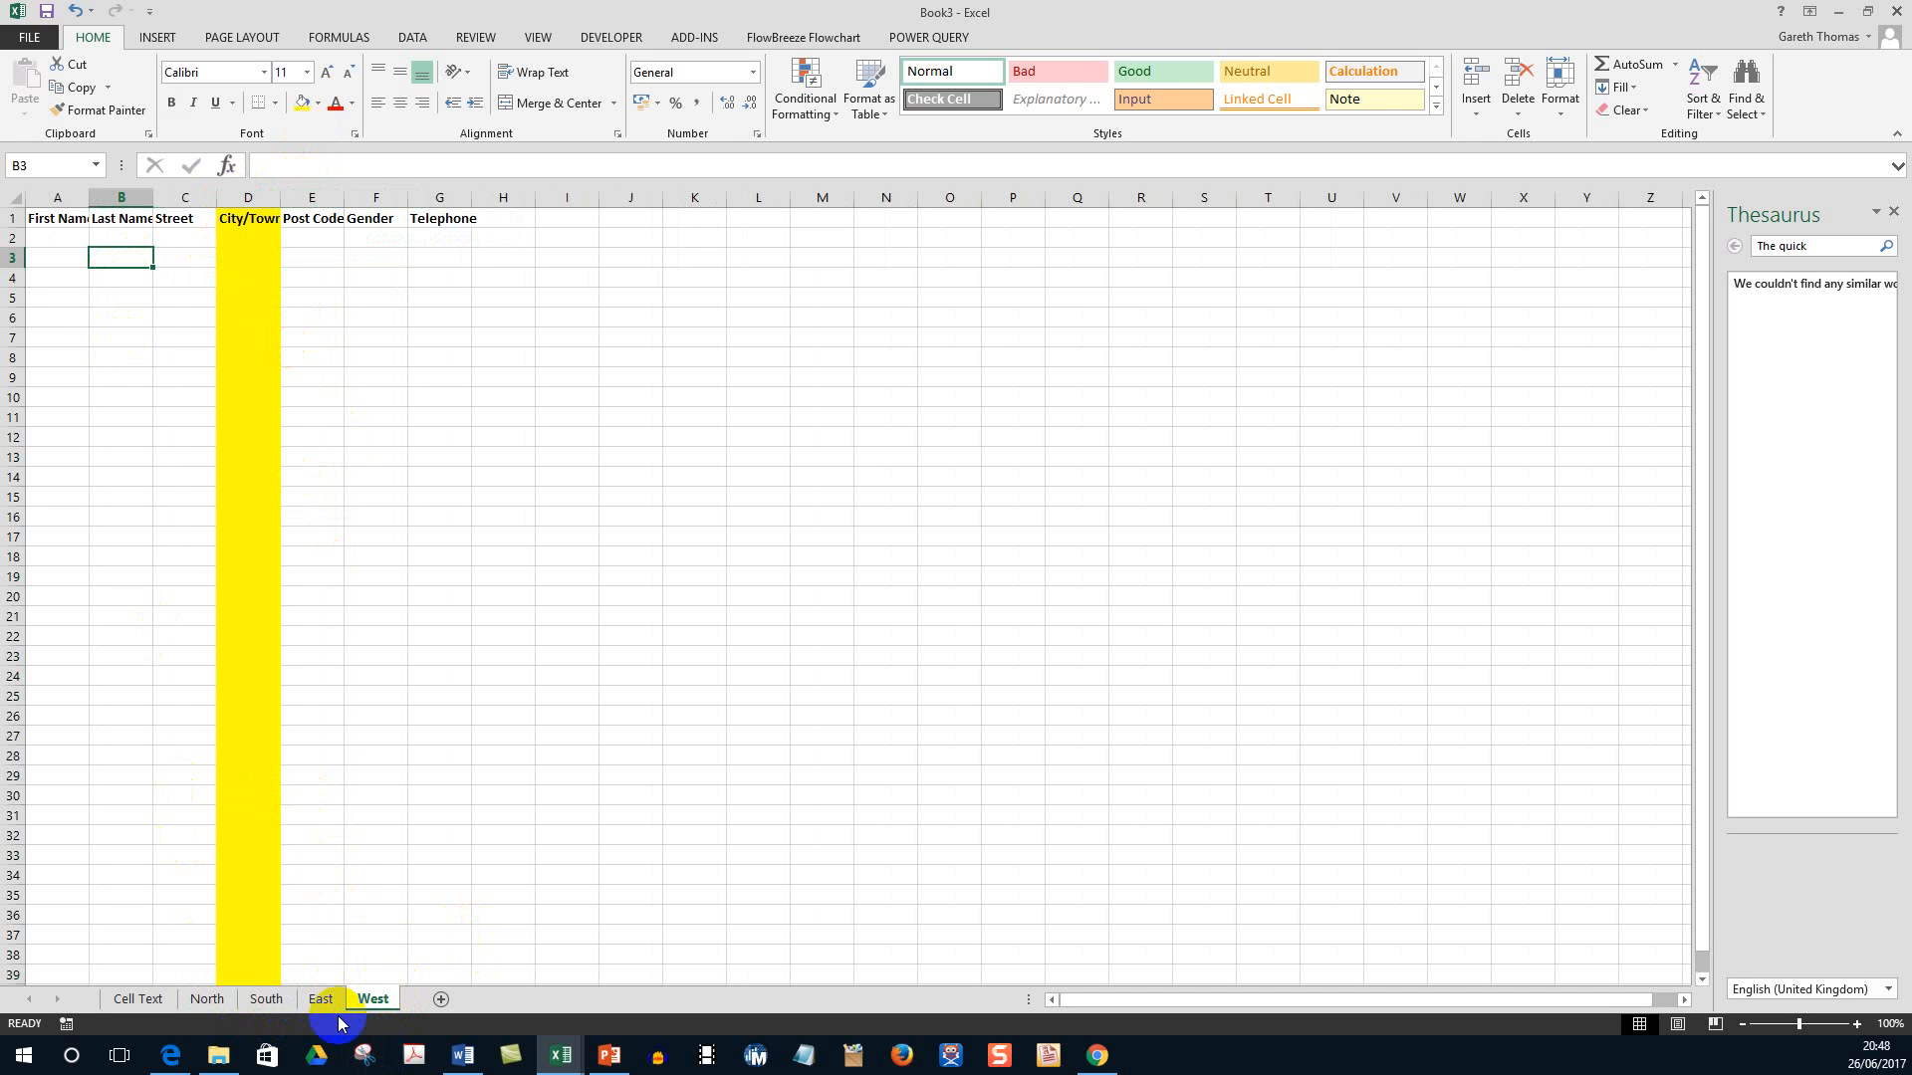
mouse_move(403, 739)
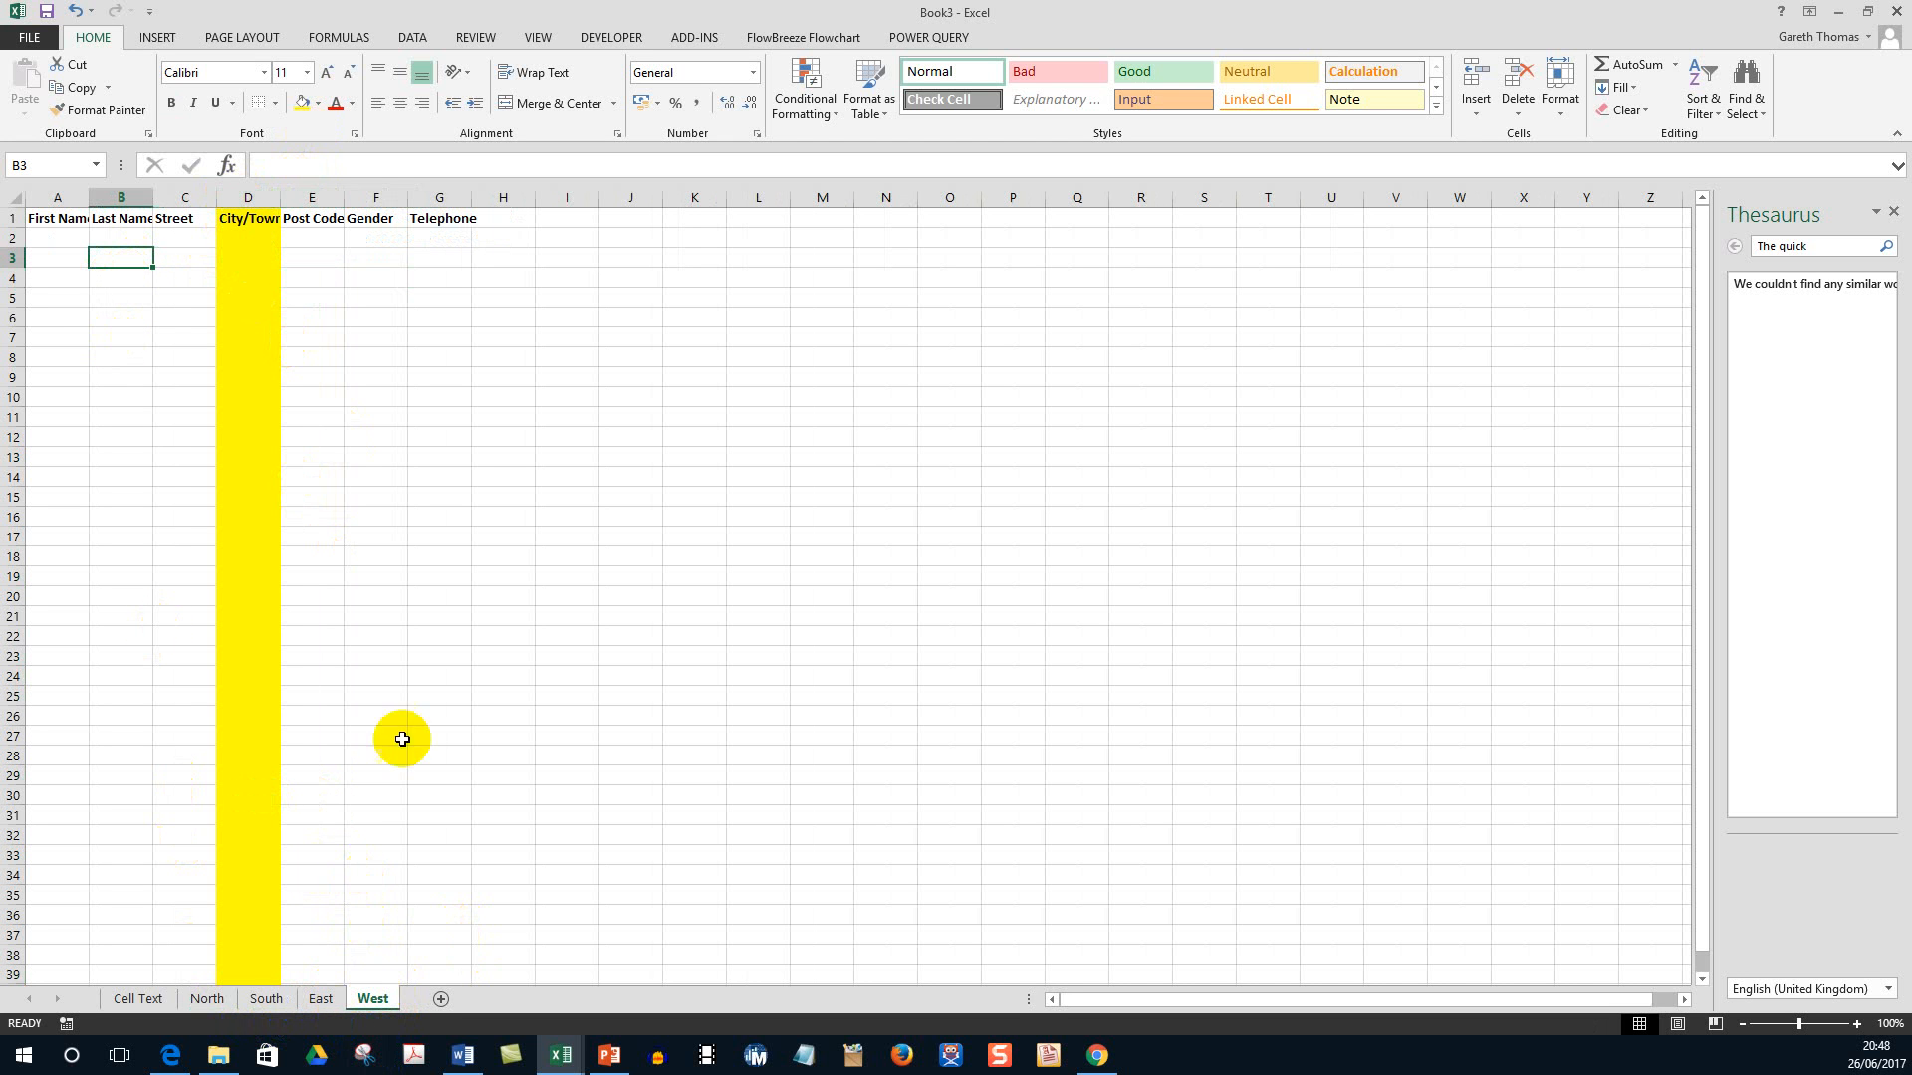
mouse_move(225, 239)
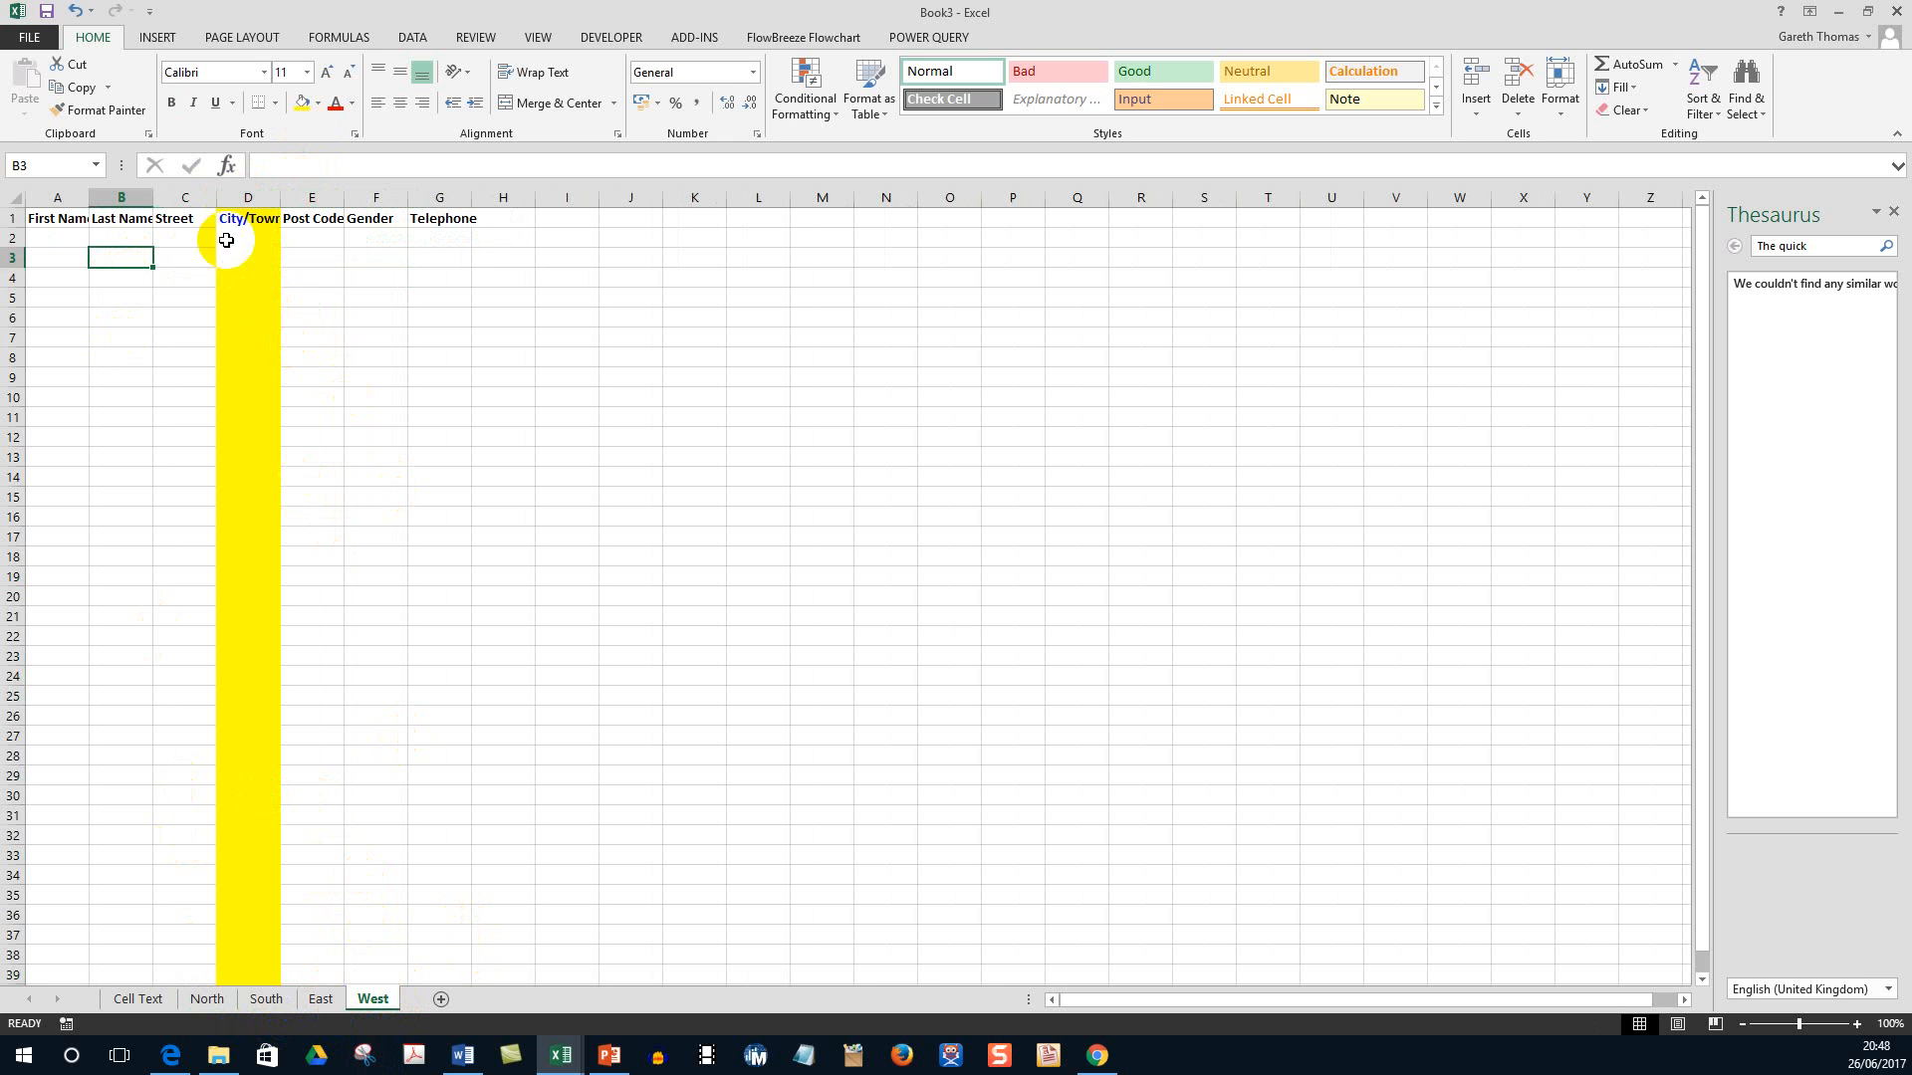
left_click(184, 237)
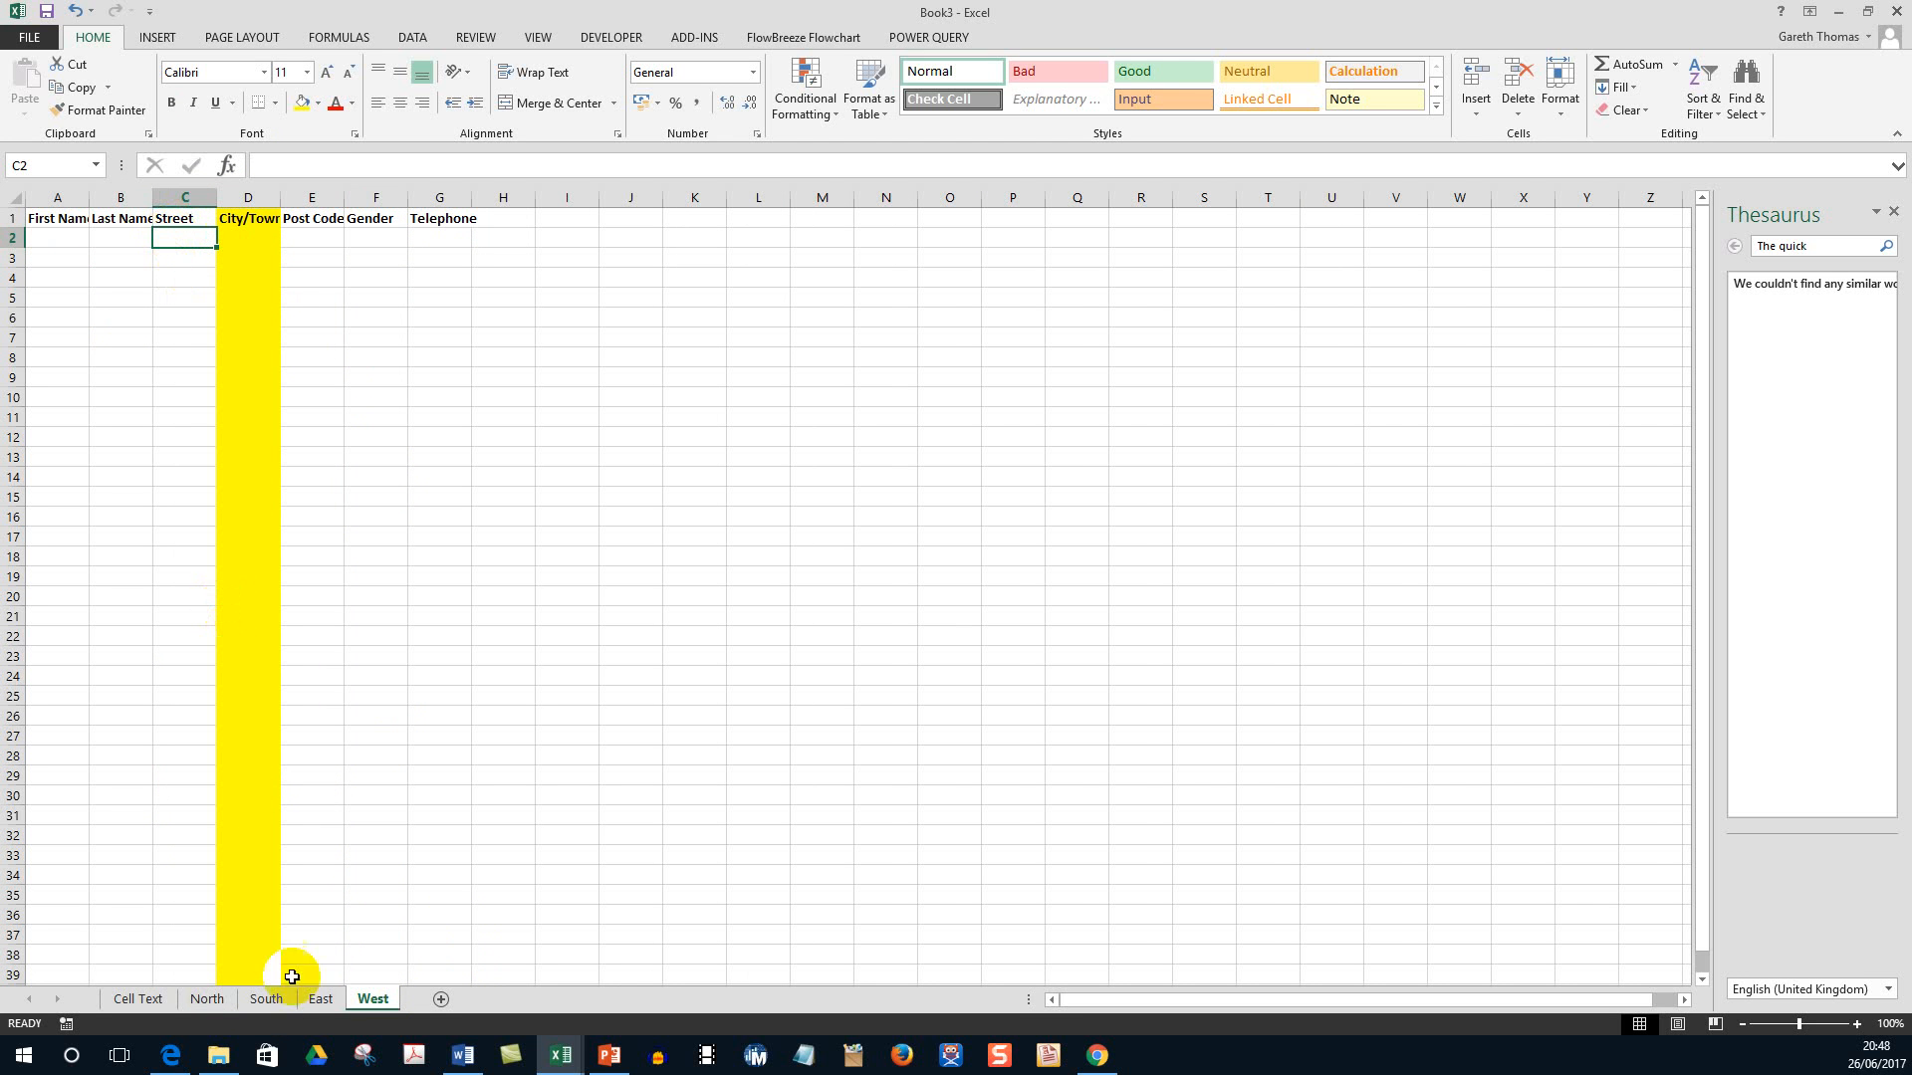
mouse_move(207, 997)
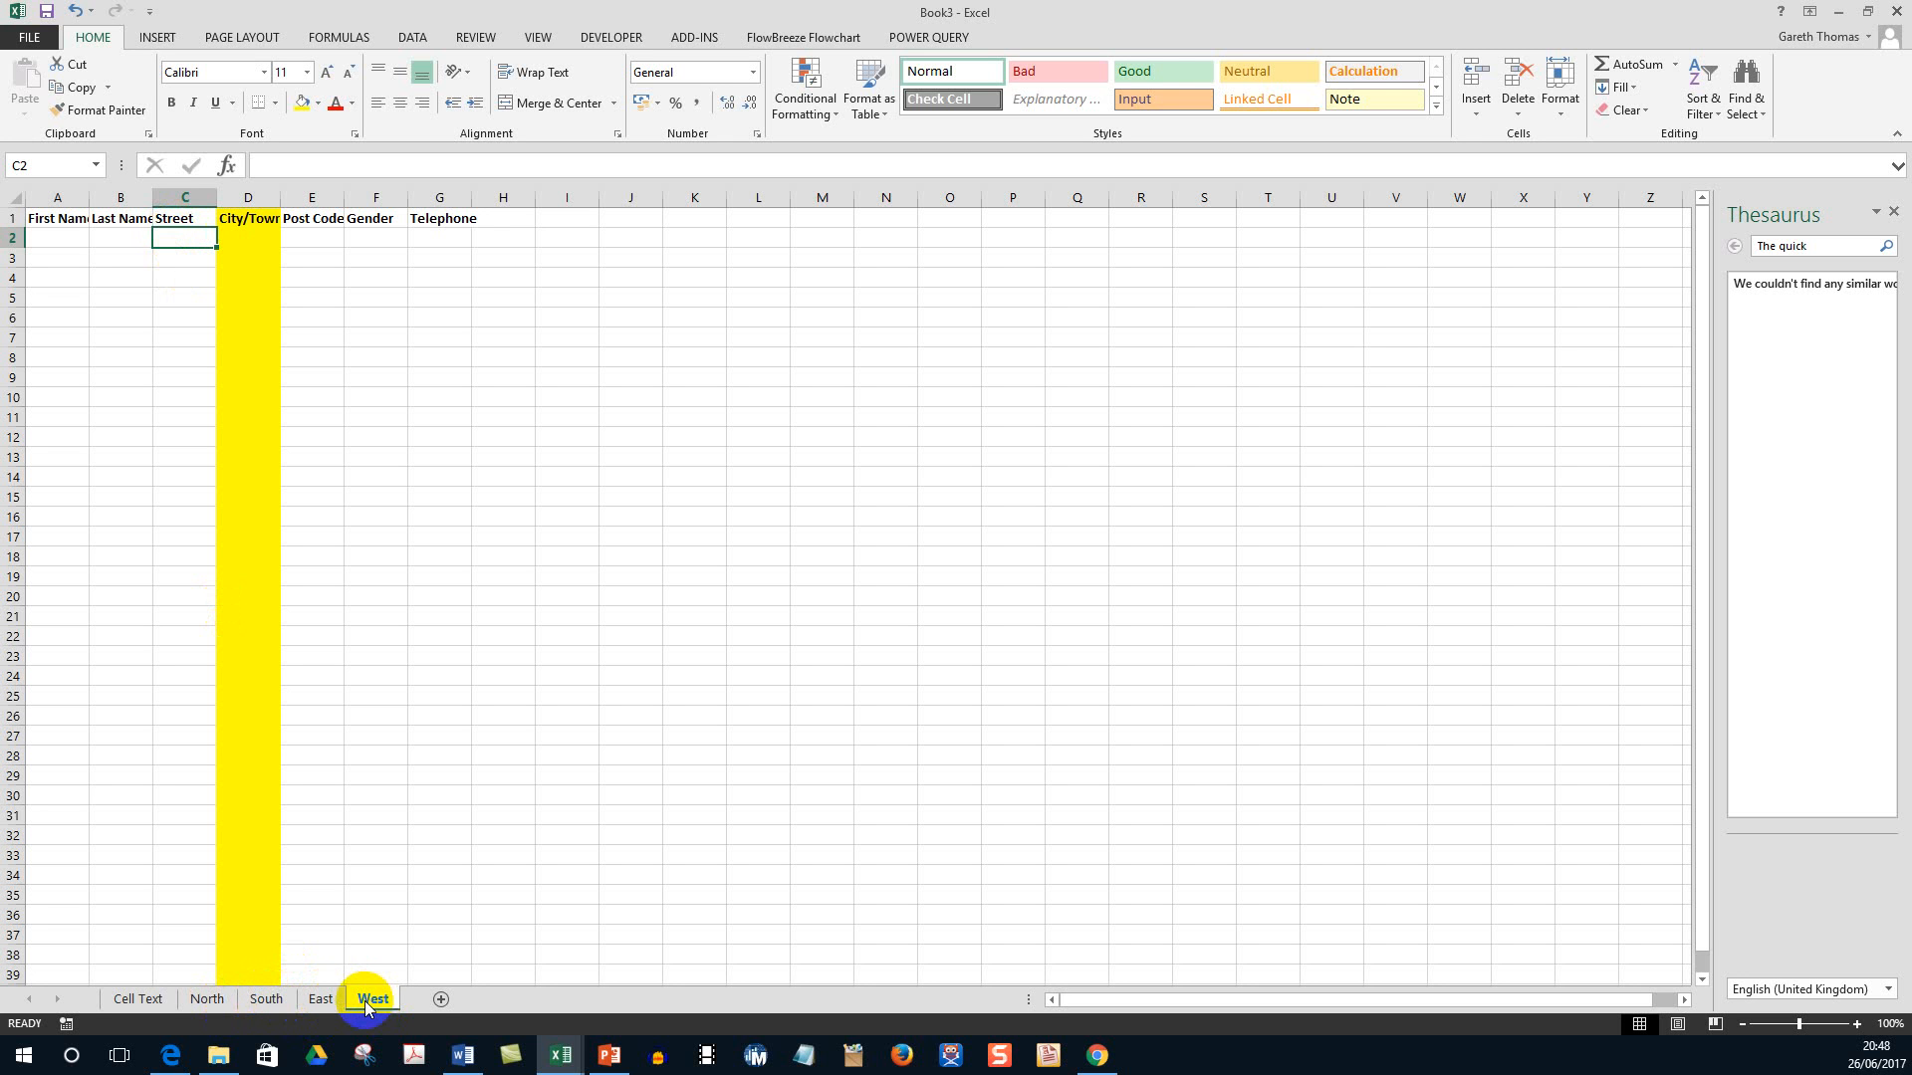
mouse_move(420, 998)
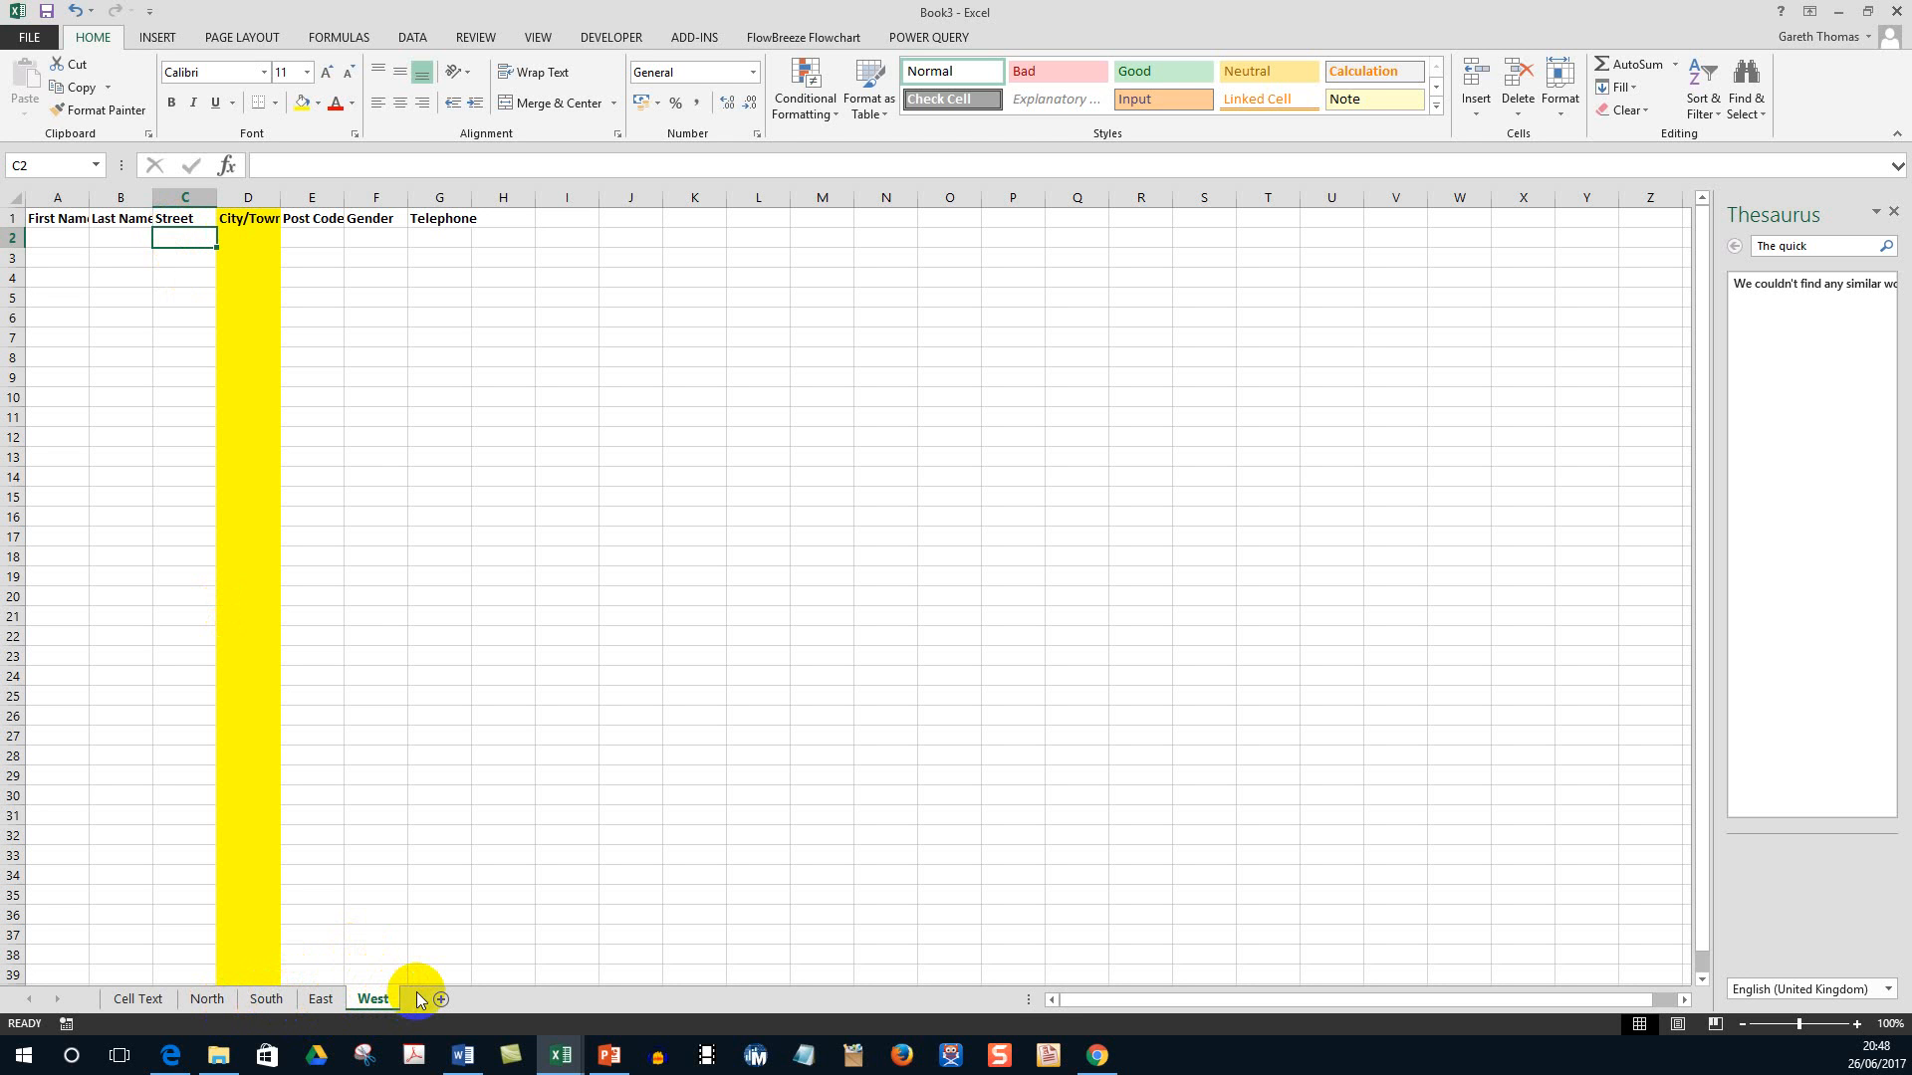
mouse_move(912, 1002)
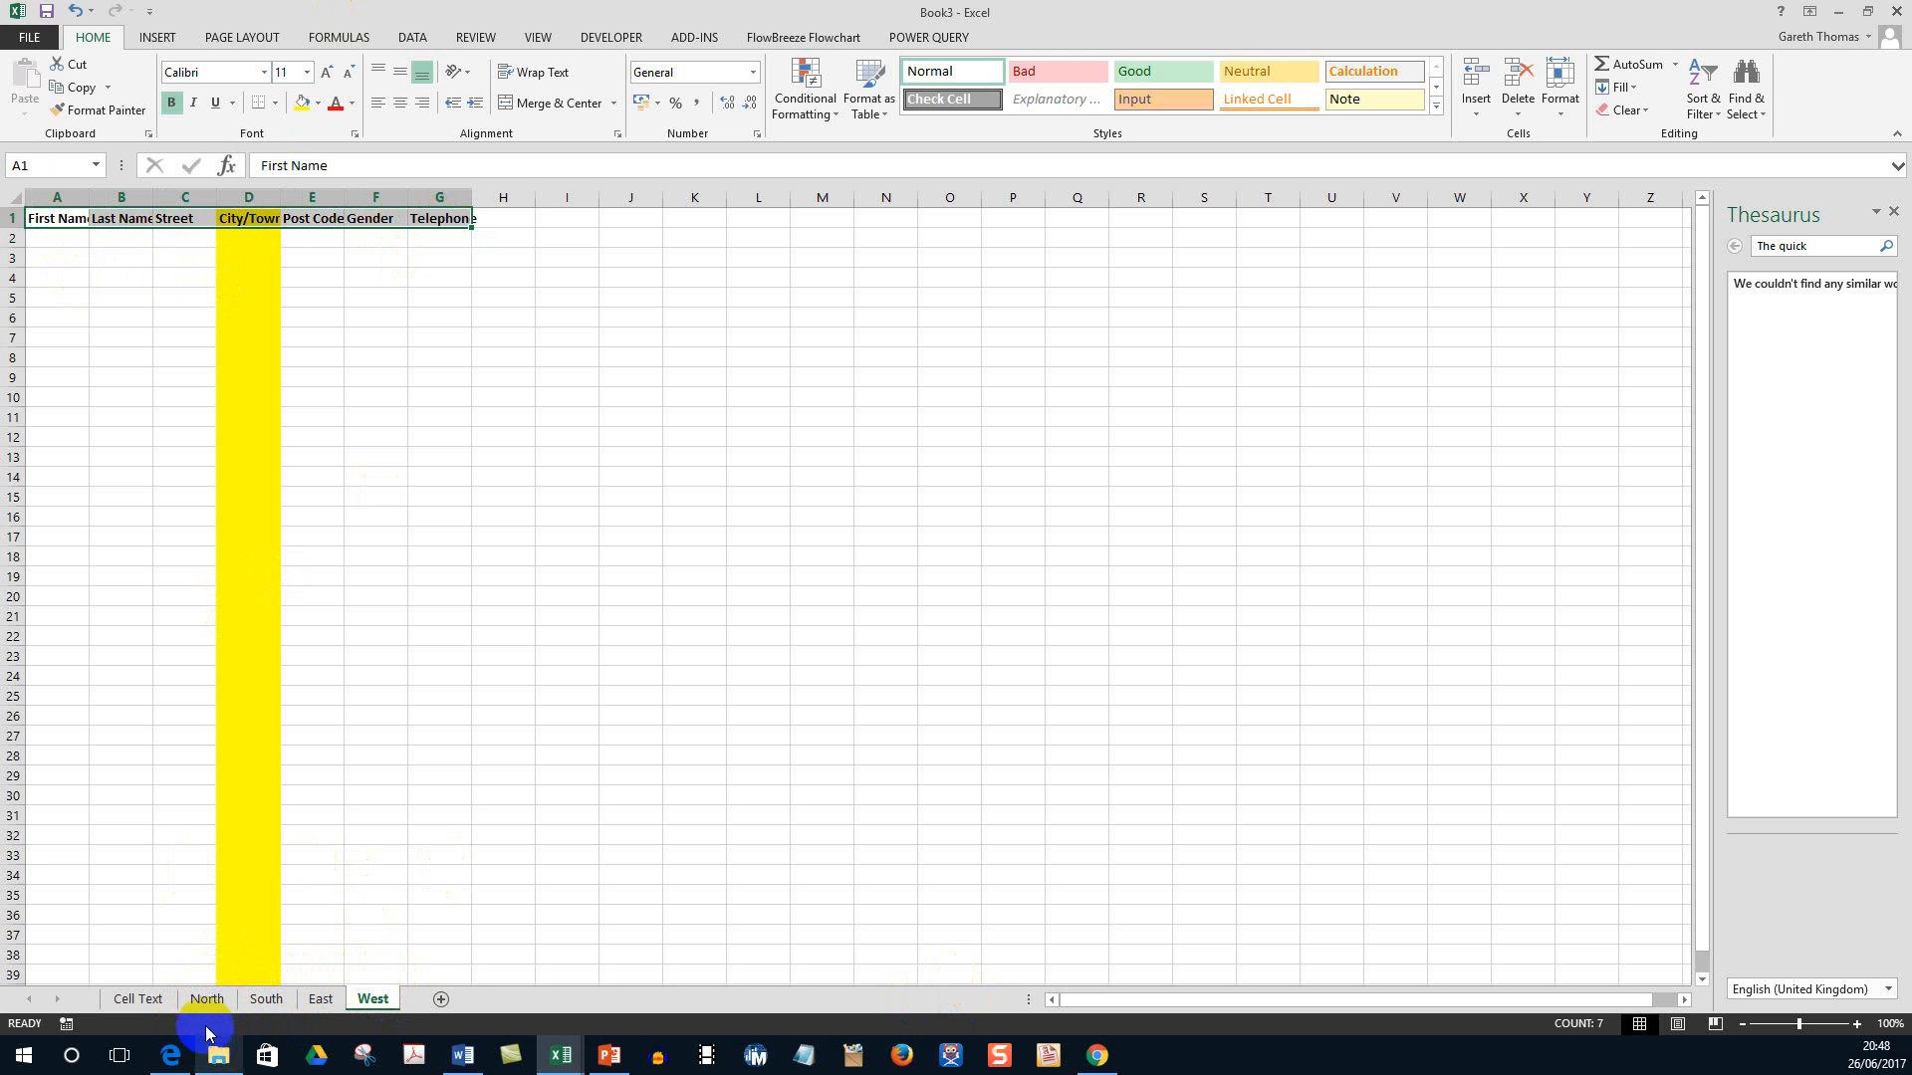
Return to the North sheet showing its single data row and yellow column D.
left_click(205, 998)
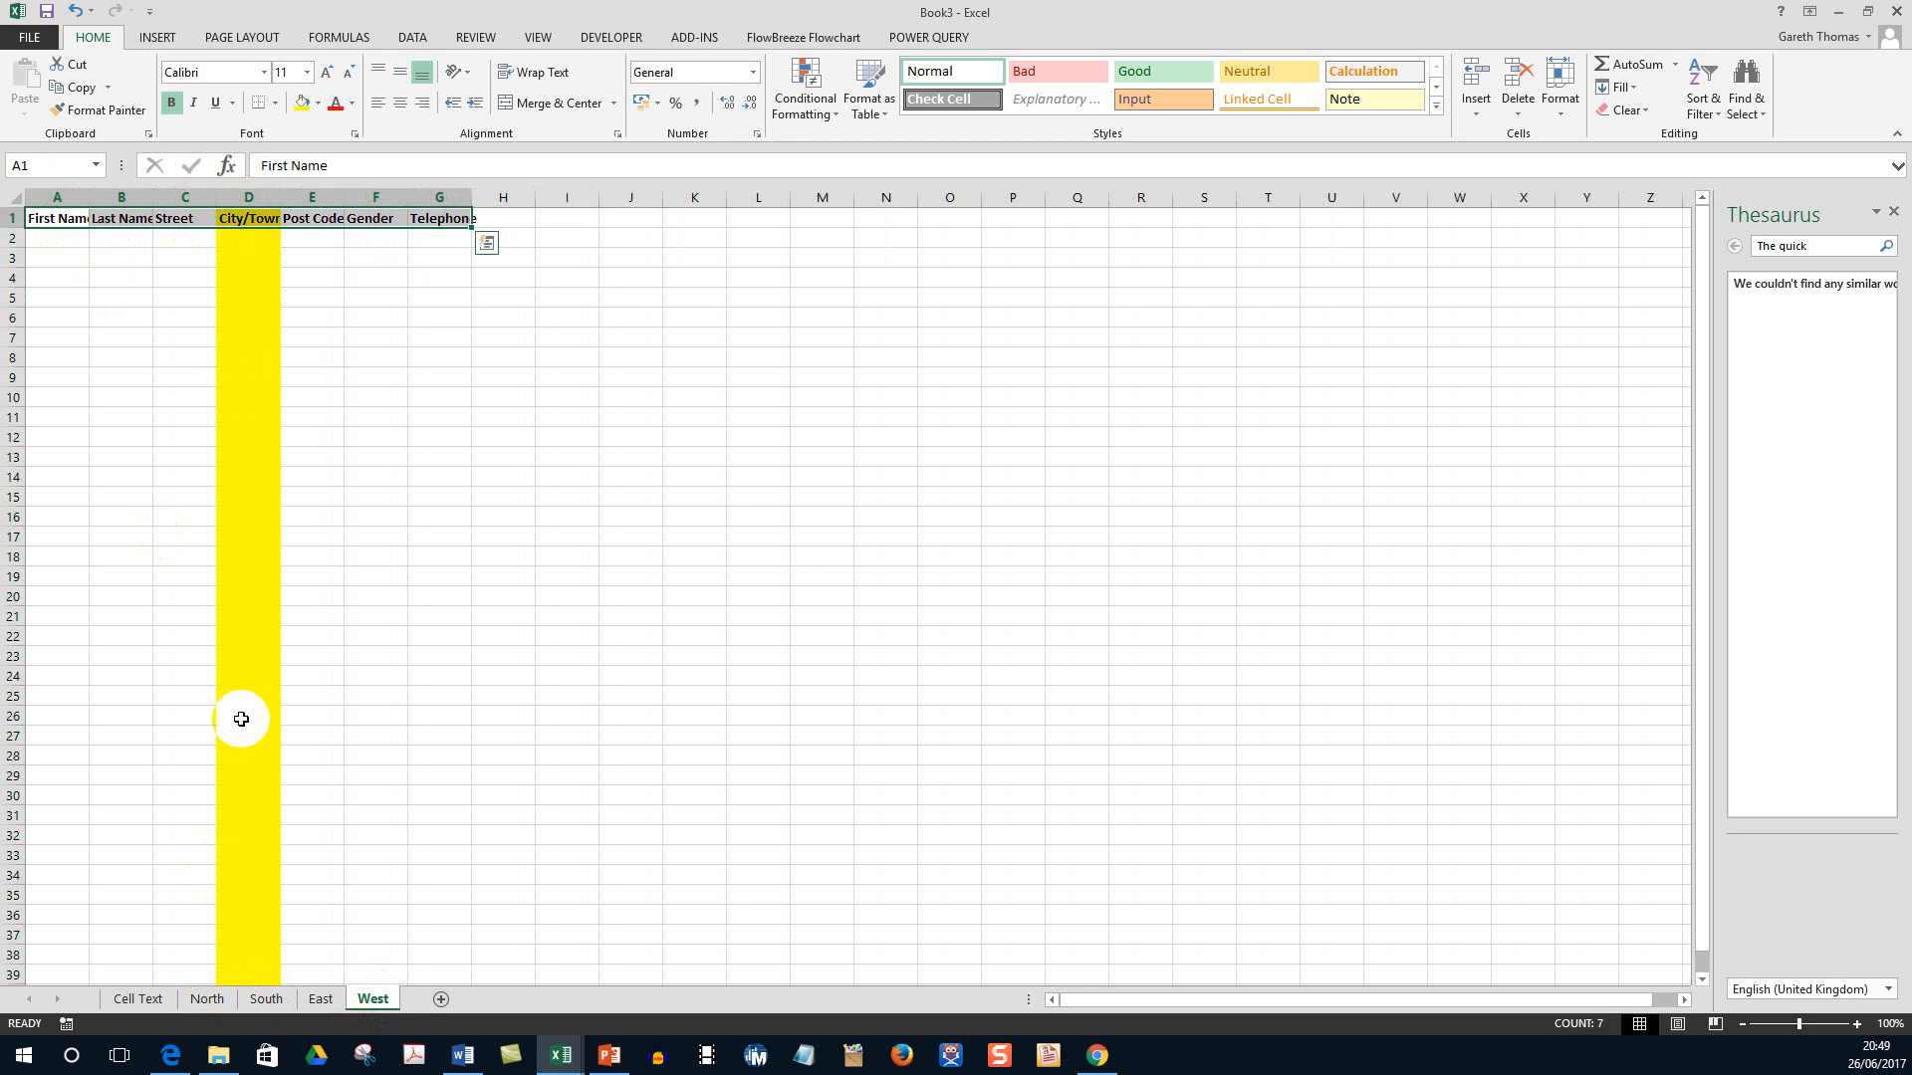
mouse_move(265, 998)
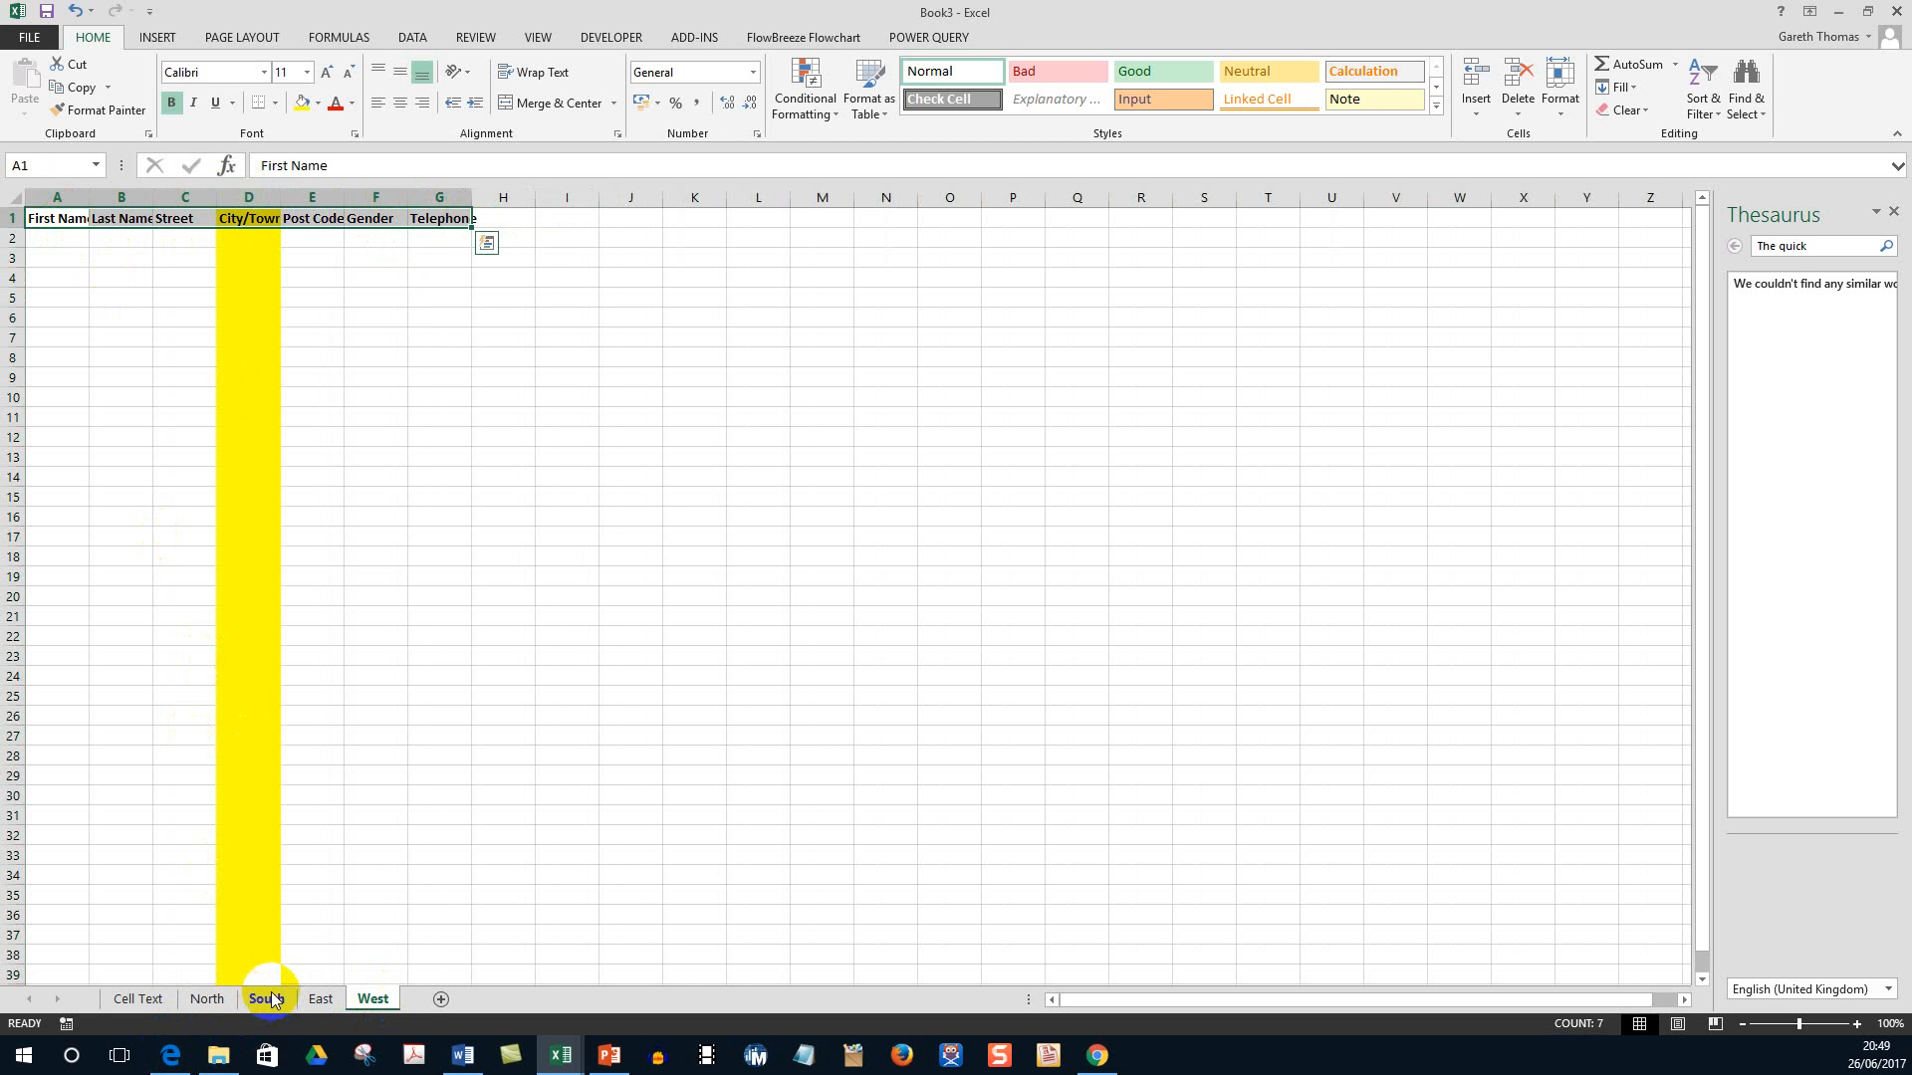
left_click(184, 338)
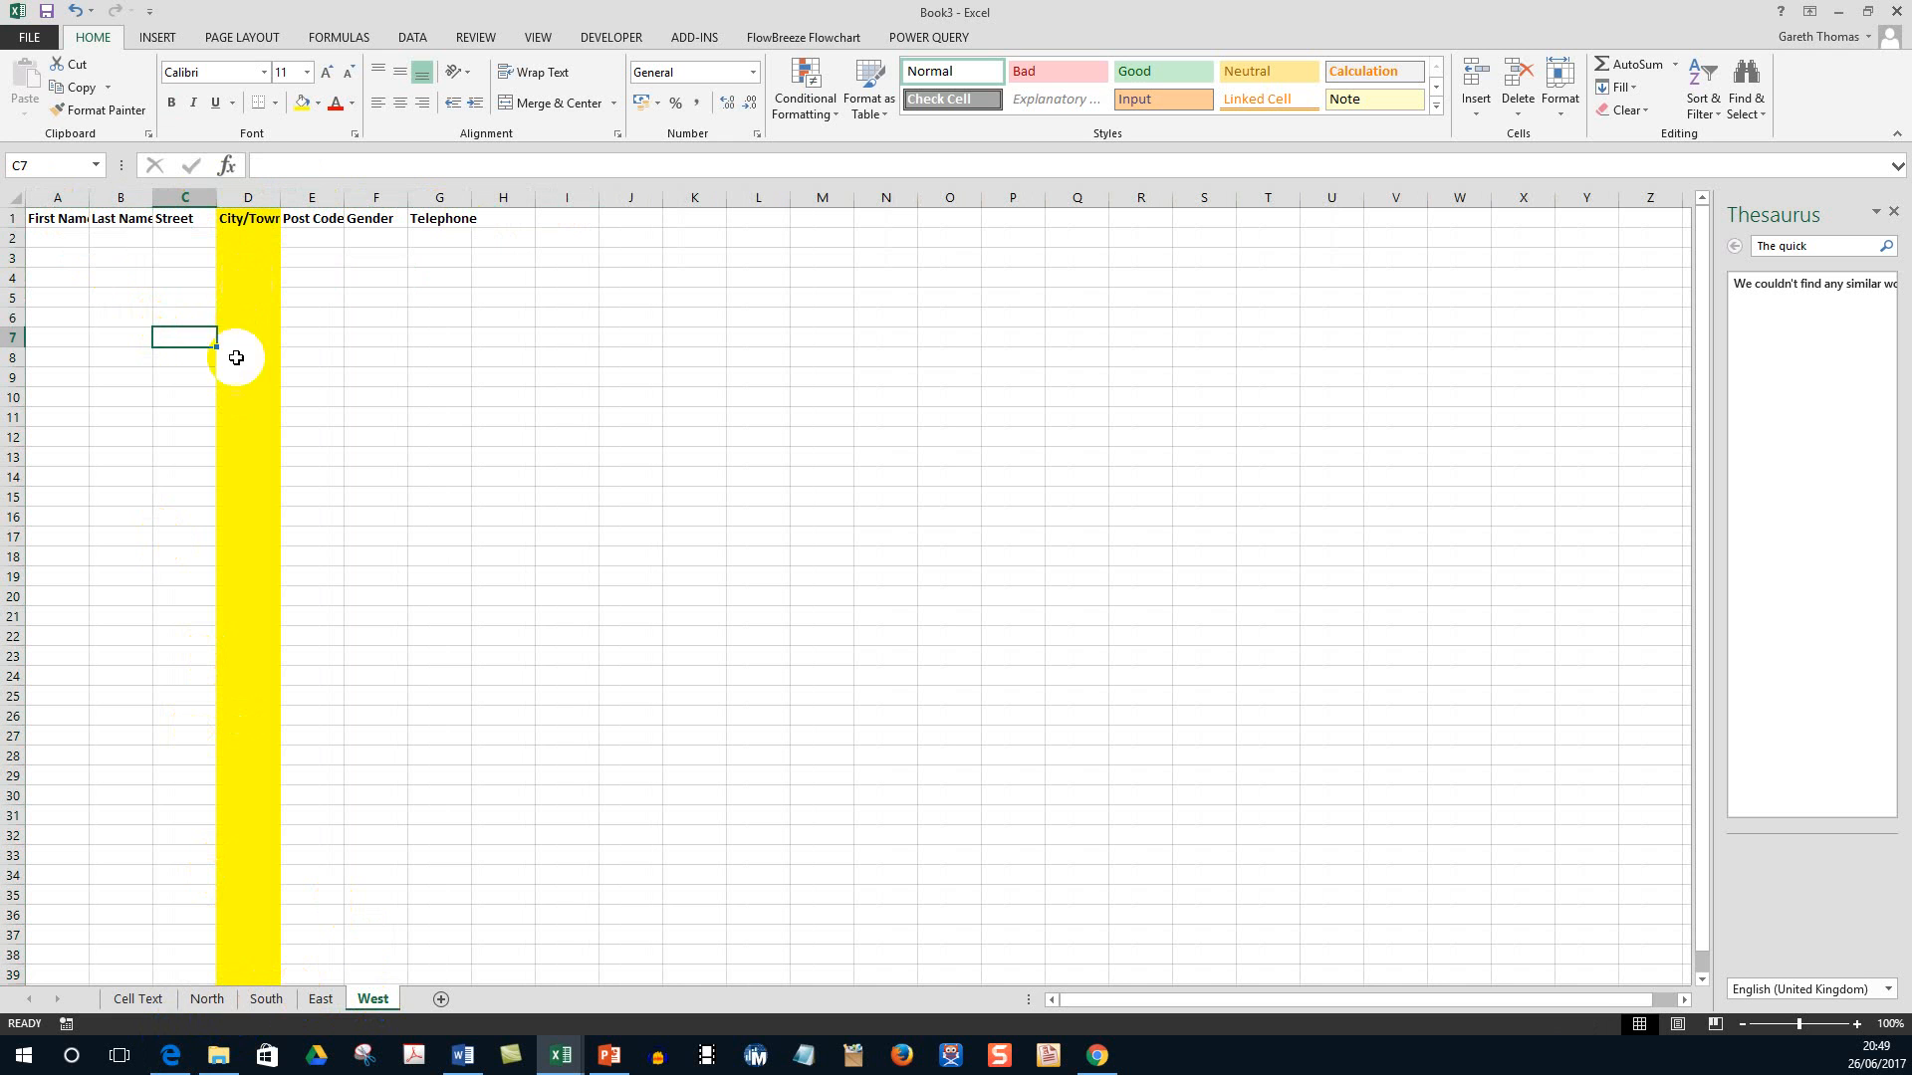
left_click(205, 998)
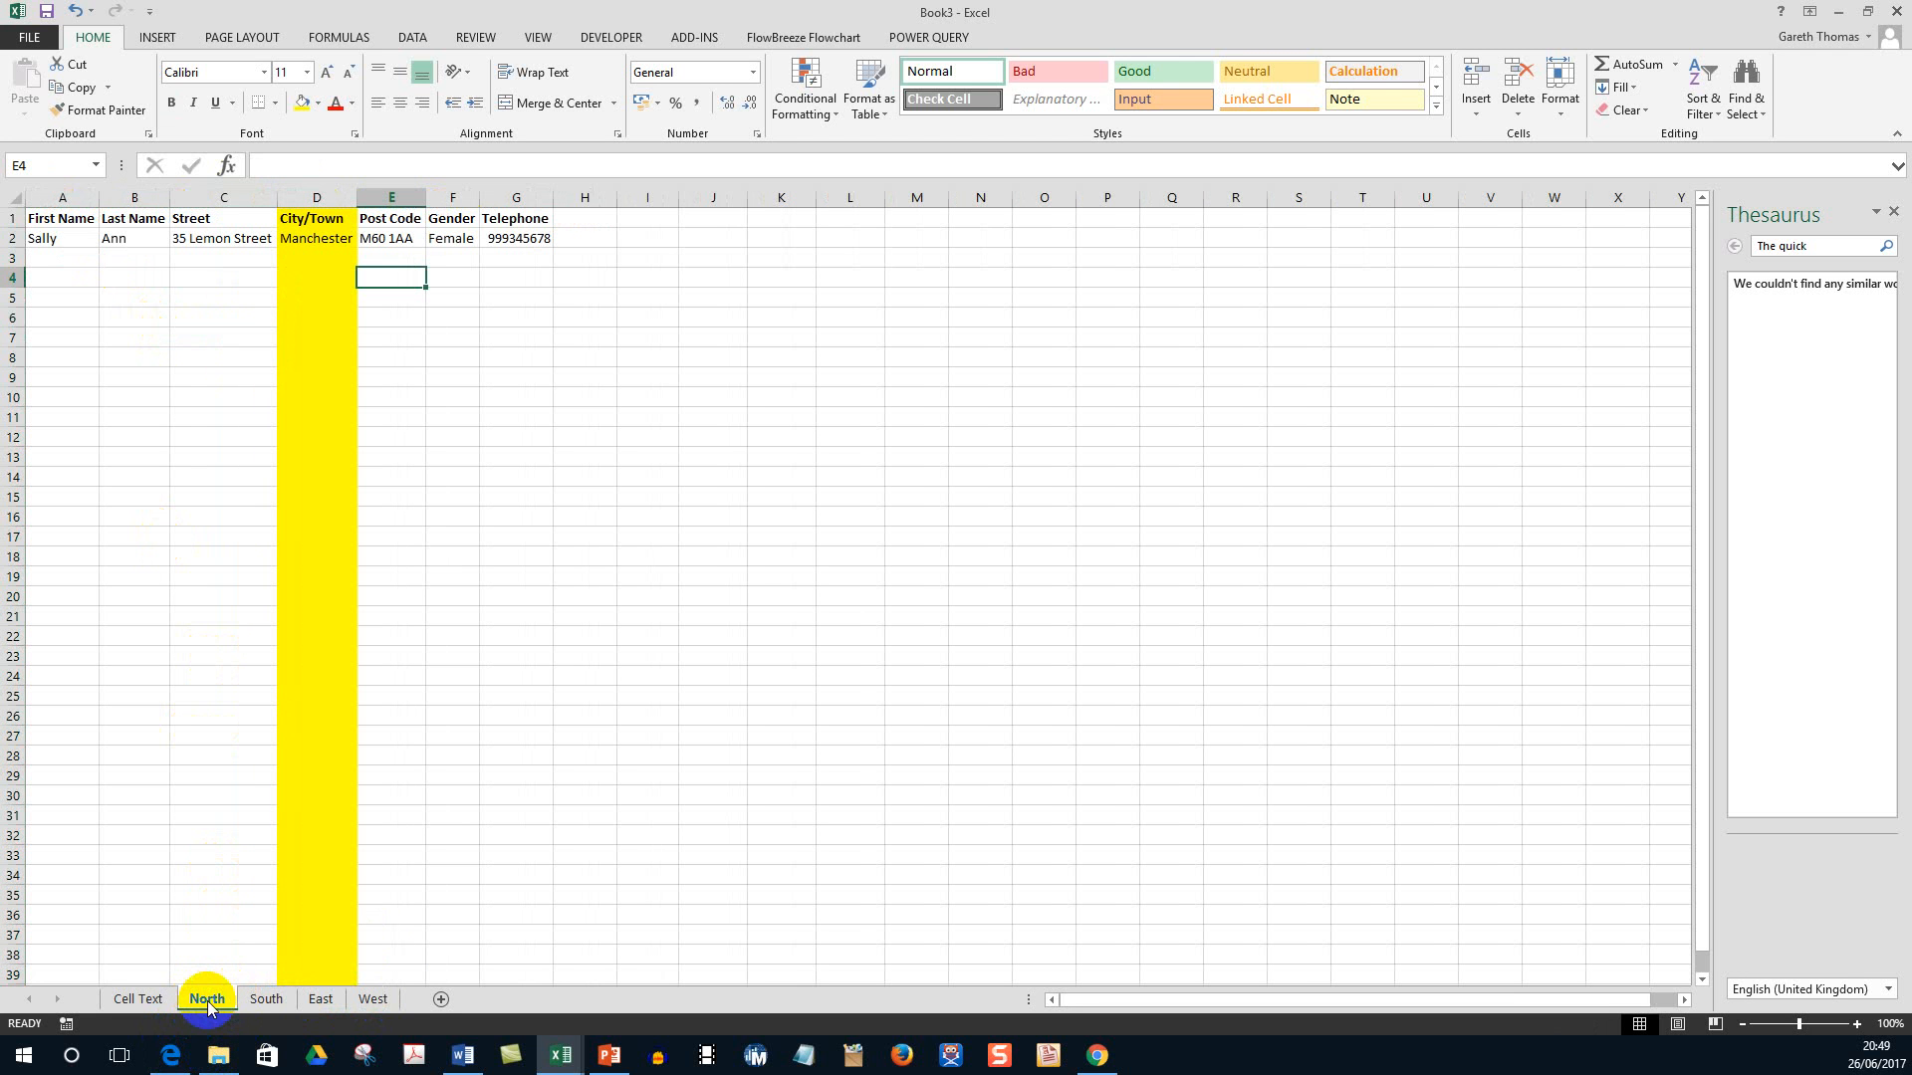
mouse_move(265, 998)
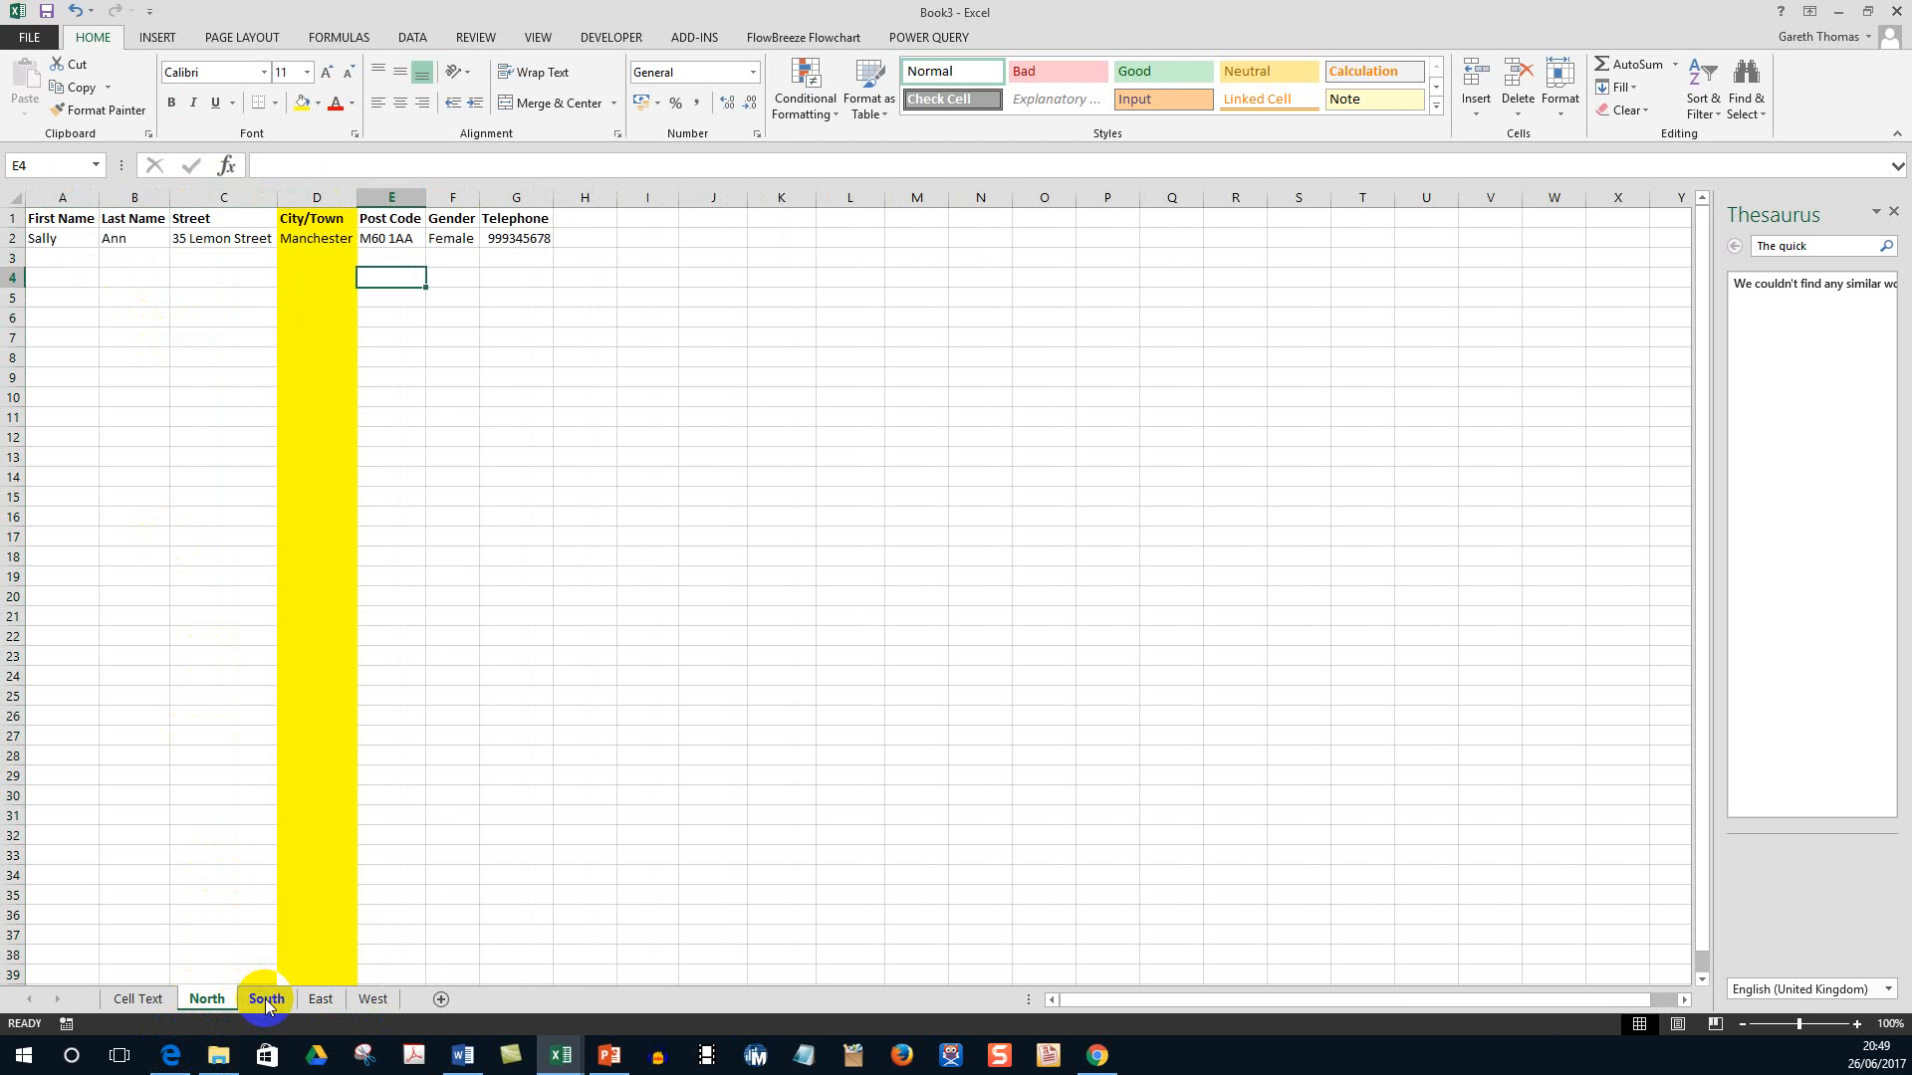
Regroup North through West and fill the Gender column F red across the group.
left_click(372, 998)
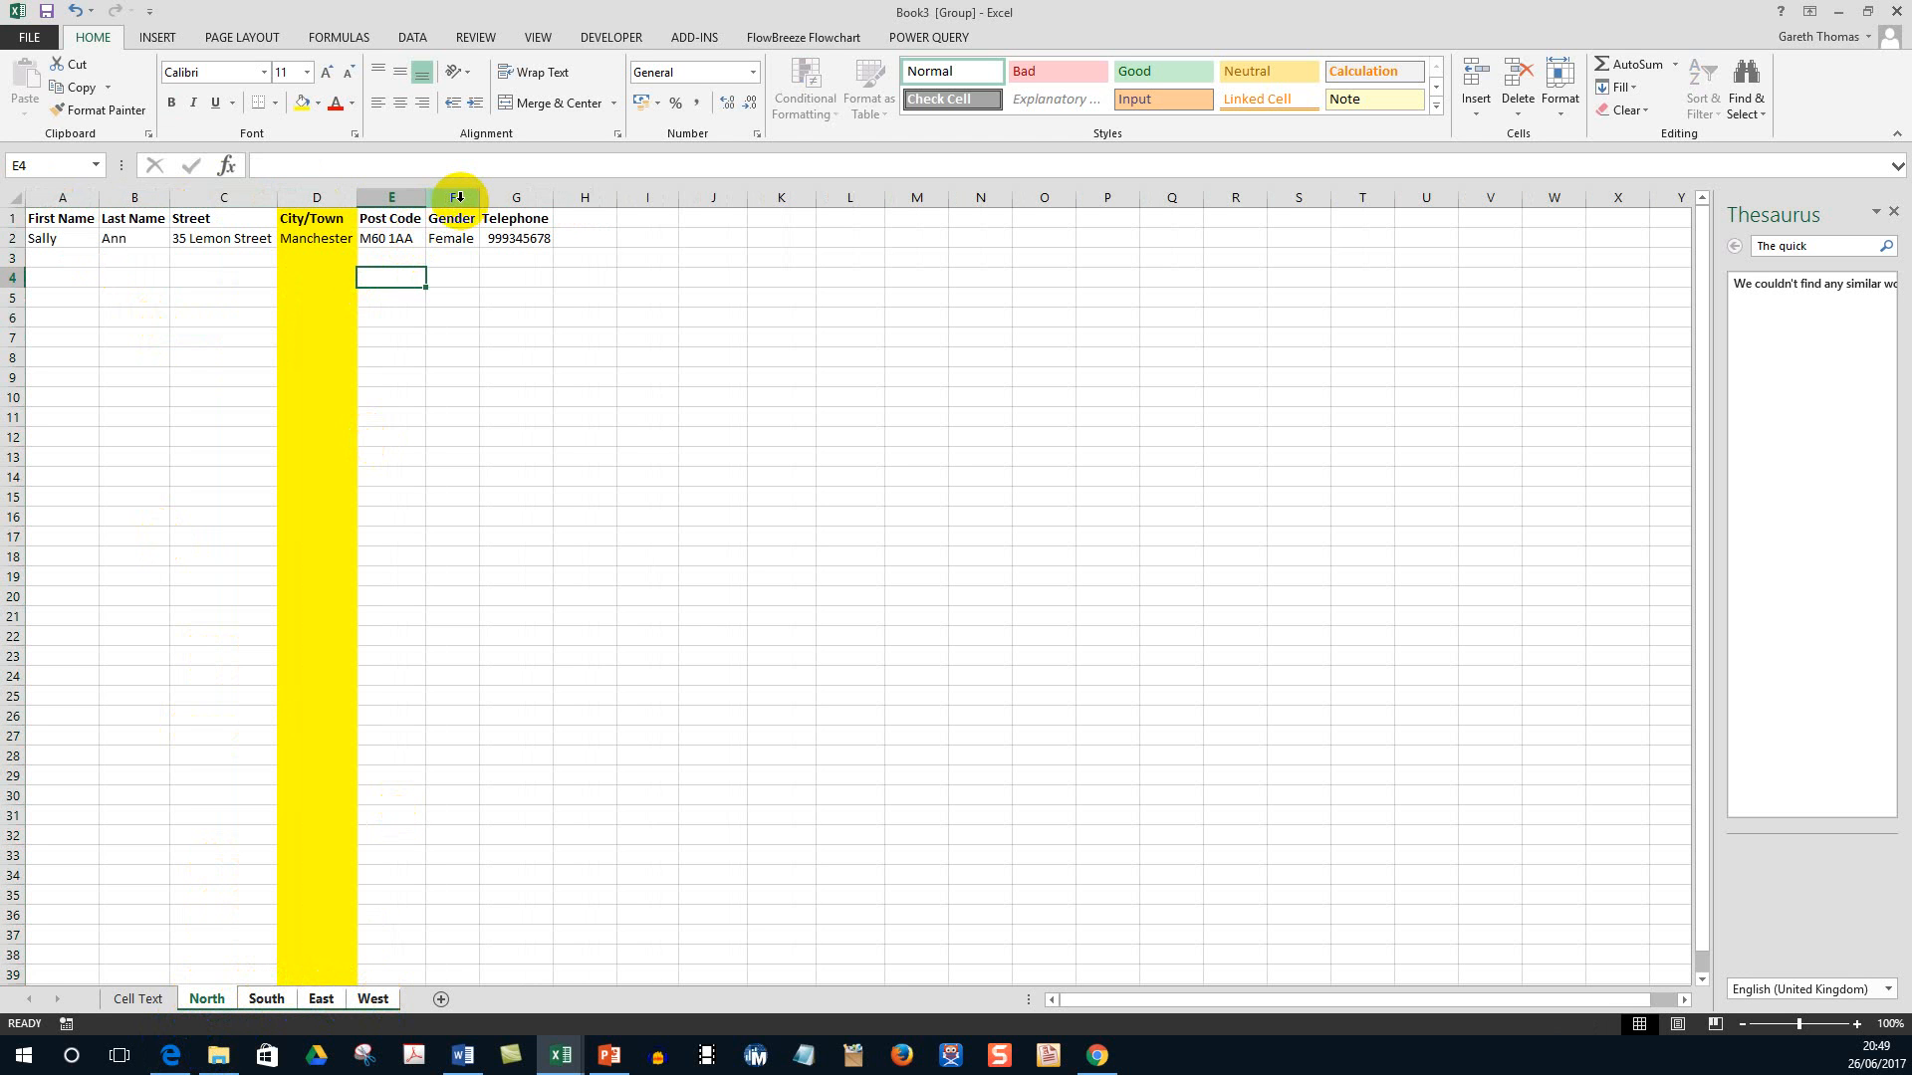
left_click(452, 198)
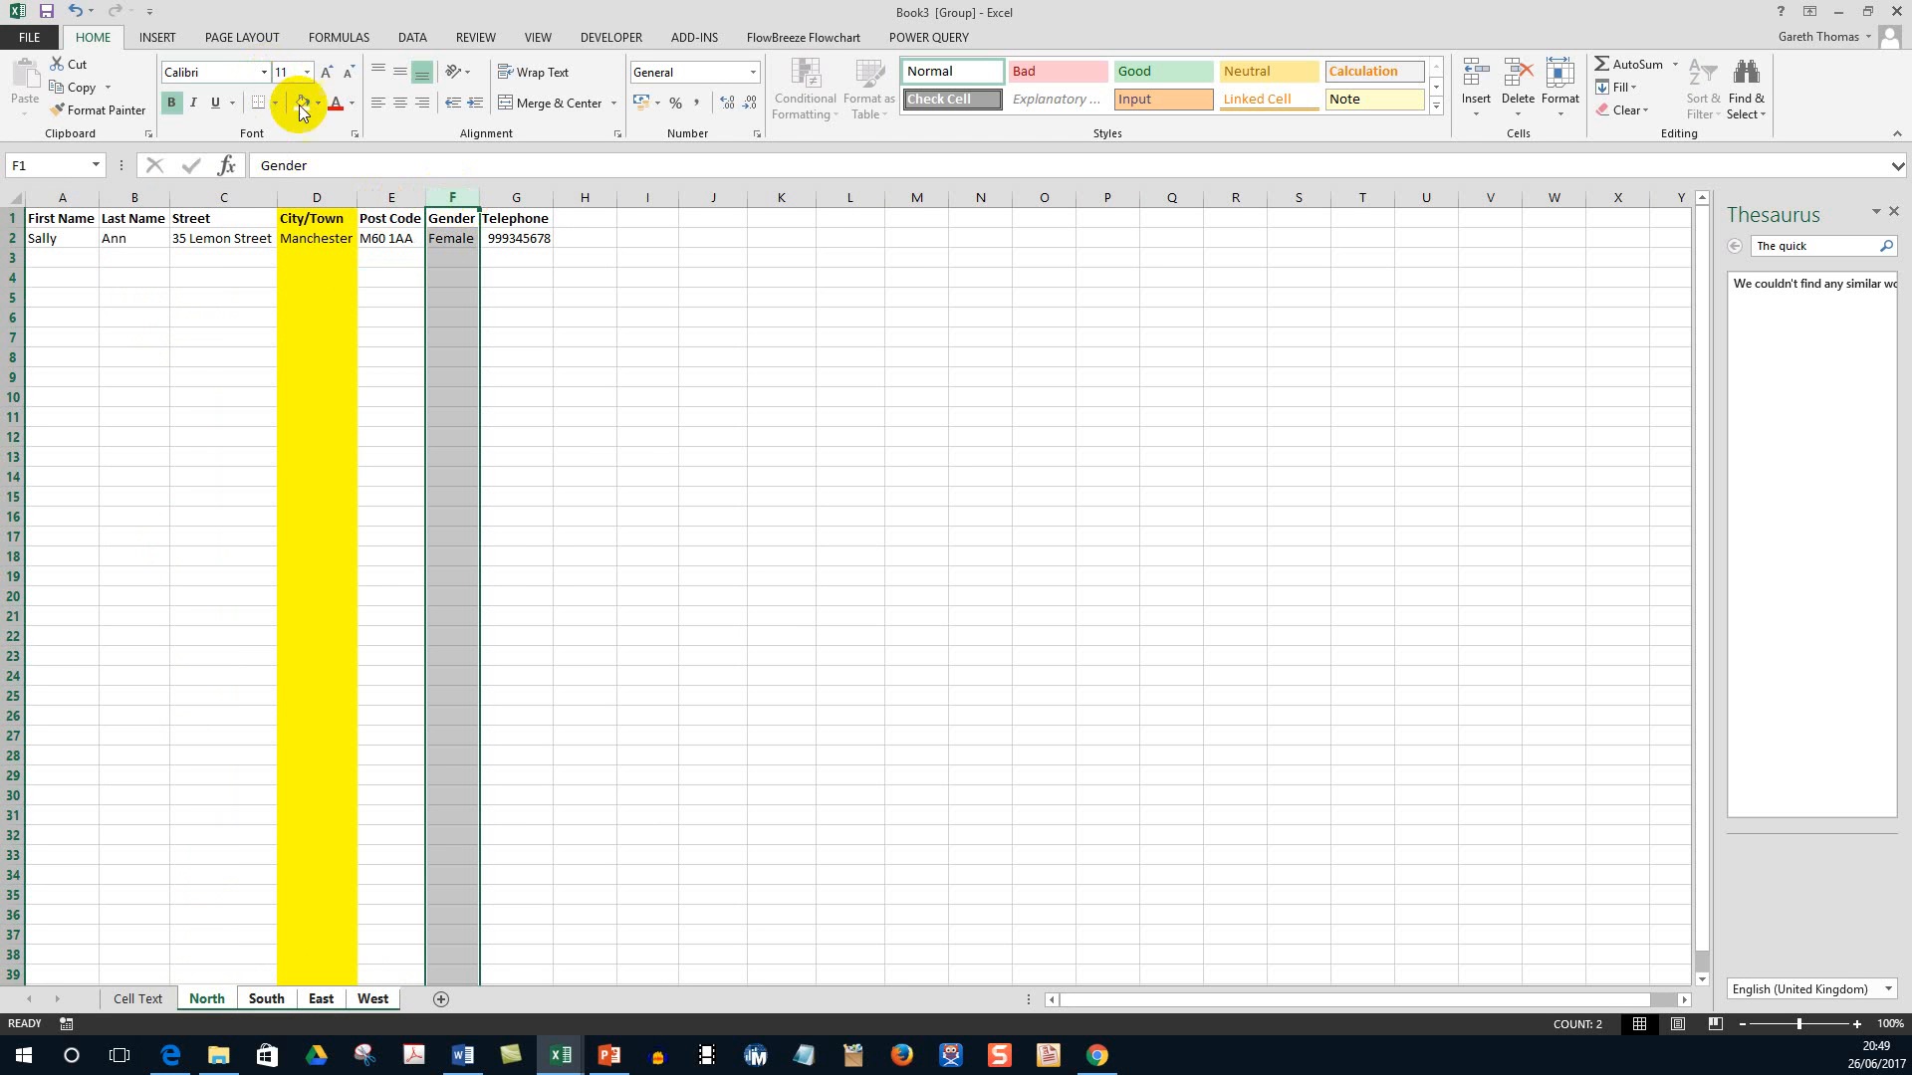
left_click(316, 101)
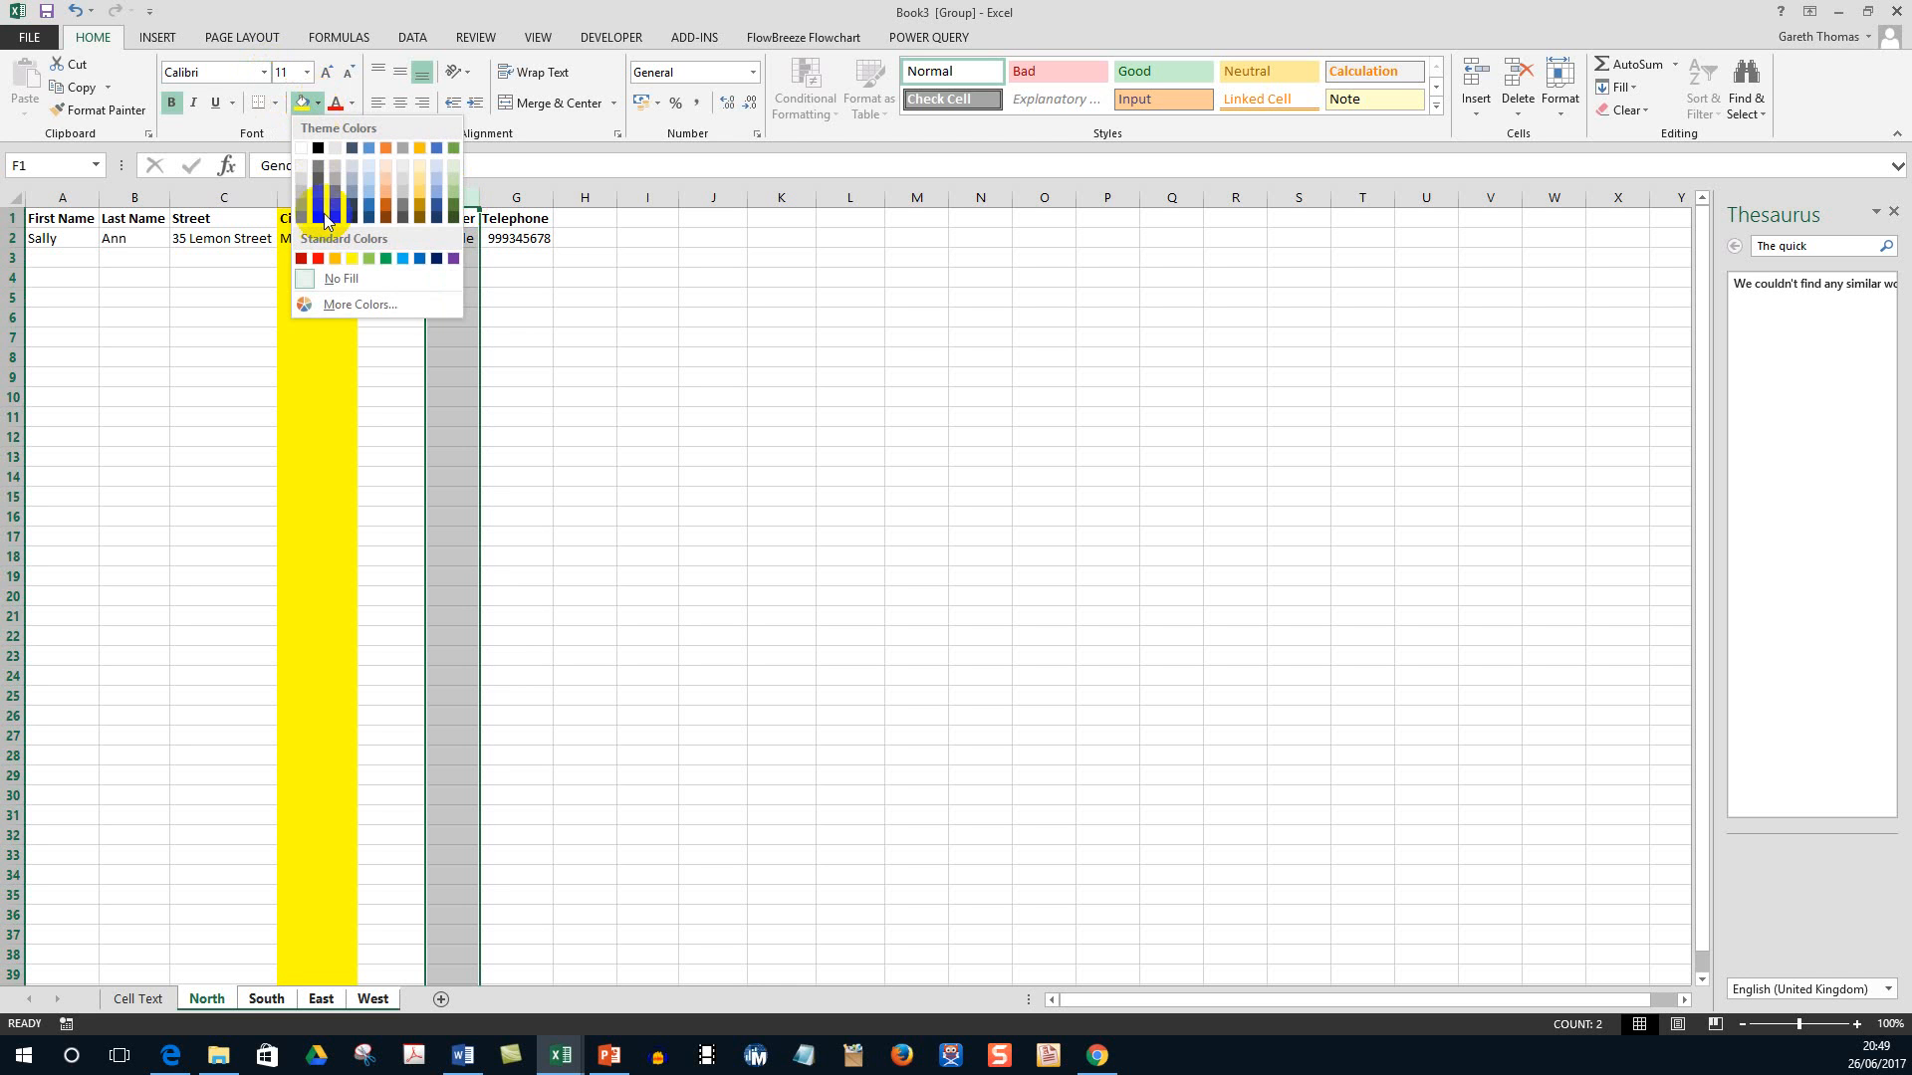
left_click(317, 257)
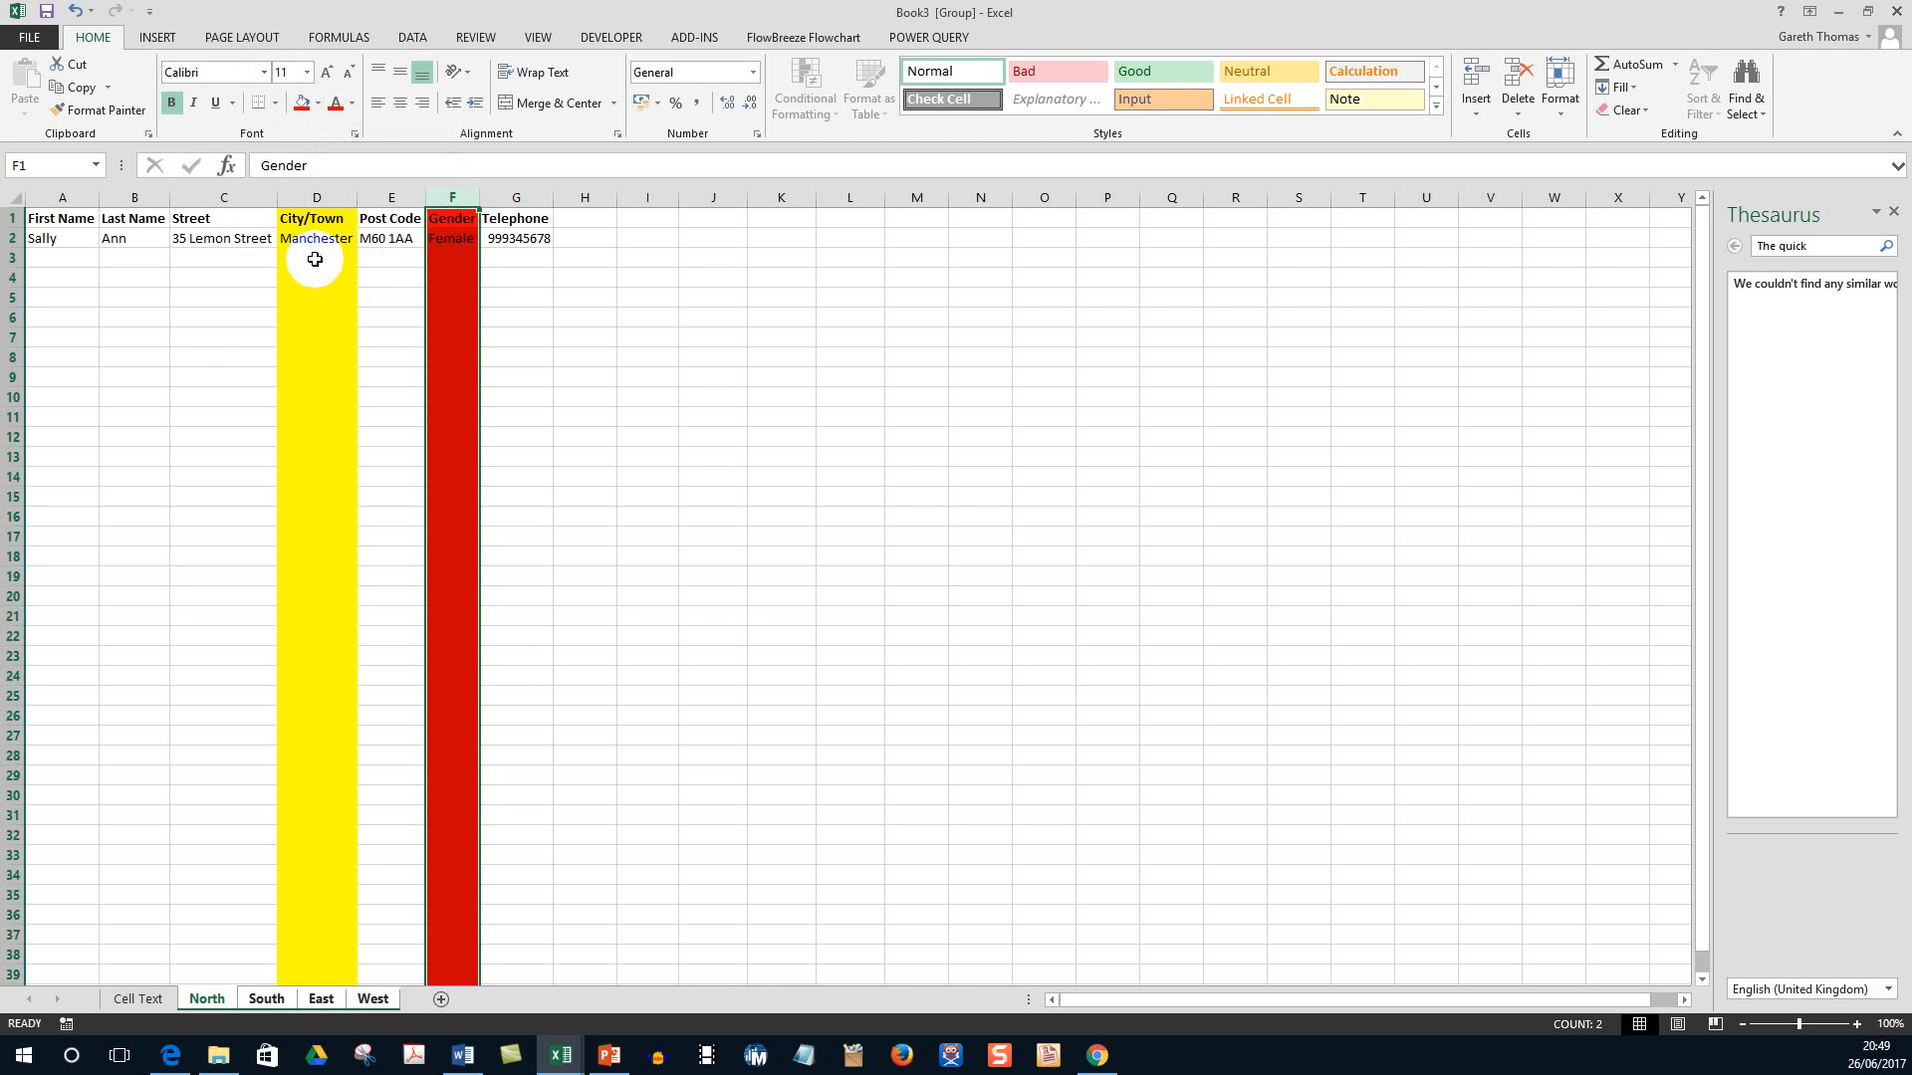
left_click(223, 338)
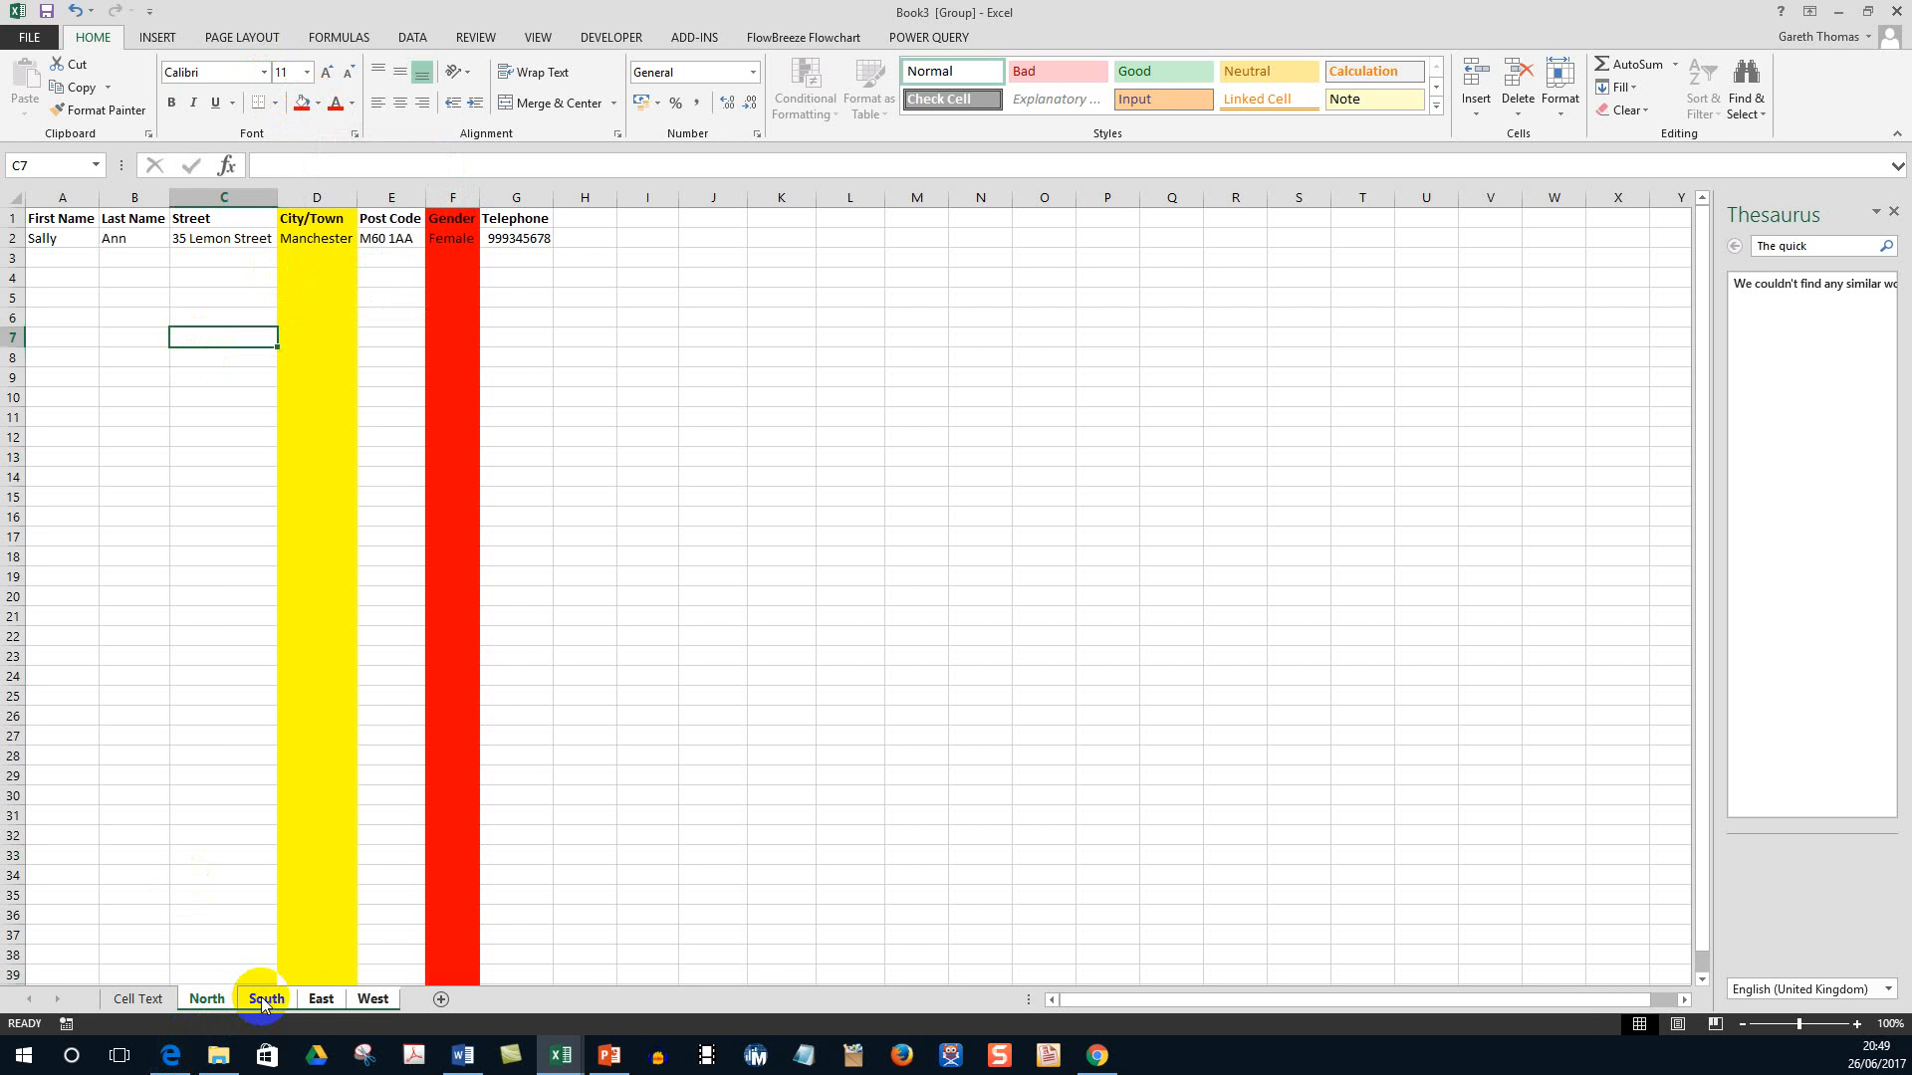
Flip through the South and East sheets to confirm the red column F fill carried over.
left_click(321, 998)
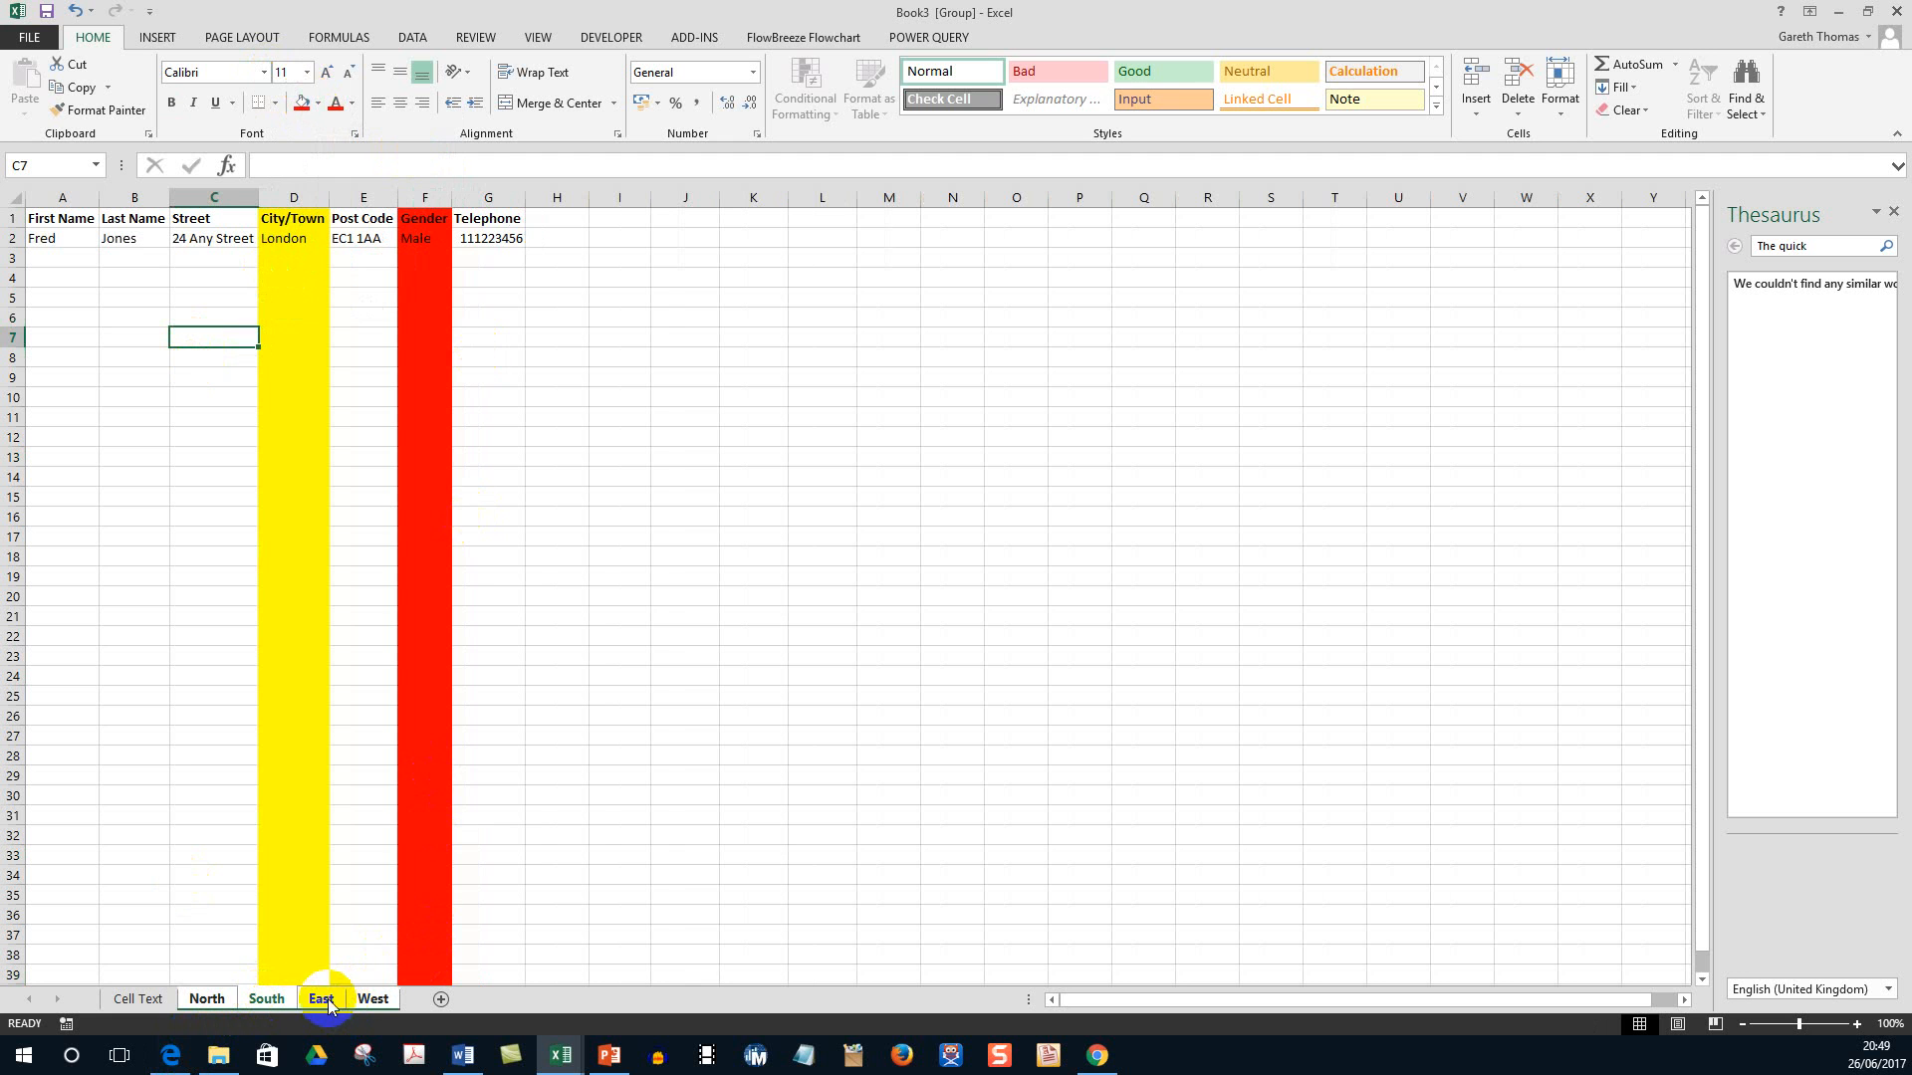
left_click(321, 998)
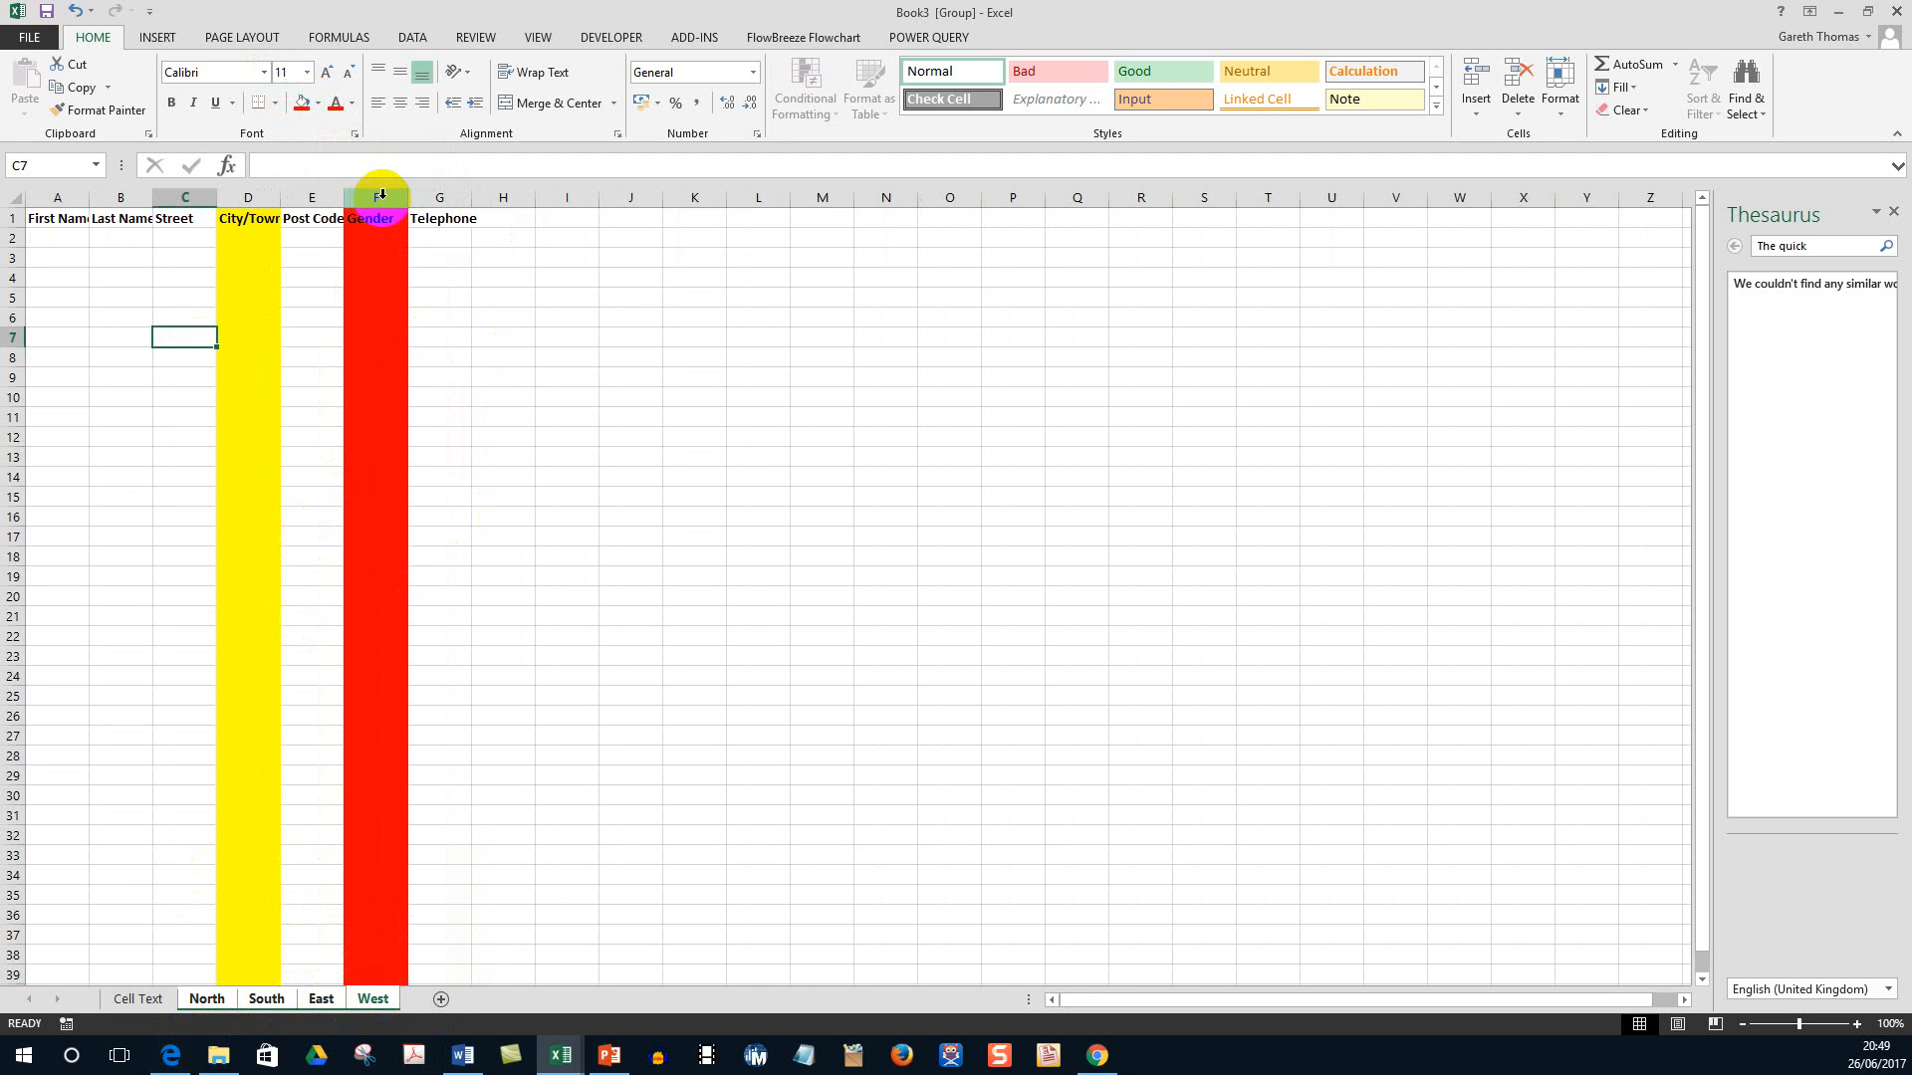
mouse_move(40, 290)
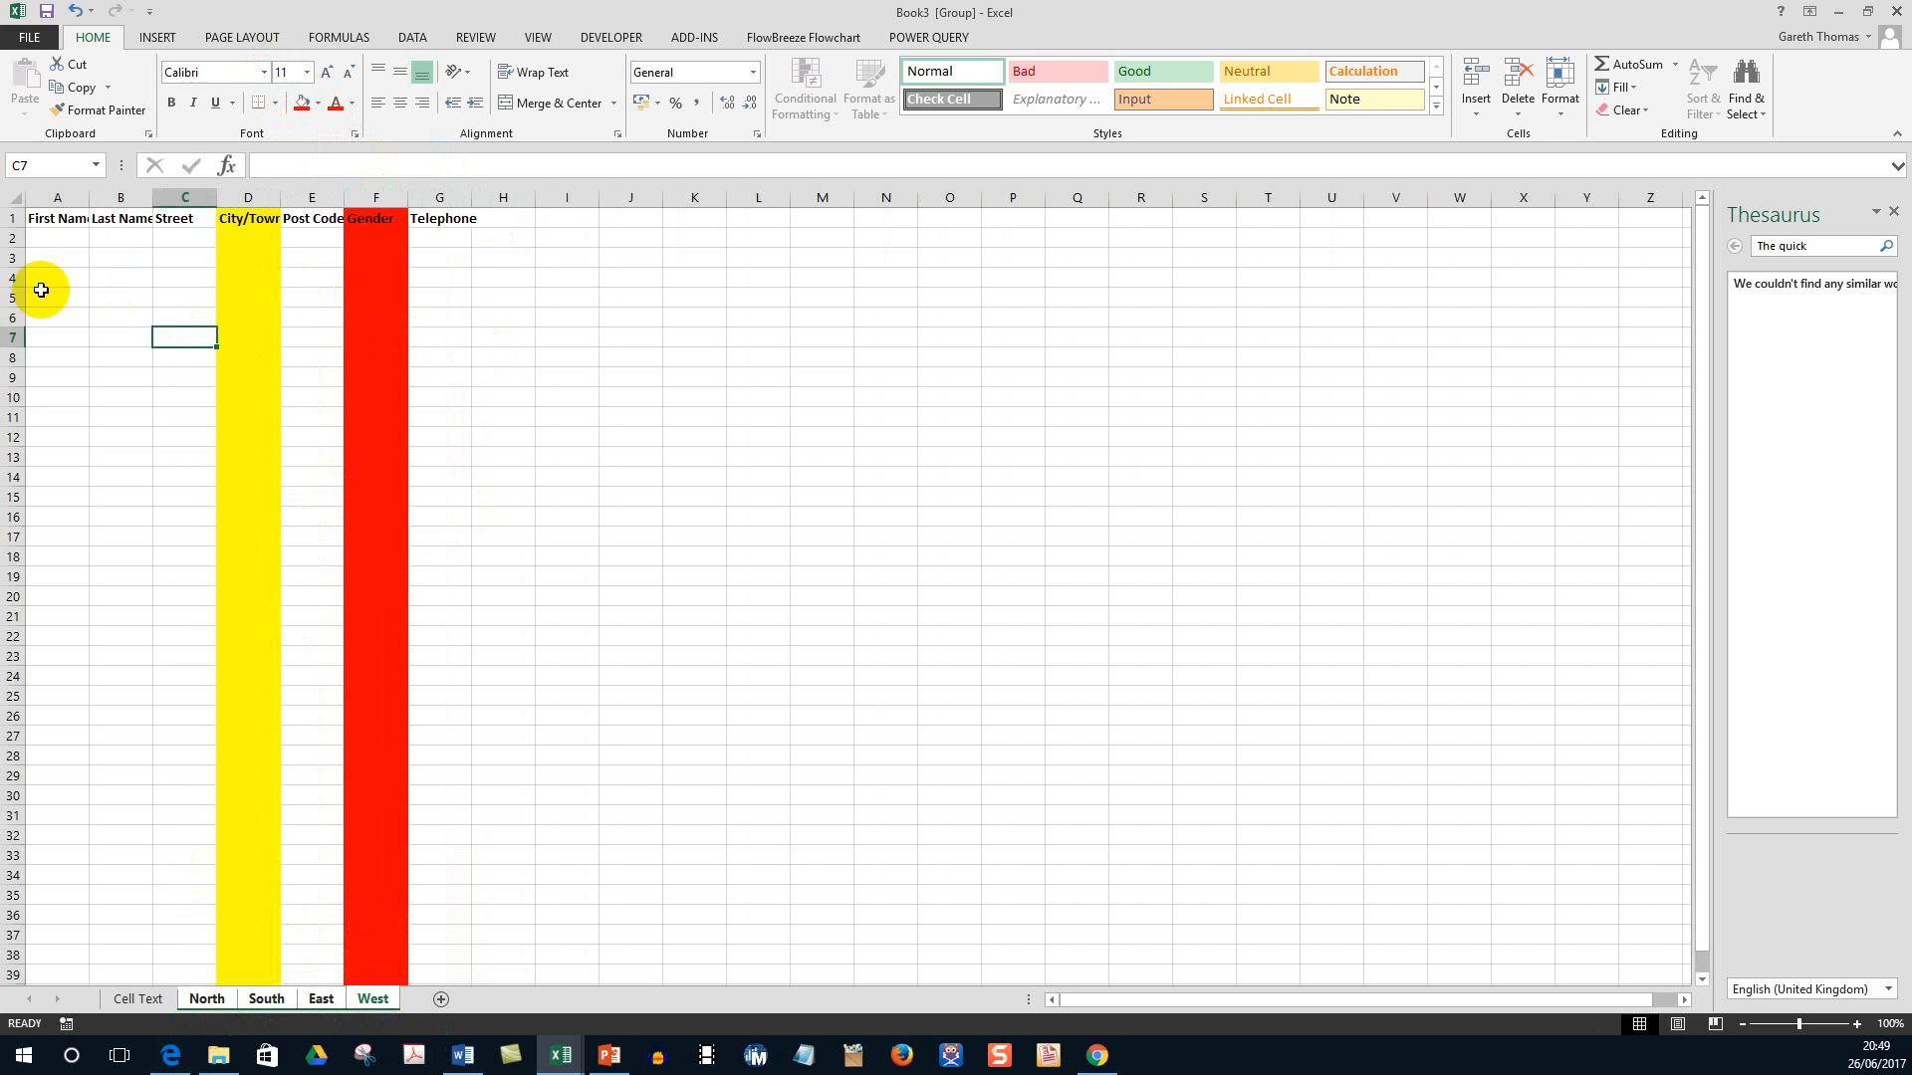
mouse_move(56, 219)
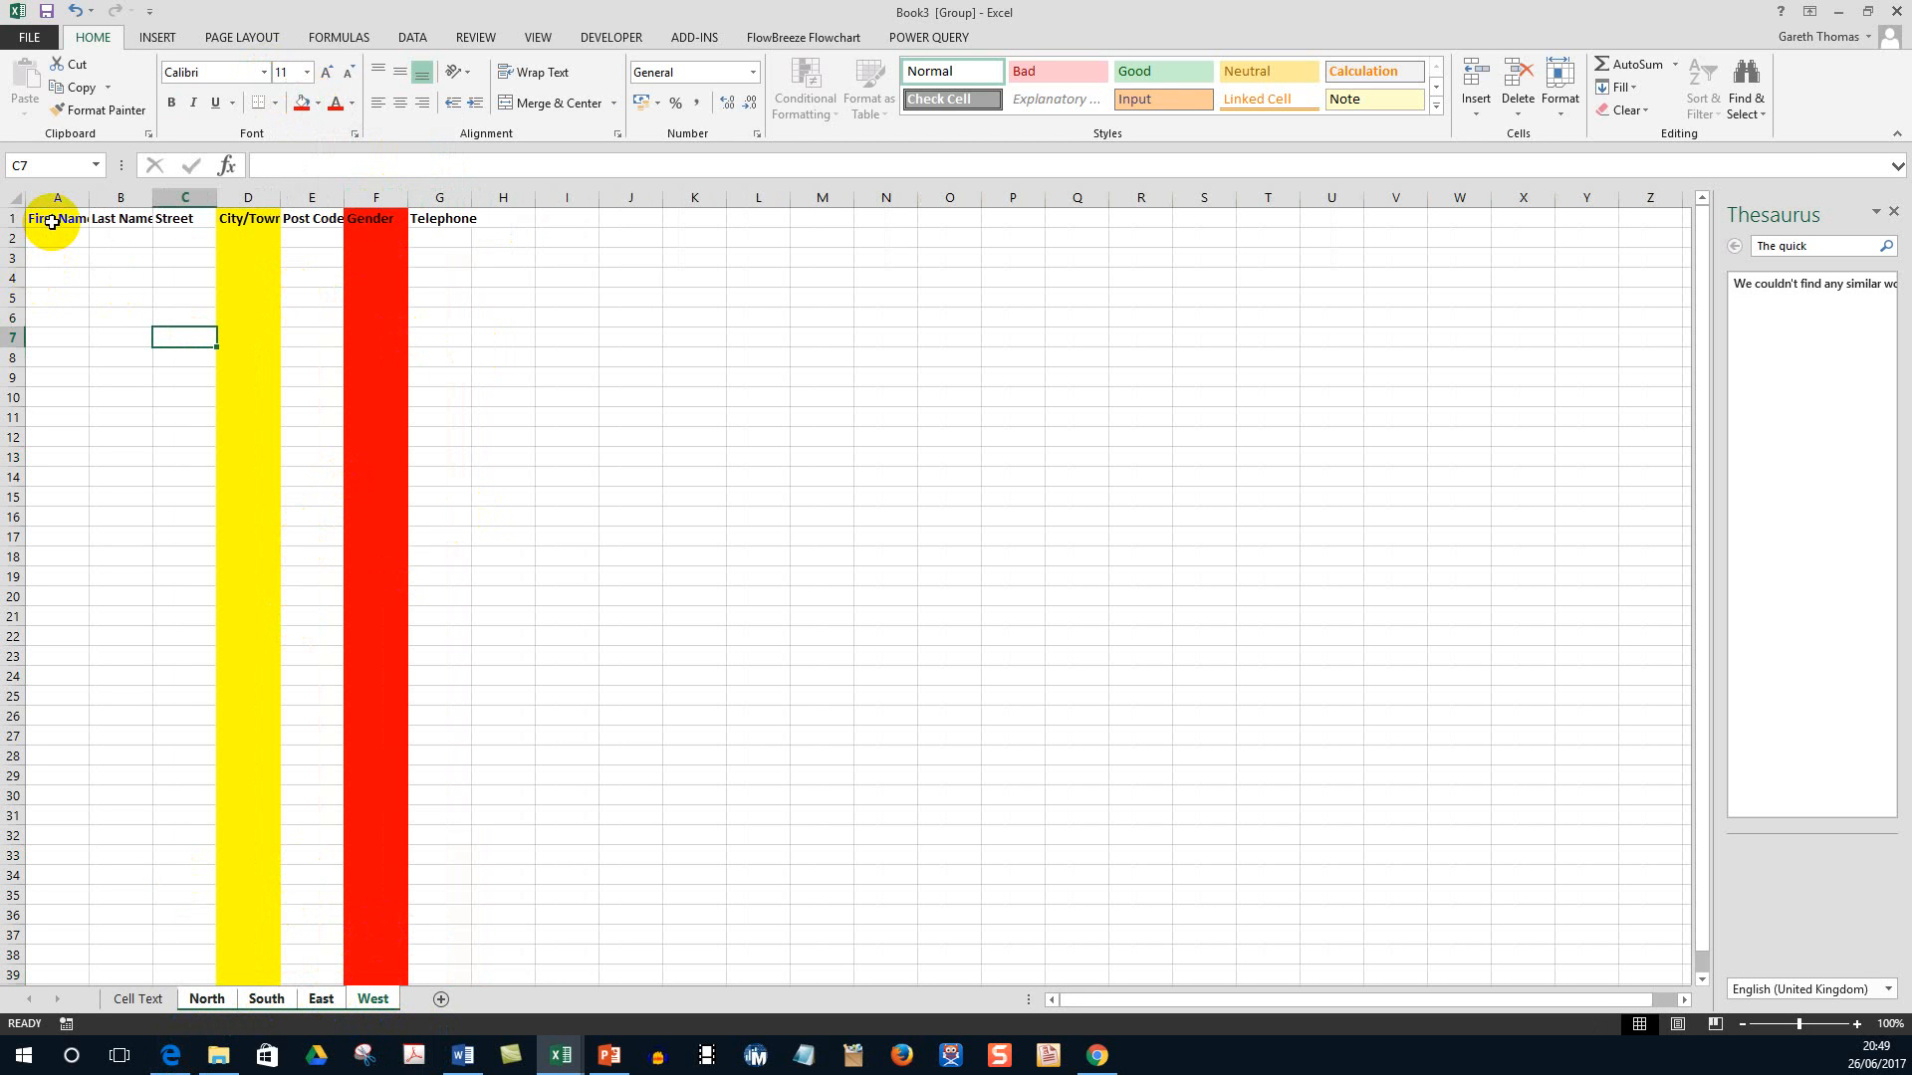